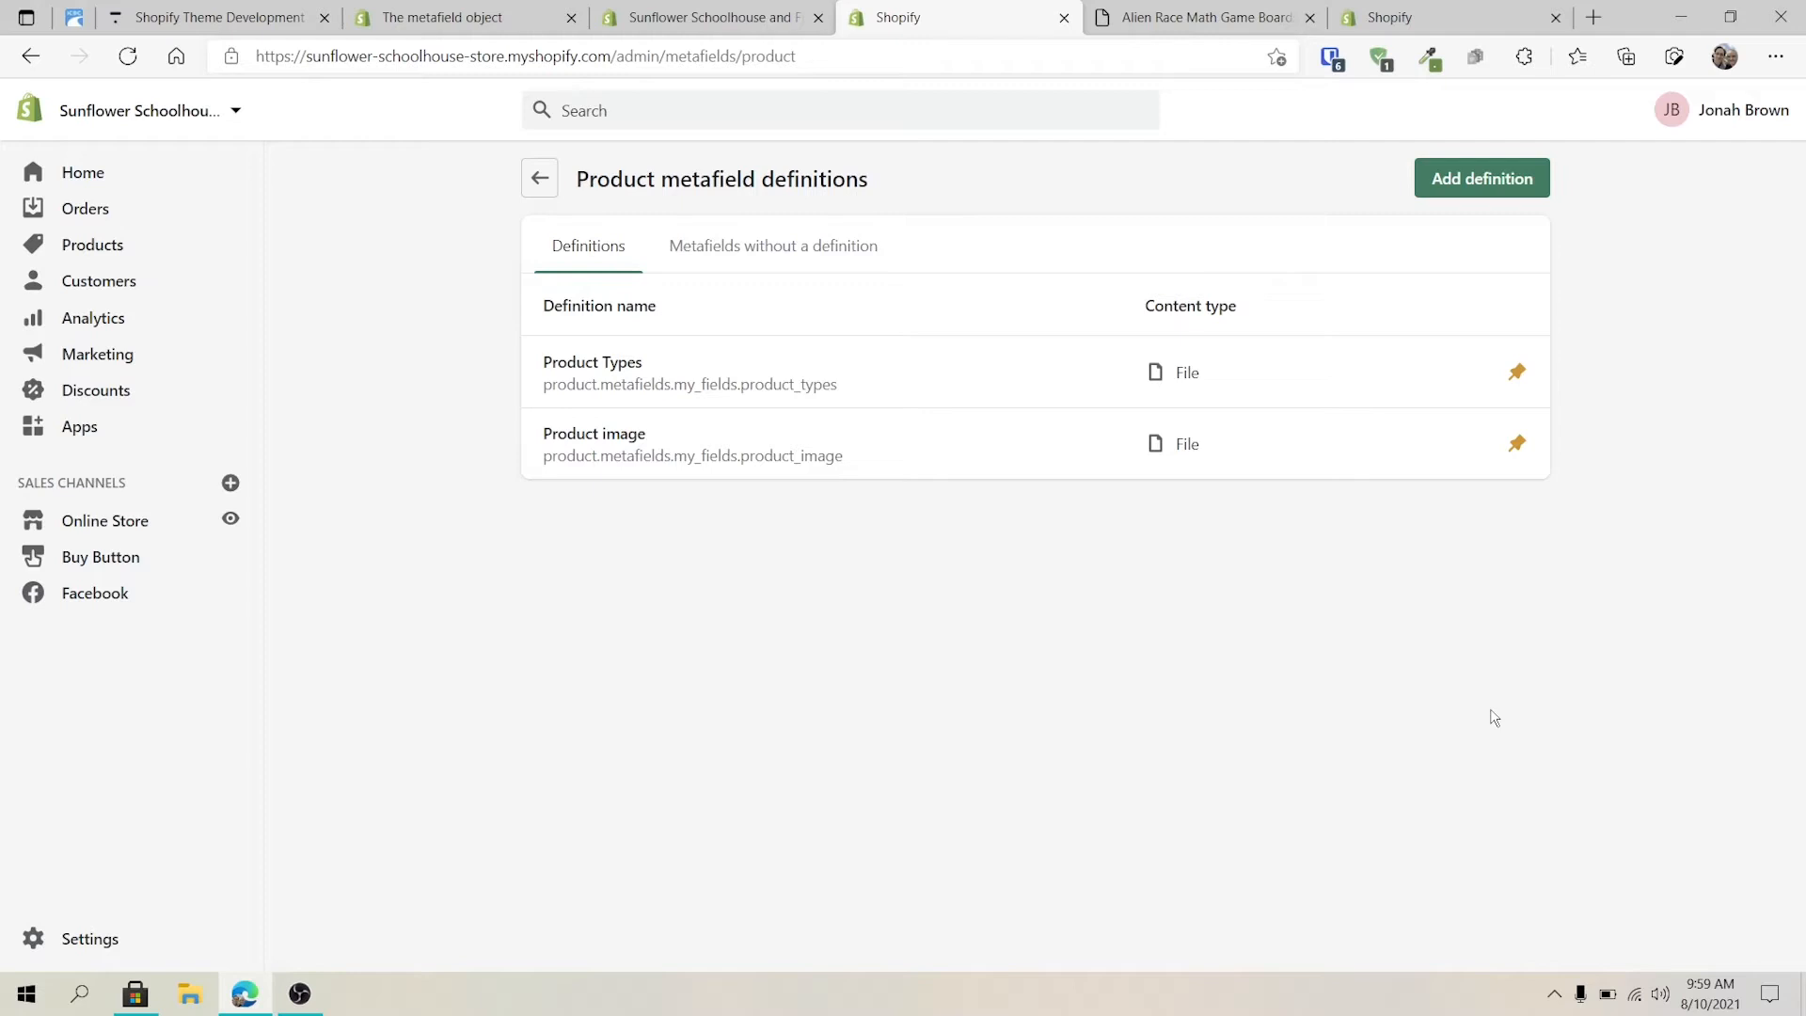
pyautogui.moveTo(1490, 715)
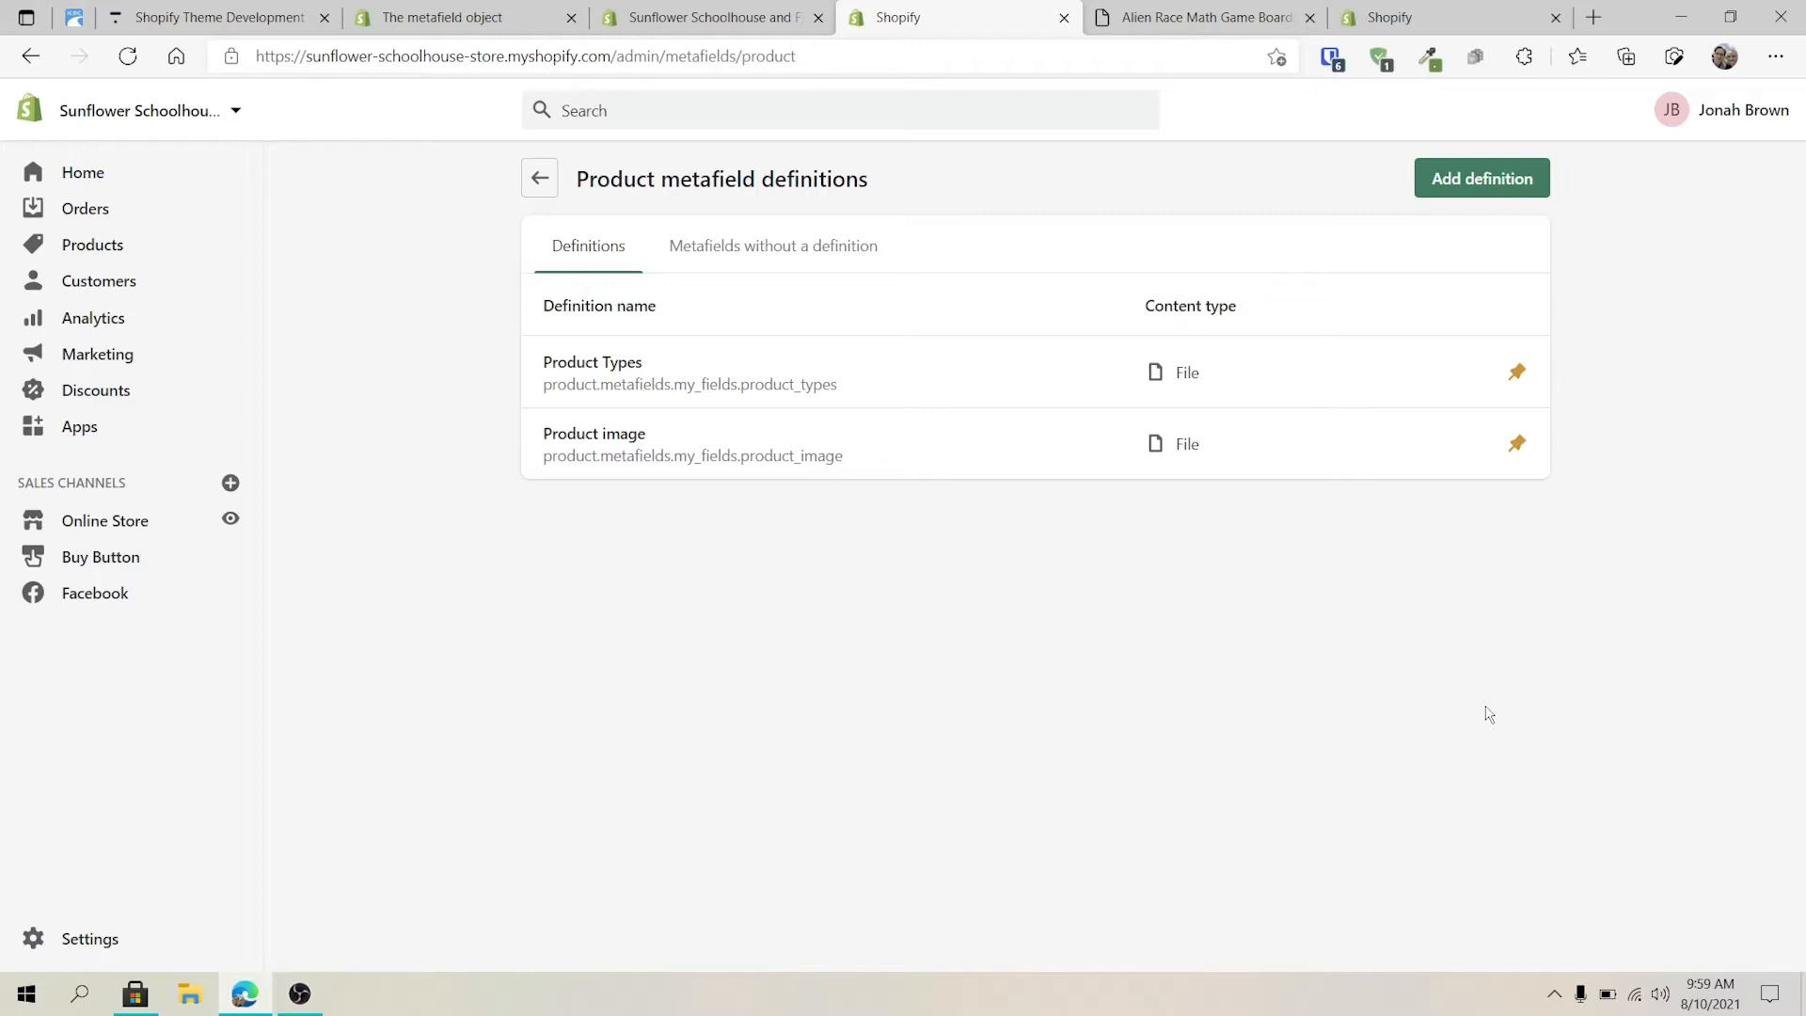
pyautogui.moveTo(1290, 871)
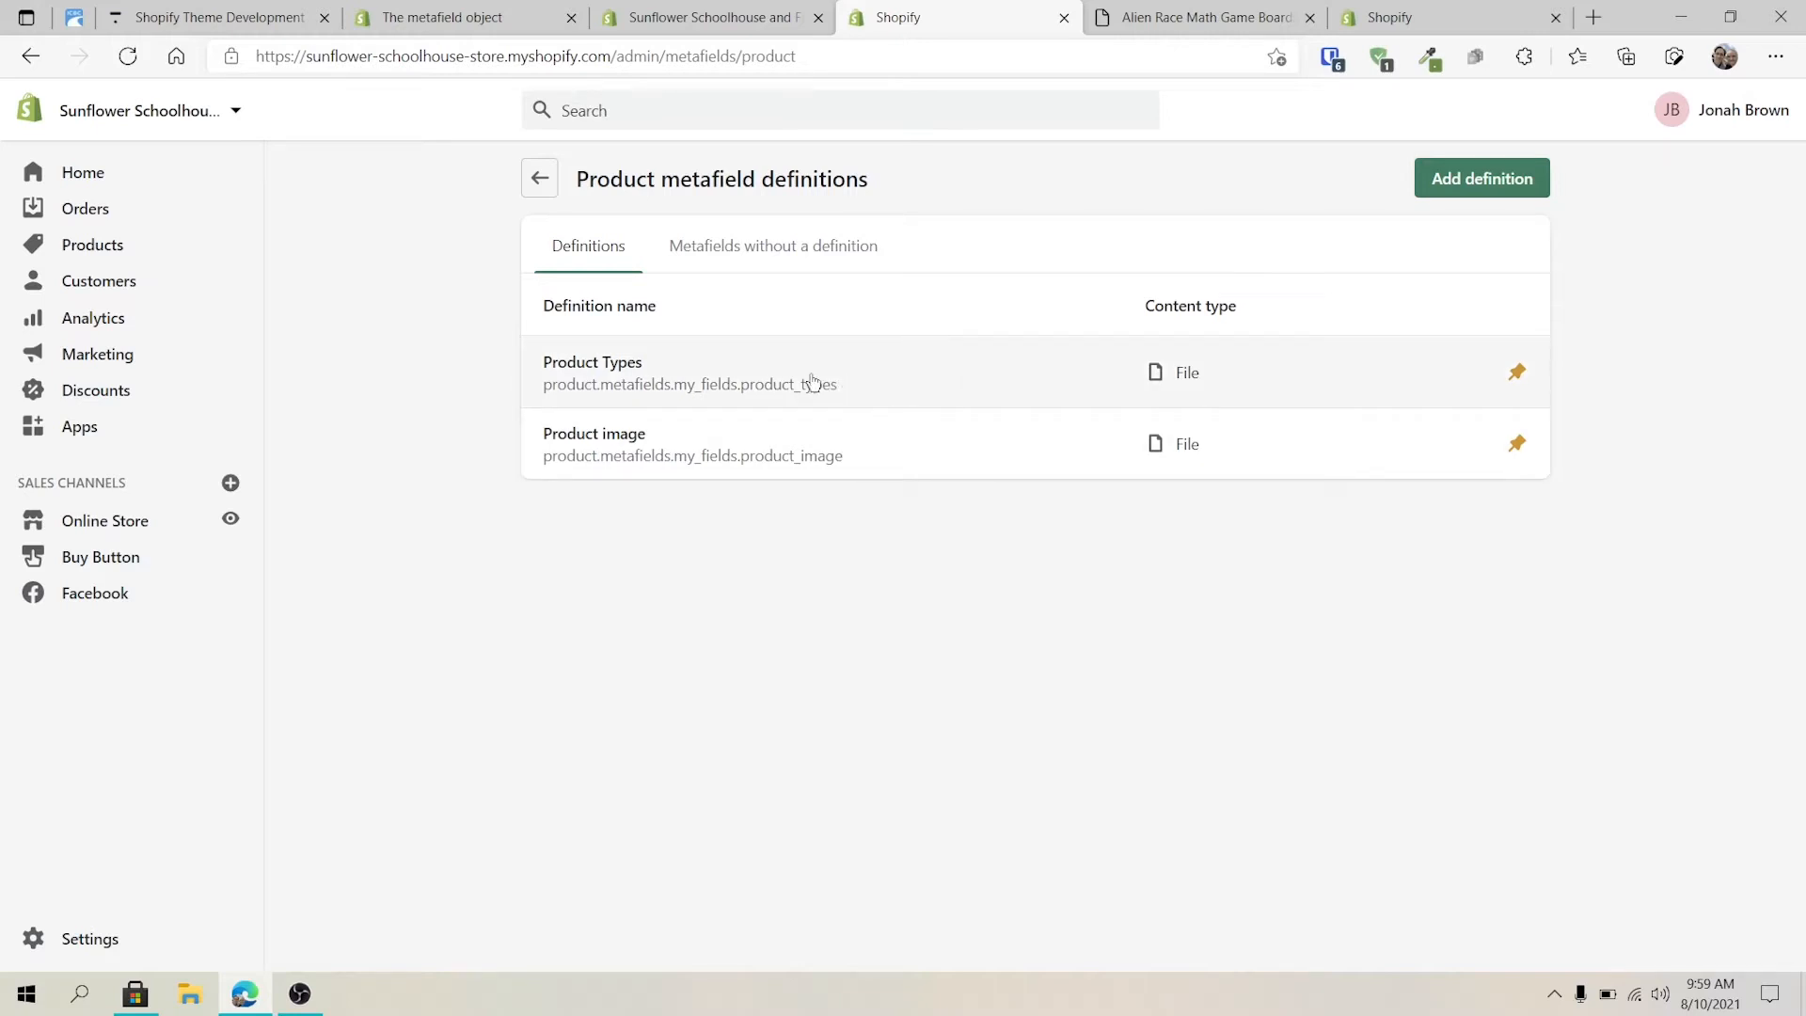
# View the Product Types file definition and launch the metafield-values help article in a new tab
pyautogui.click(593, 361)
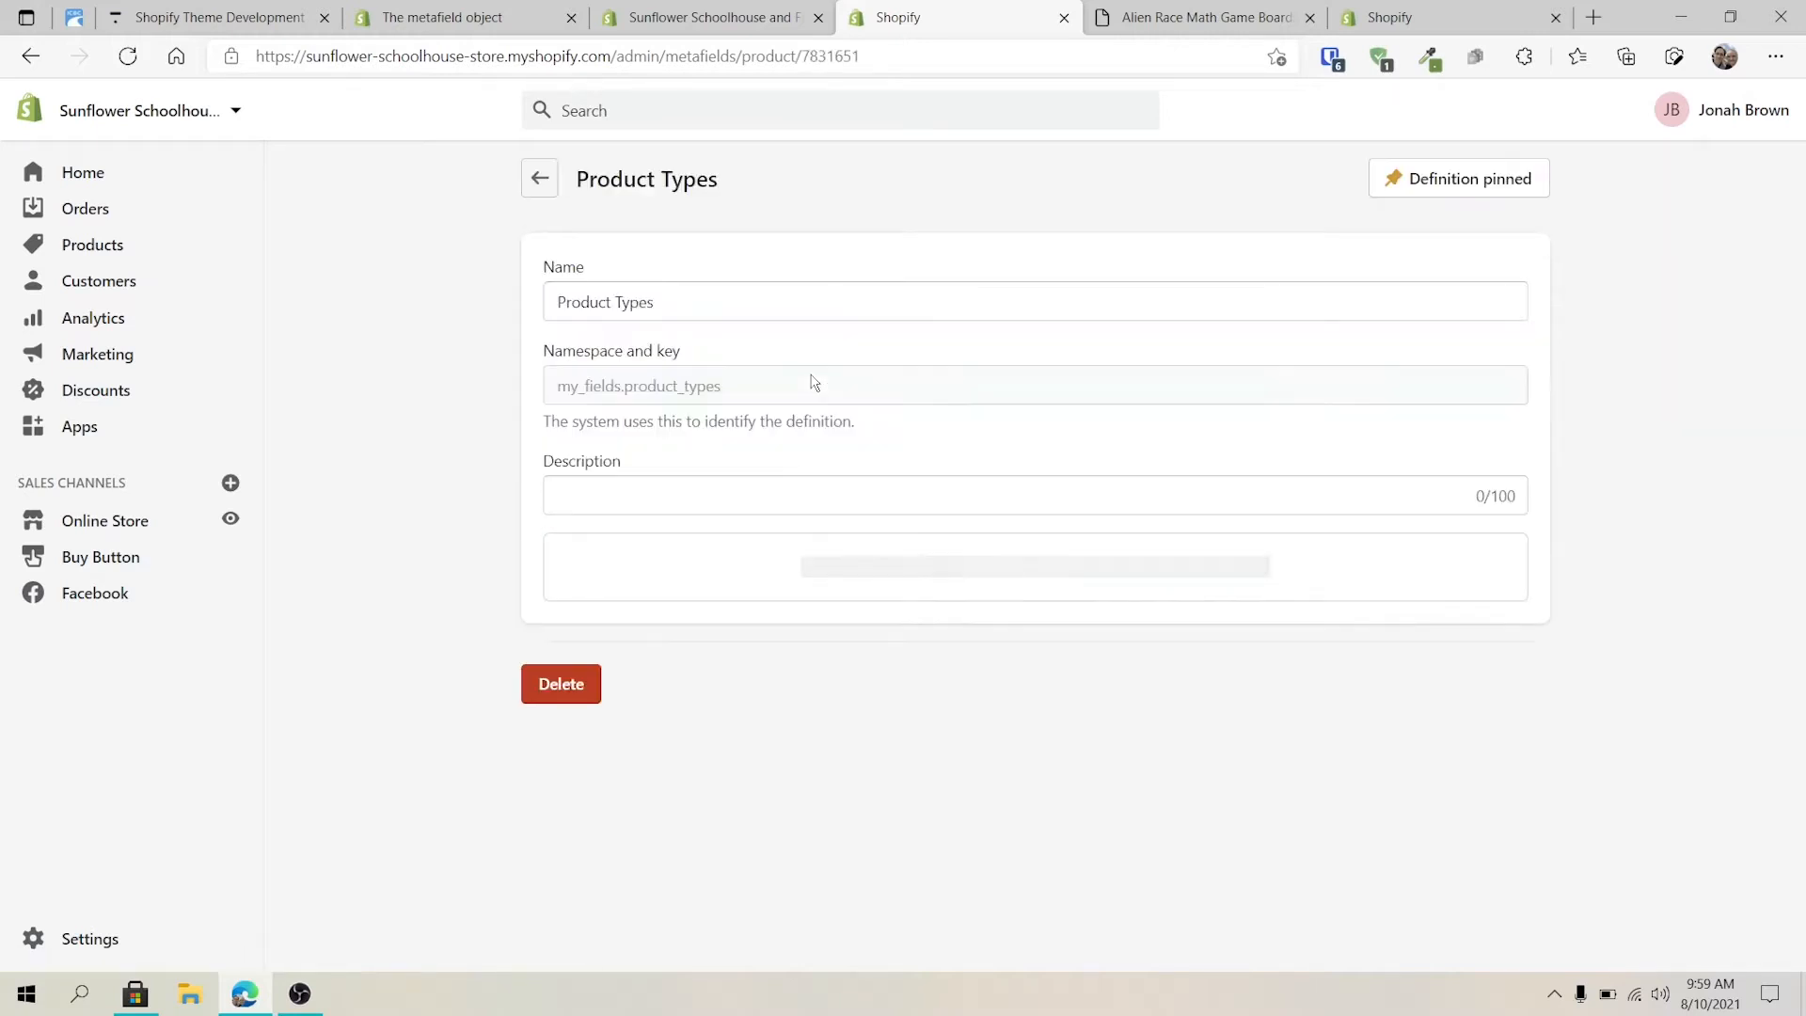
pyautogui.scroll(-3)
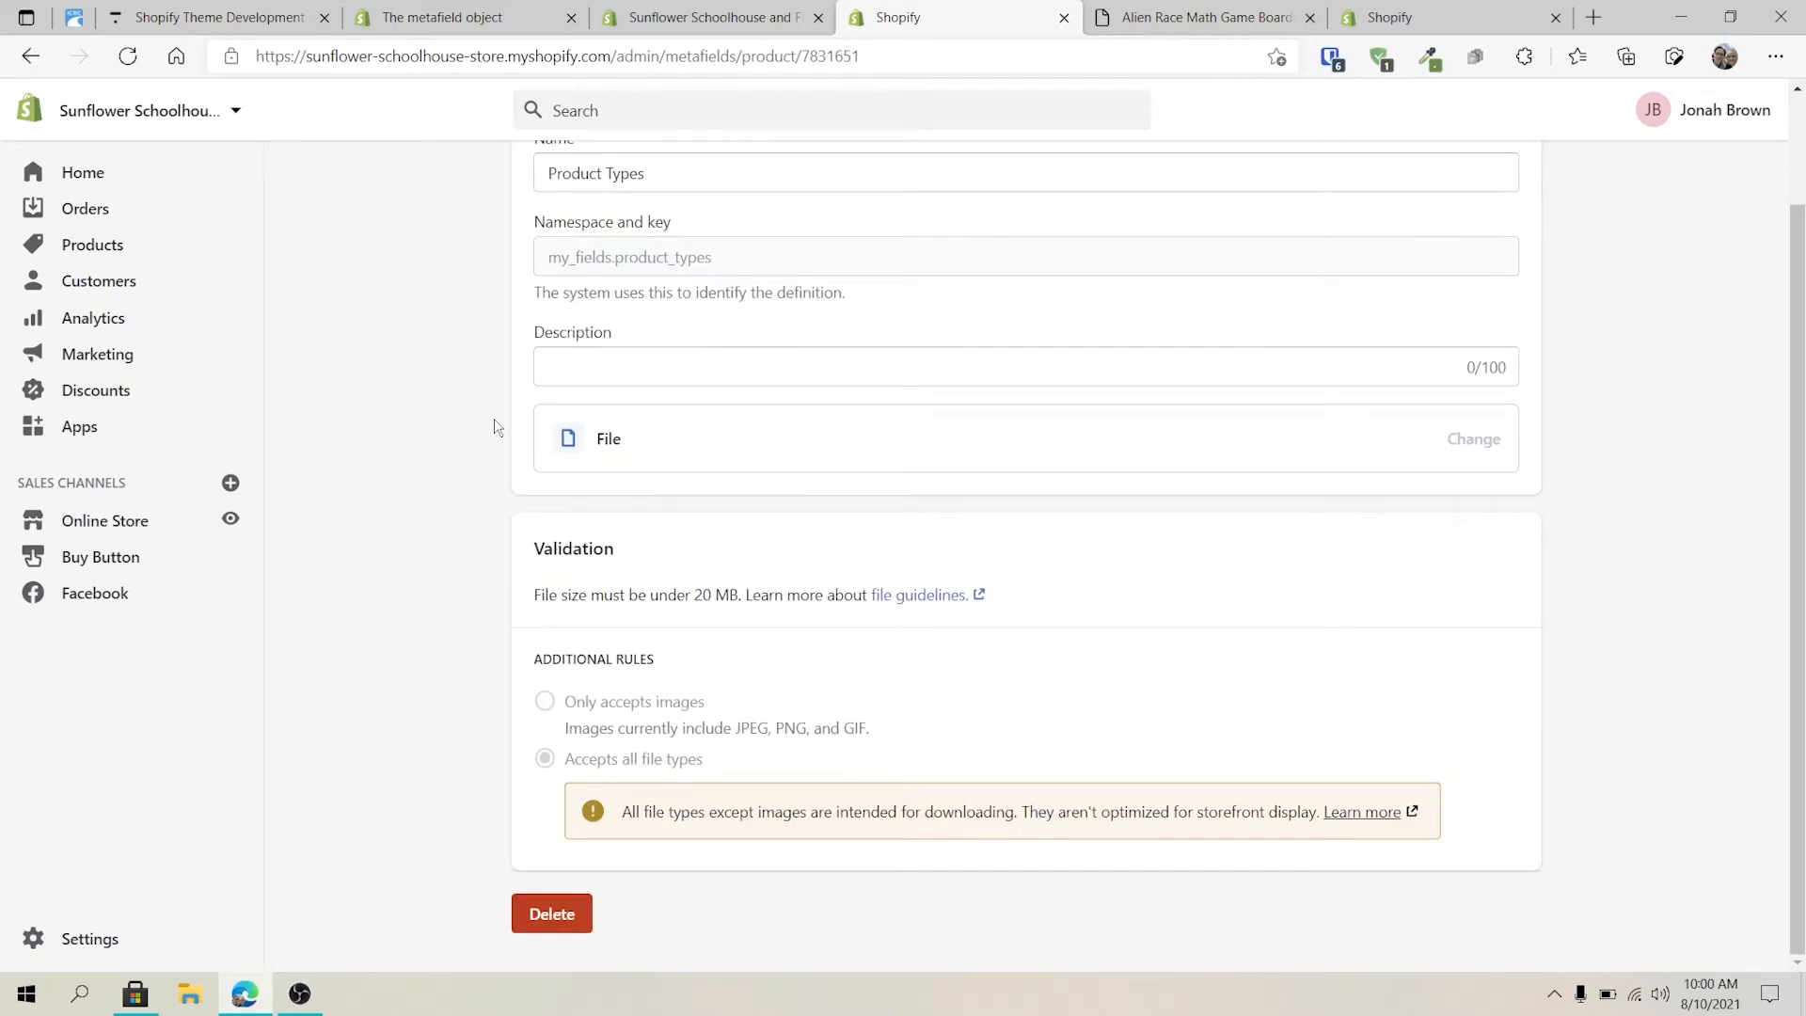
pyautogui.moveTo(1138, 696)
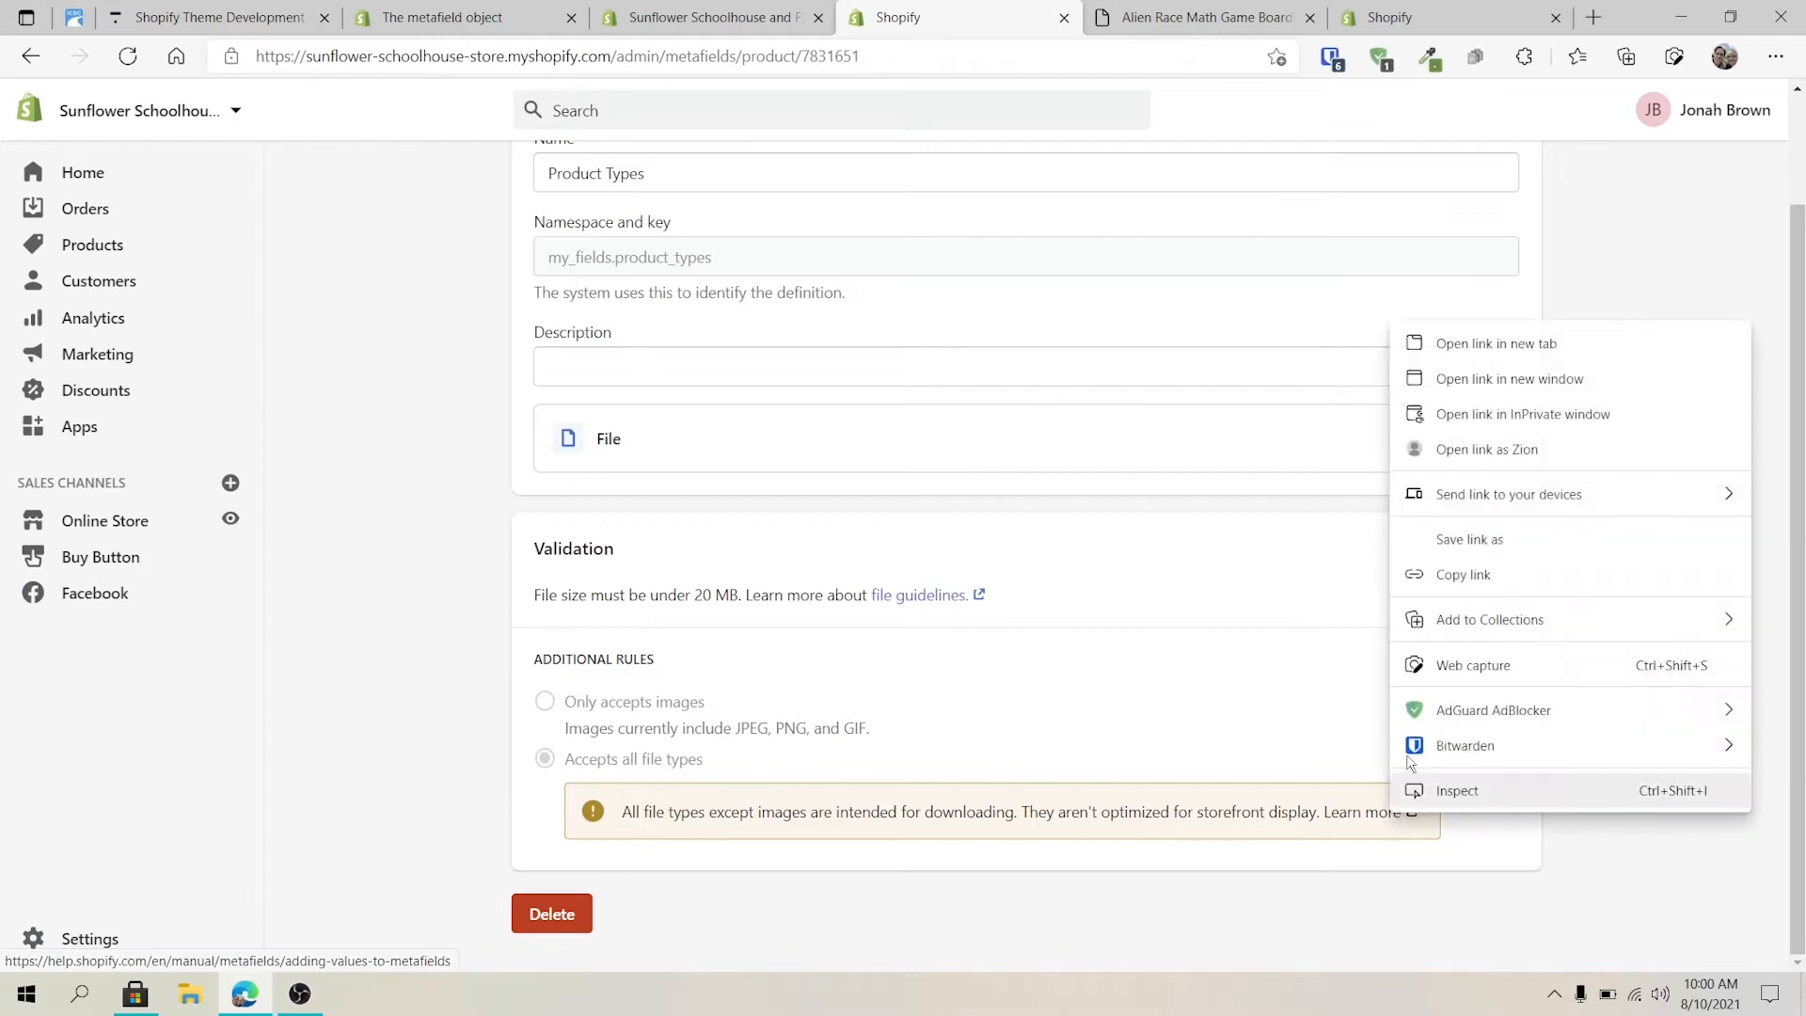
pyautogui.click(1495, 343)
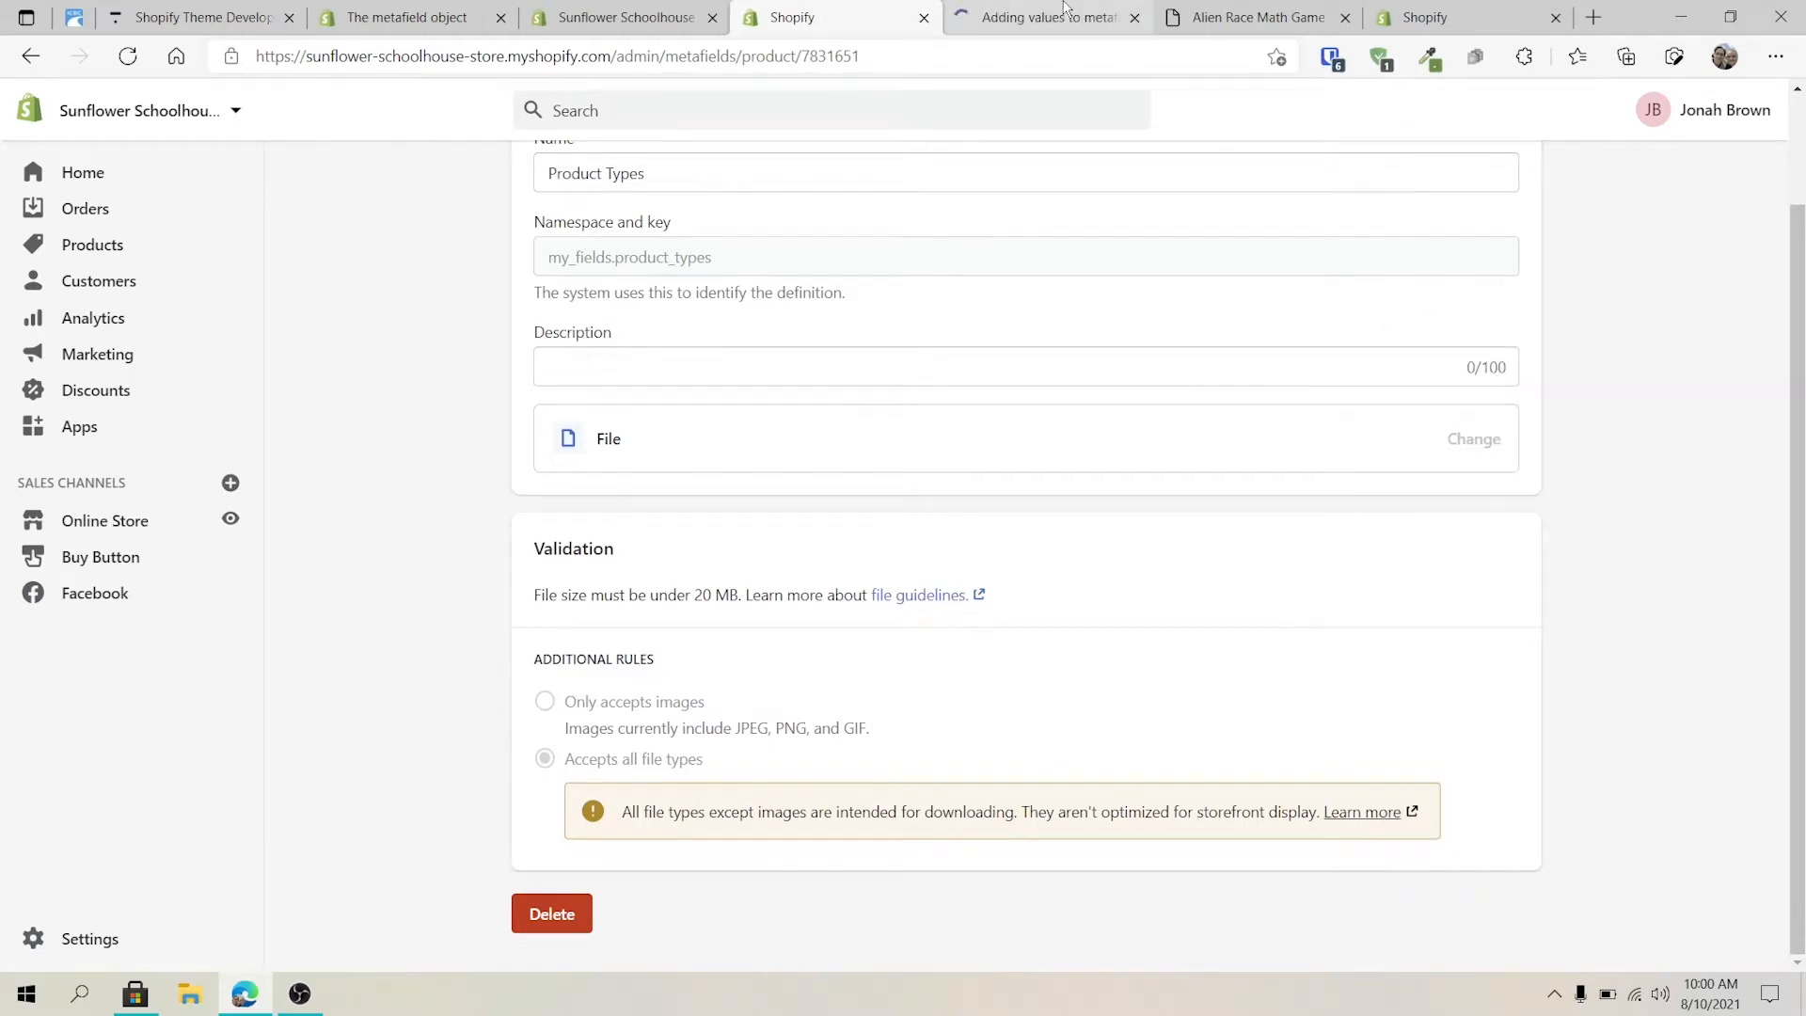
pyautogui.click(1042, 17)
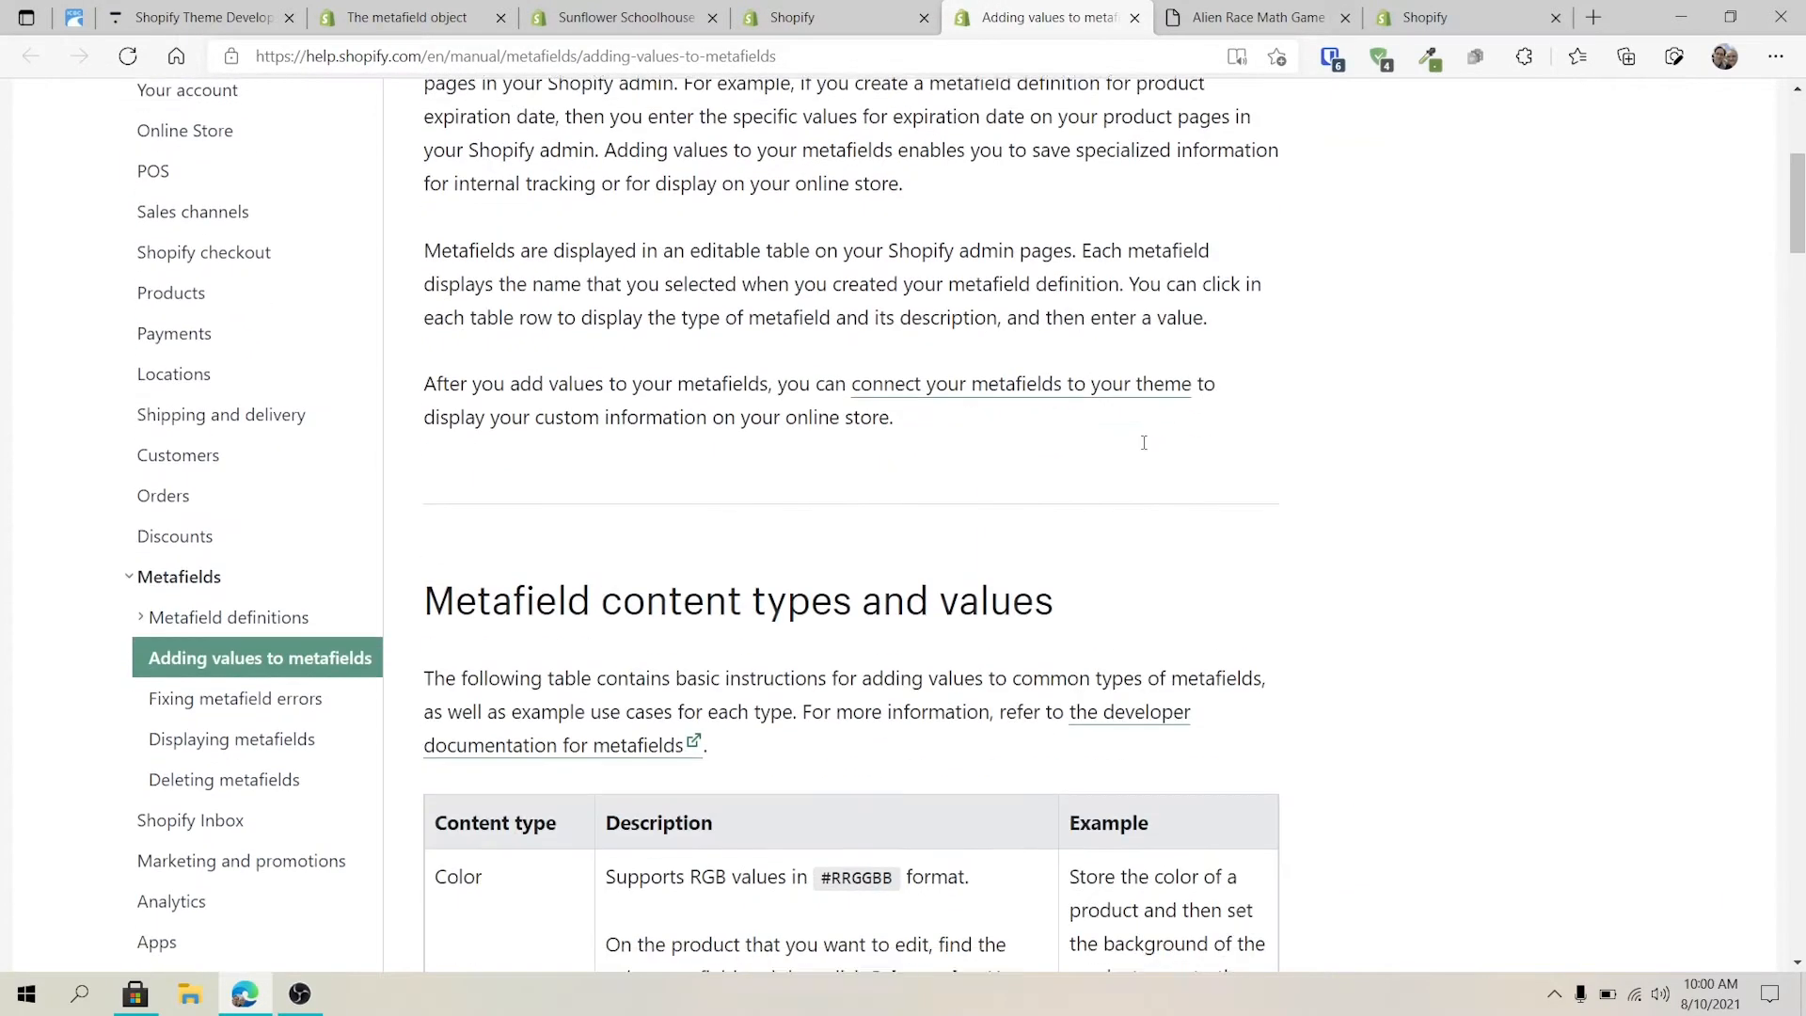
pyautogui.scroll(-3)
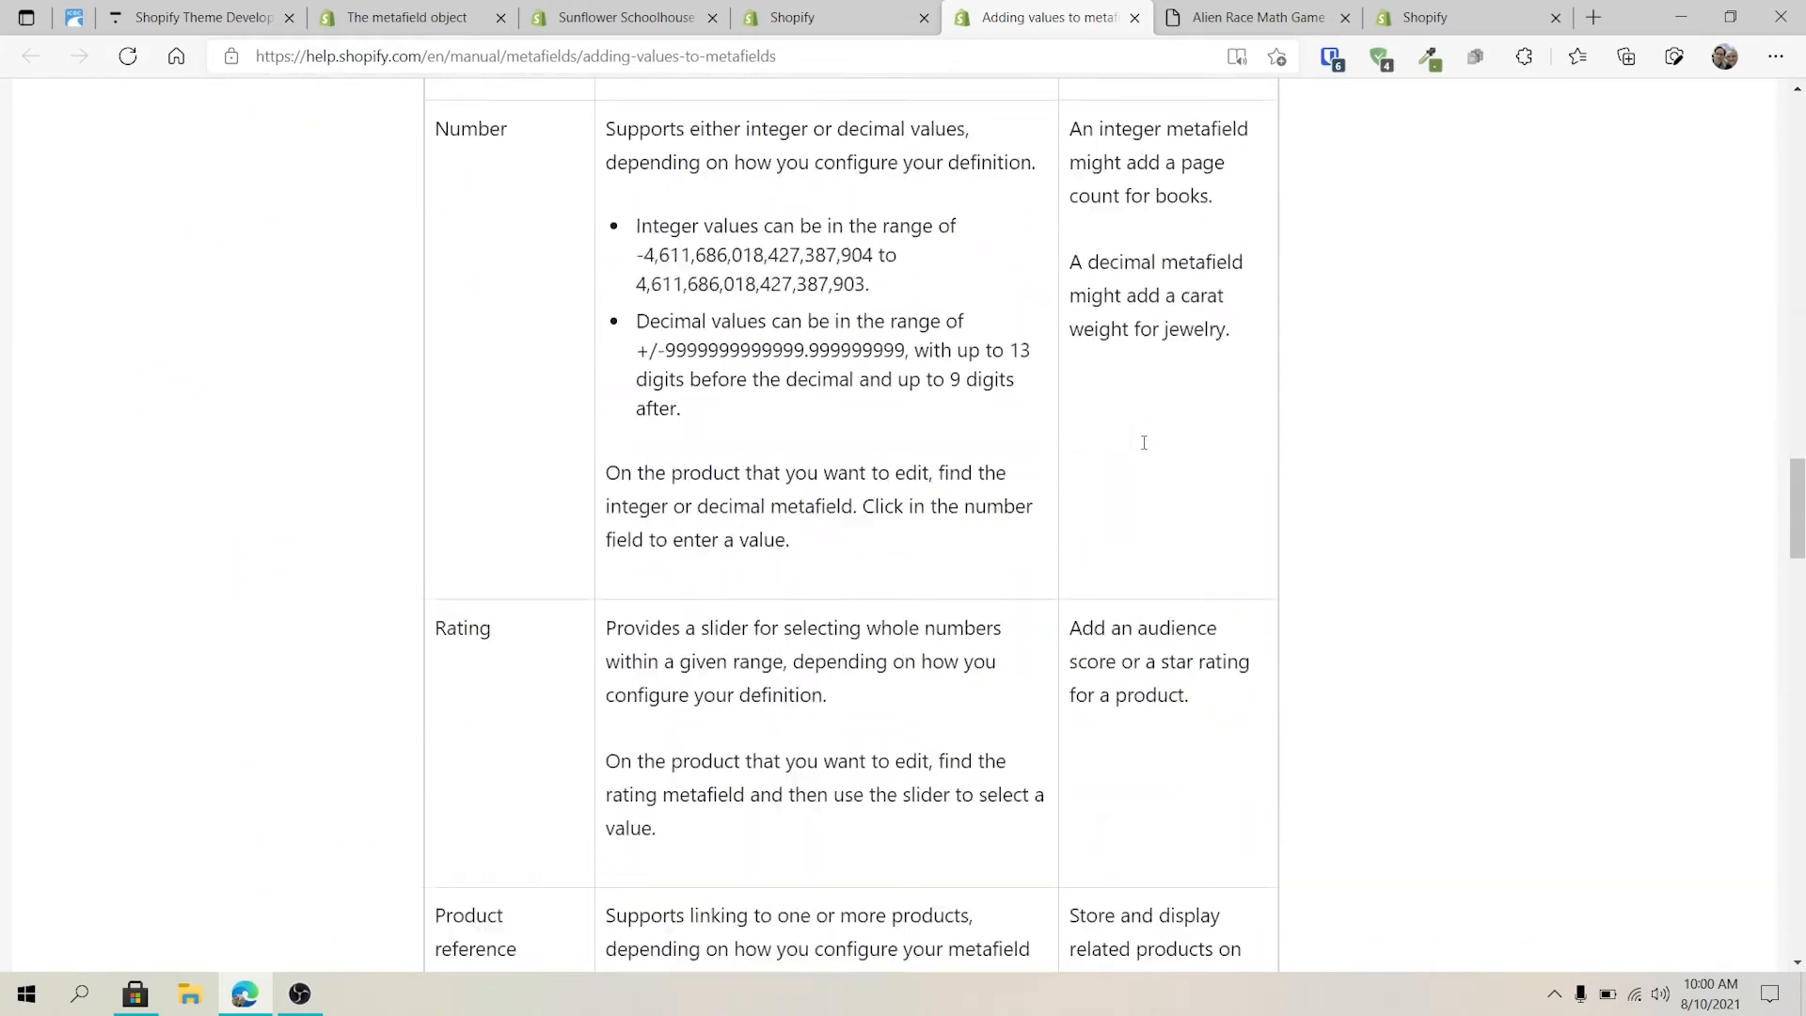
pyautogui.scroll(-3)
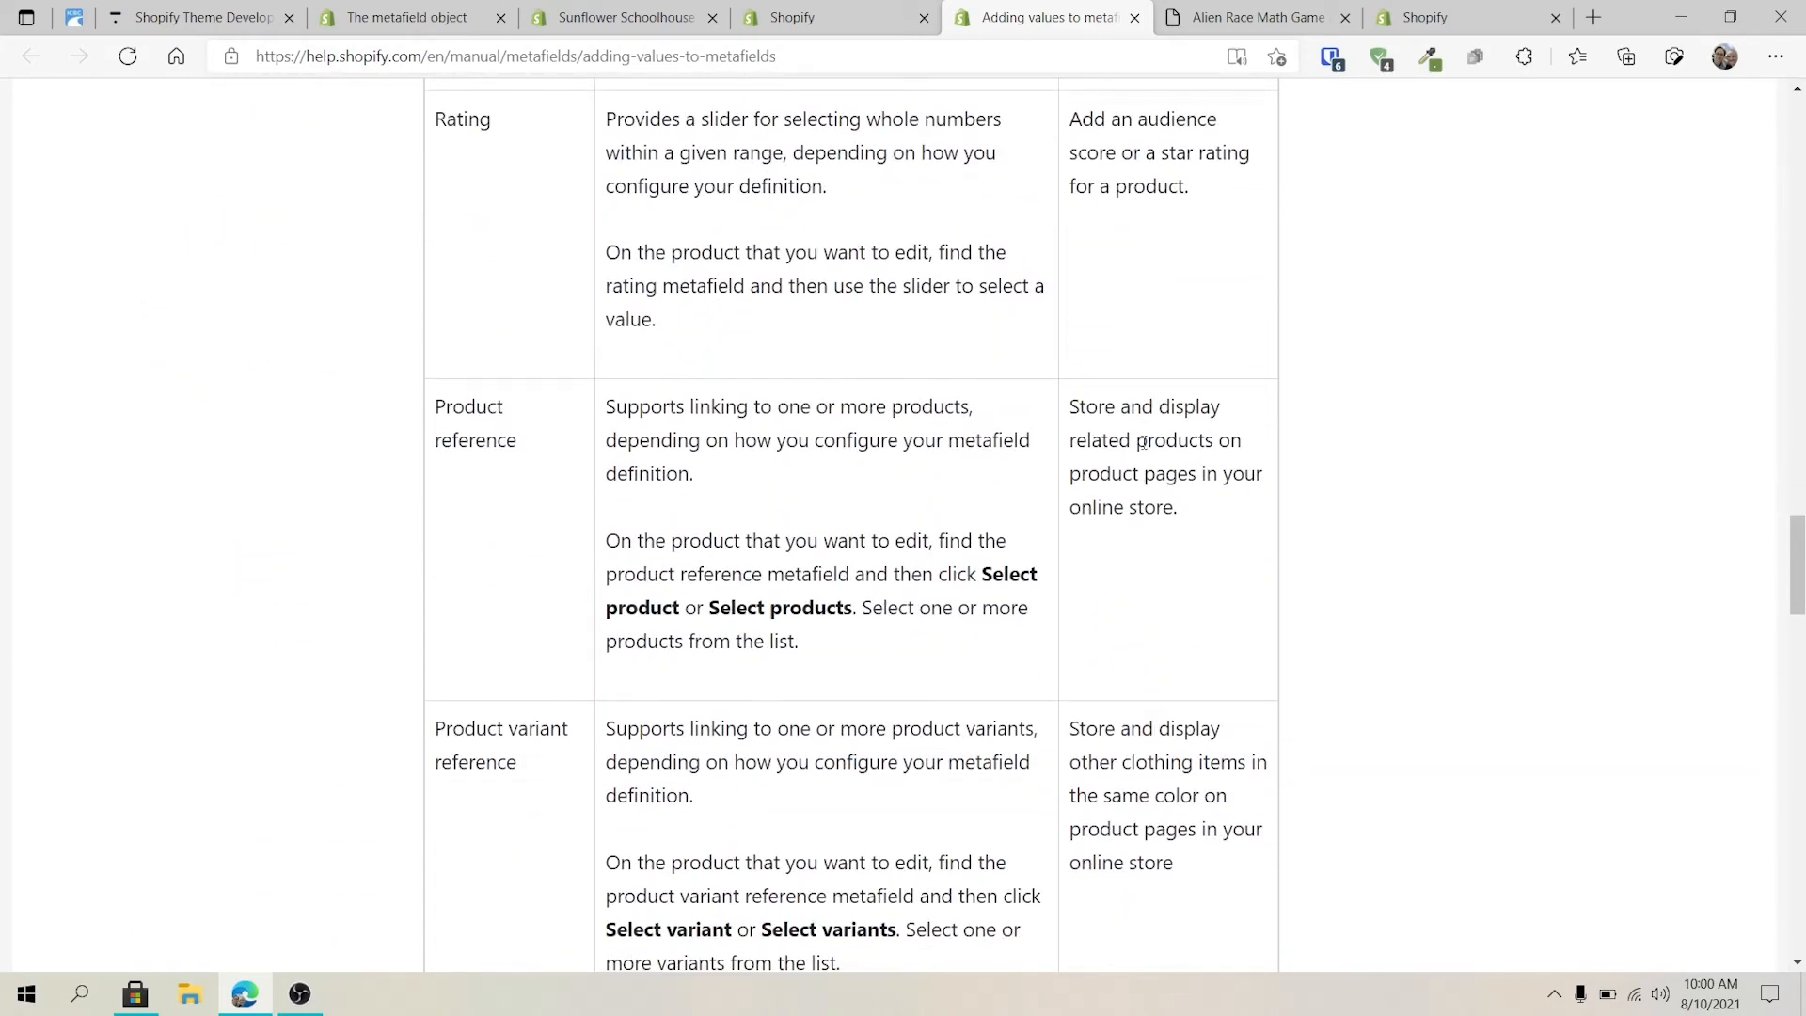
pyautogui.scroll(-3)
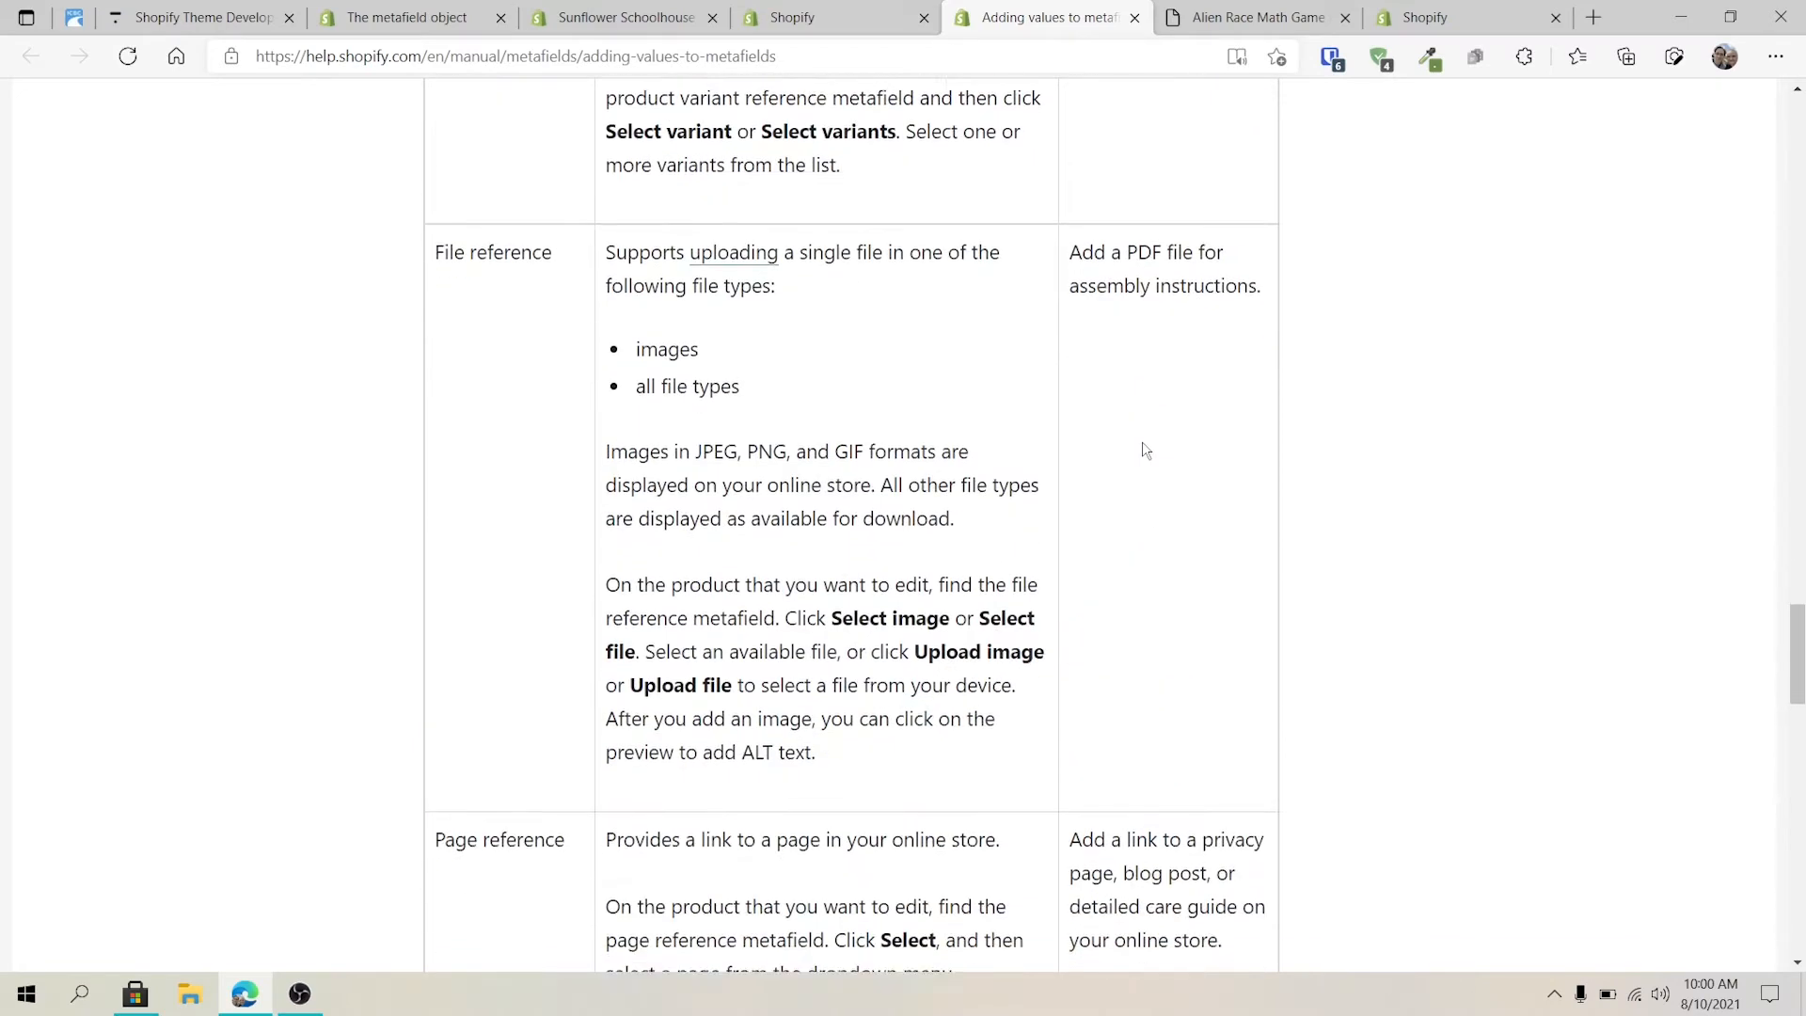
pyautogui.scroll(-3)
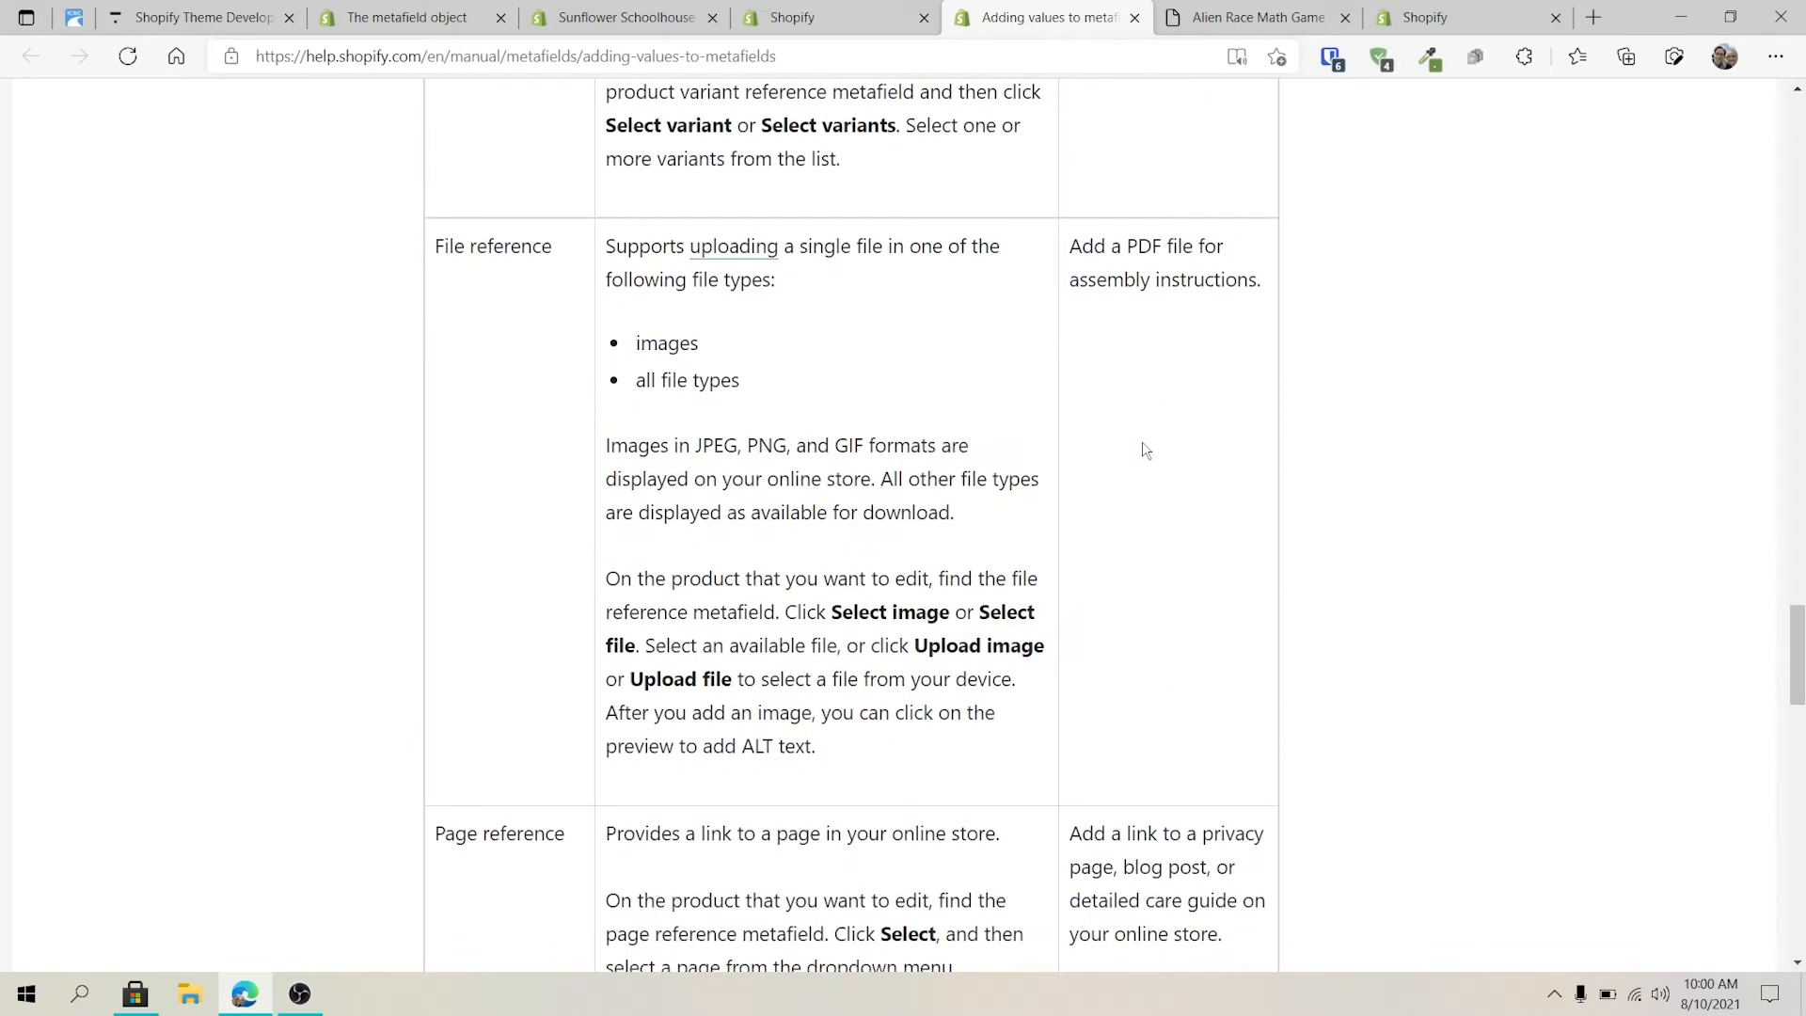
pyautogui.moveTo(1014, 459)
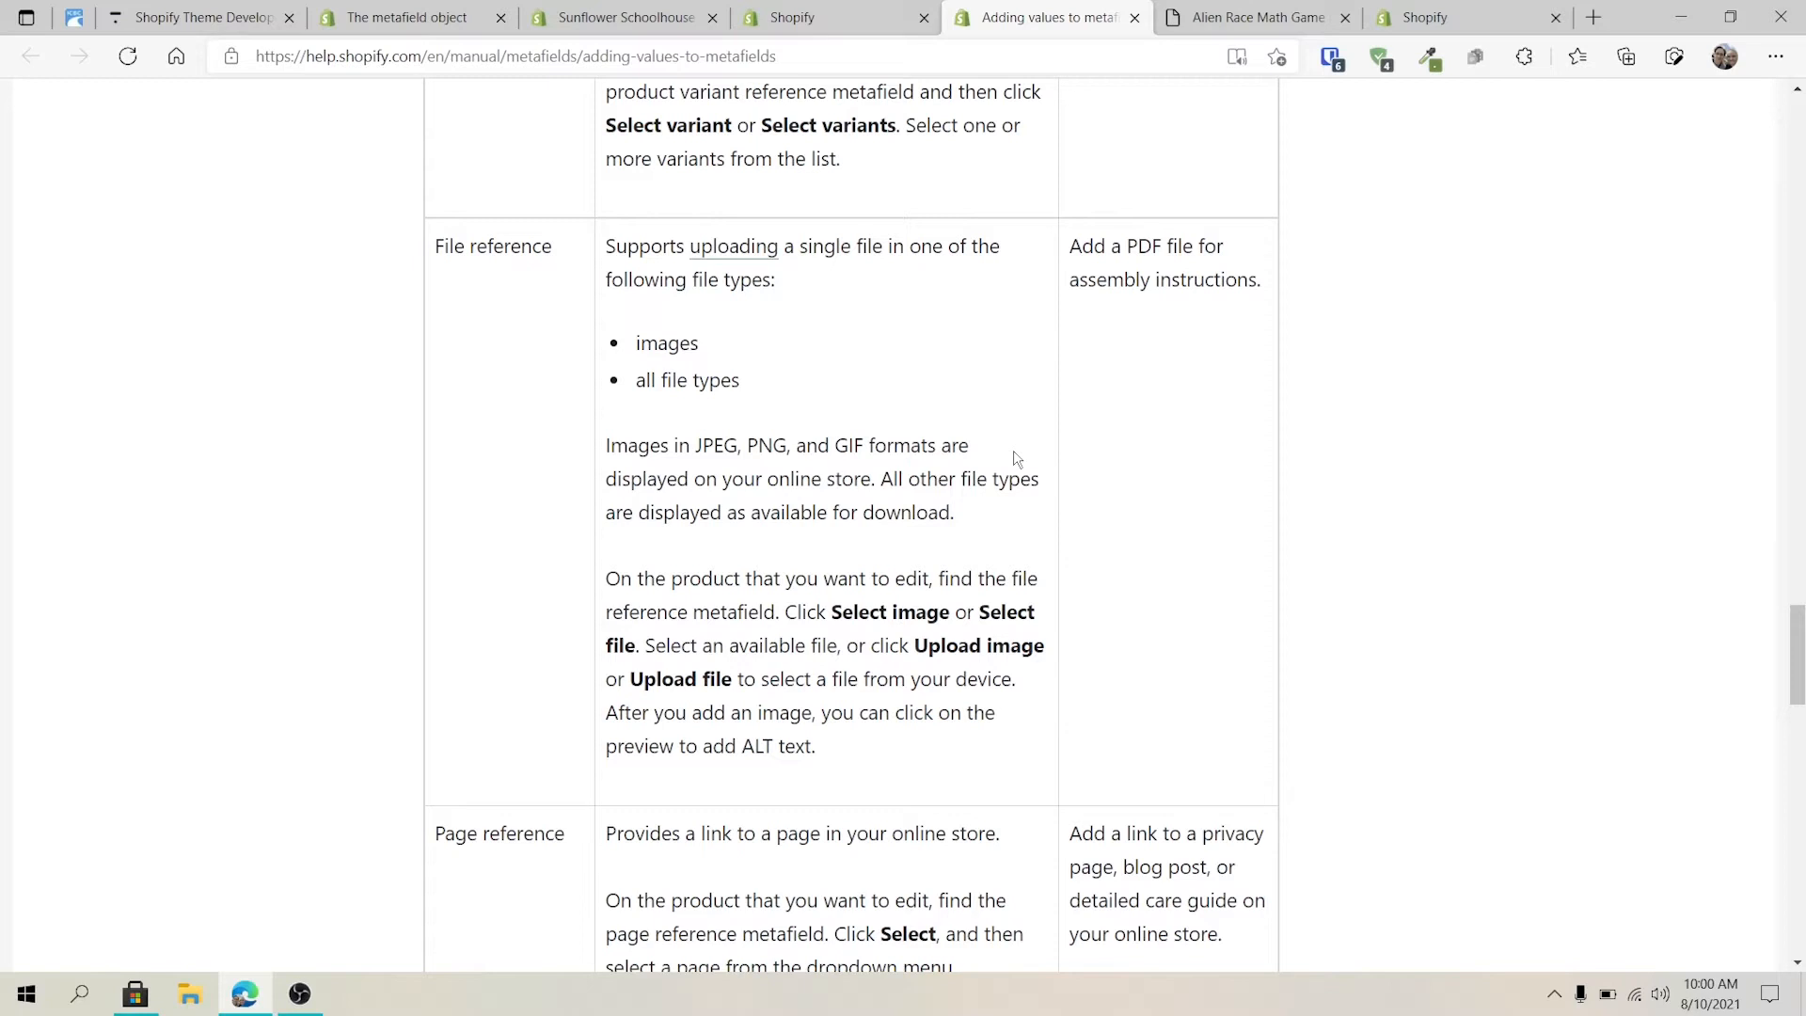
pyautogui.click(835, 16)
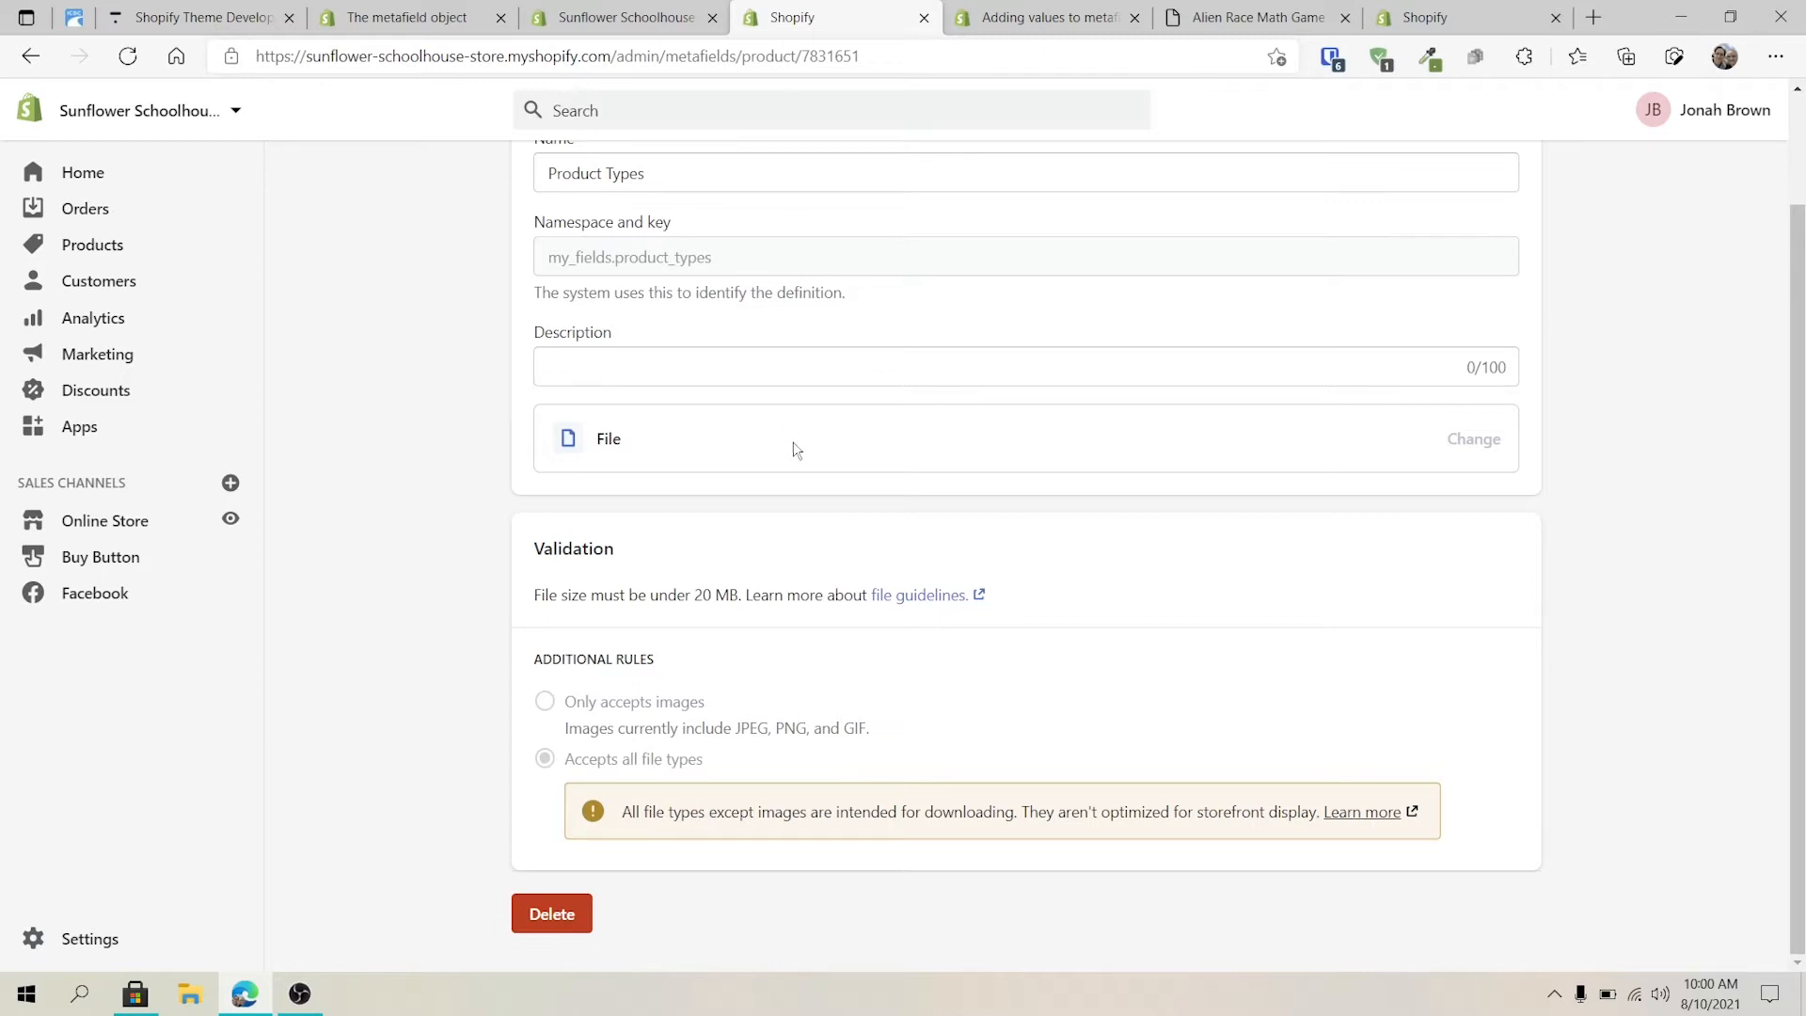
pyautogui.moveTo(787, 463)
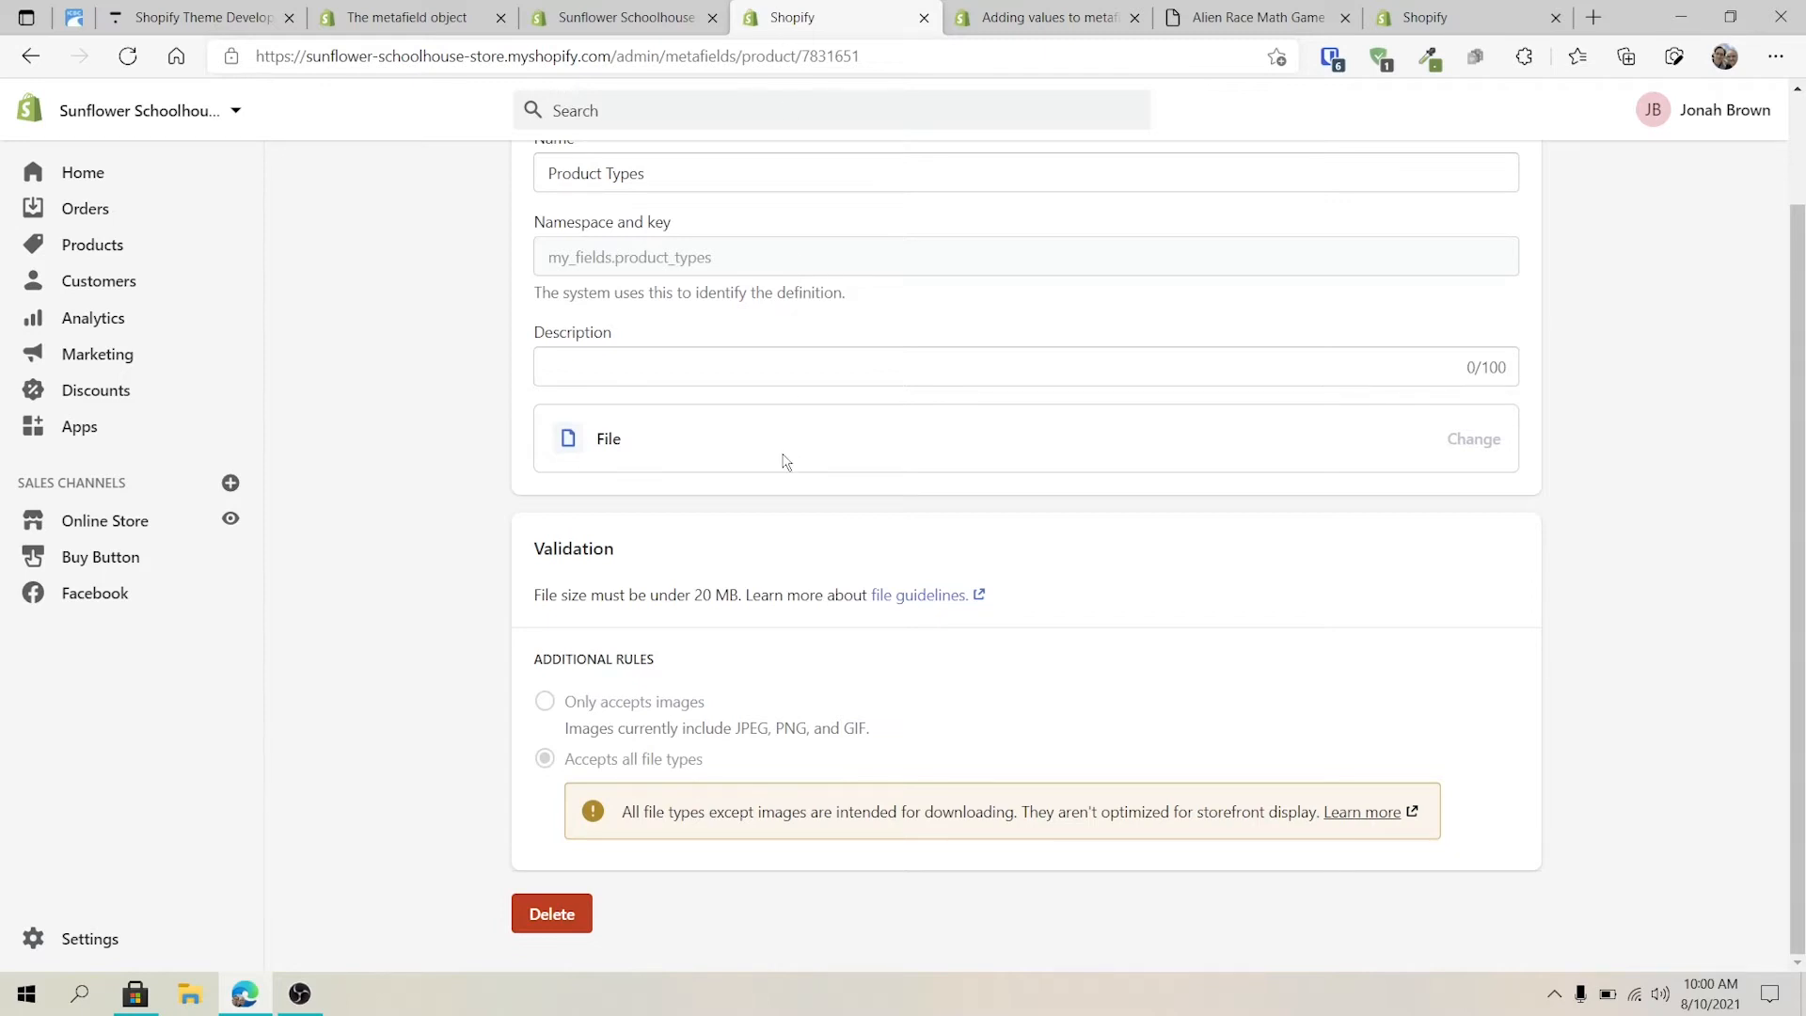
# Go back to the definitions list and view the image-only Product image definition
pyautogui.scroll(3)
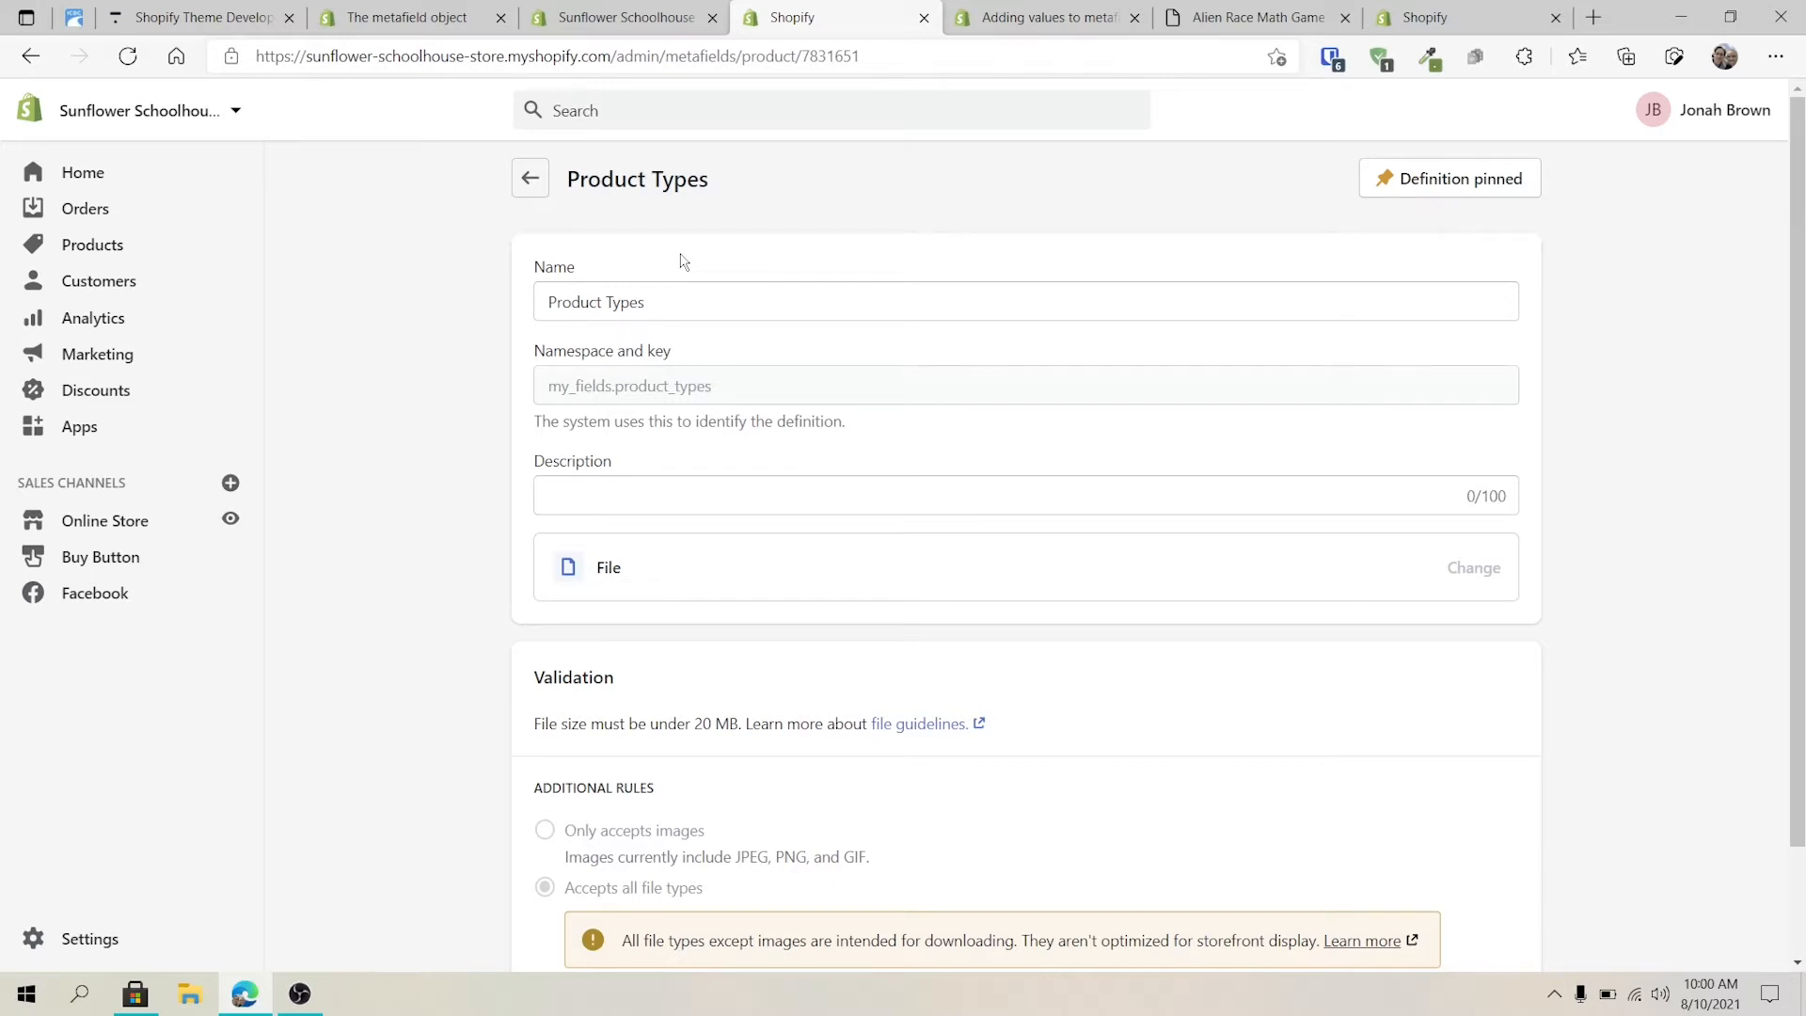
pyautogui.moveTo(726, 265)
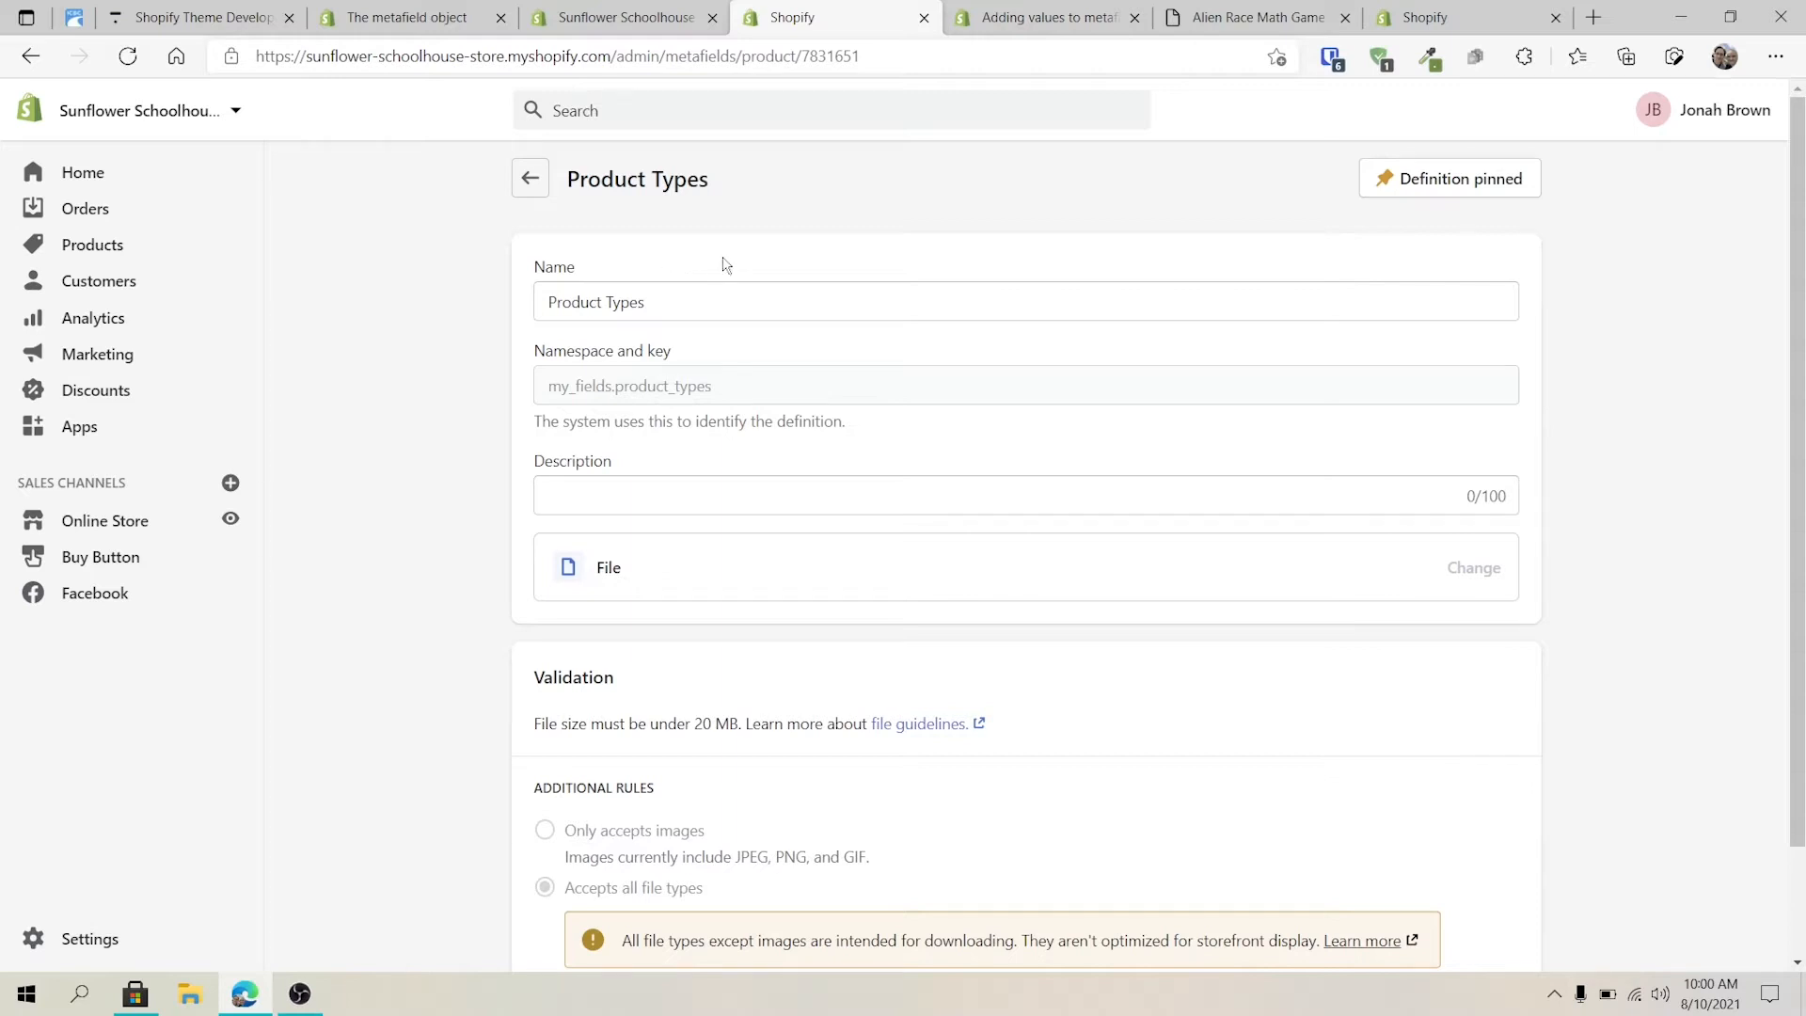
pyautogui.click(530, 179)
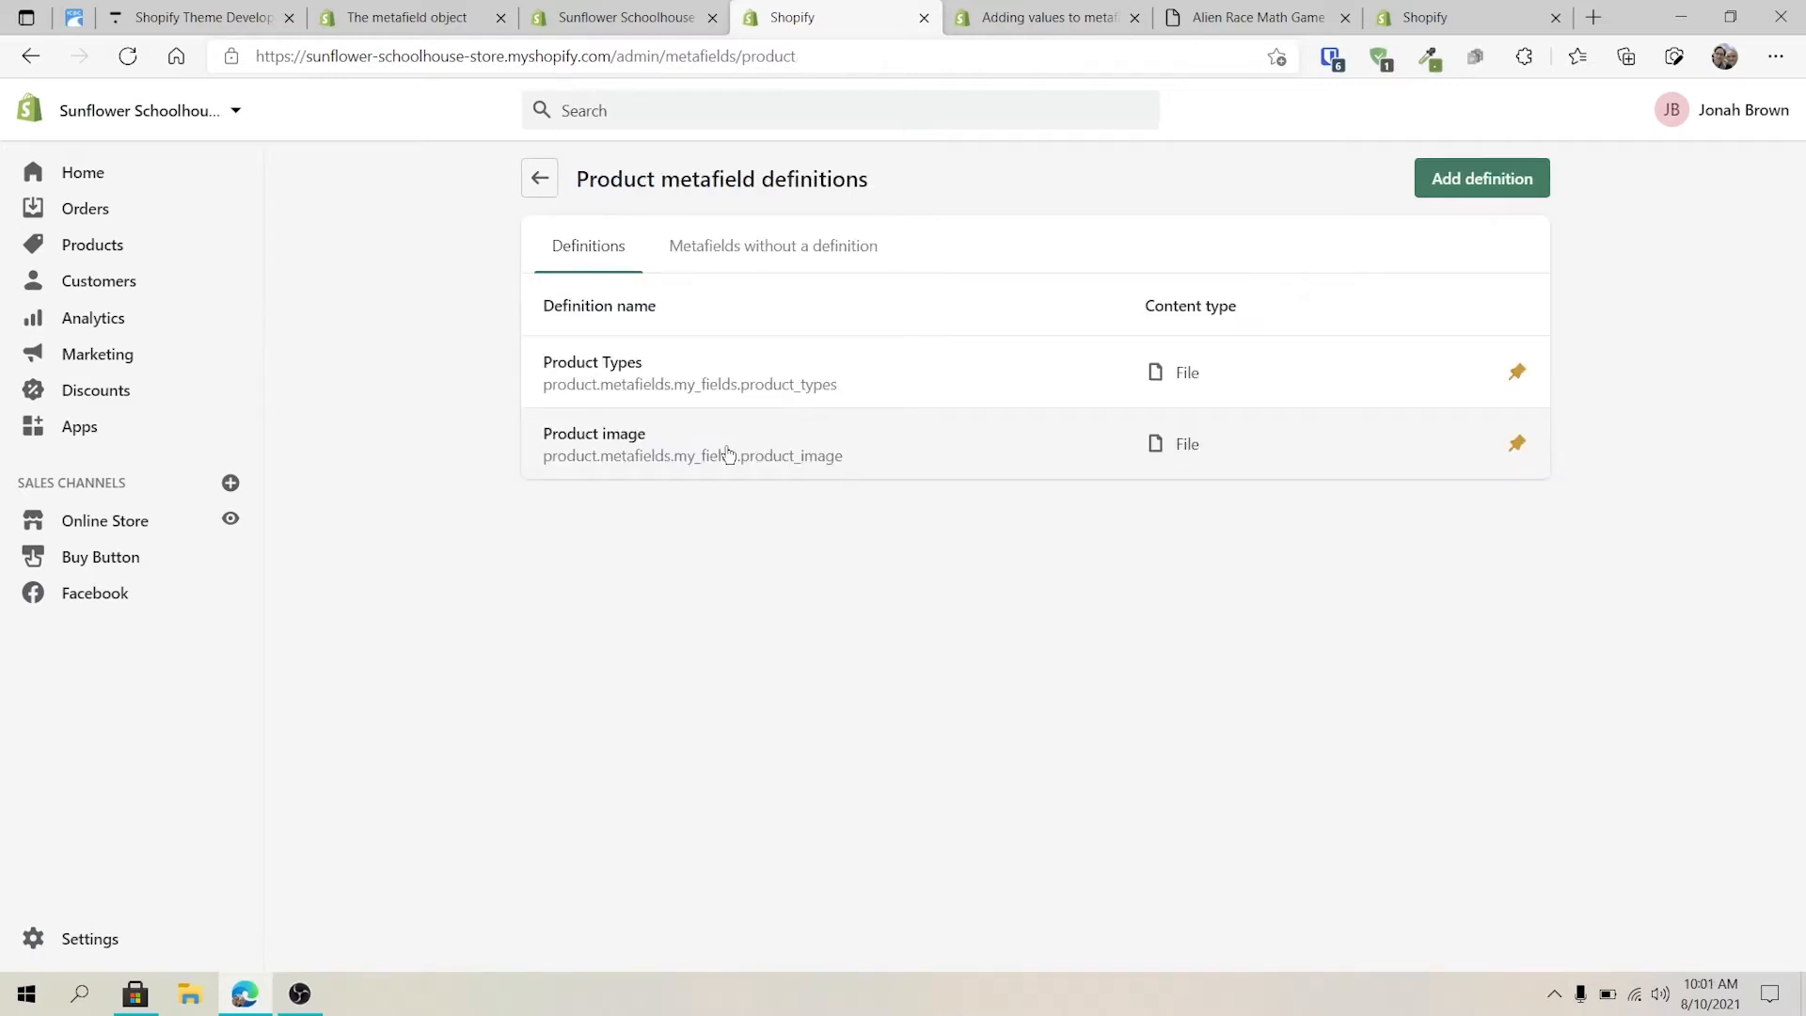
pyautogui.click(594, 432)
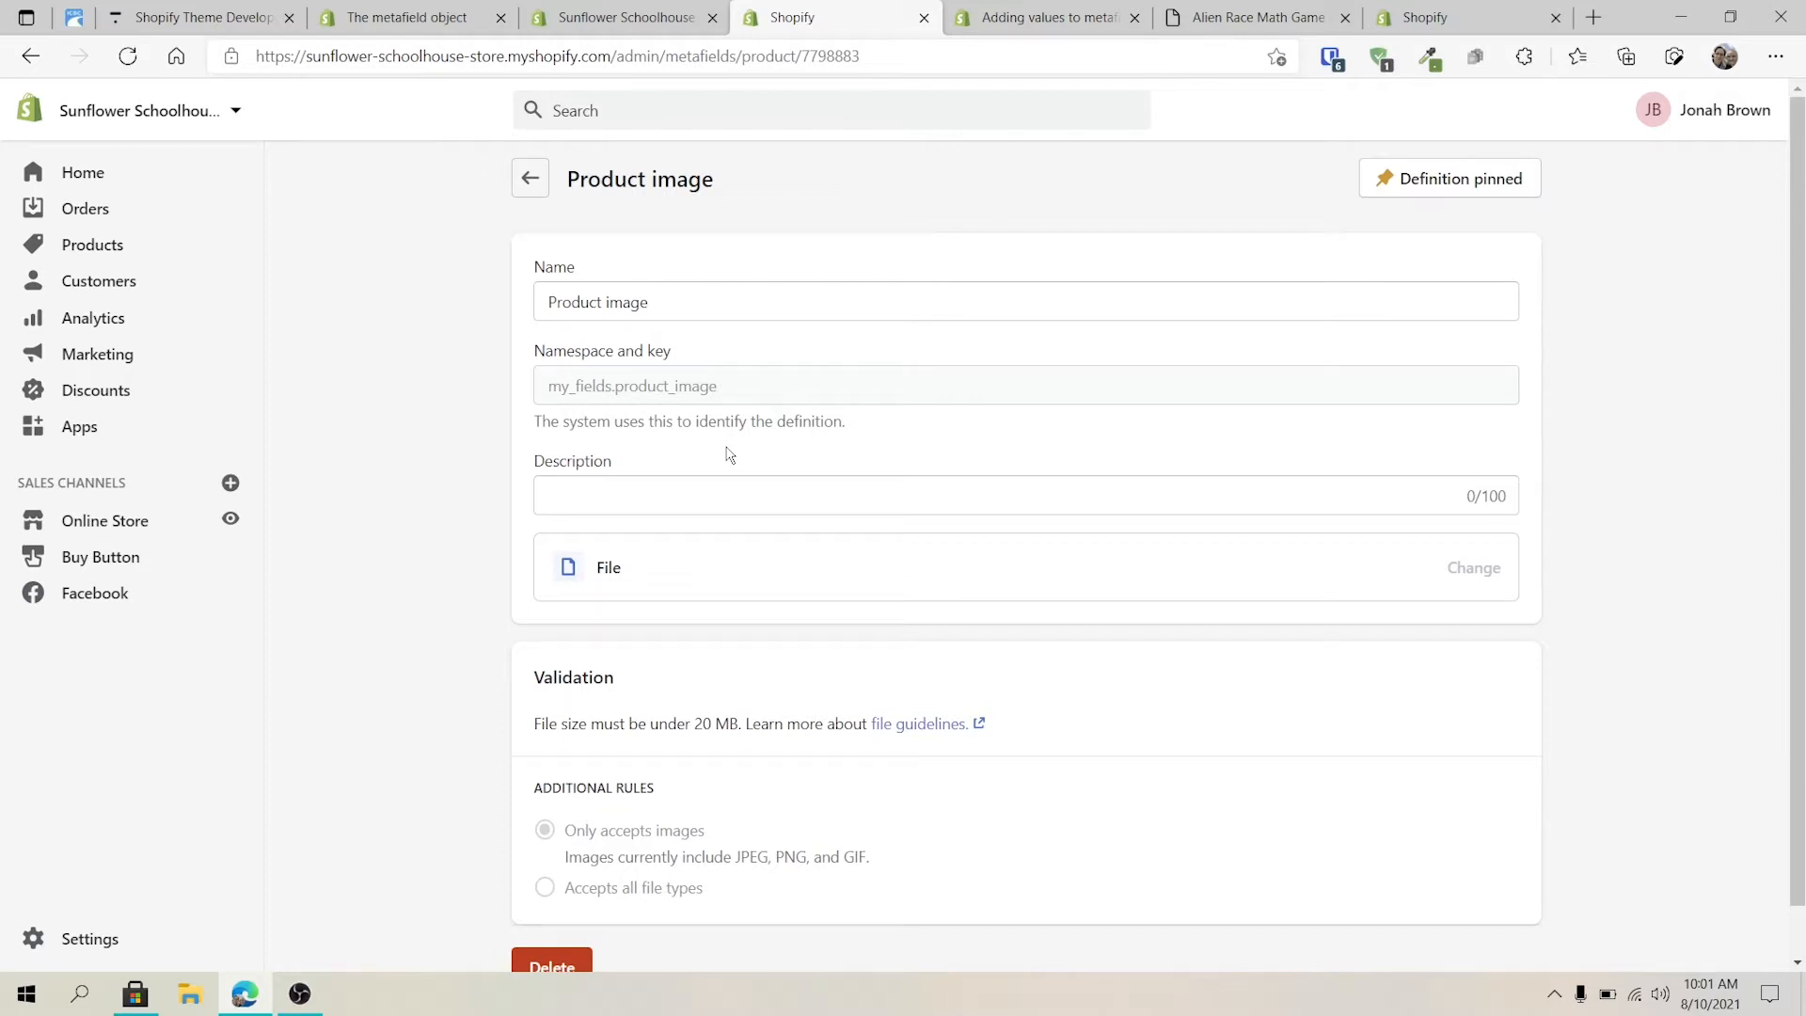
pyautogui.moveTo(598, 227)
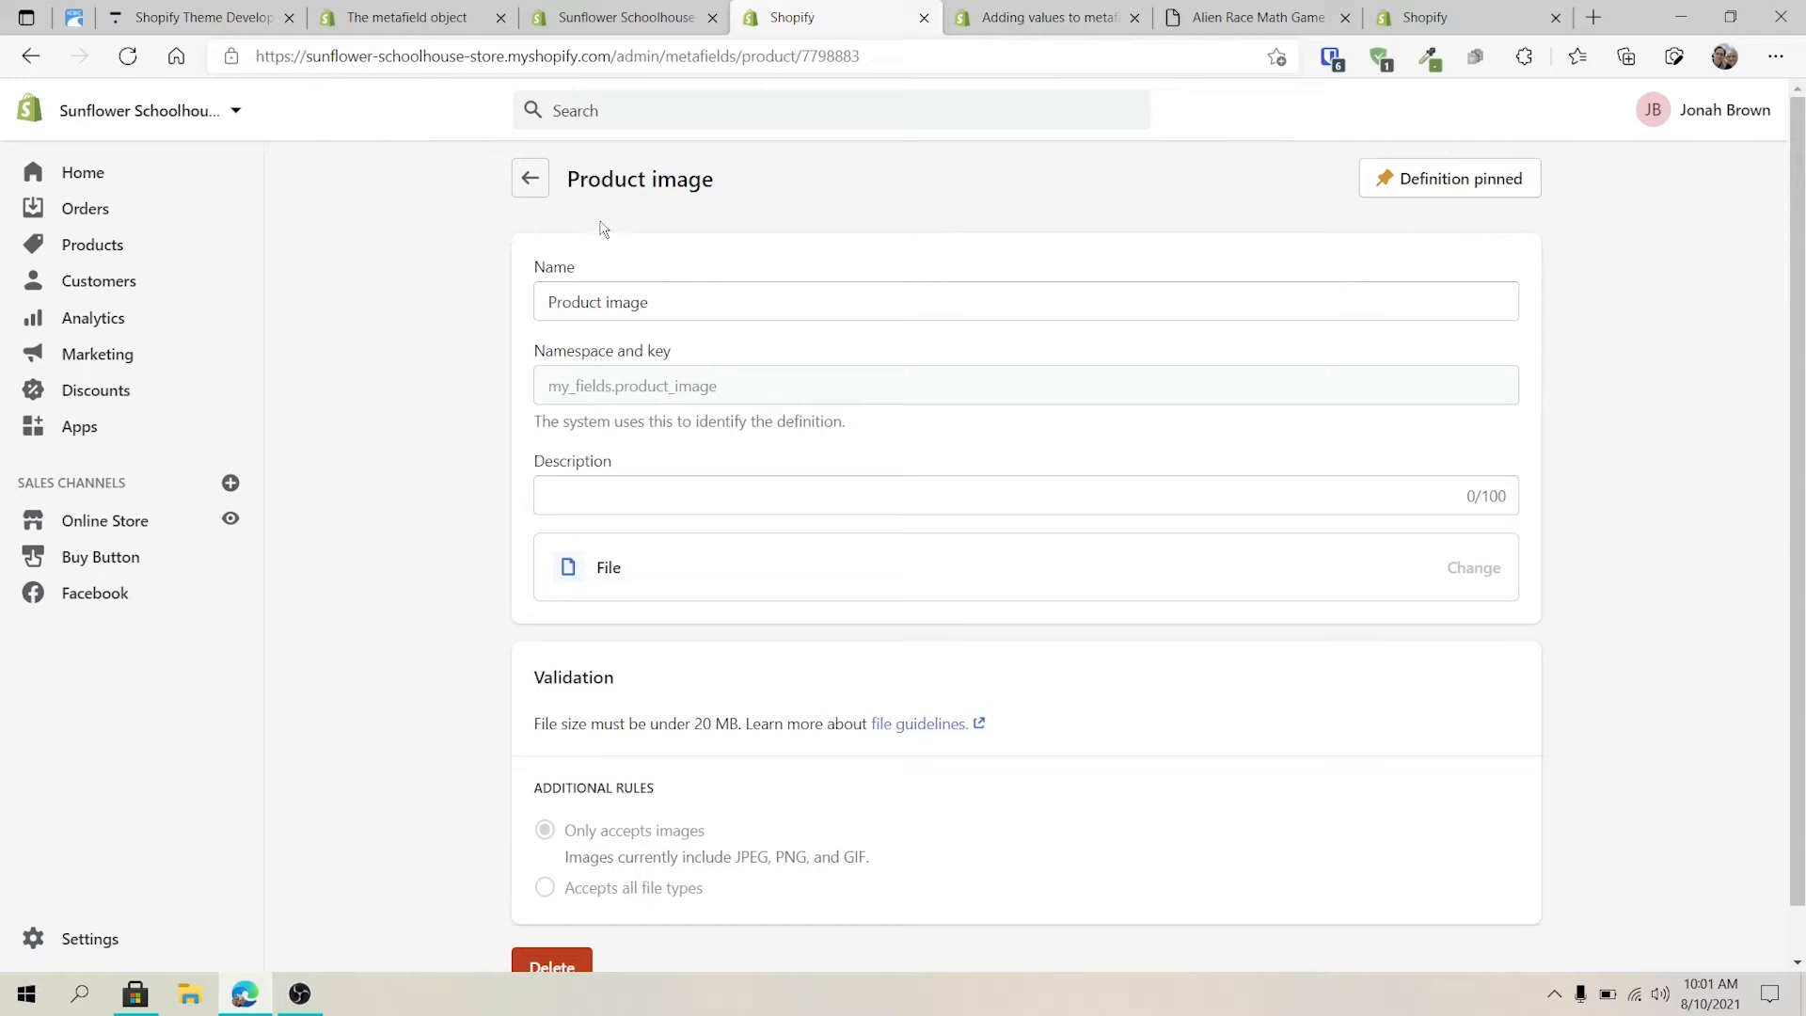
pyautogui.moveTo(530, 177)
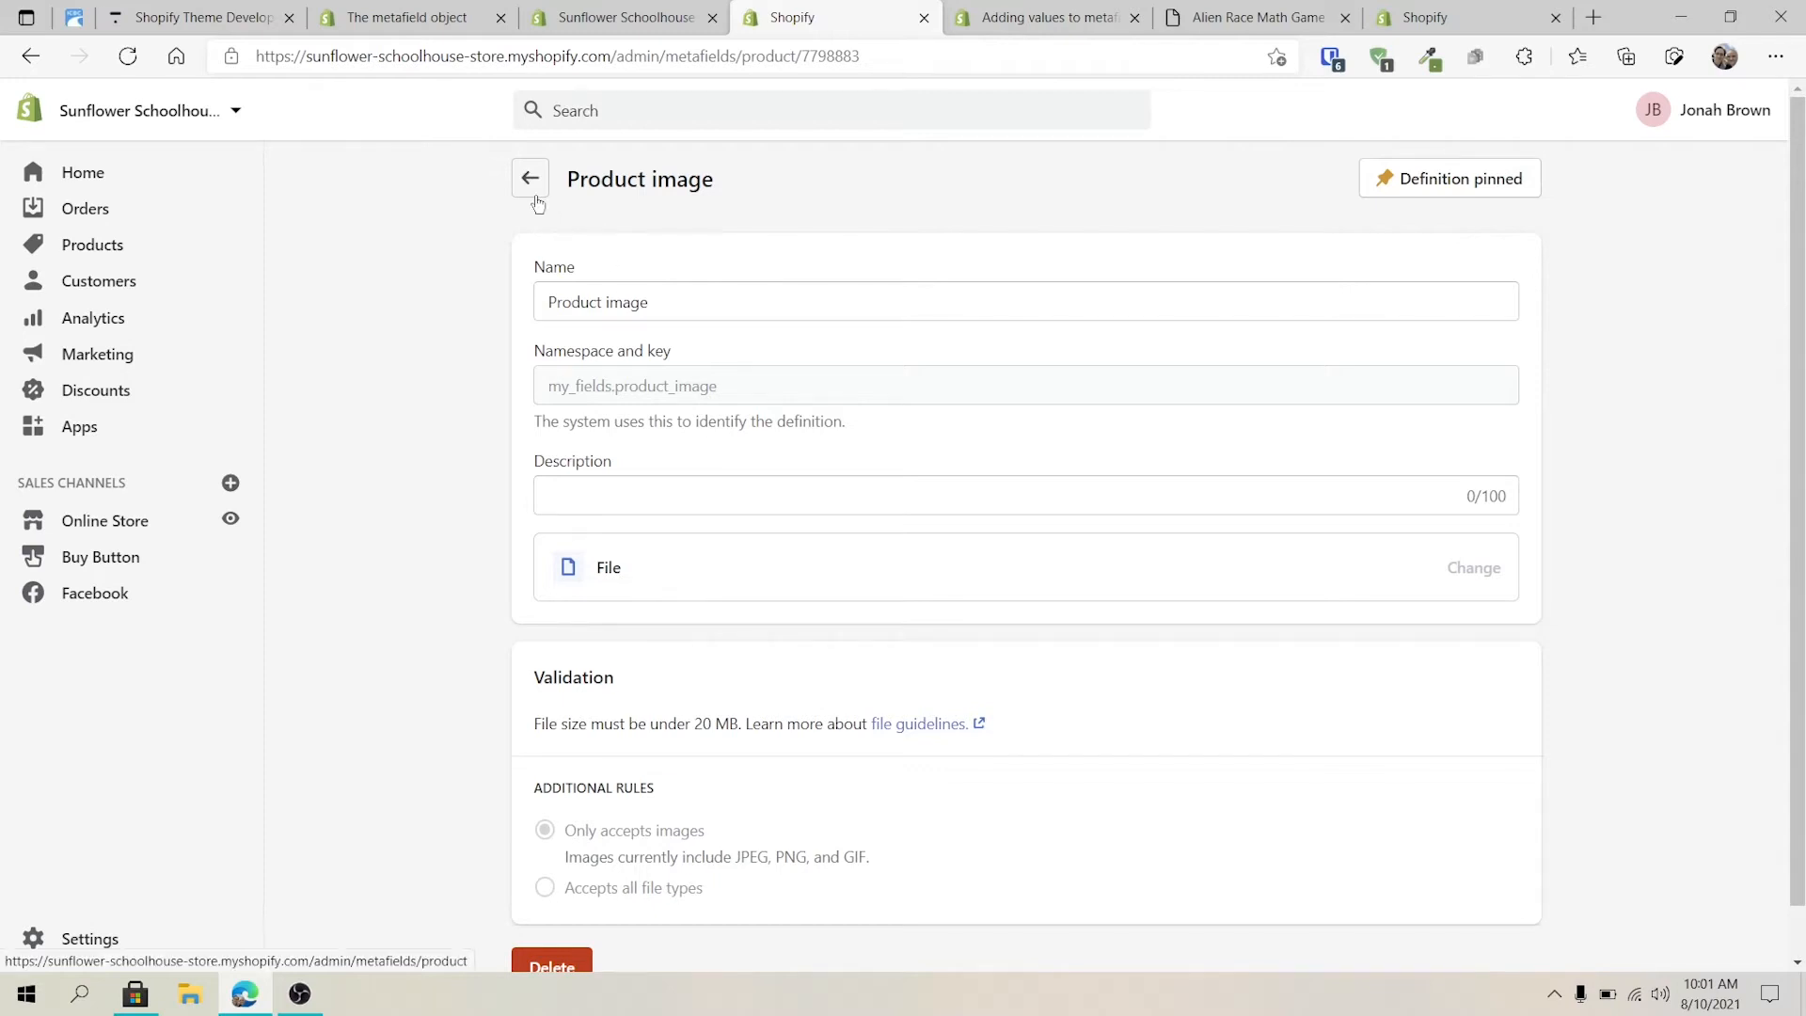
# Return to the product metafield definitions list showing Product Types and Product image pinned
pyautogui.click(530, 179)
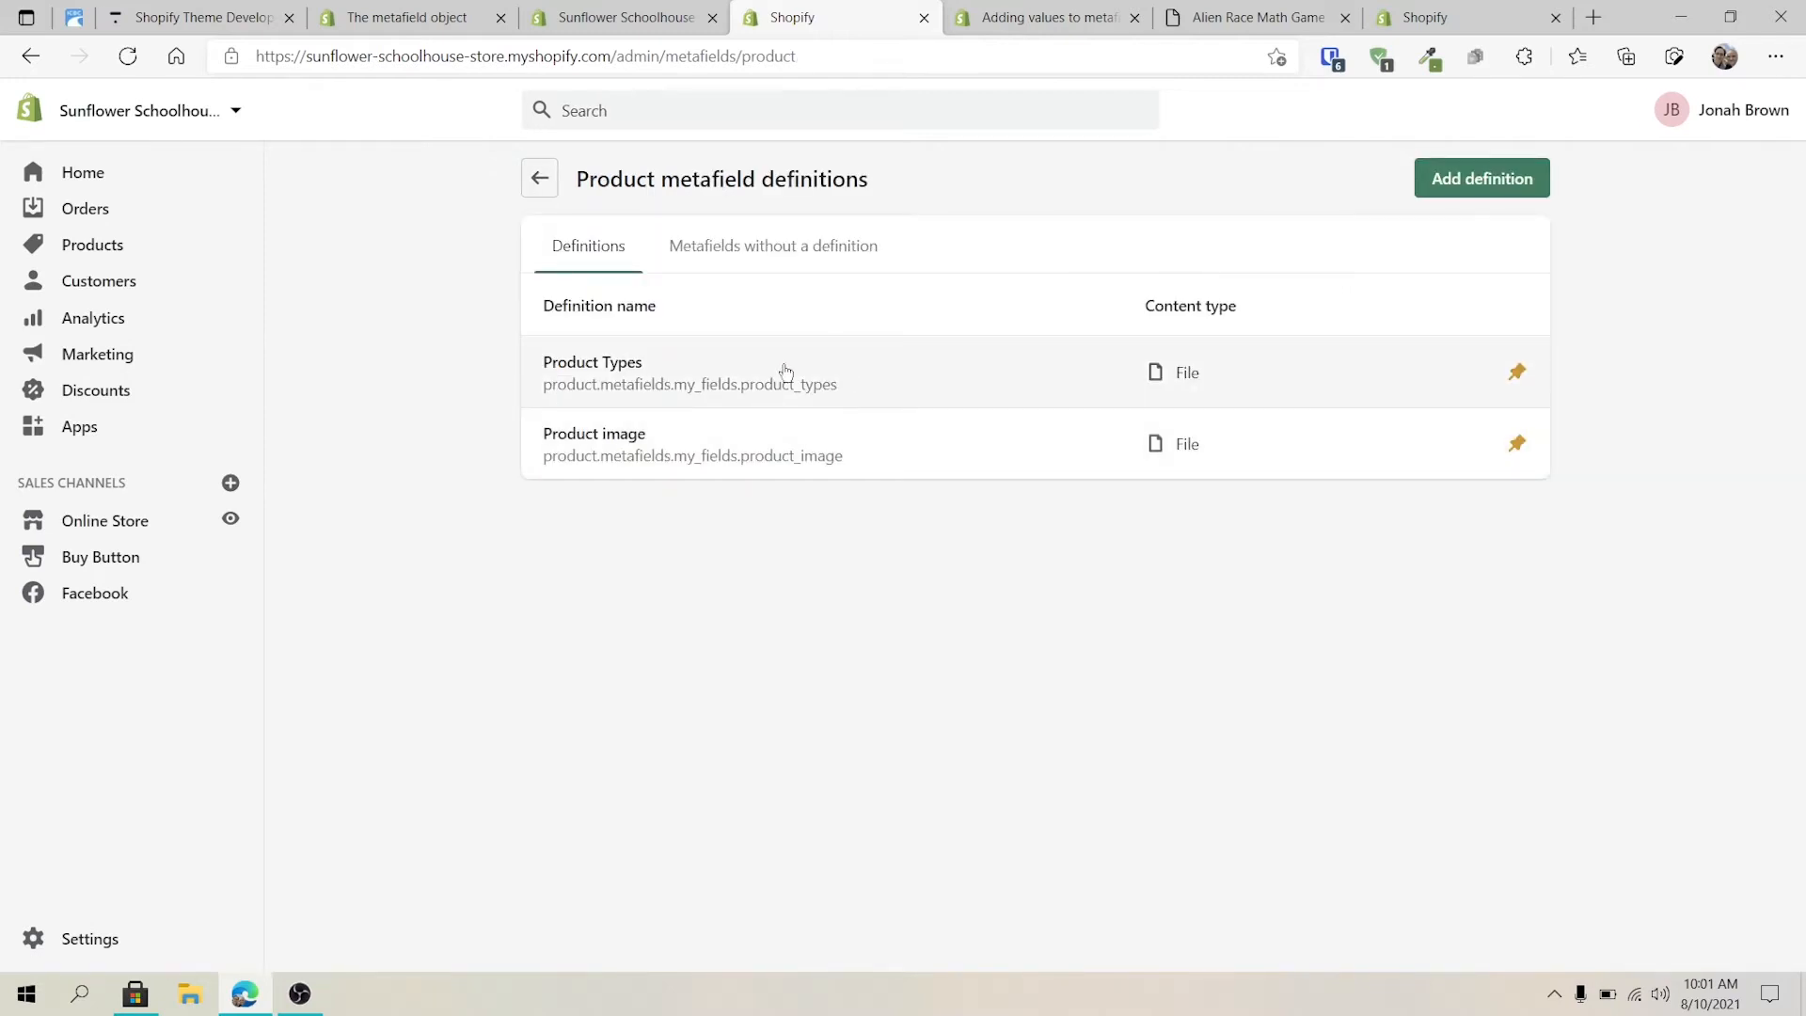
pyautogui.moveTo(867, 290)
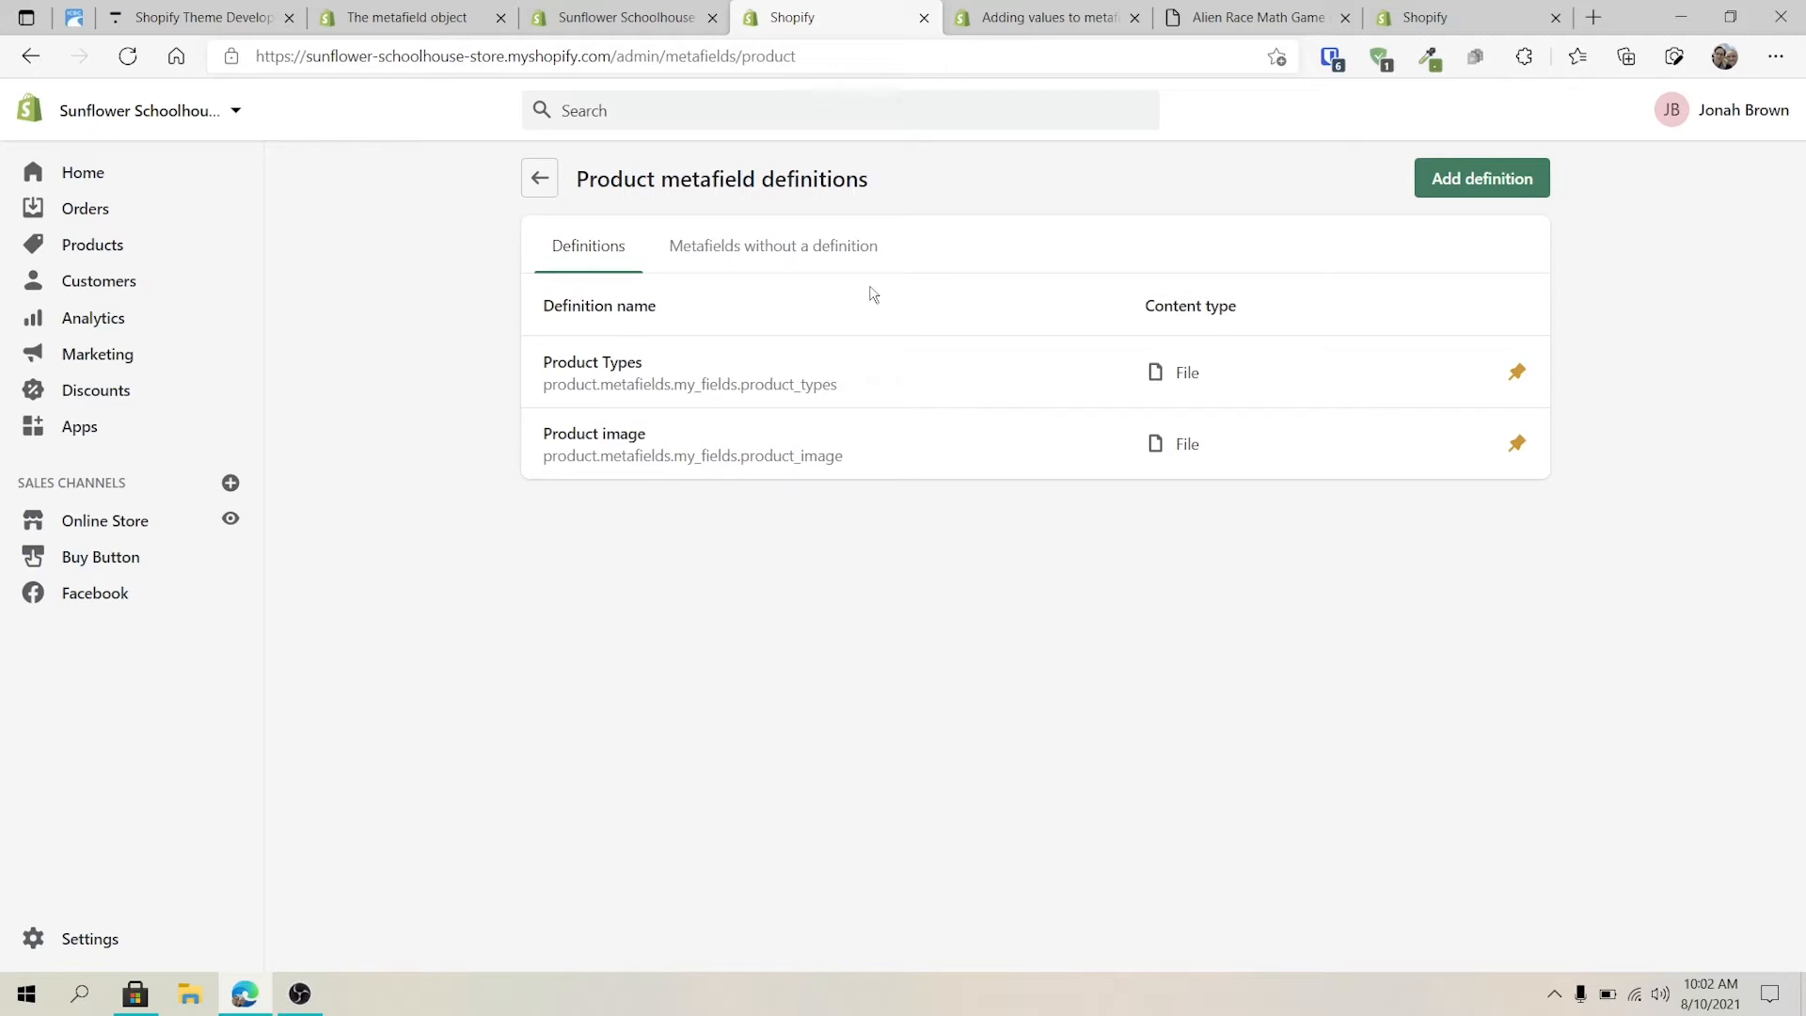
pyautogui.moveTo(262, 731)
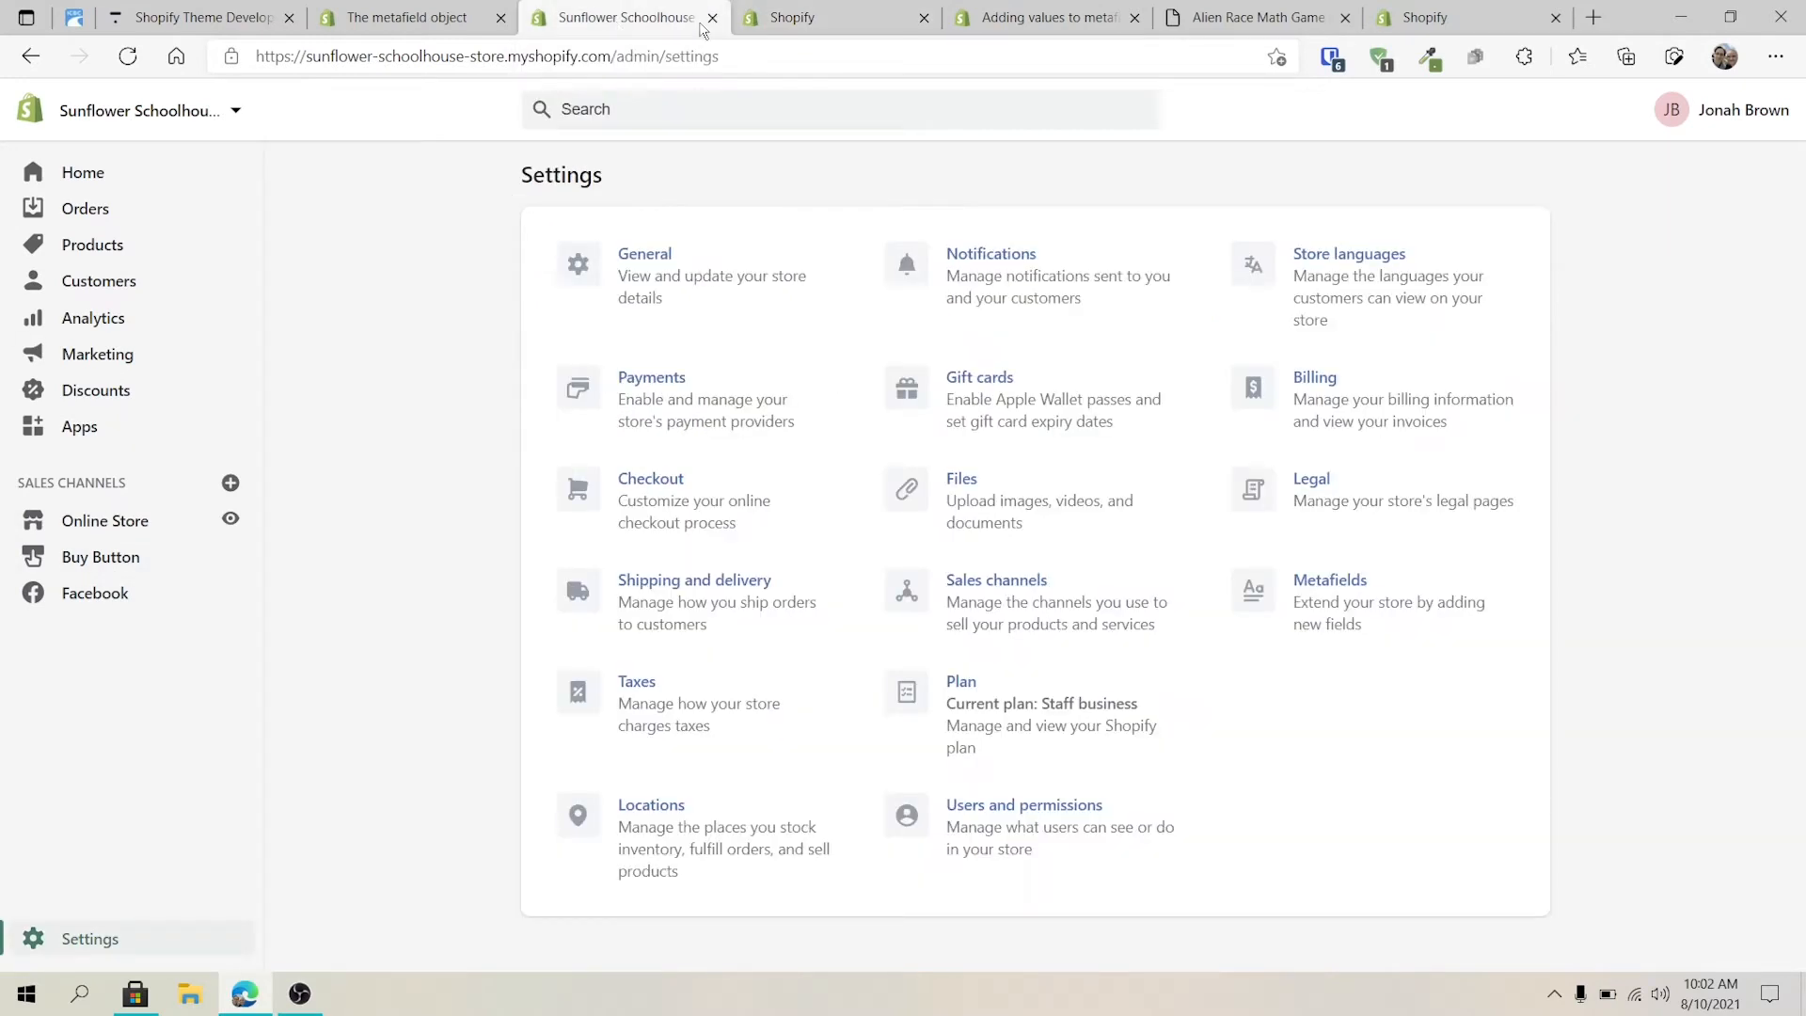
pyautogui.click(1329, 579)
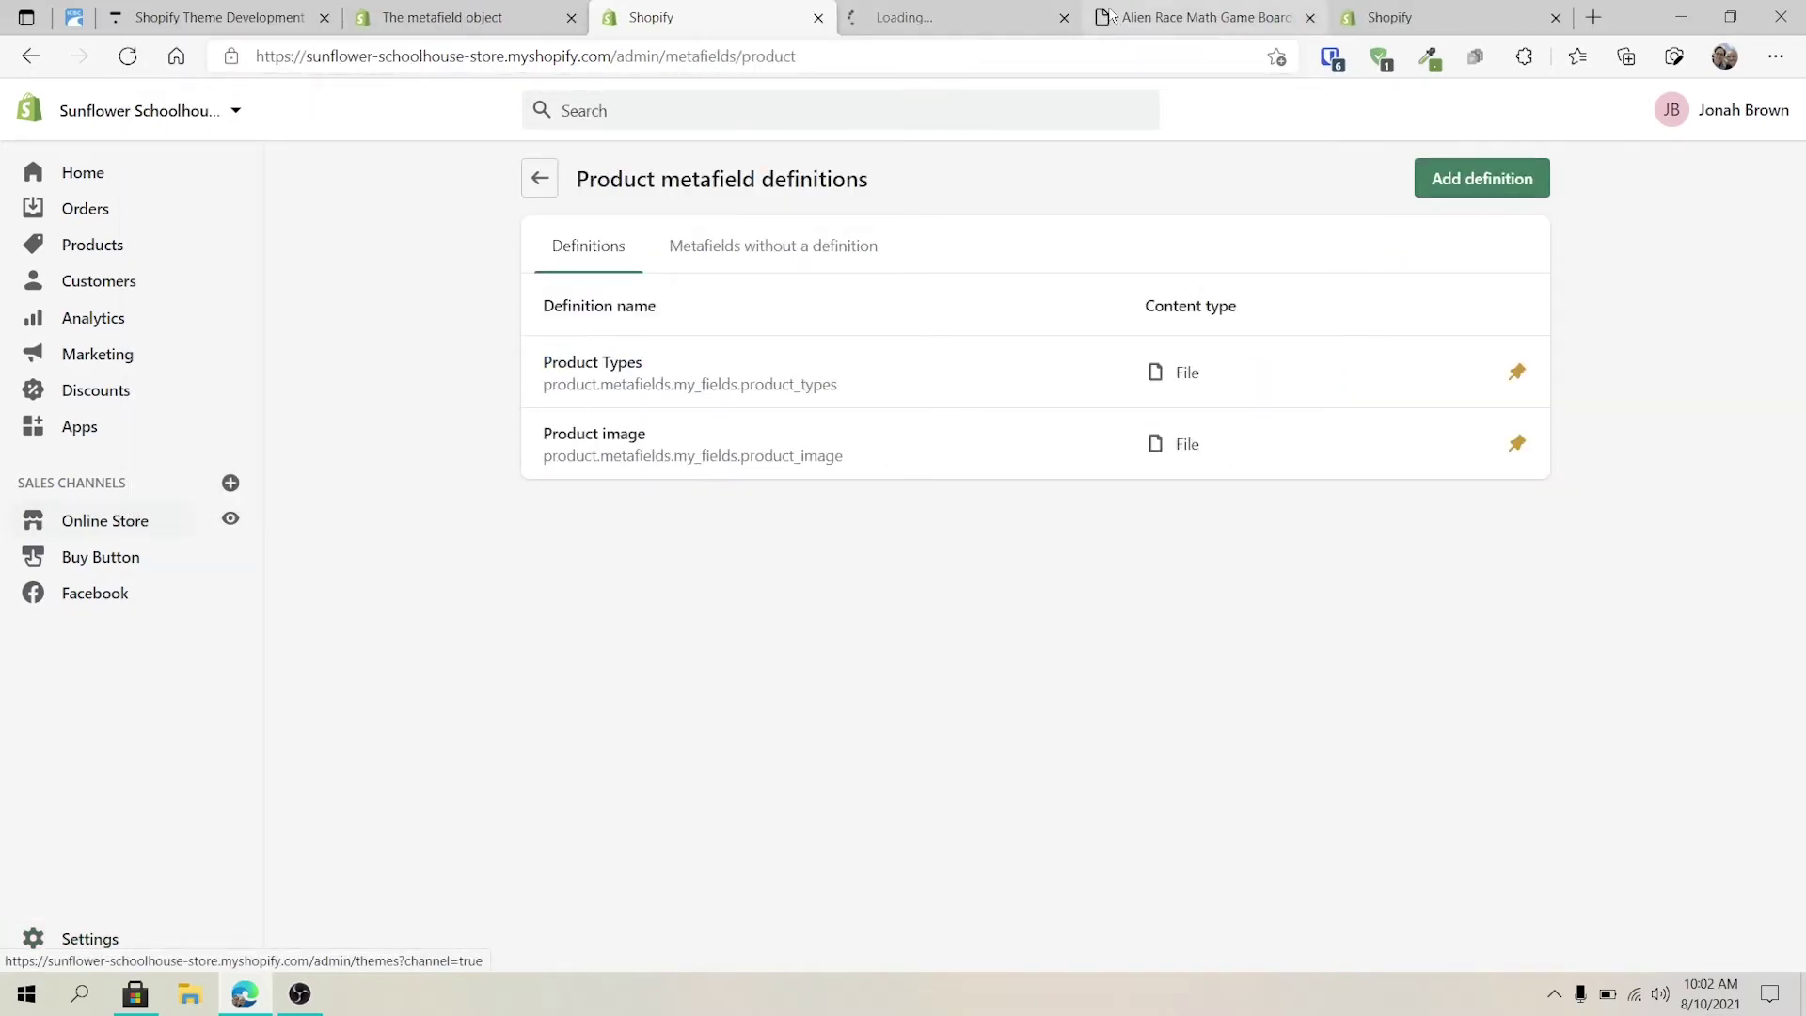
# From Online Store themes, launch Edit code on the Copy of Debut - Fresh theme
pyautogui.click(105, 519)
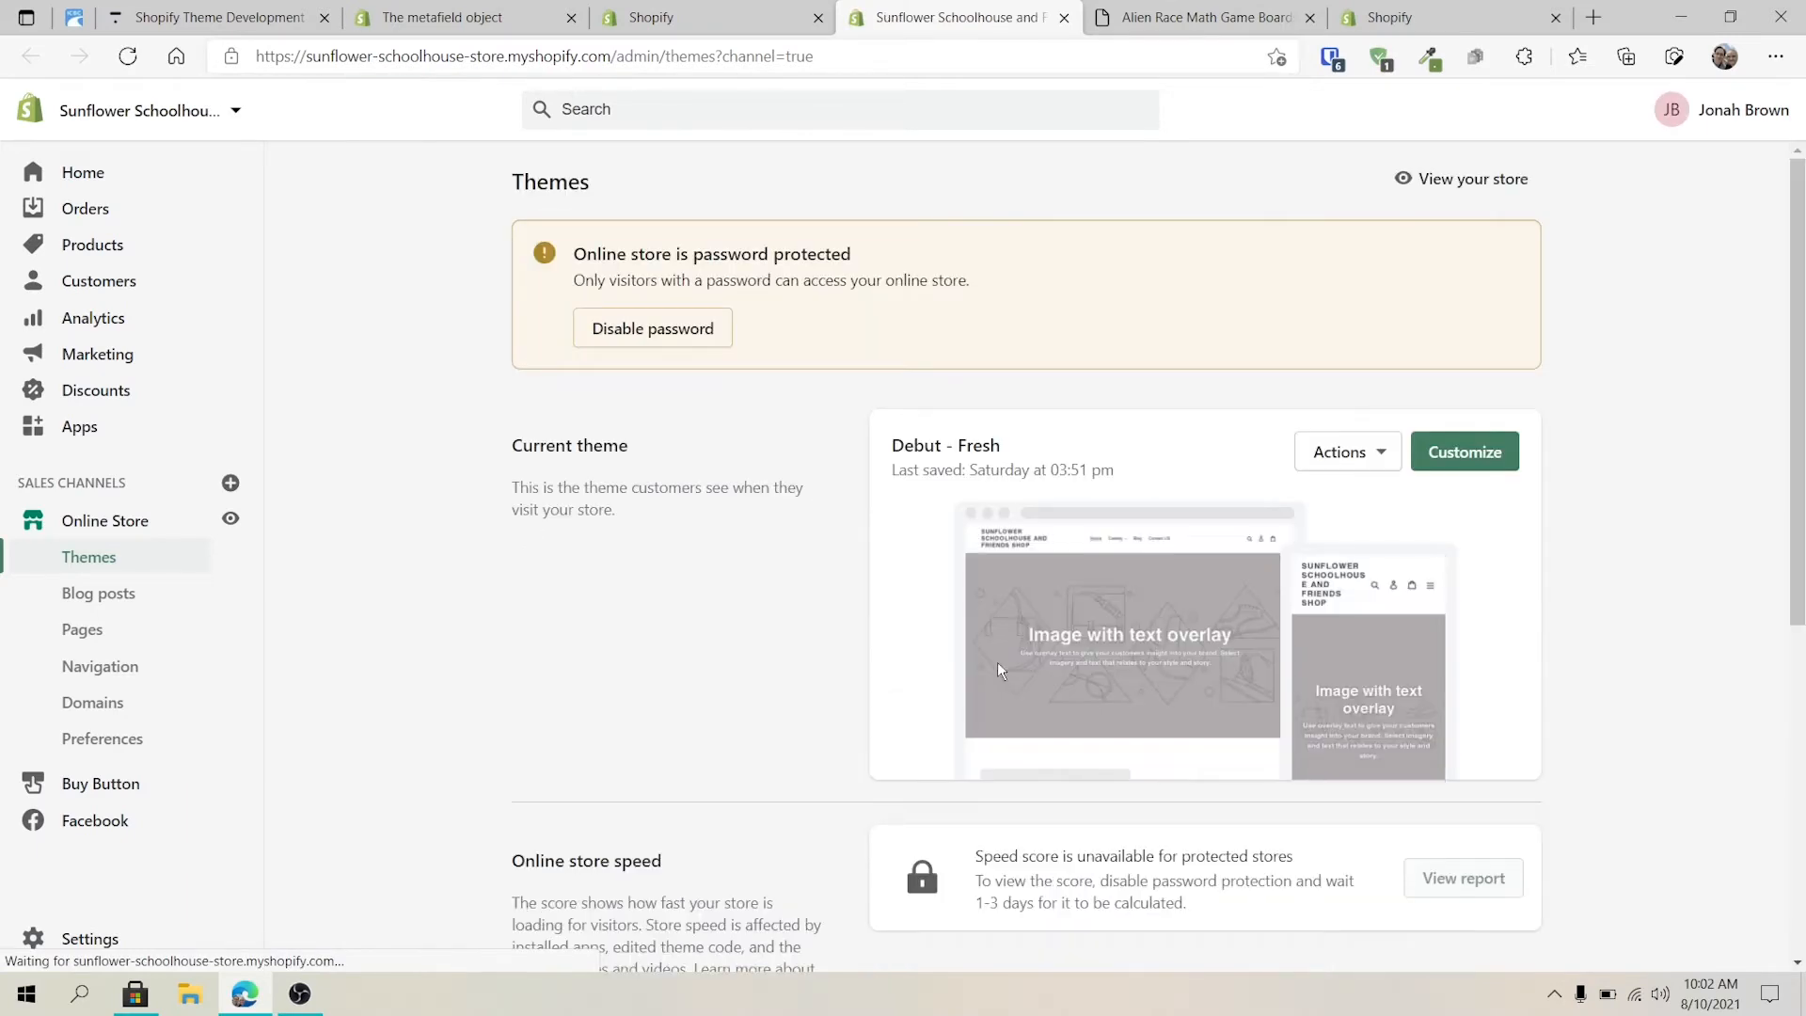
pyautogui.click(1335, 542)
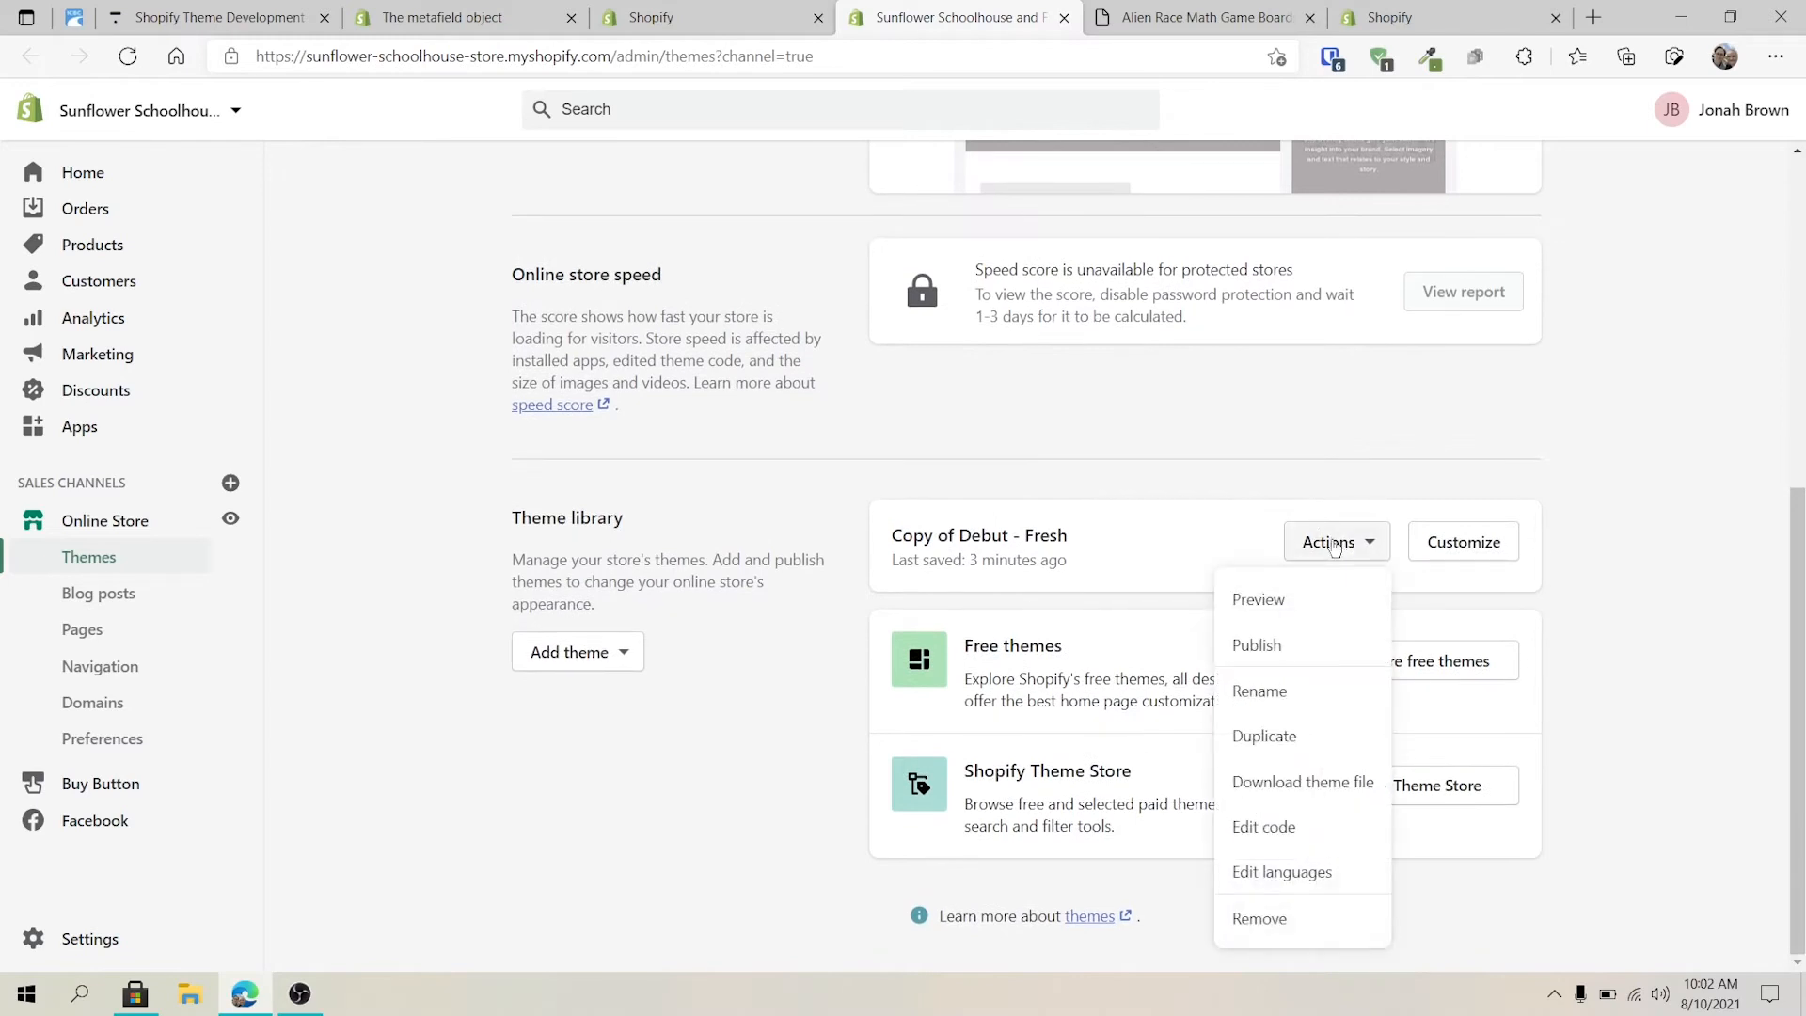
pyautogui.click(1264, 826)
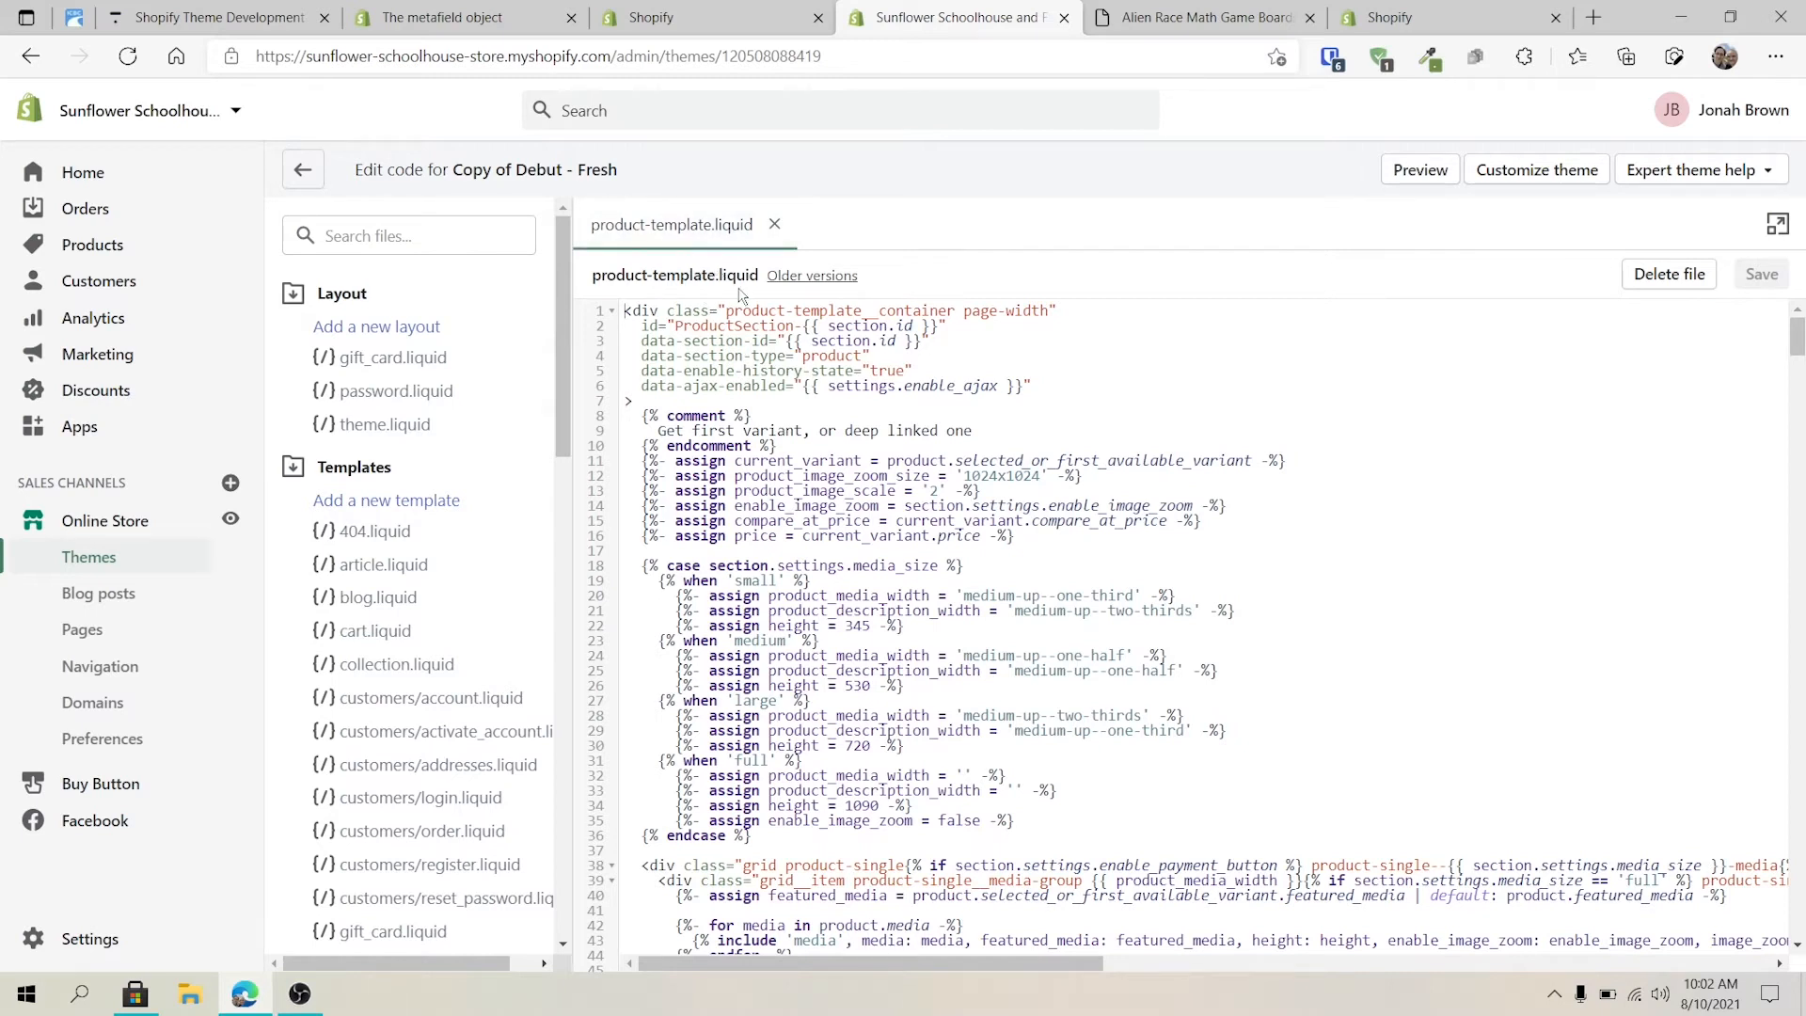
pyautogui.moveTo(675, 235)
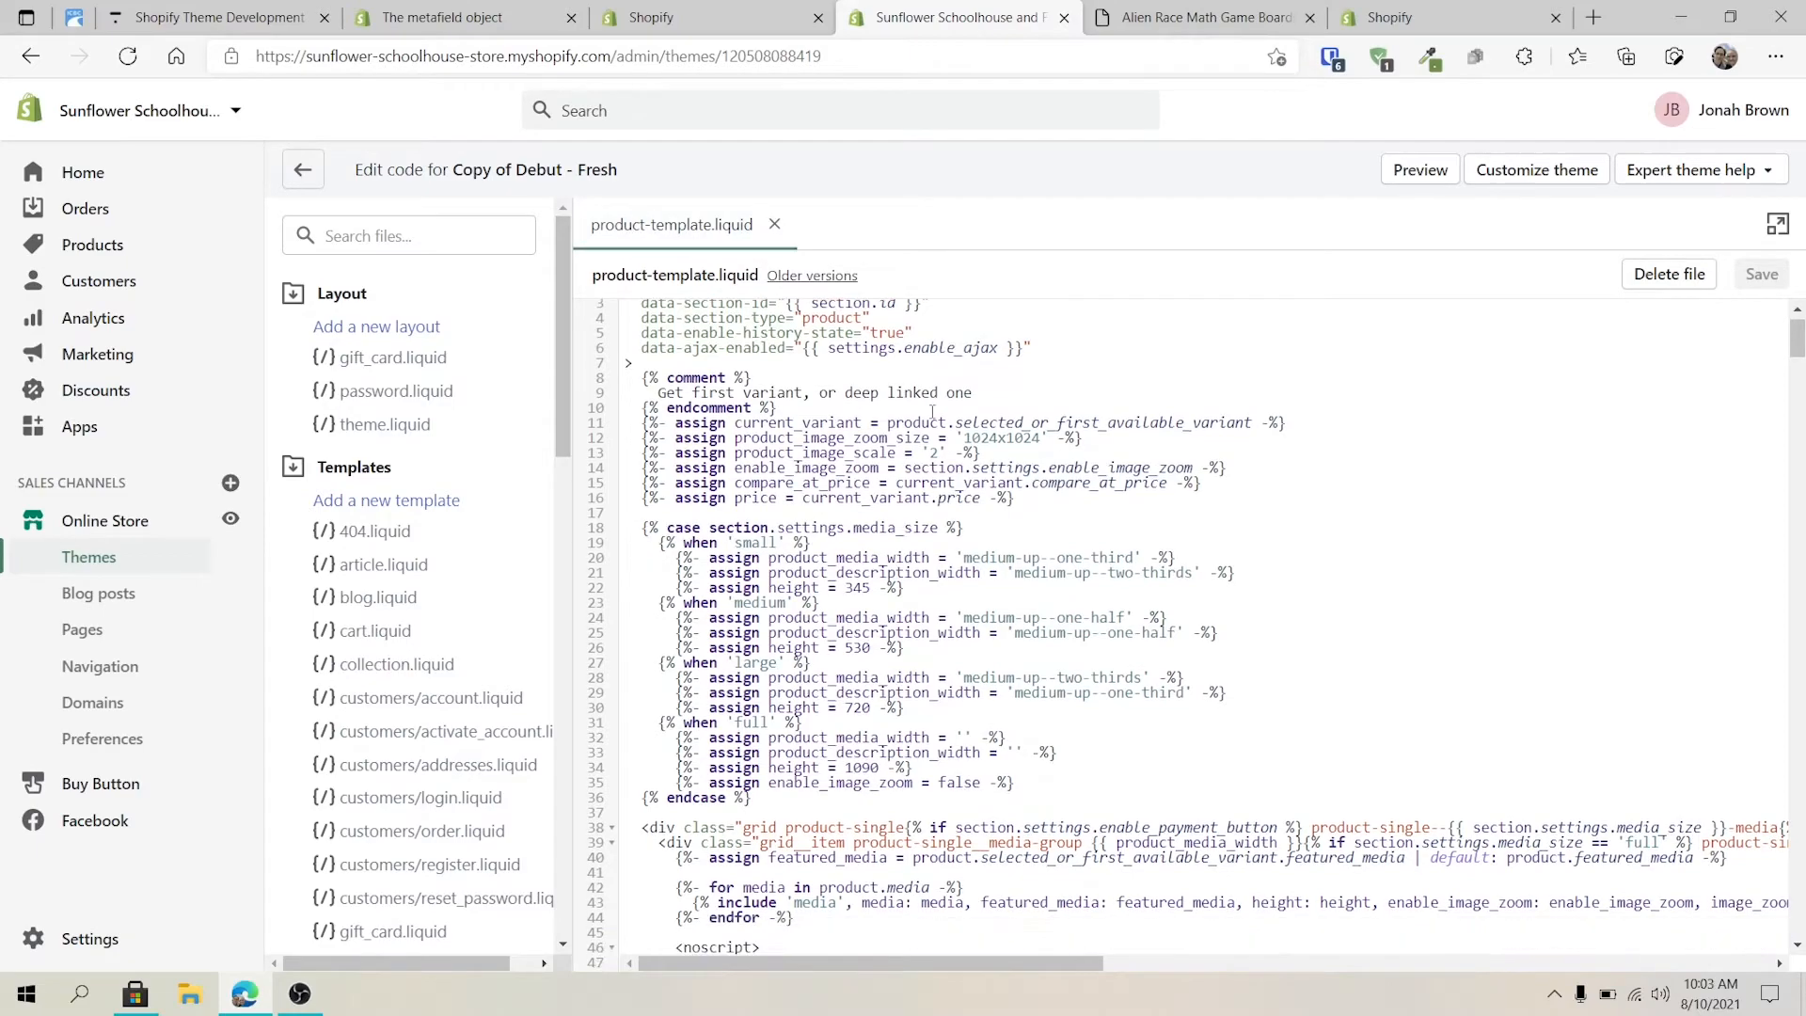
# Scroll product-template.liquid down to the product-single__description block around line 281
pyautogui.scroll(-3)
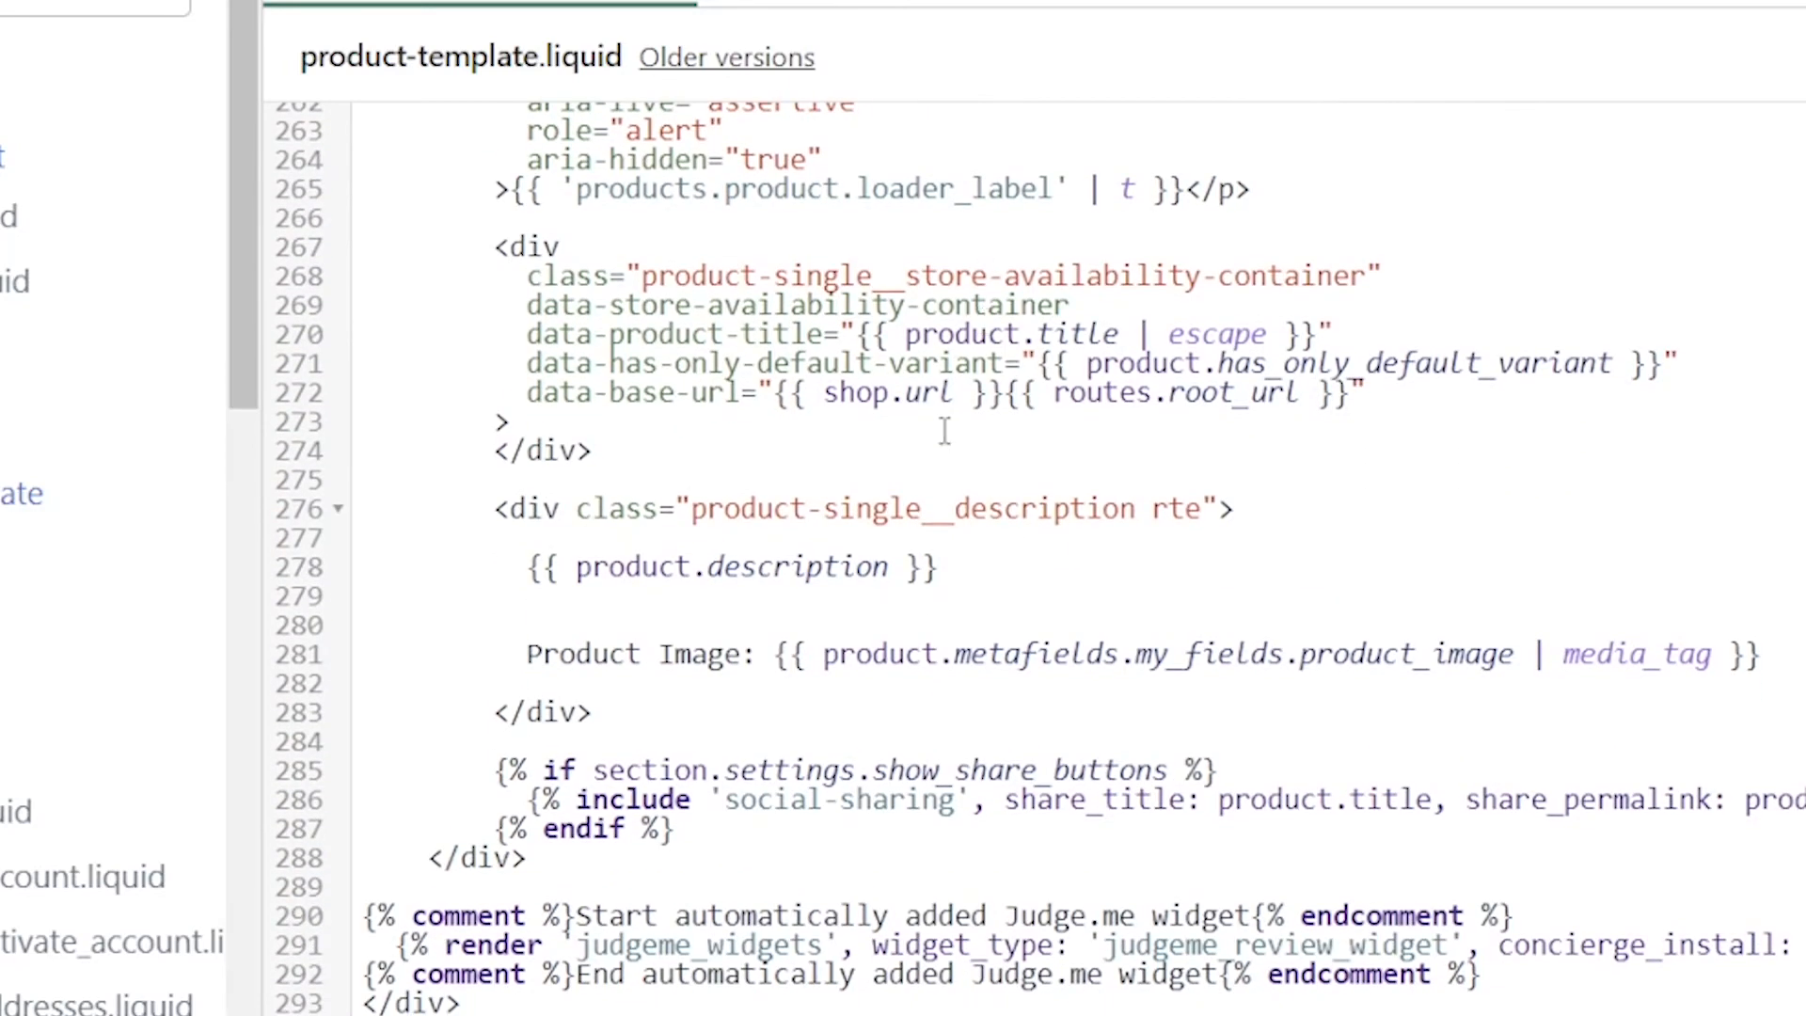
pyautogui.moveTo(702, 589)
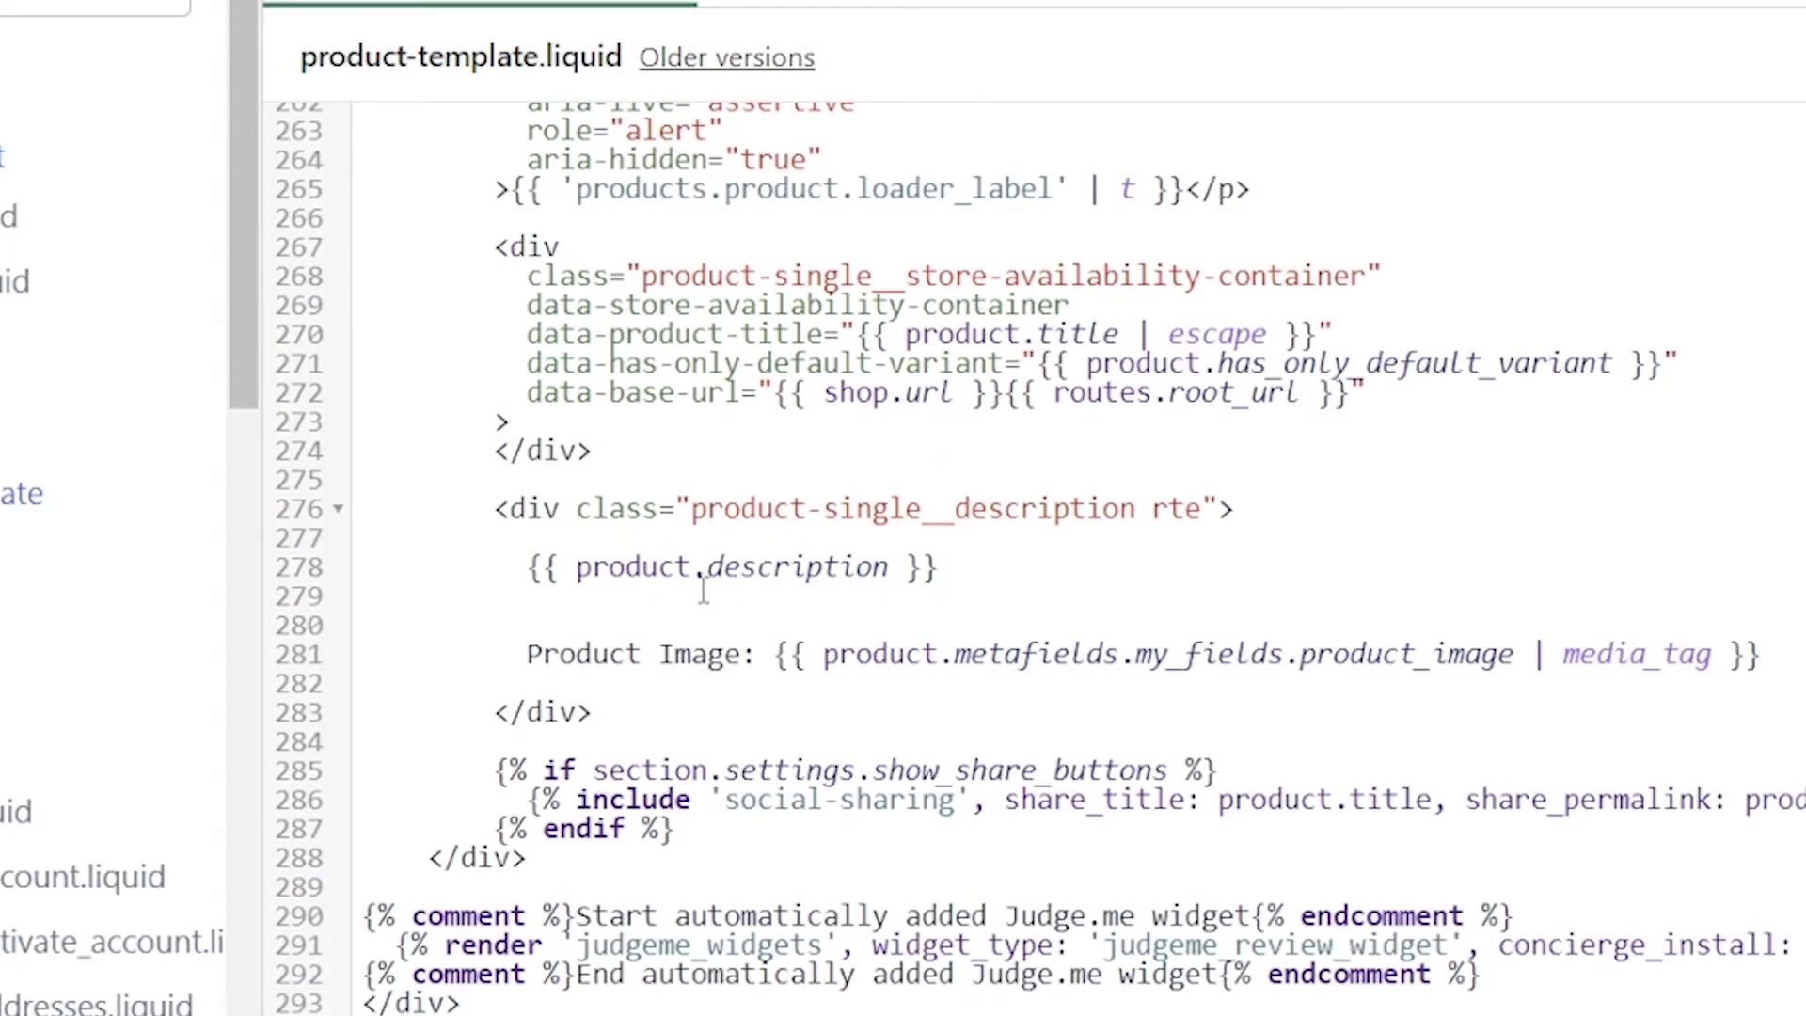
pyautogui.moveTo(1618, 797)
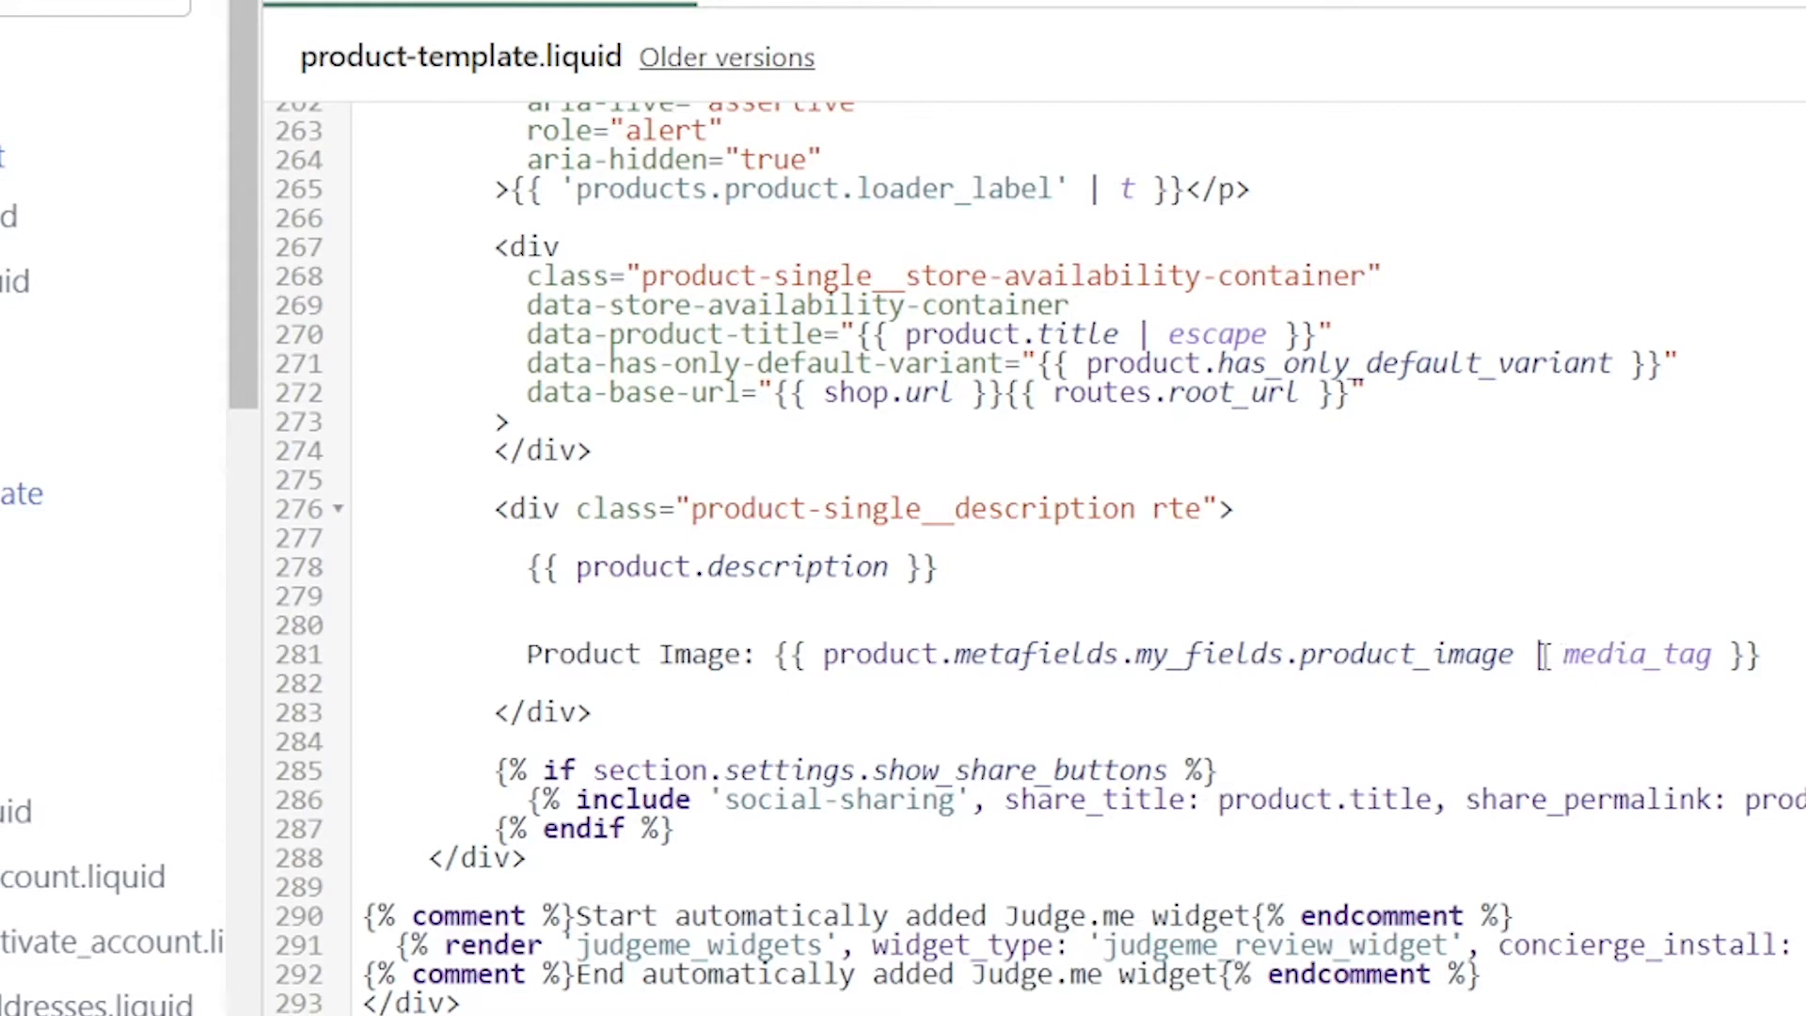
# Delete the media_tag filter from the product_image output on line 281 and view the Alien Race preview
pyautogui.doubleClick(1634, 653)
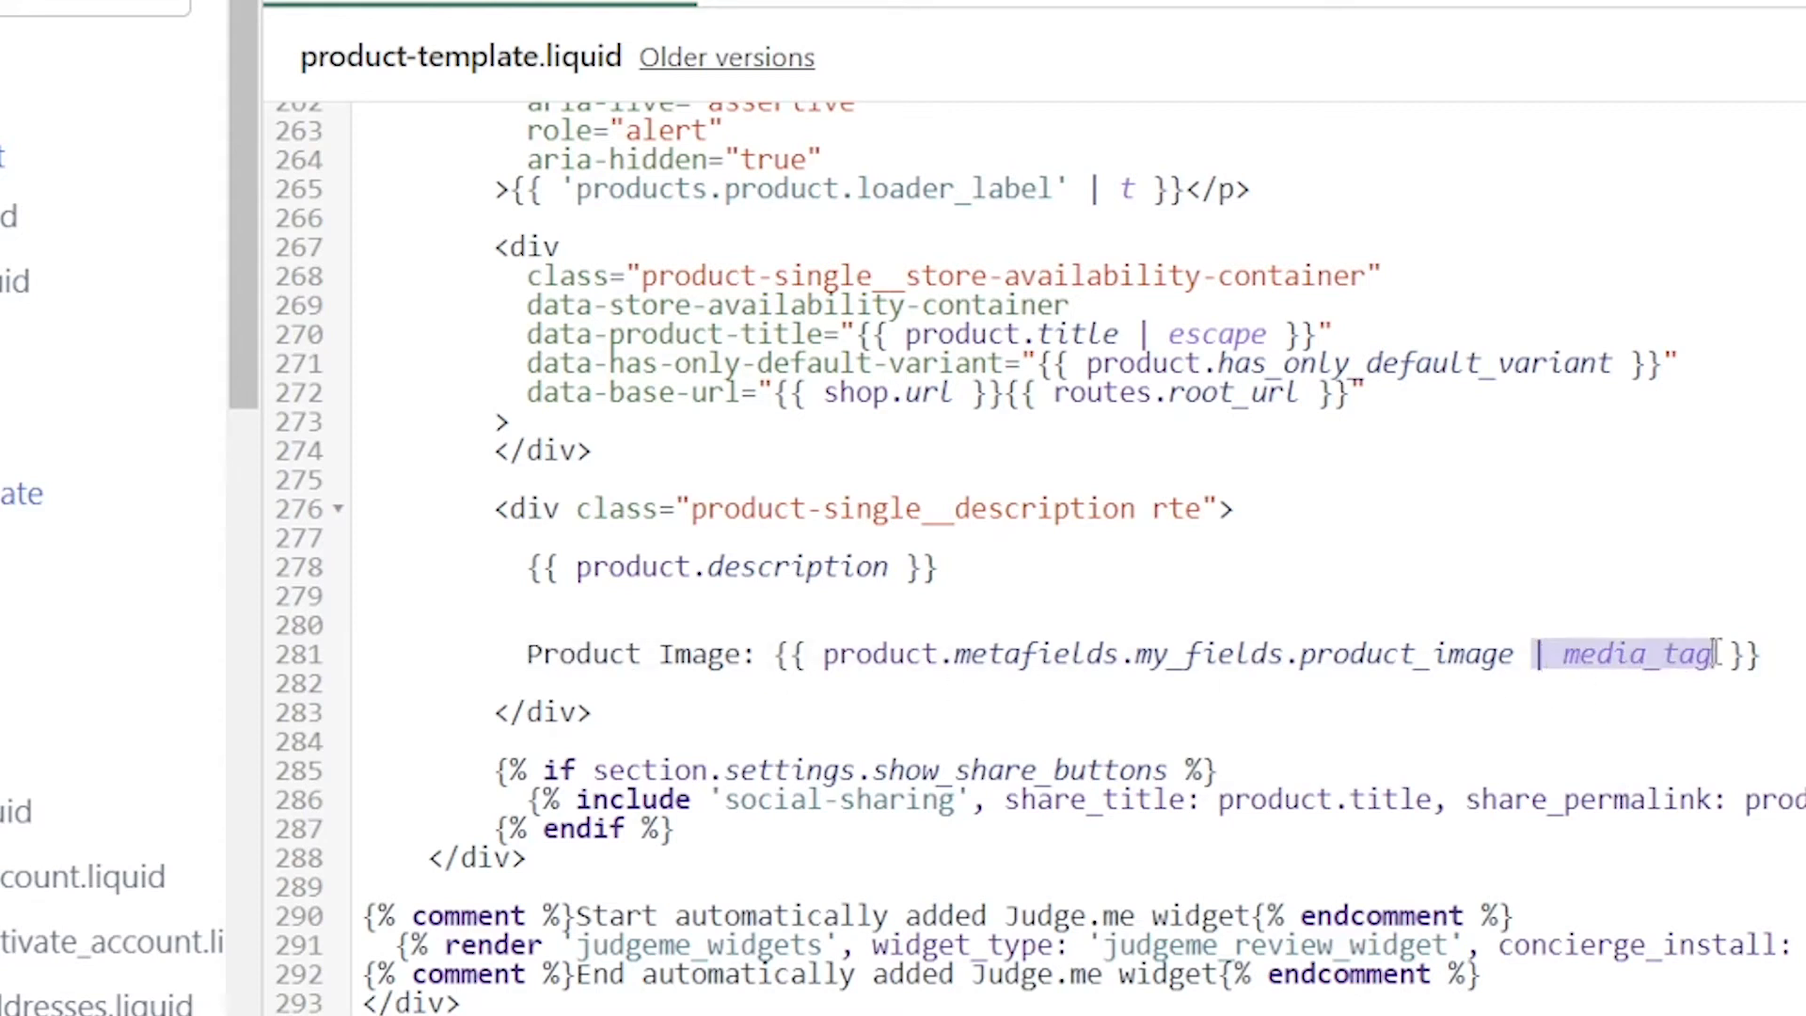
pyautogui.press('Backspace')
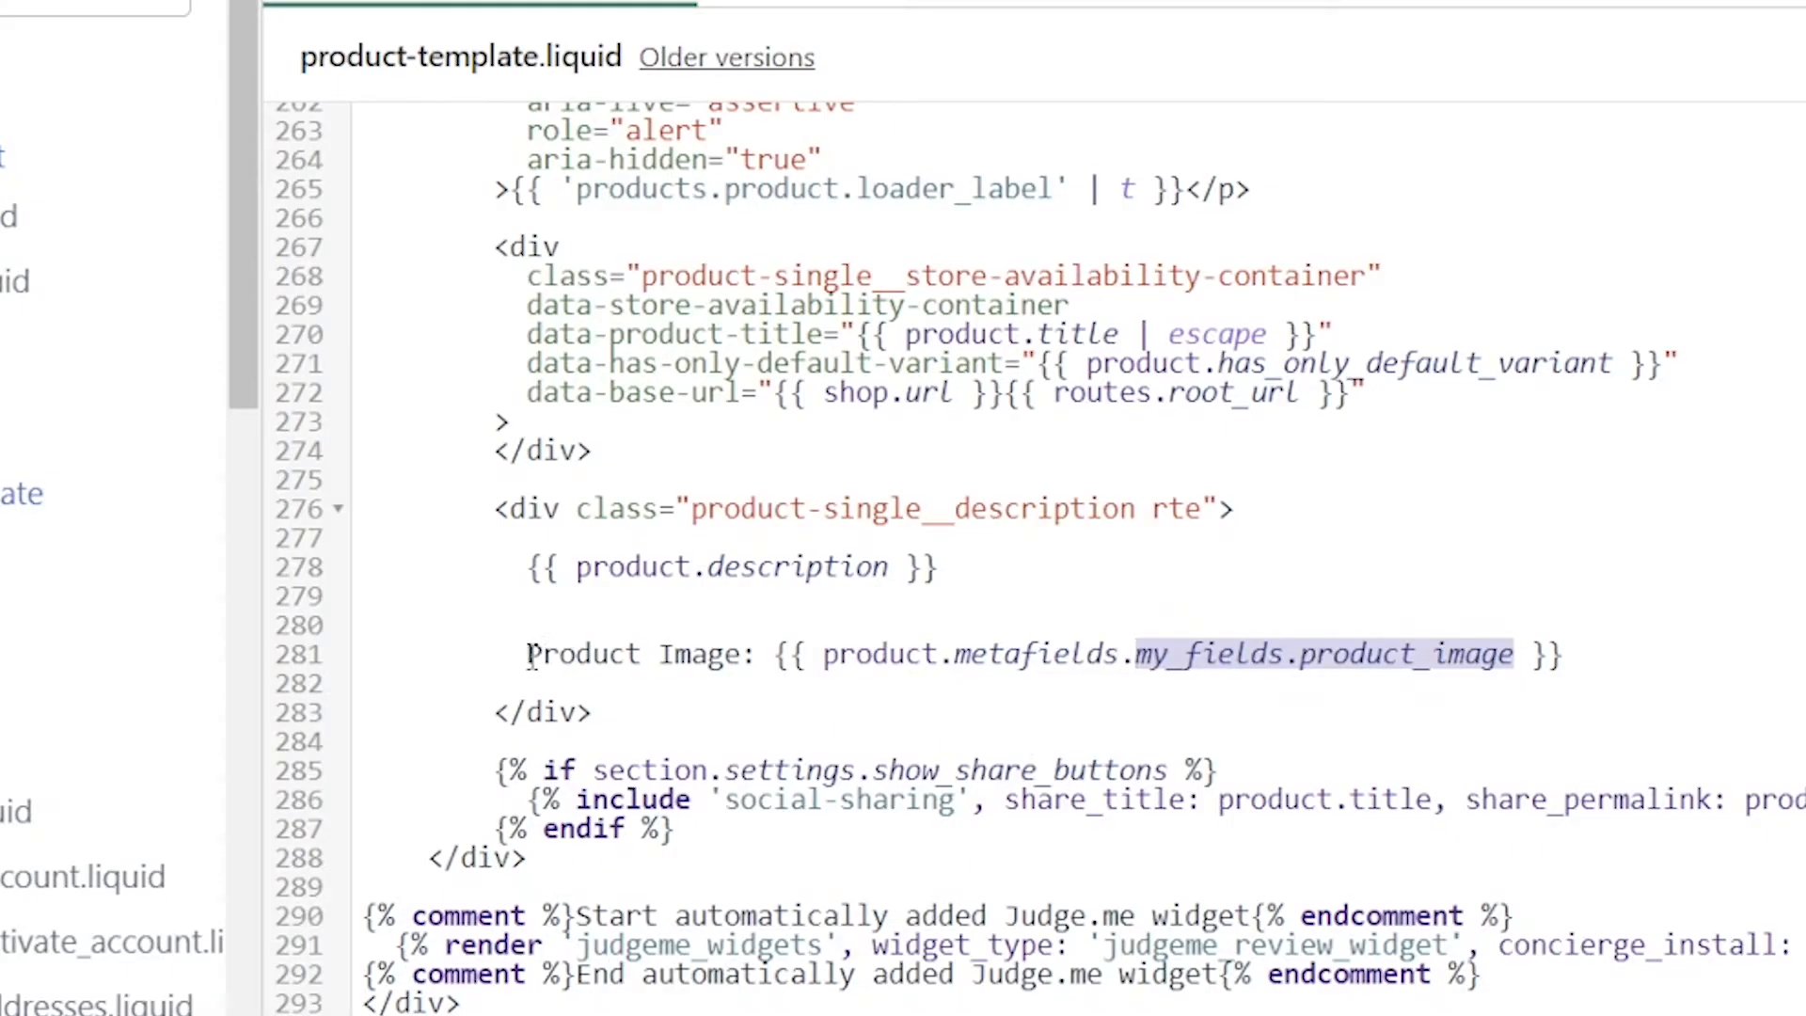
pyautogui.moveTo(955, 743)
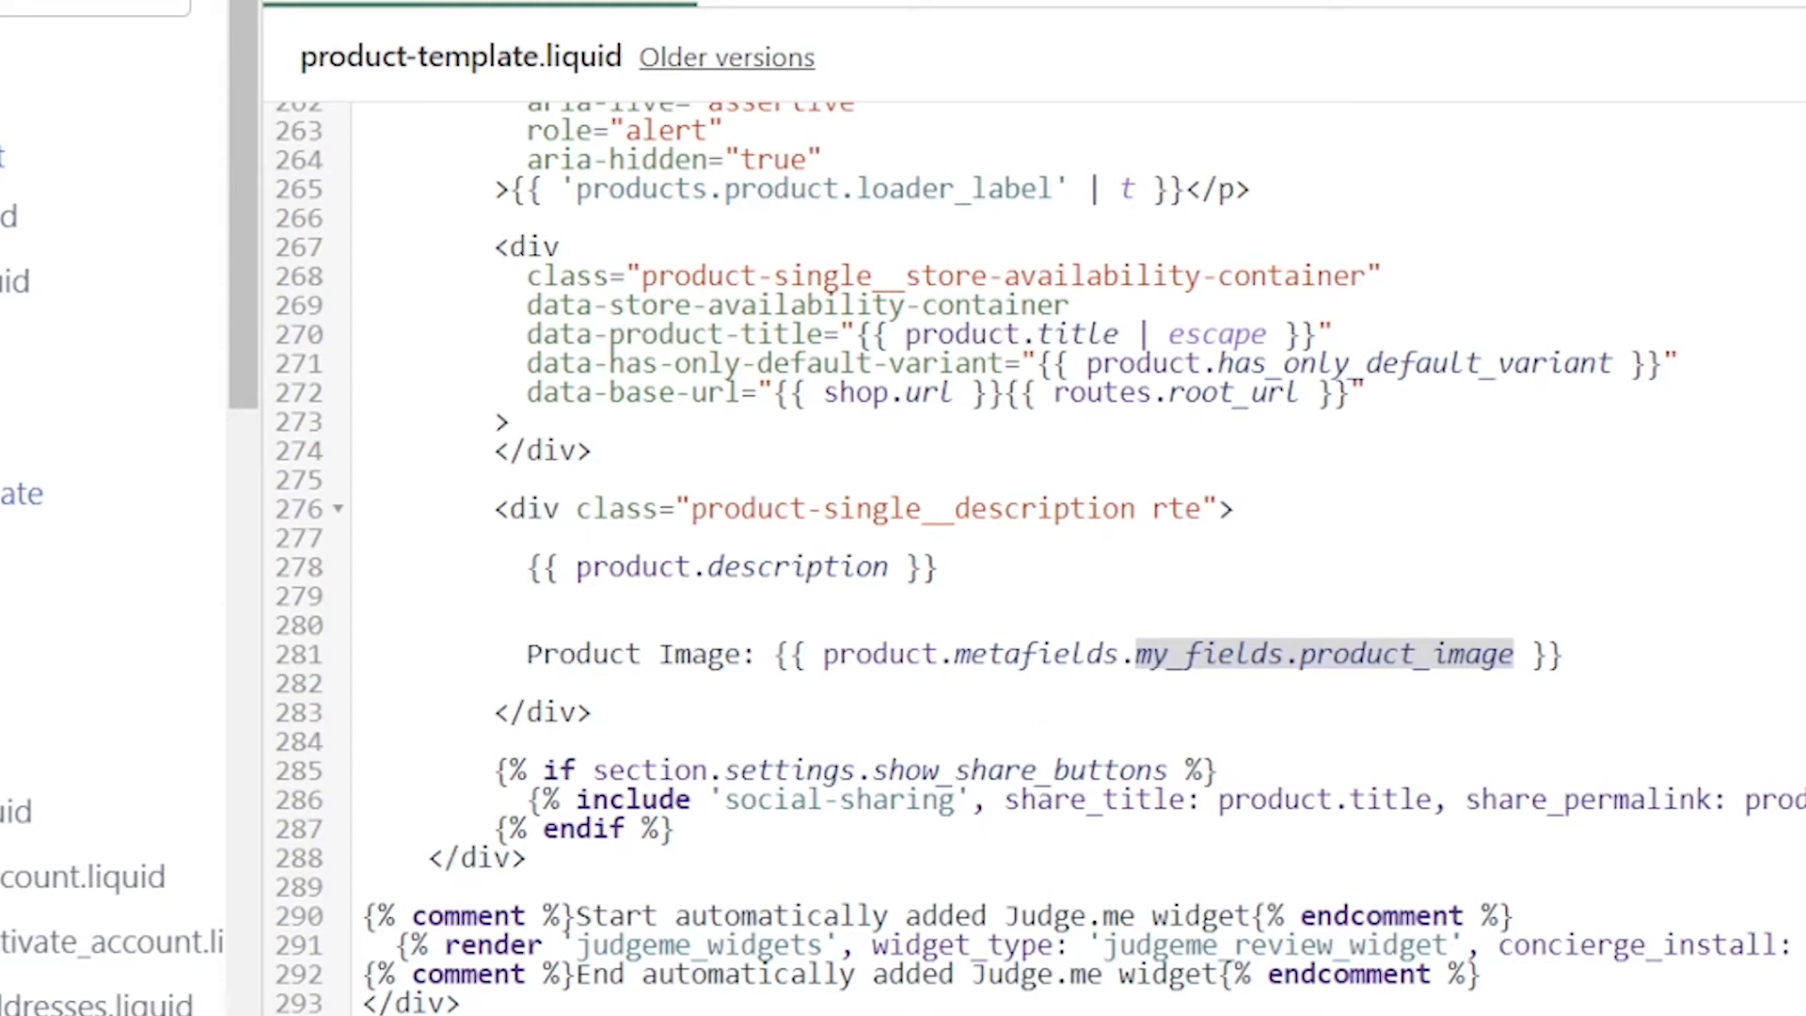
pyautogui.click(1200, 17)
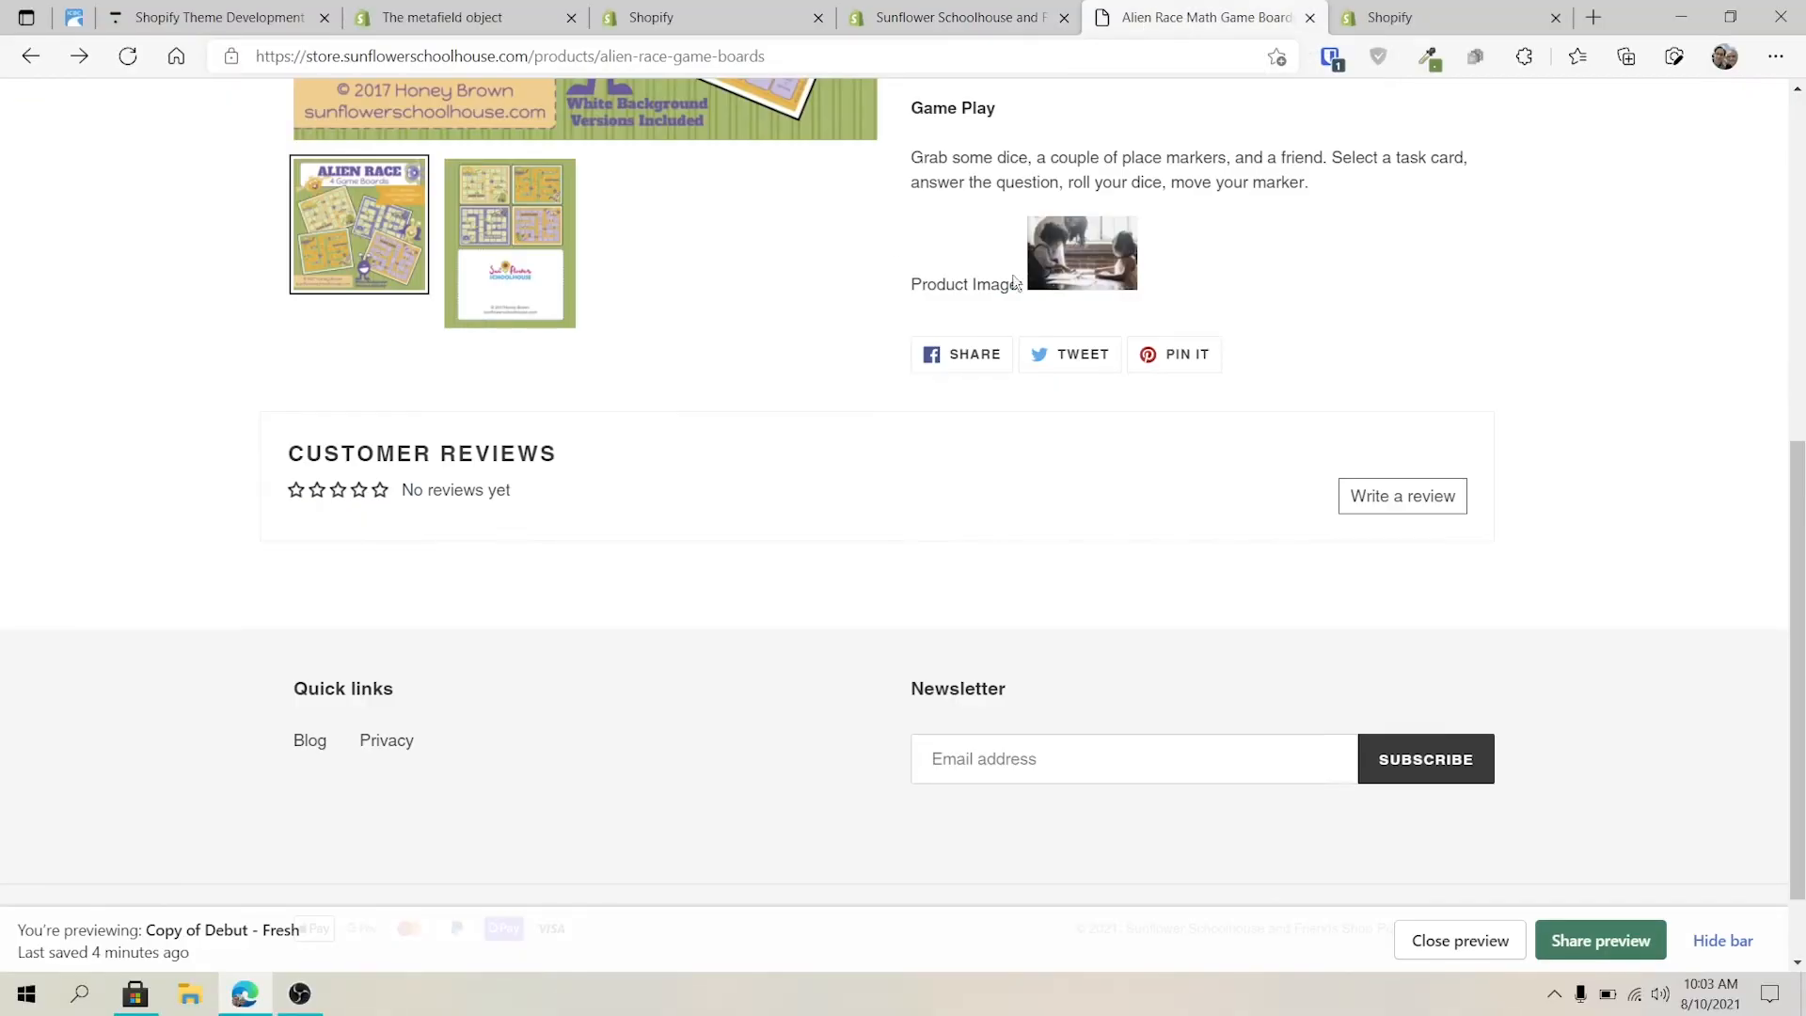
# Reload the Alien Race page so Product Image shows the raw gid://shopify/MediaImage text, and select it
pyautogui.click(128, 56)
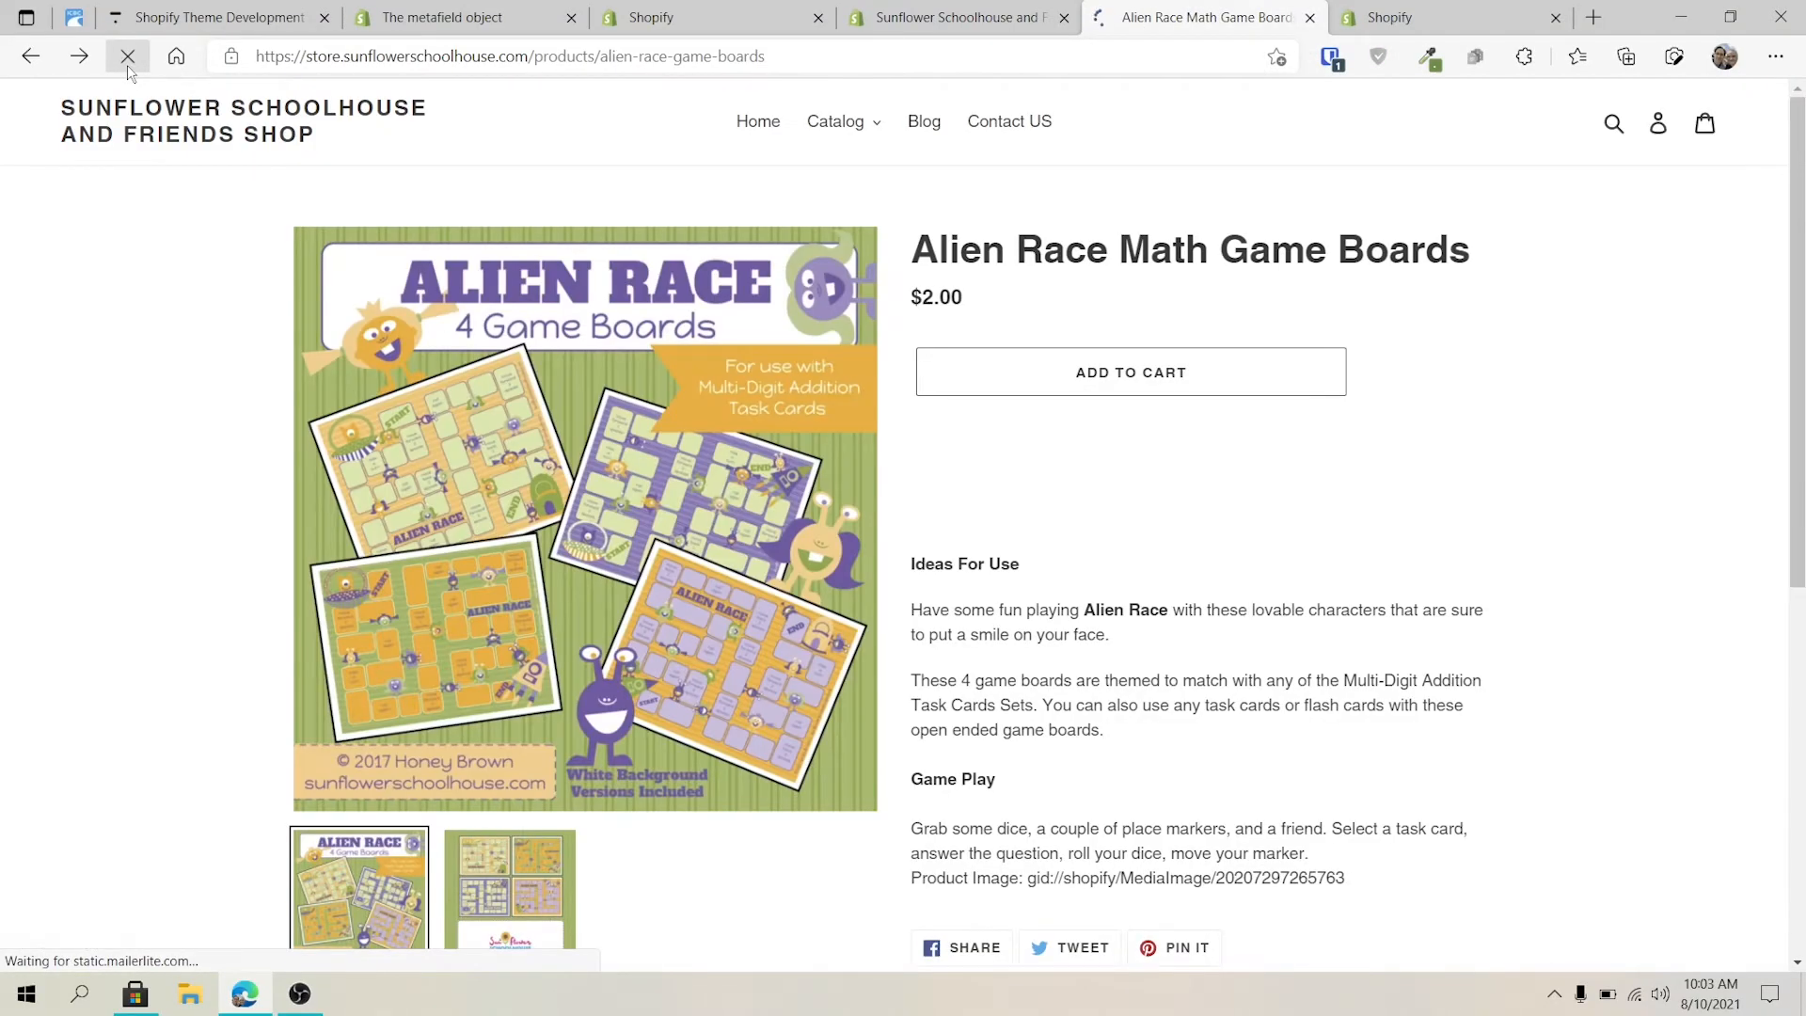
pyautogui.scroll(-3)
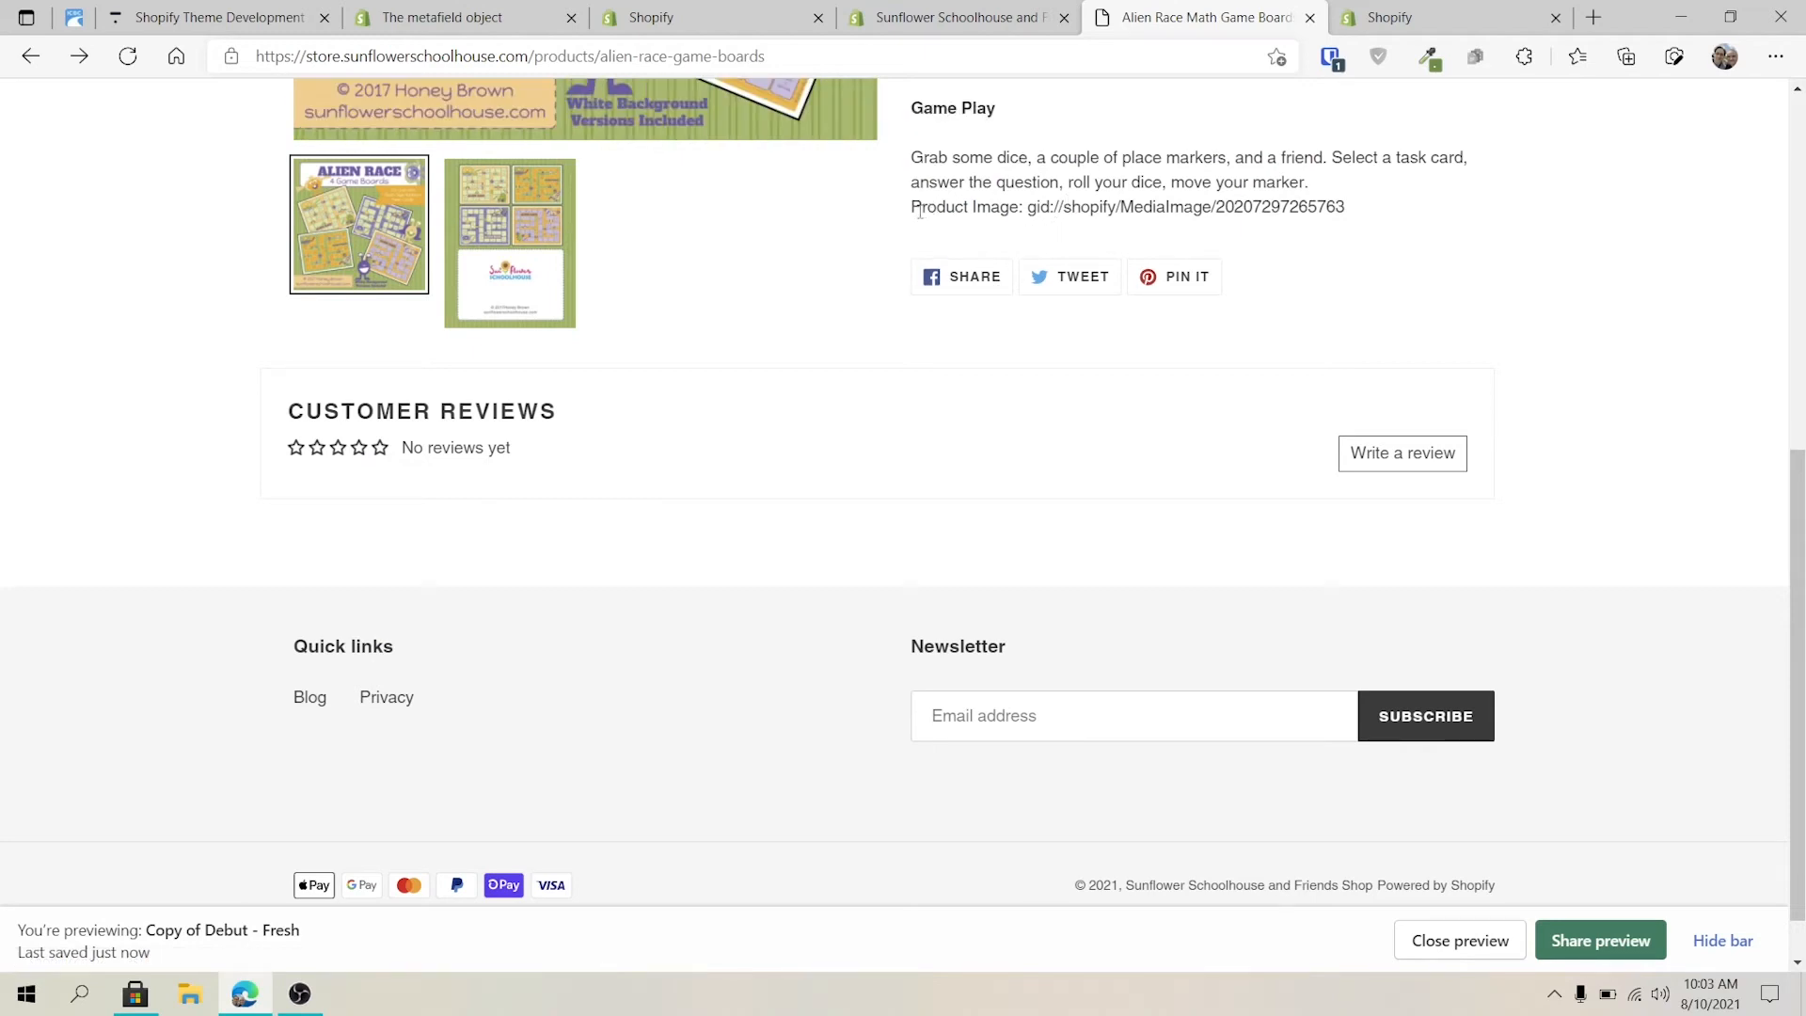
pyautogui.doubleClick(1118, 207)
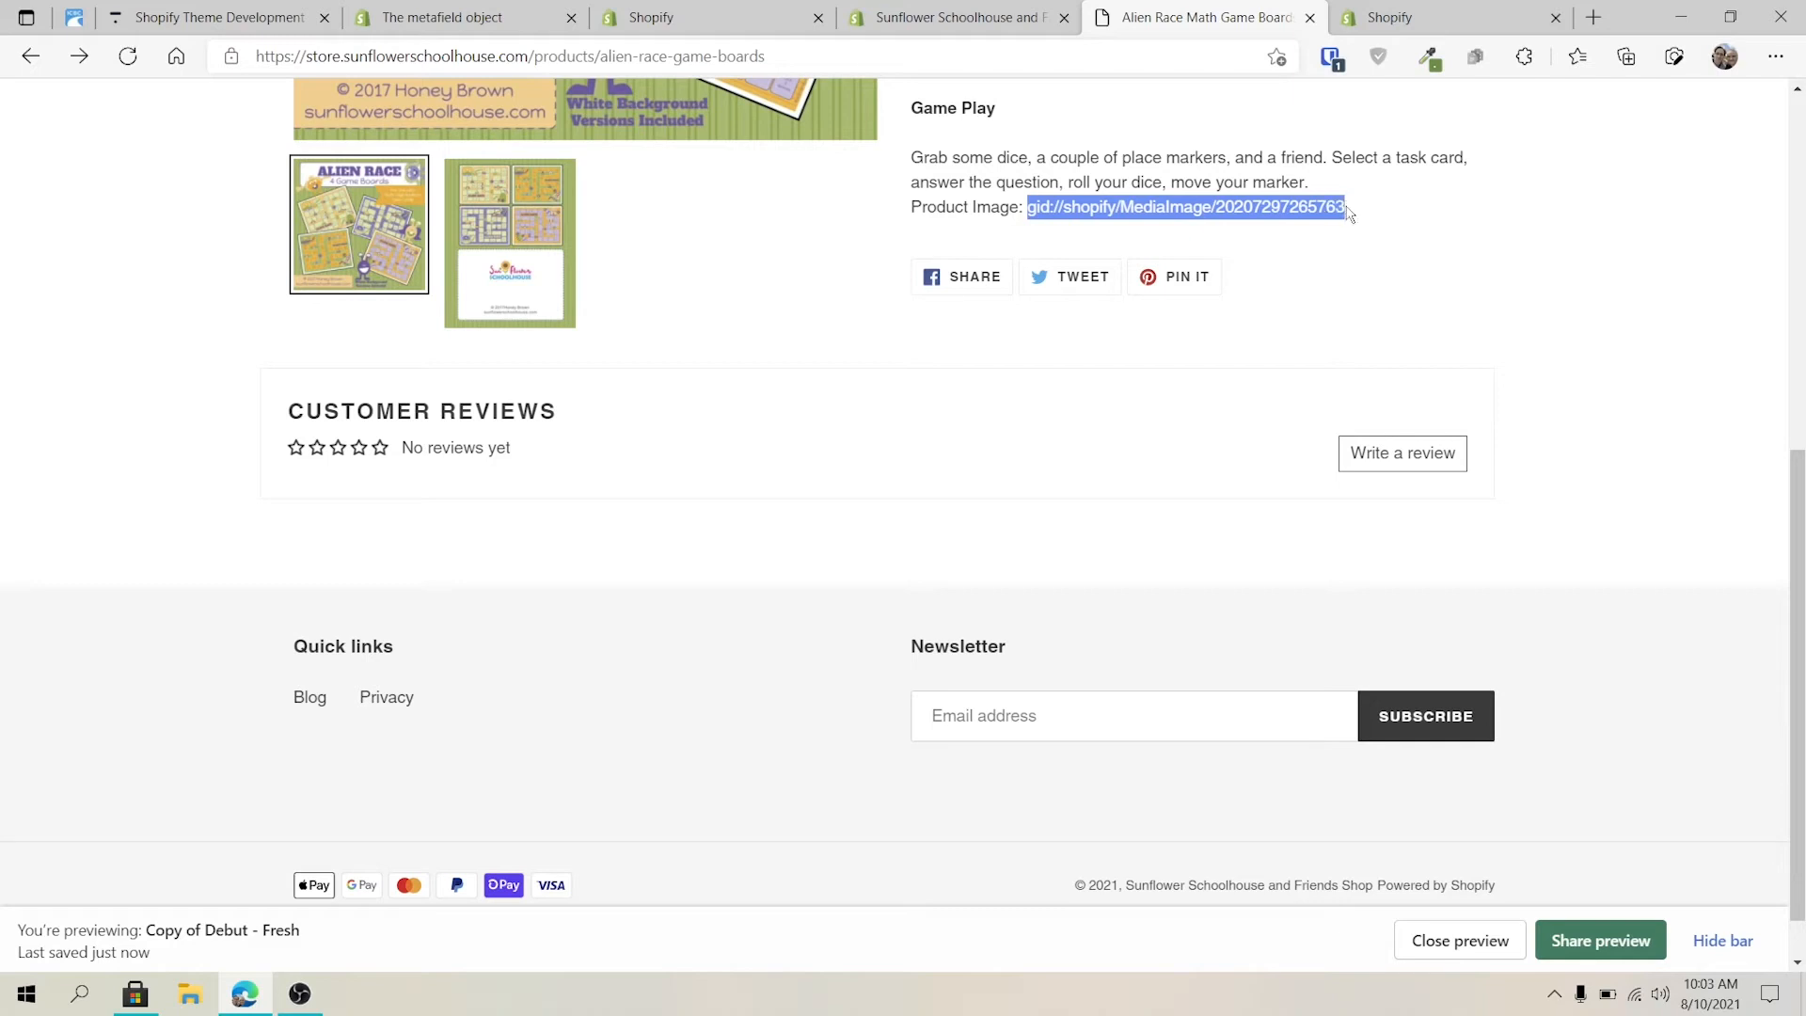
pyautogui.moveTo(826, 34)
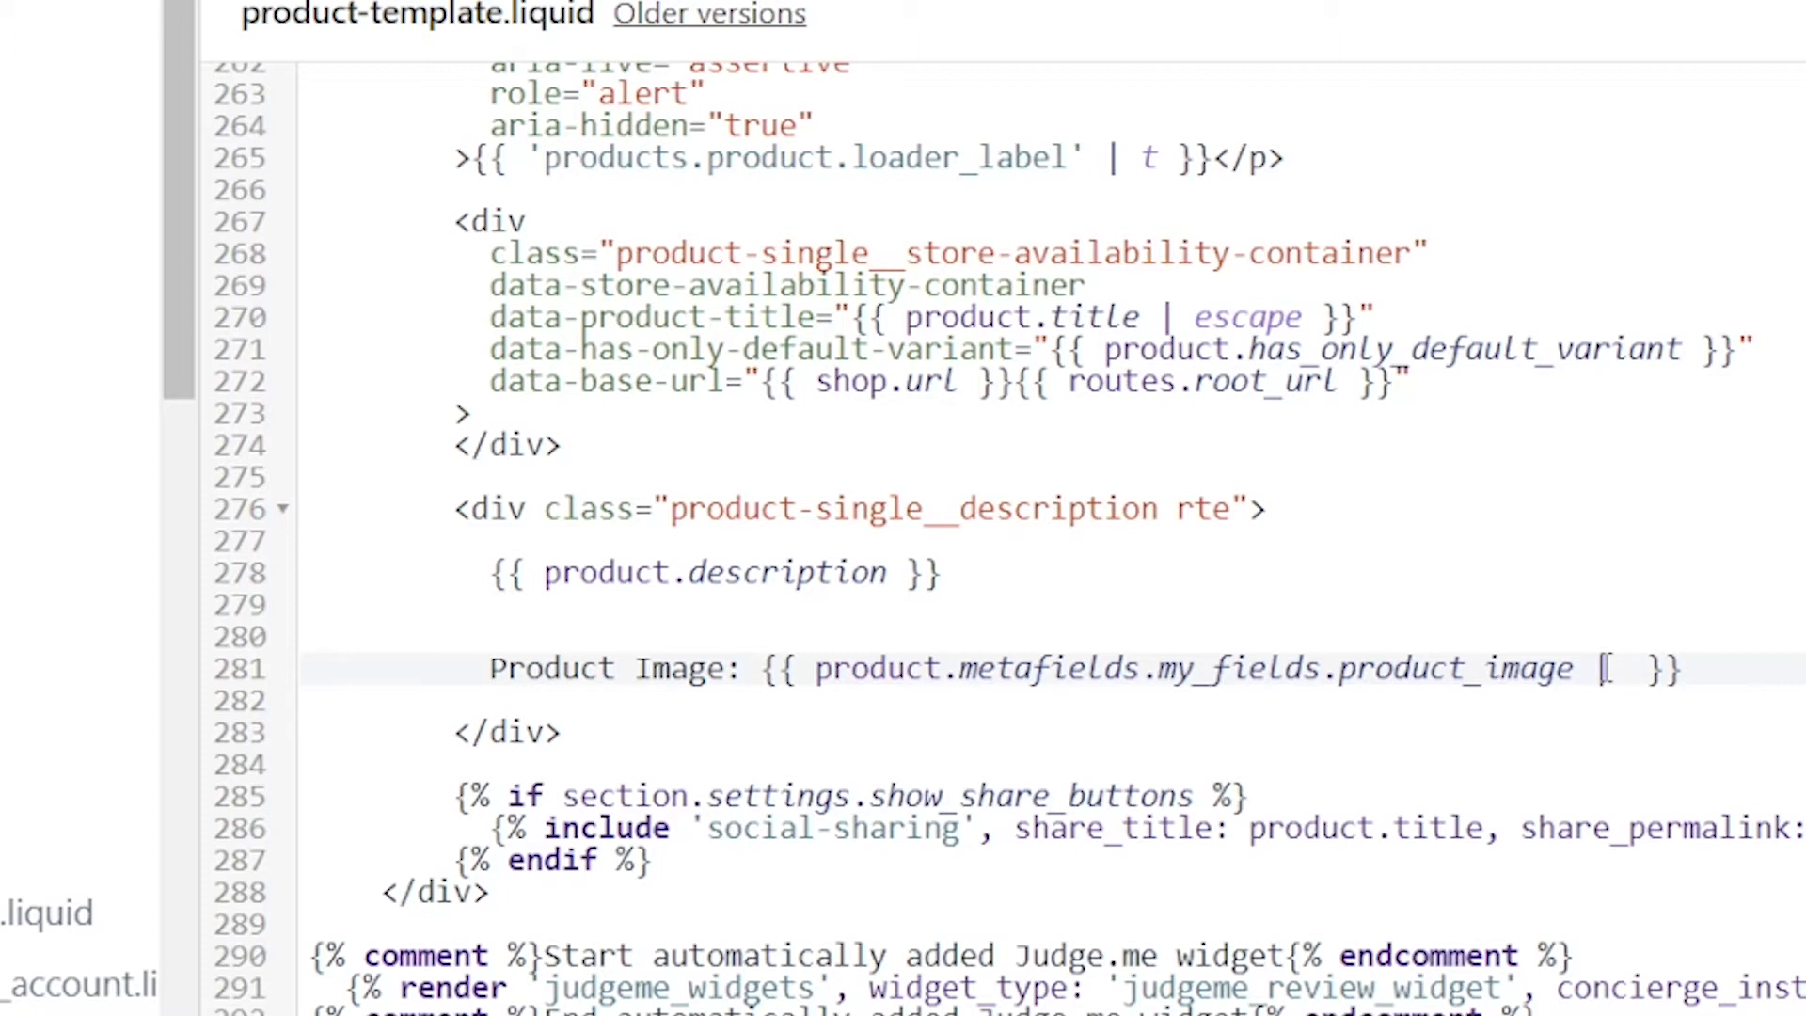
# Re-add media_tag on line 281, save the template, and reload the preview showing the photo again
pyautogui.write('media_tag')
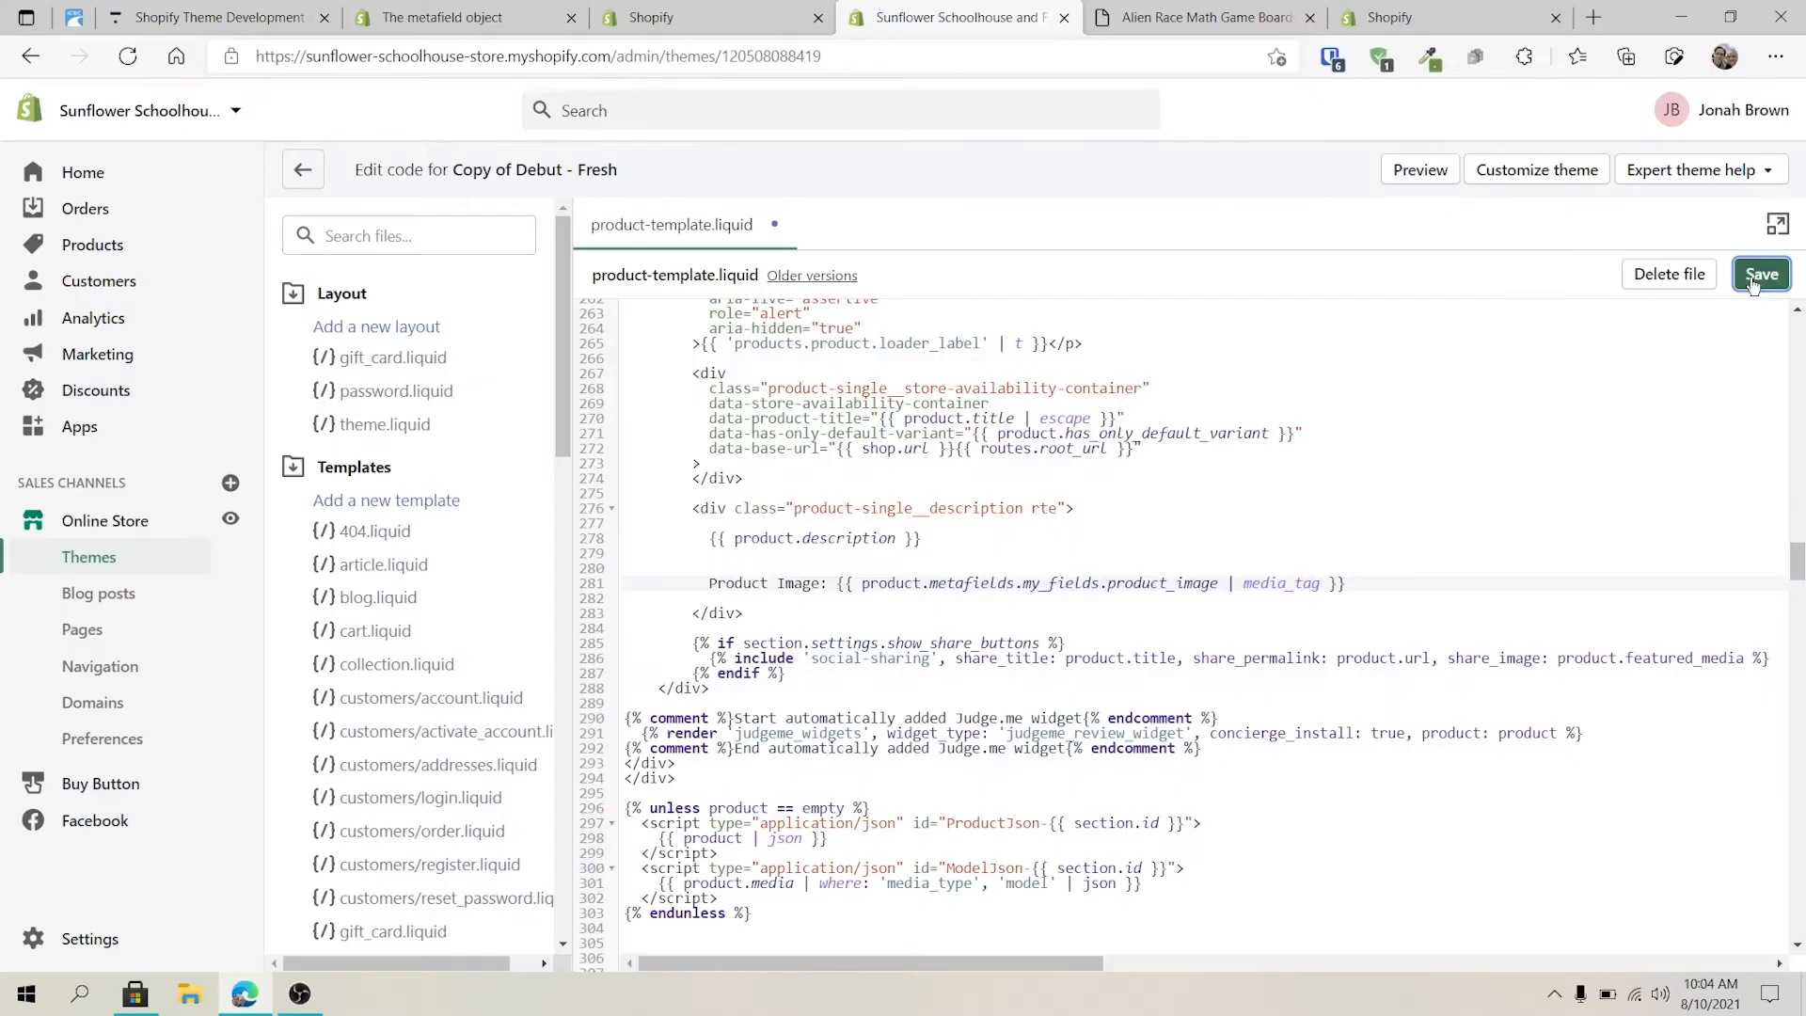
pyautogui.click(1761, 274)
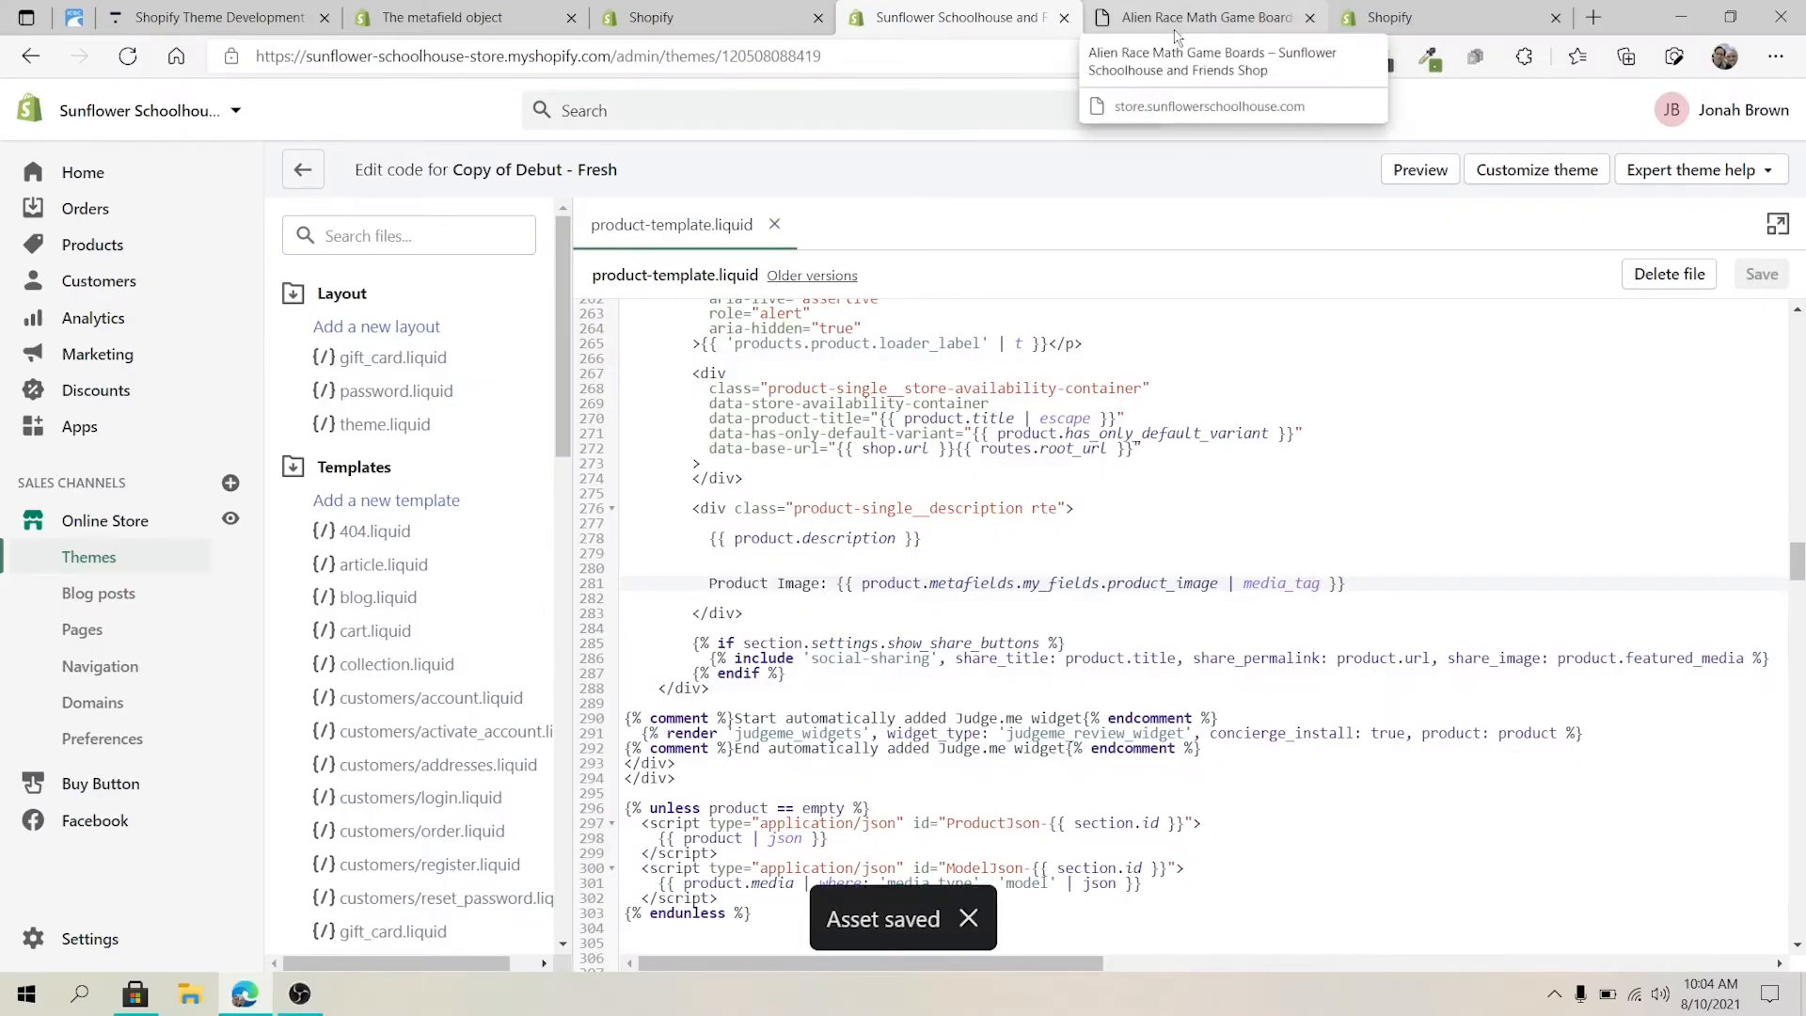
pyautogui.click(1198, 17)
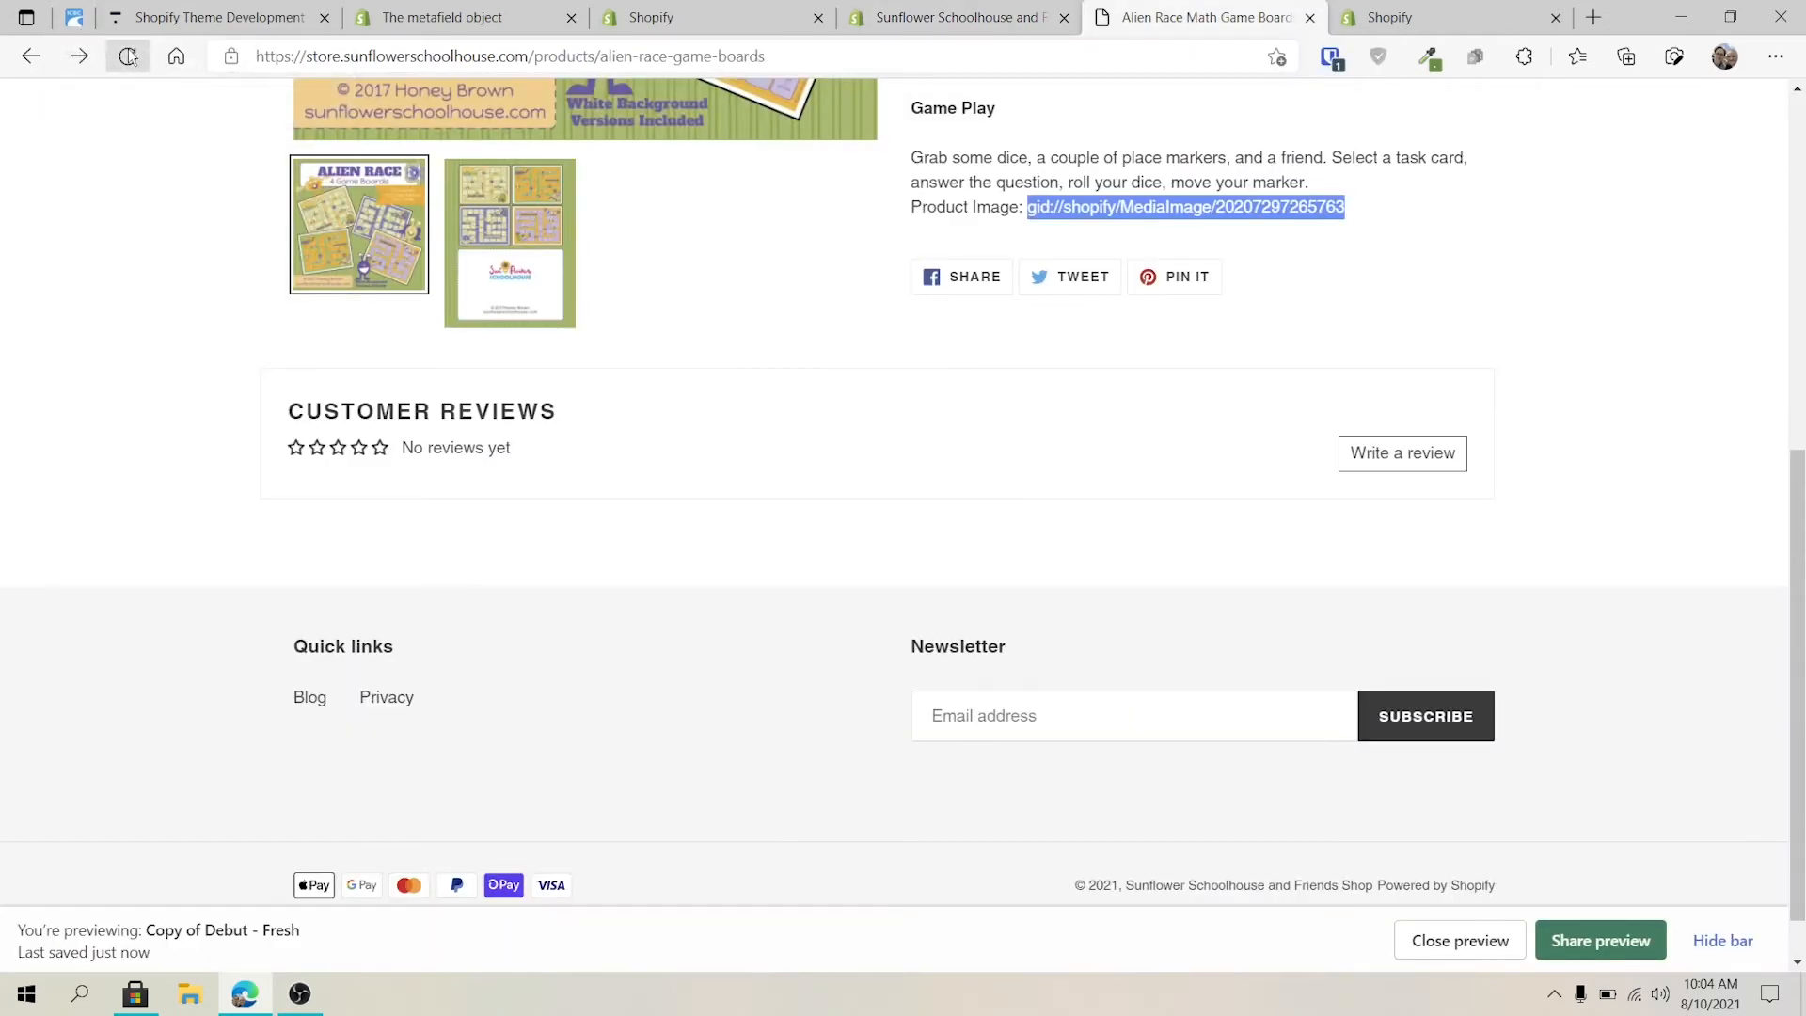
pyautogui.click(128, 55)
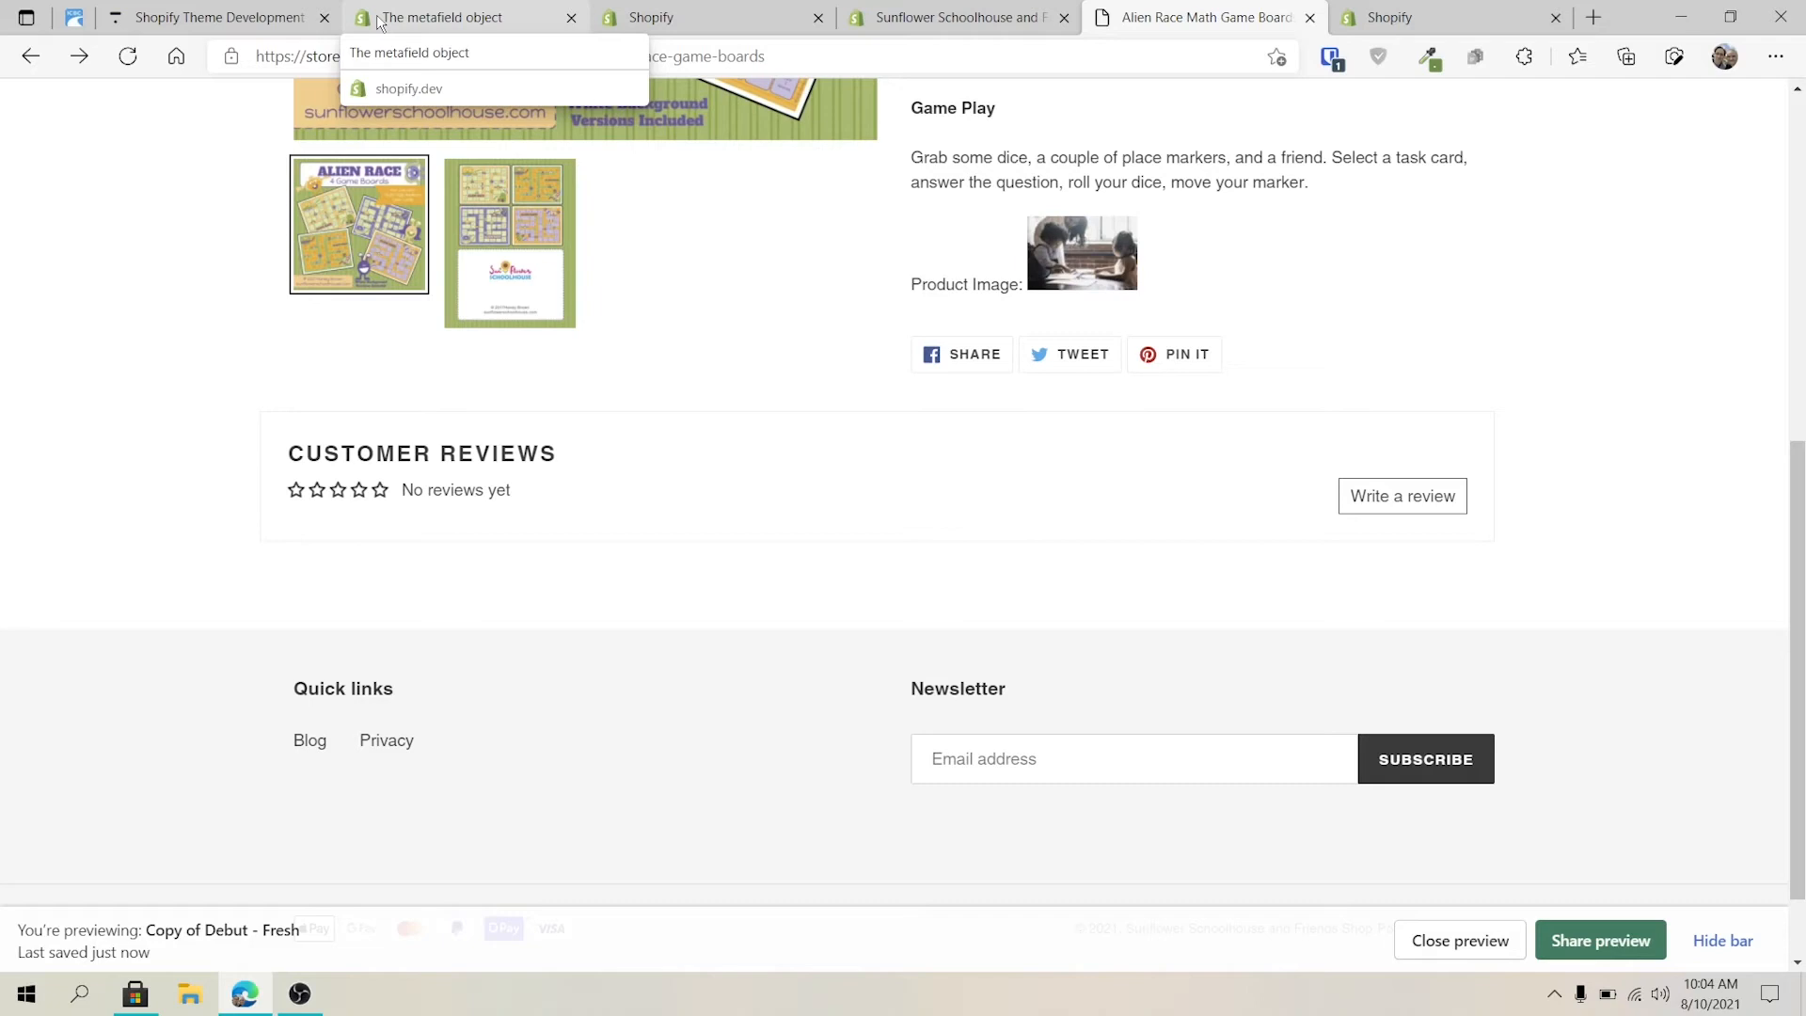
pyautogui.click(956, 17)
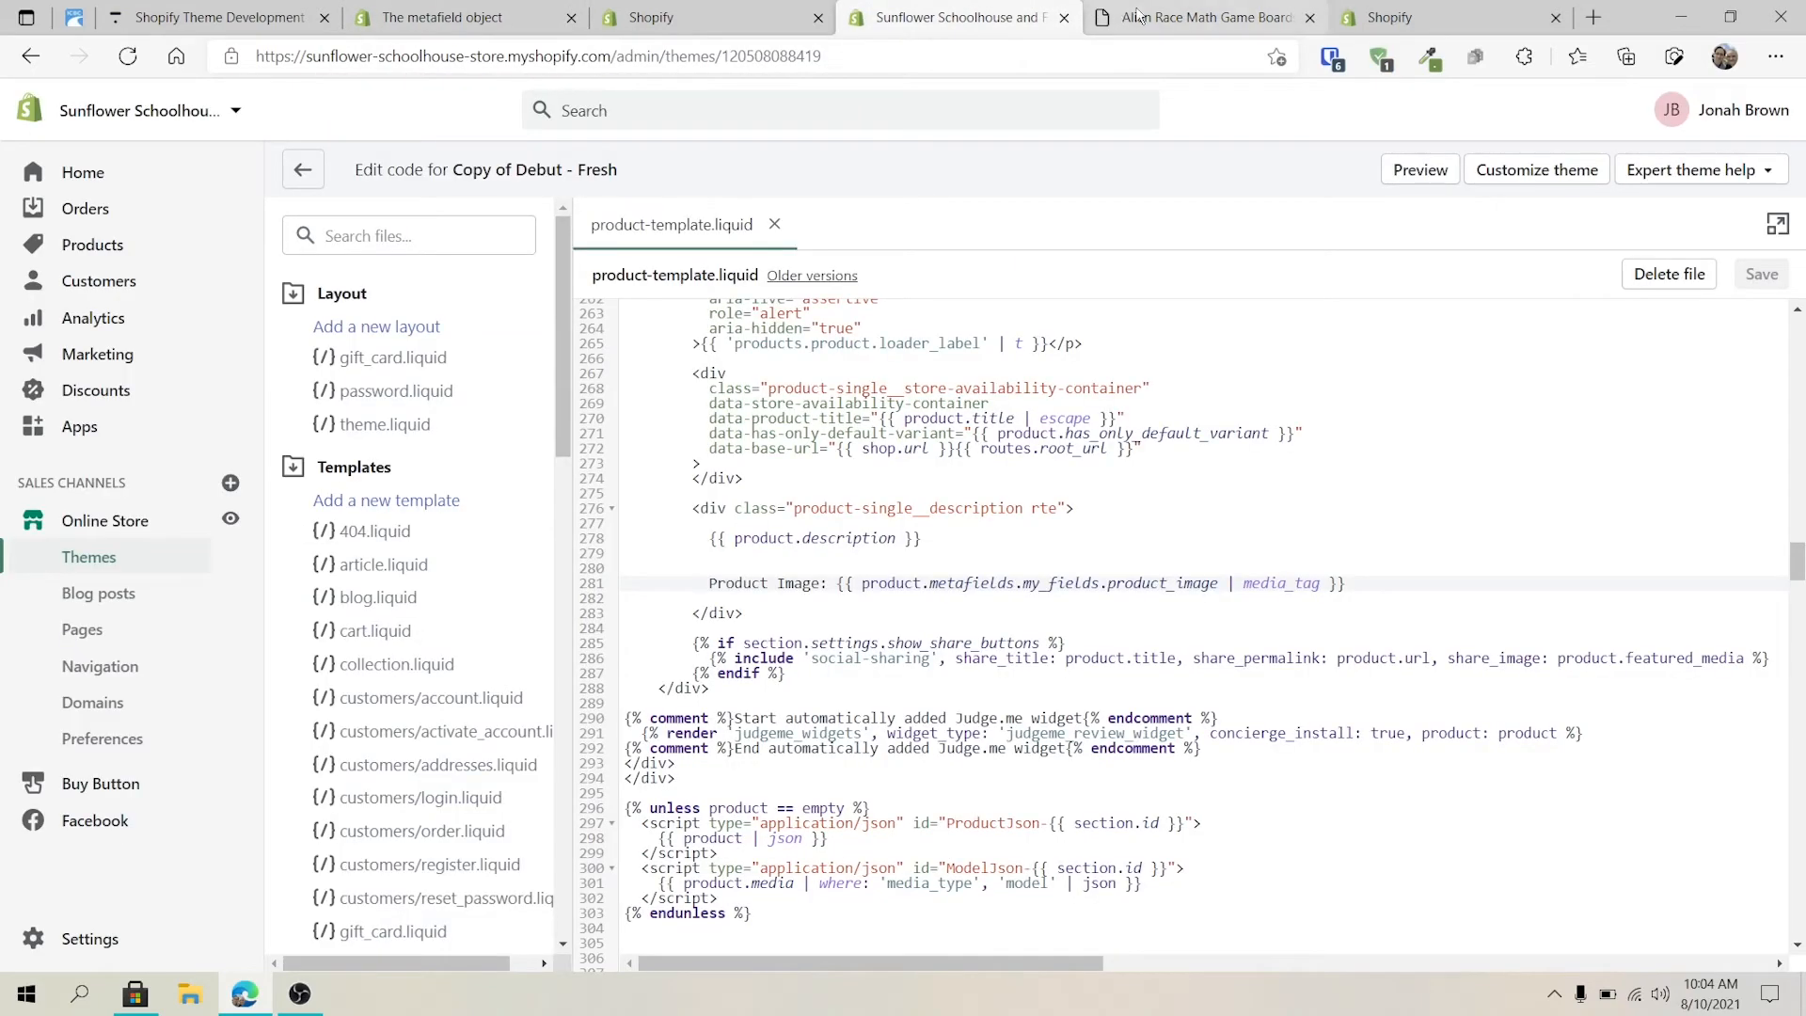
pyautogui.click(1202, 16)
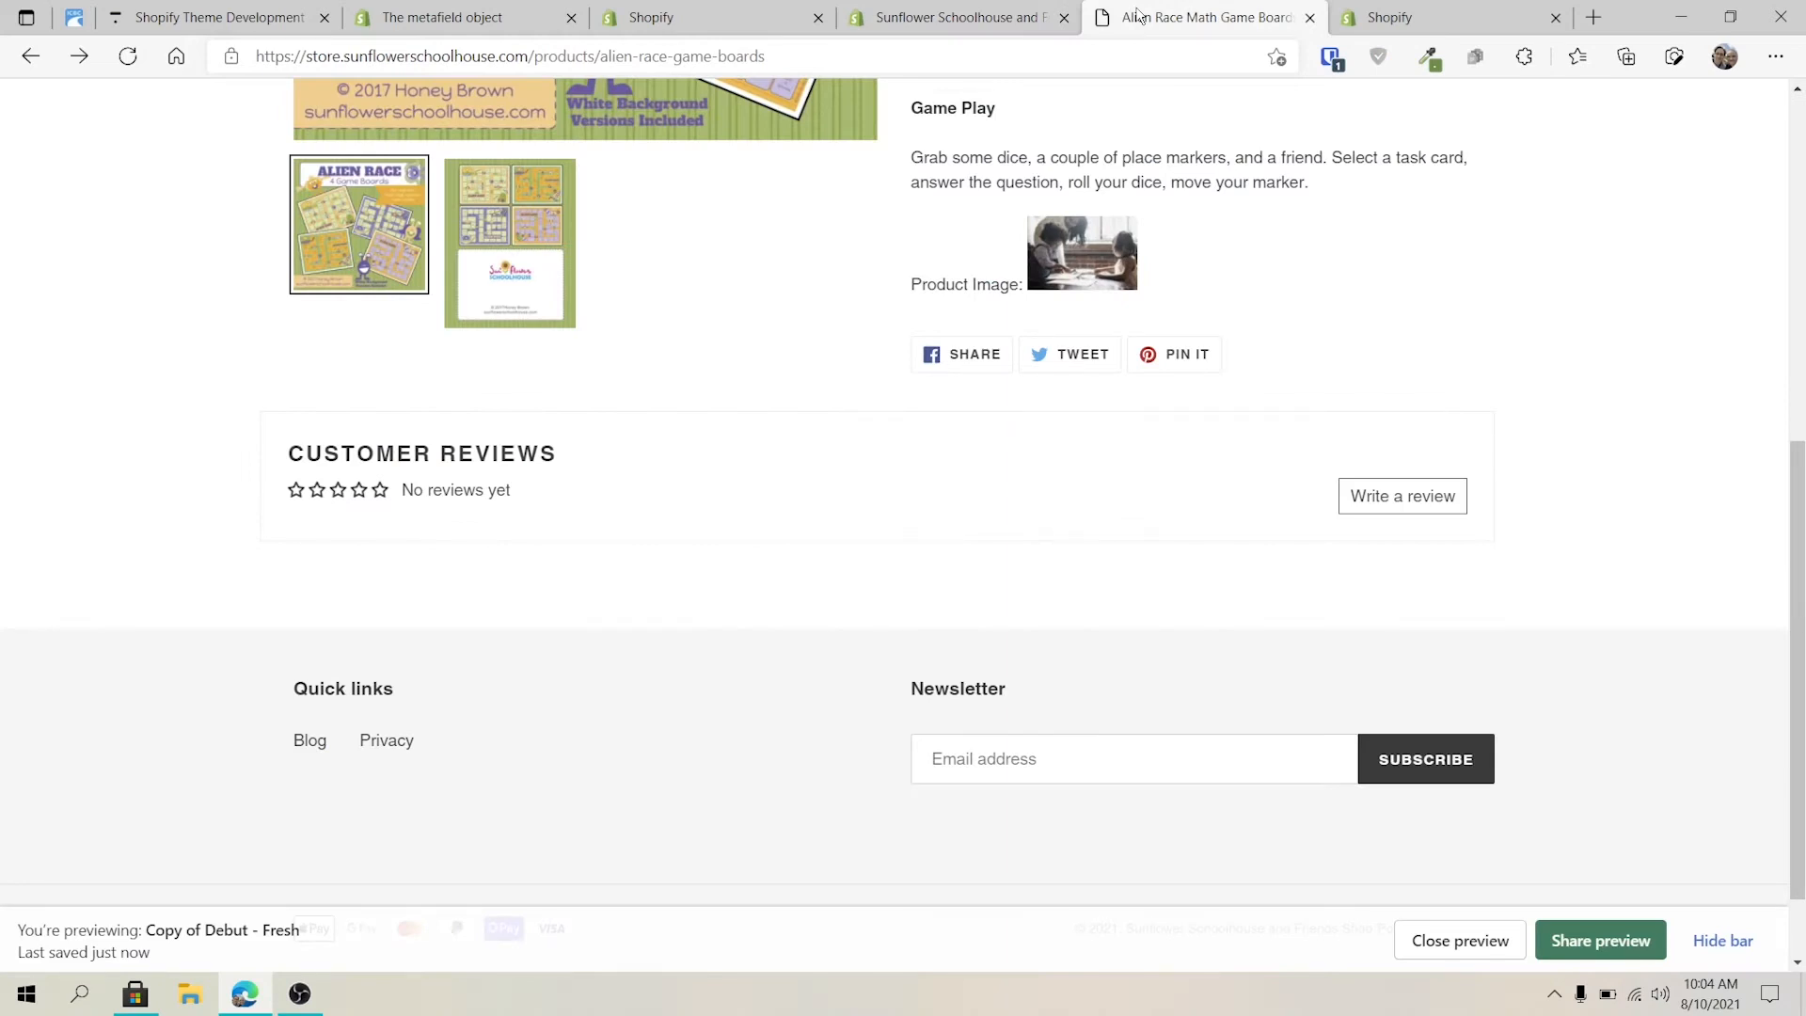
# Browse Shopify.dev from the metafield object to generic_file and follow its media_tag note to Media filters
pyautogui.click(465, 17)
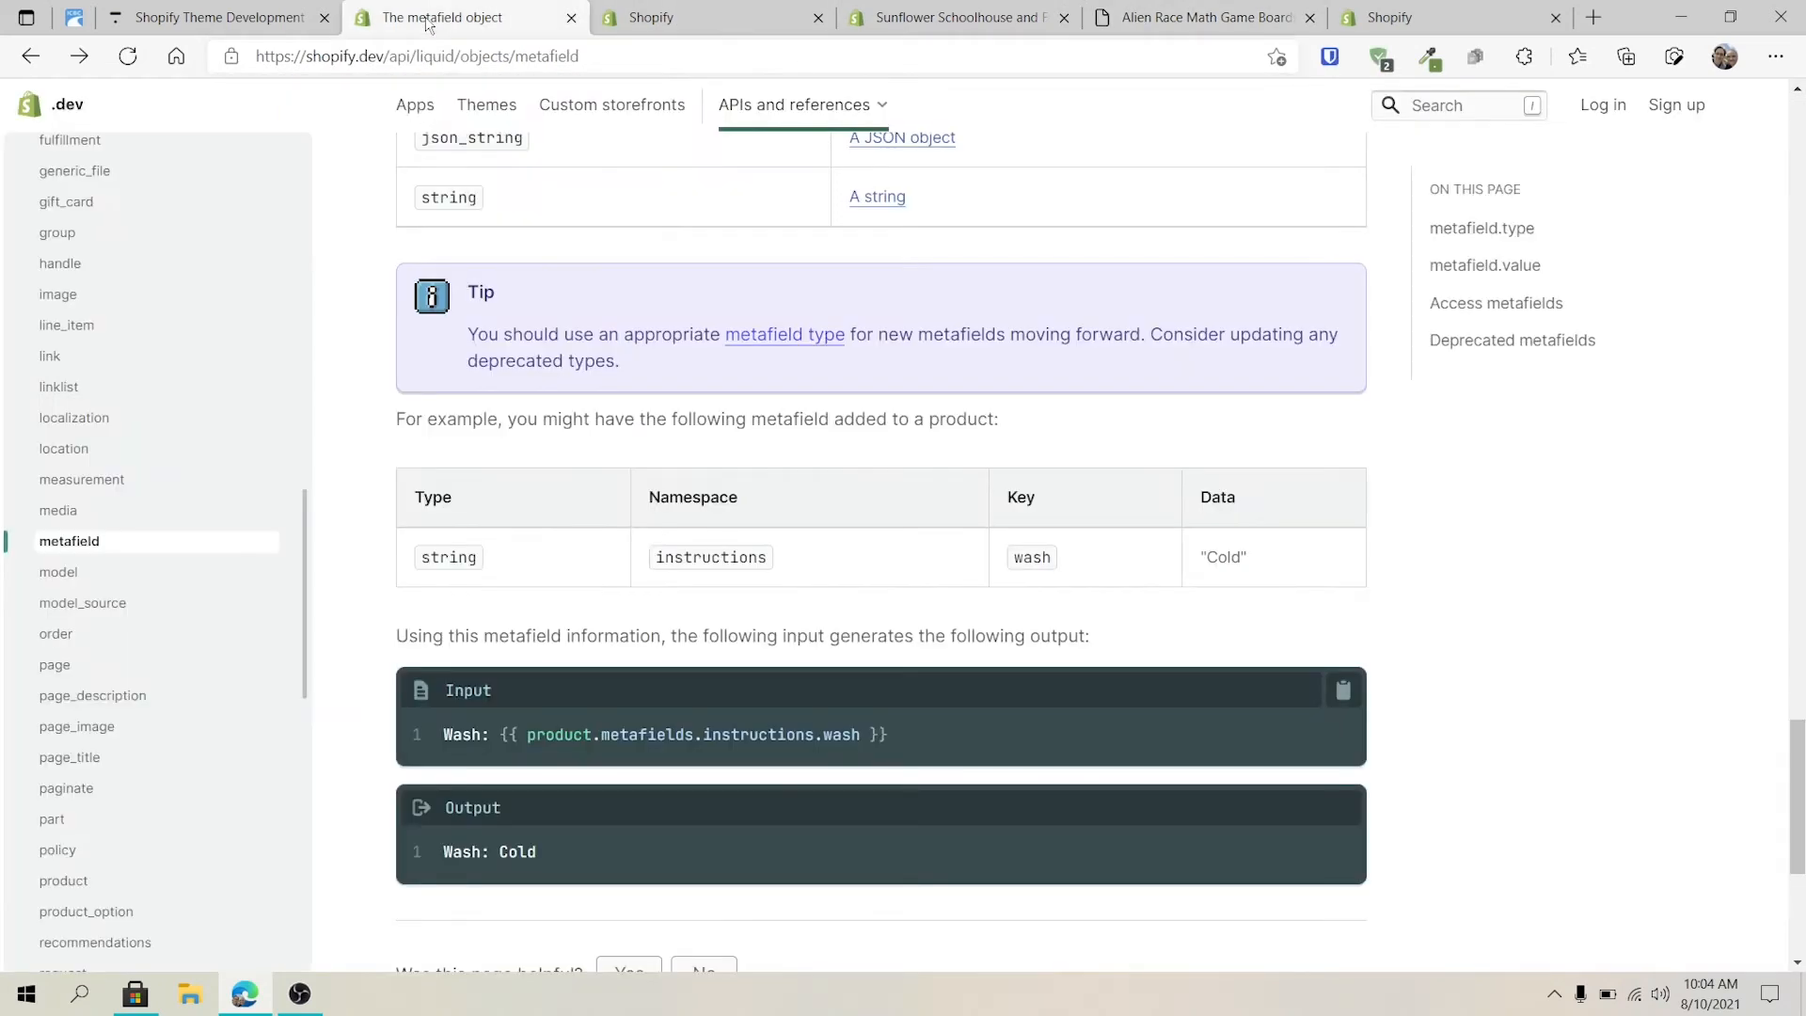
pyautogui.scroll(-3)
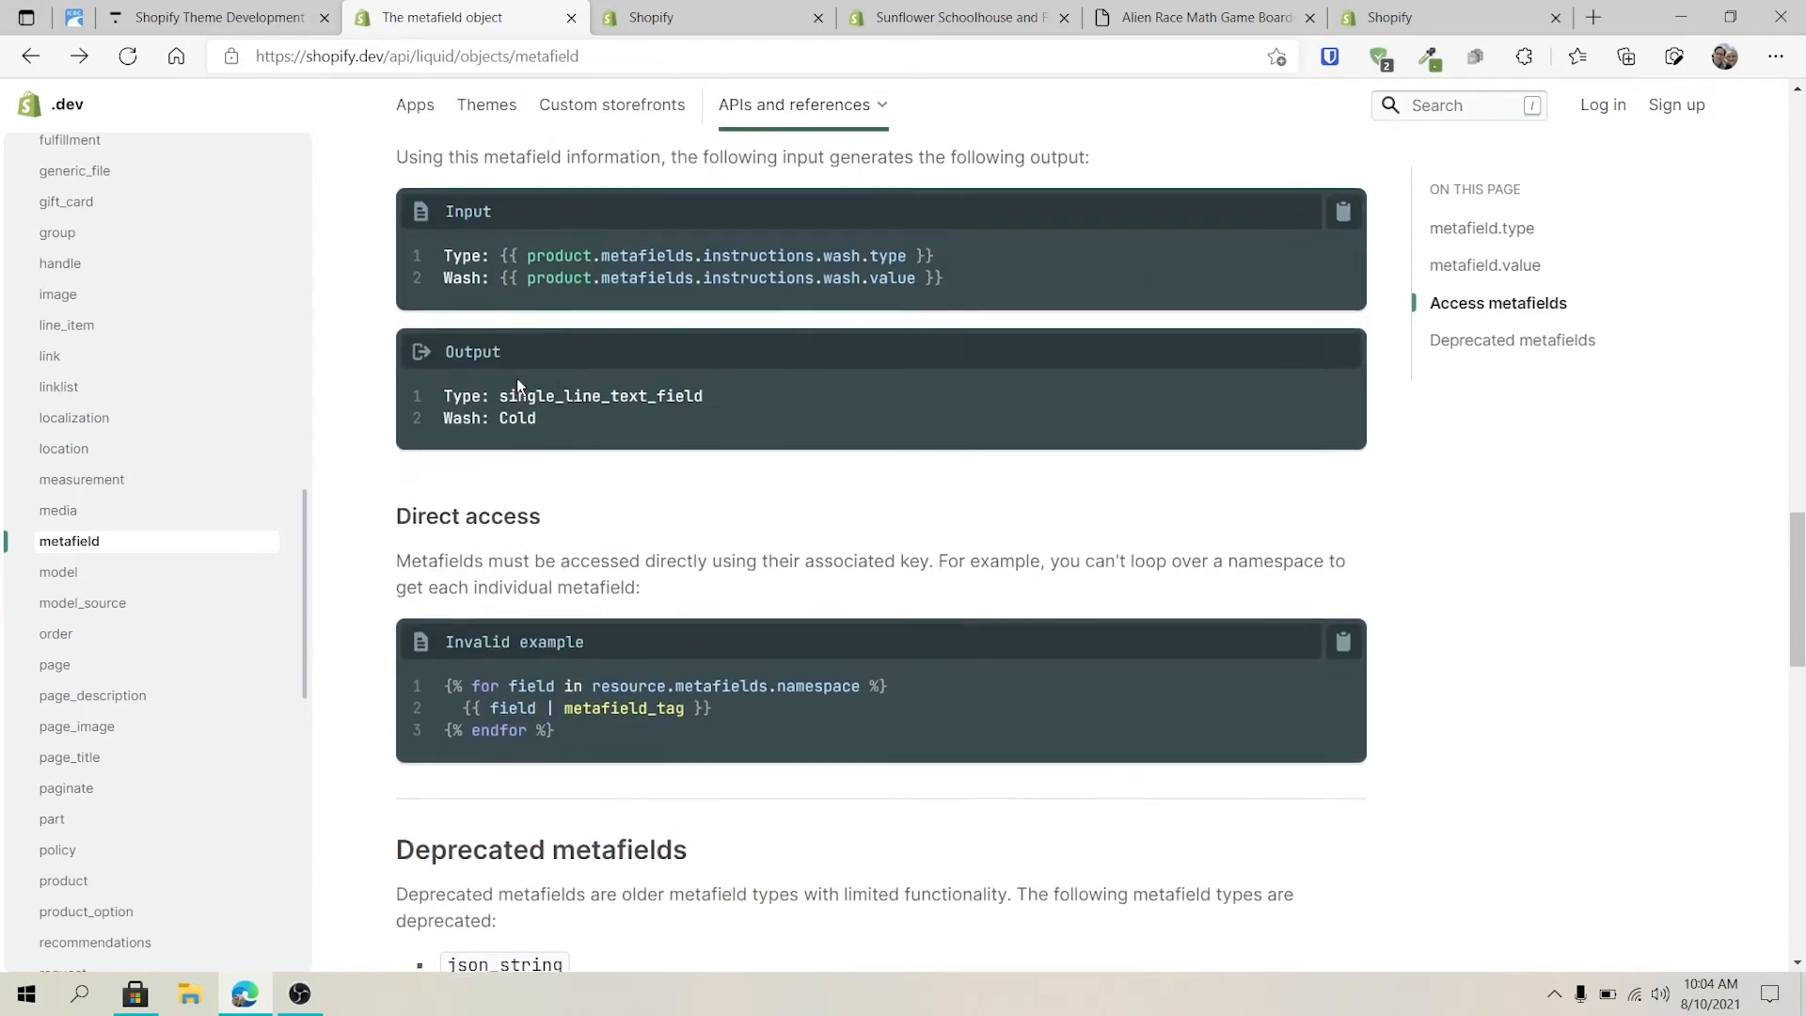
pyautogui.scroll(3)
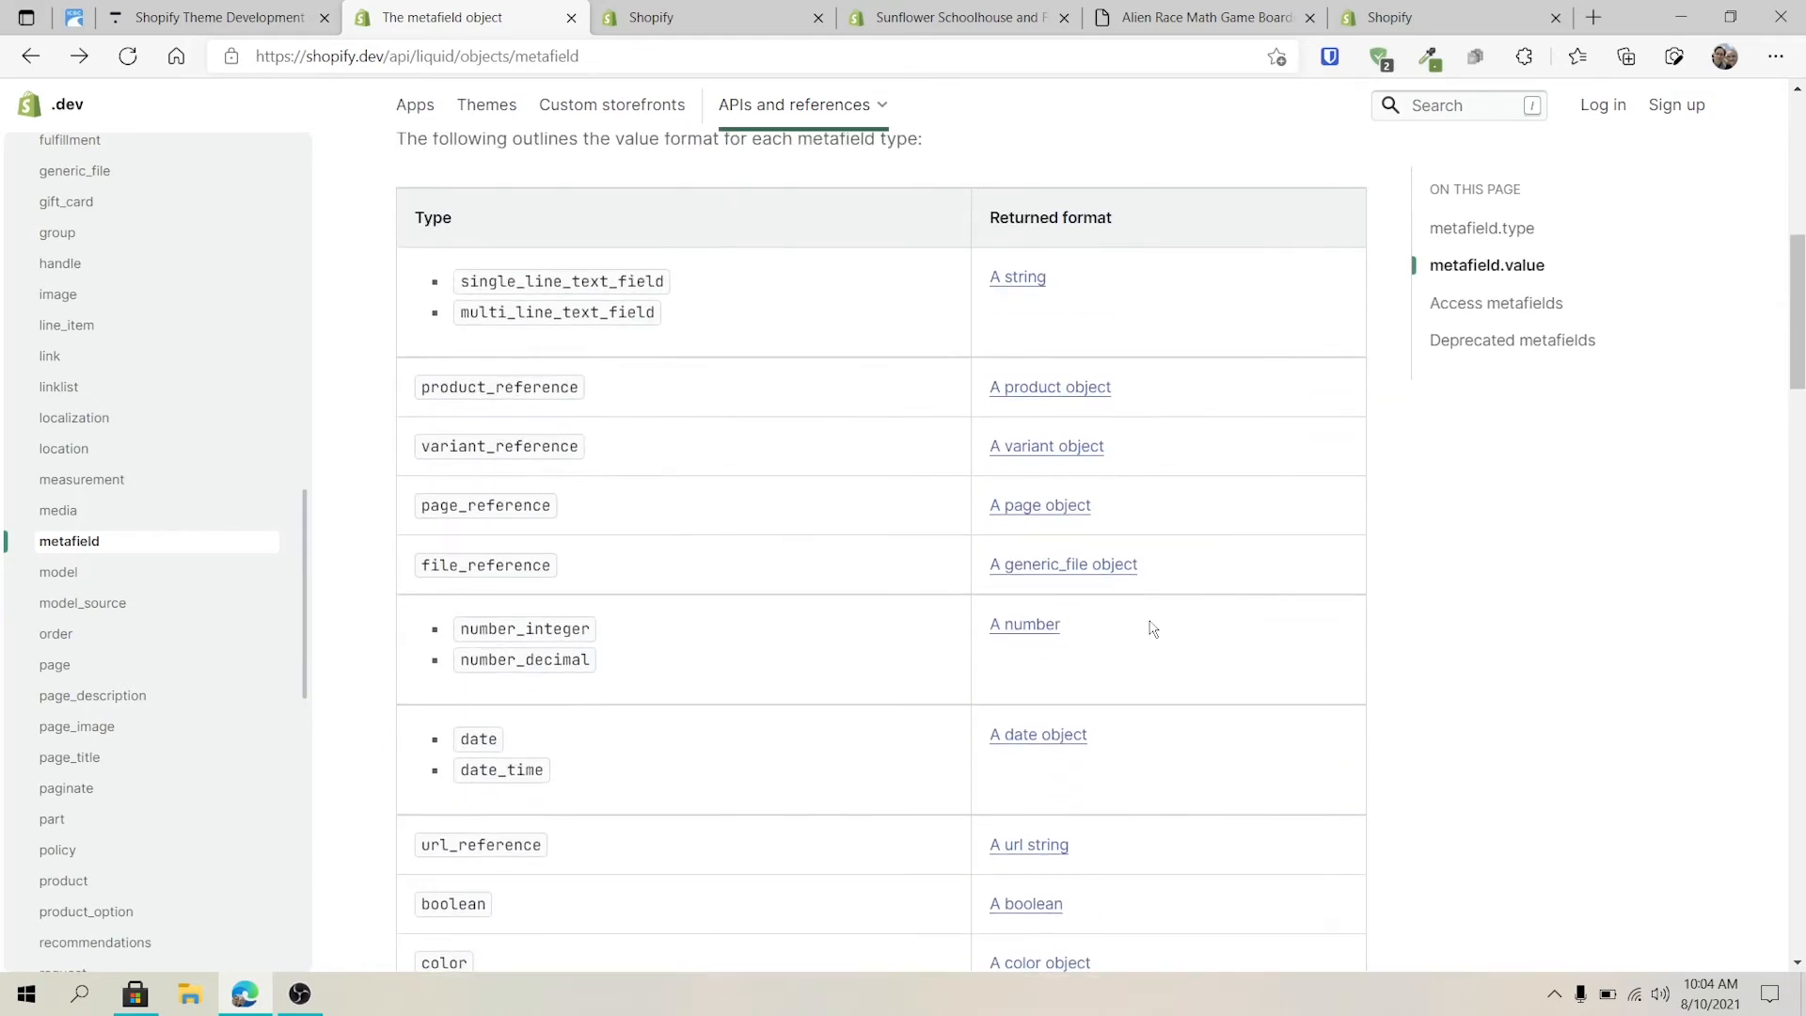
pyautogui.scroll(-3)
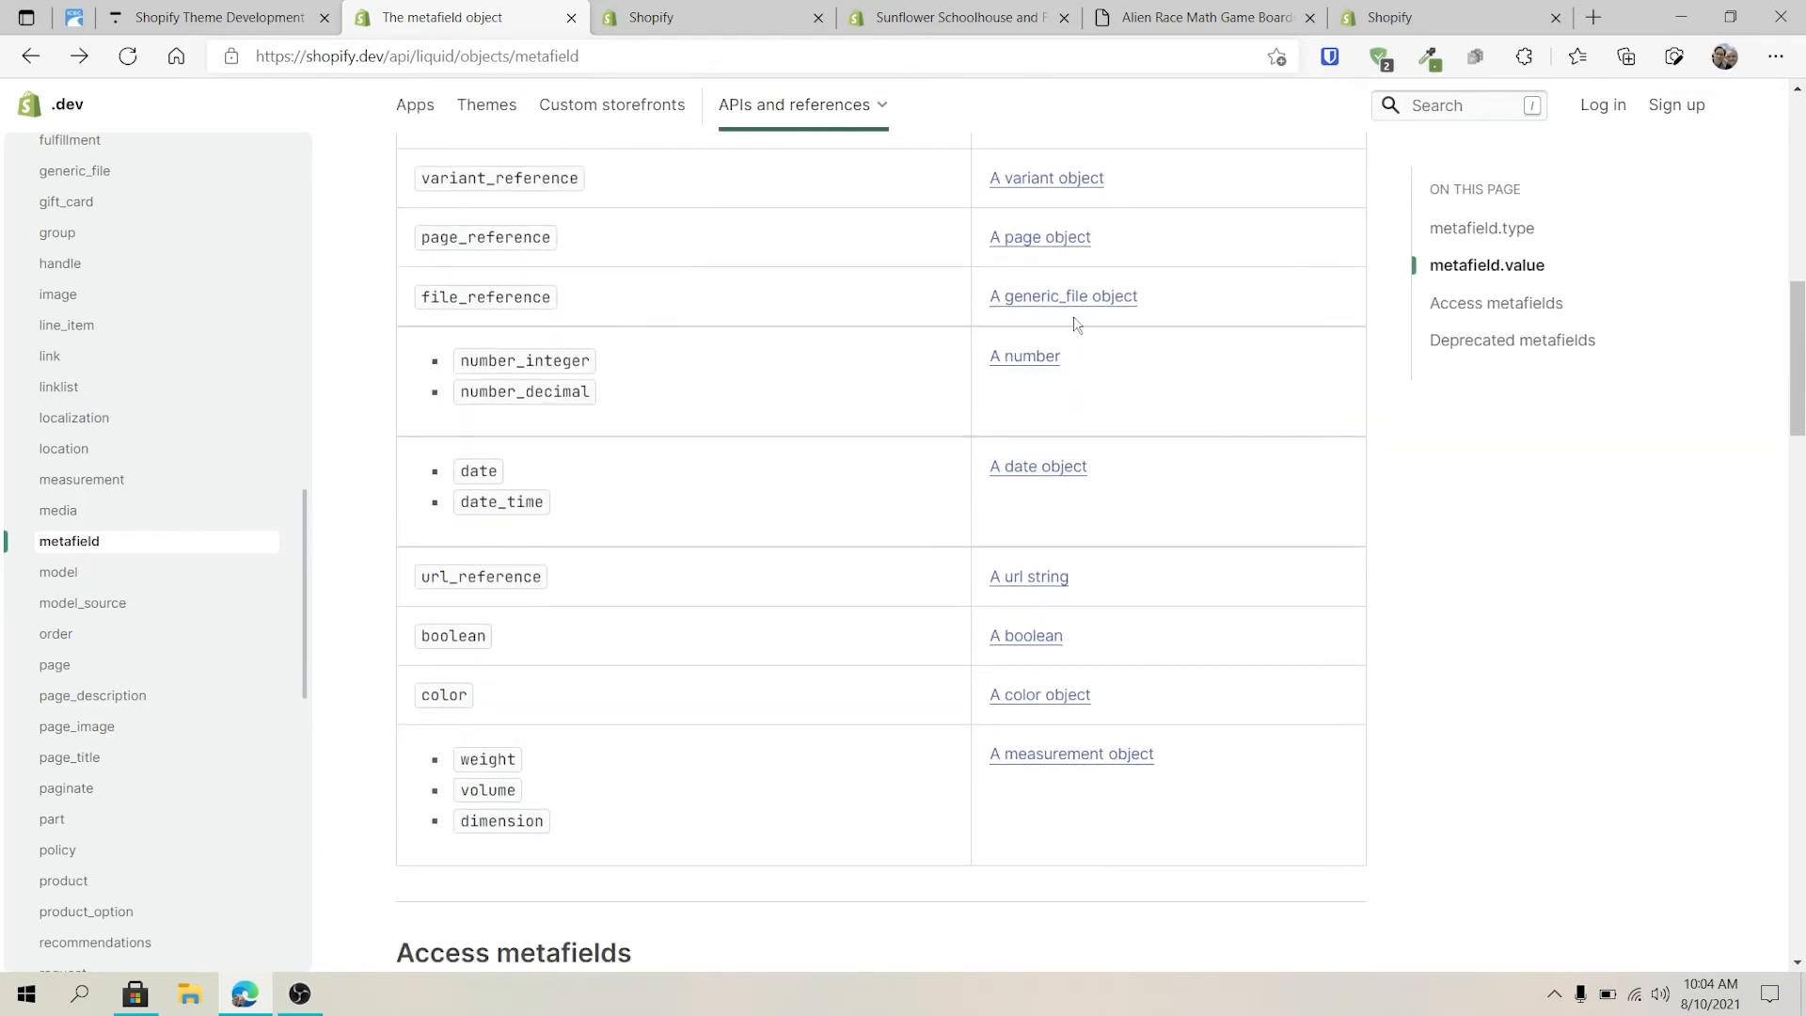
pyautogui.moveTo(1057, 320)
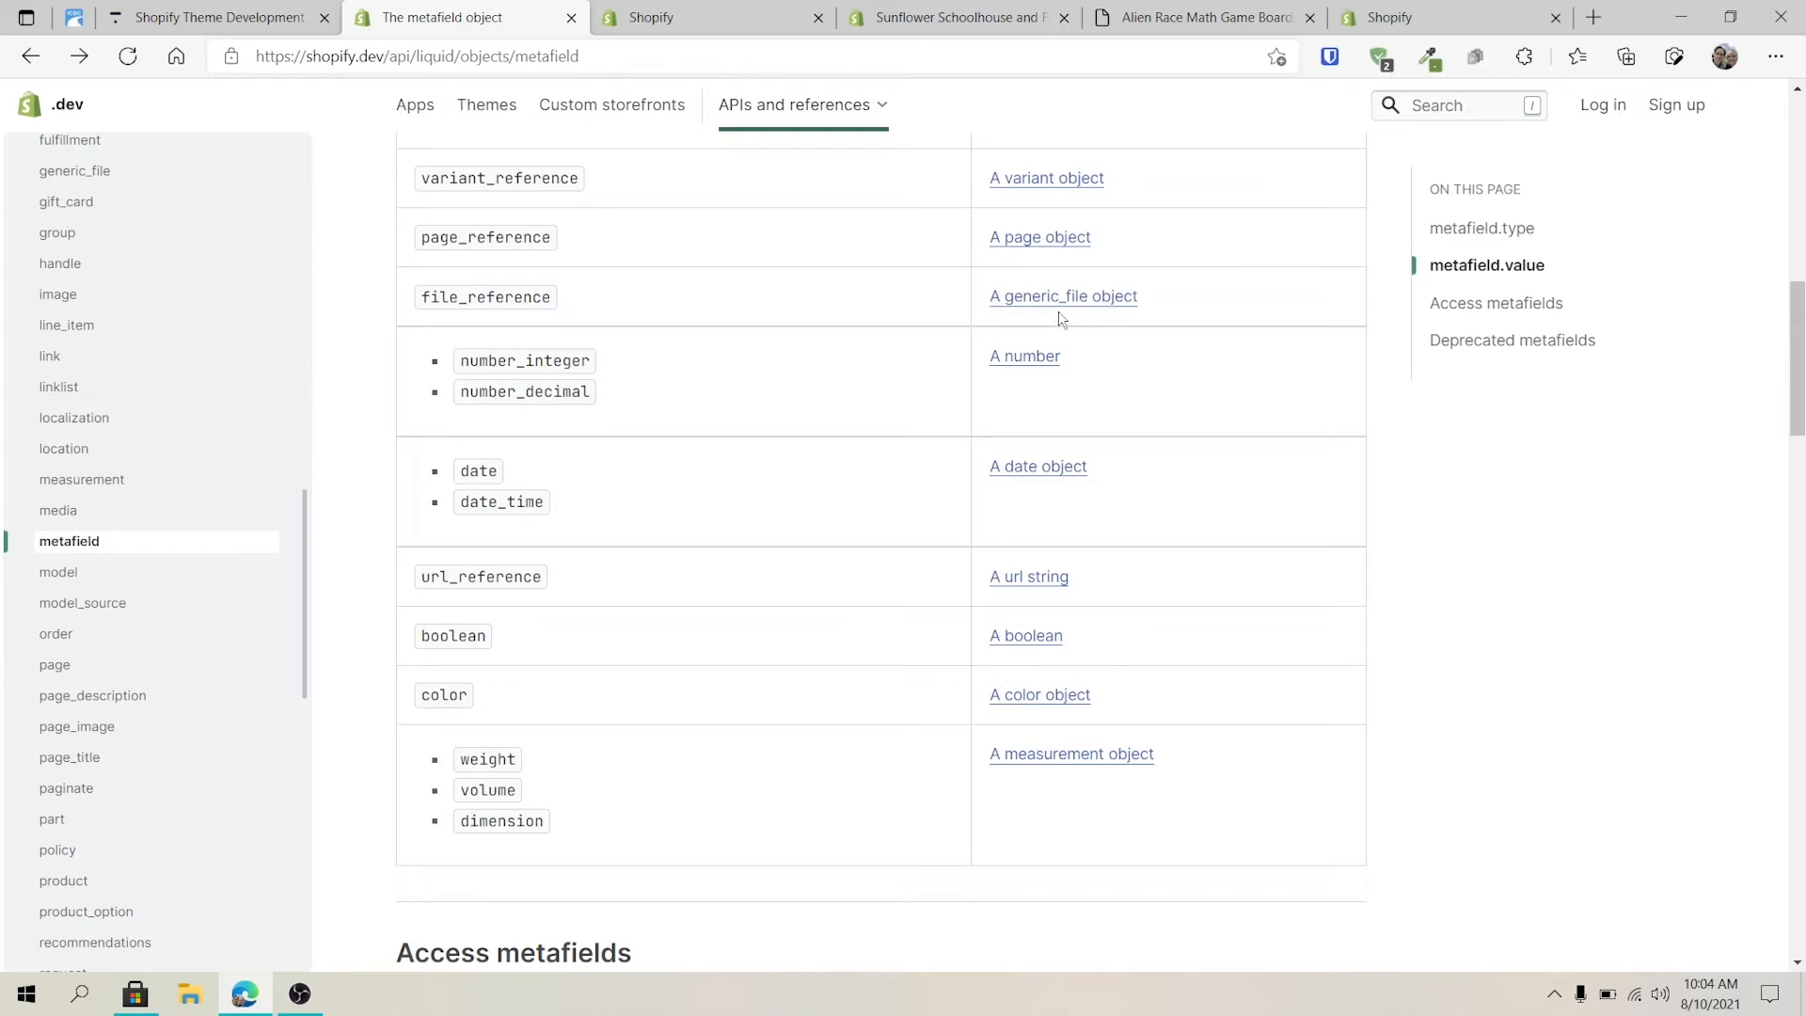
pyautogui.moveTo(1061, 295)
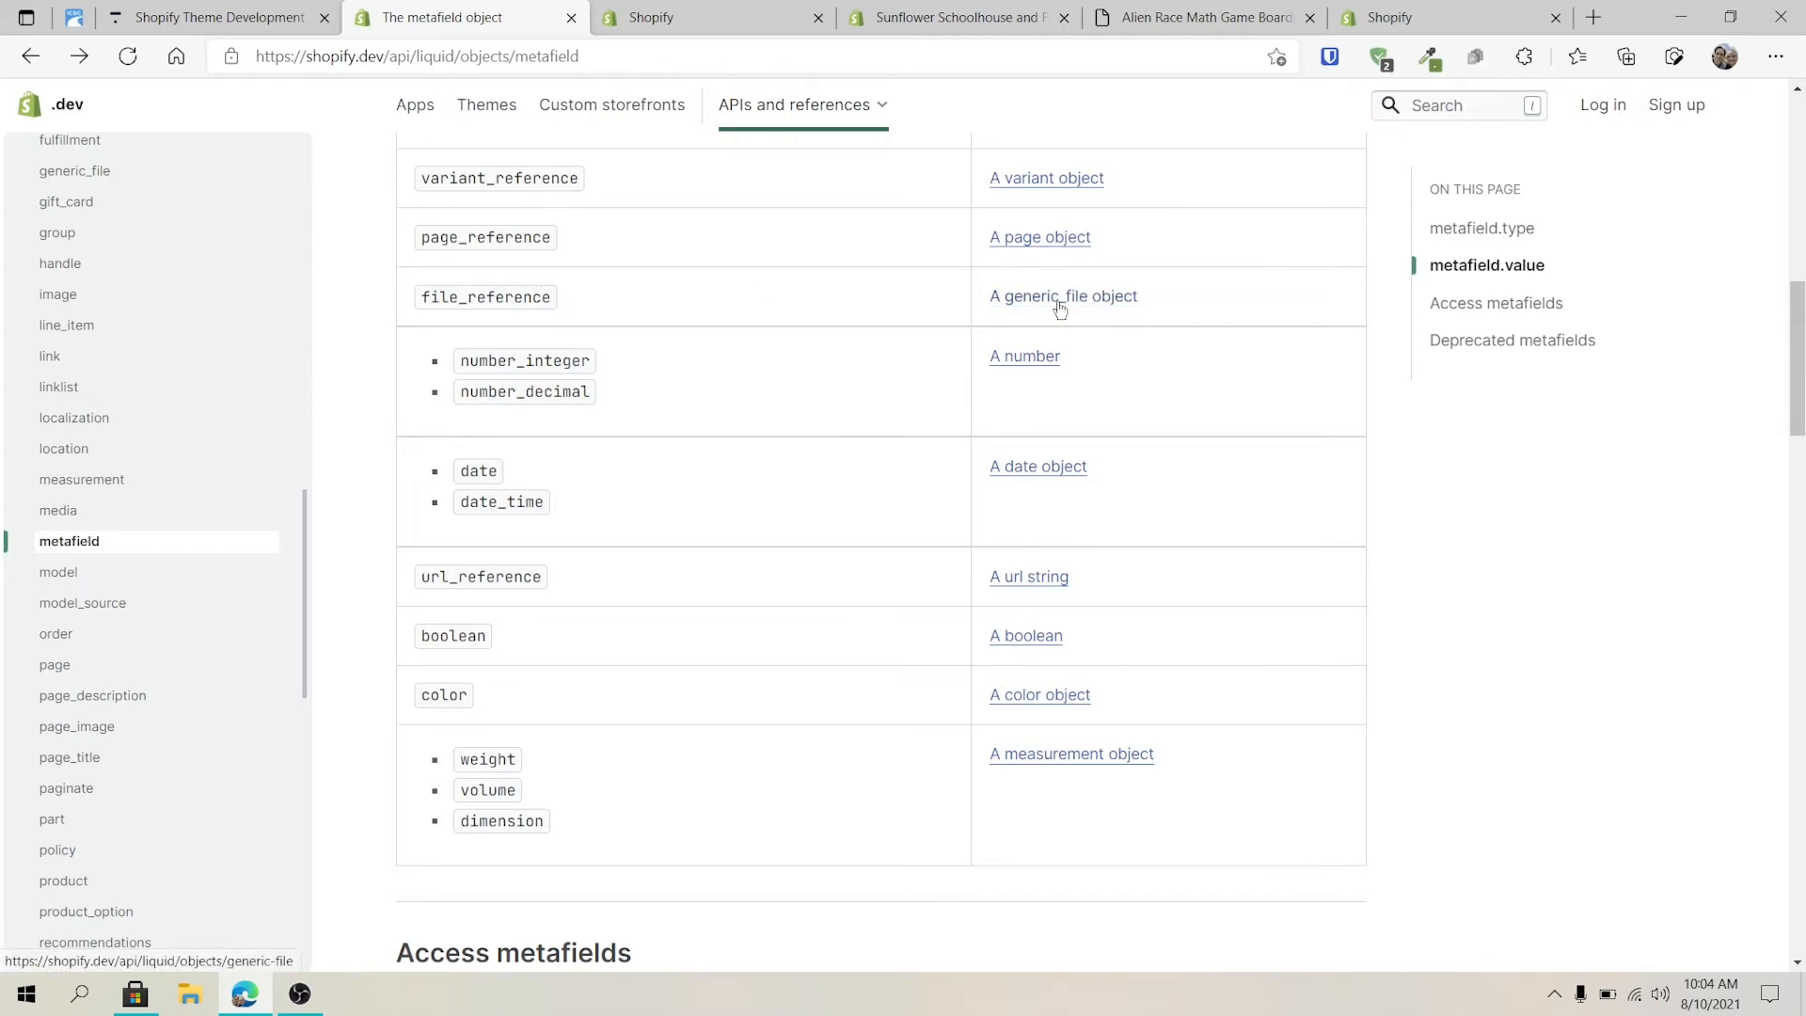
pyautogui.click(1060, 295)
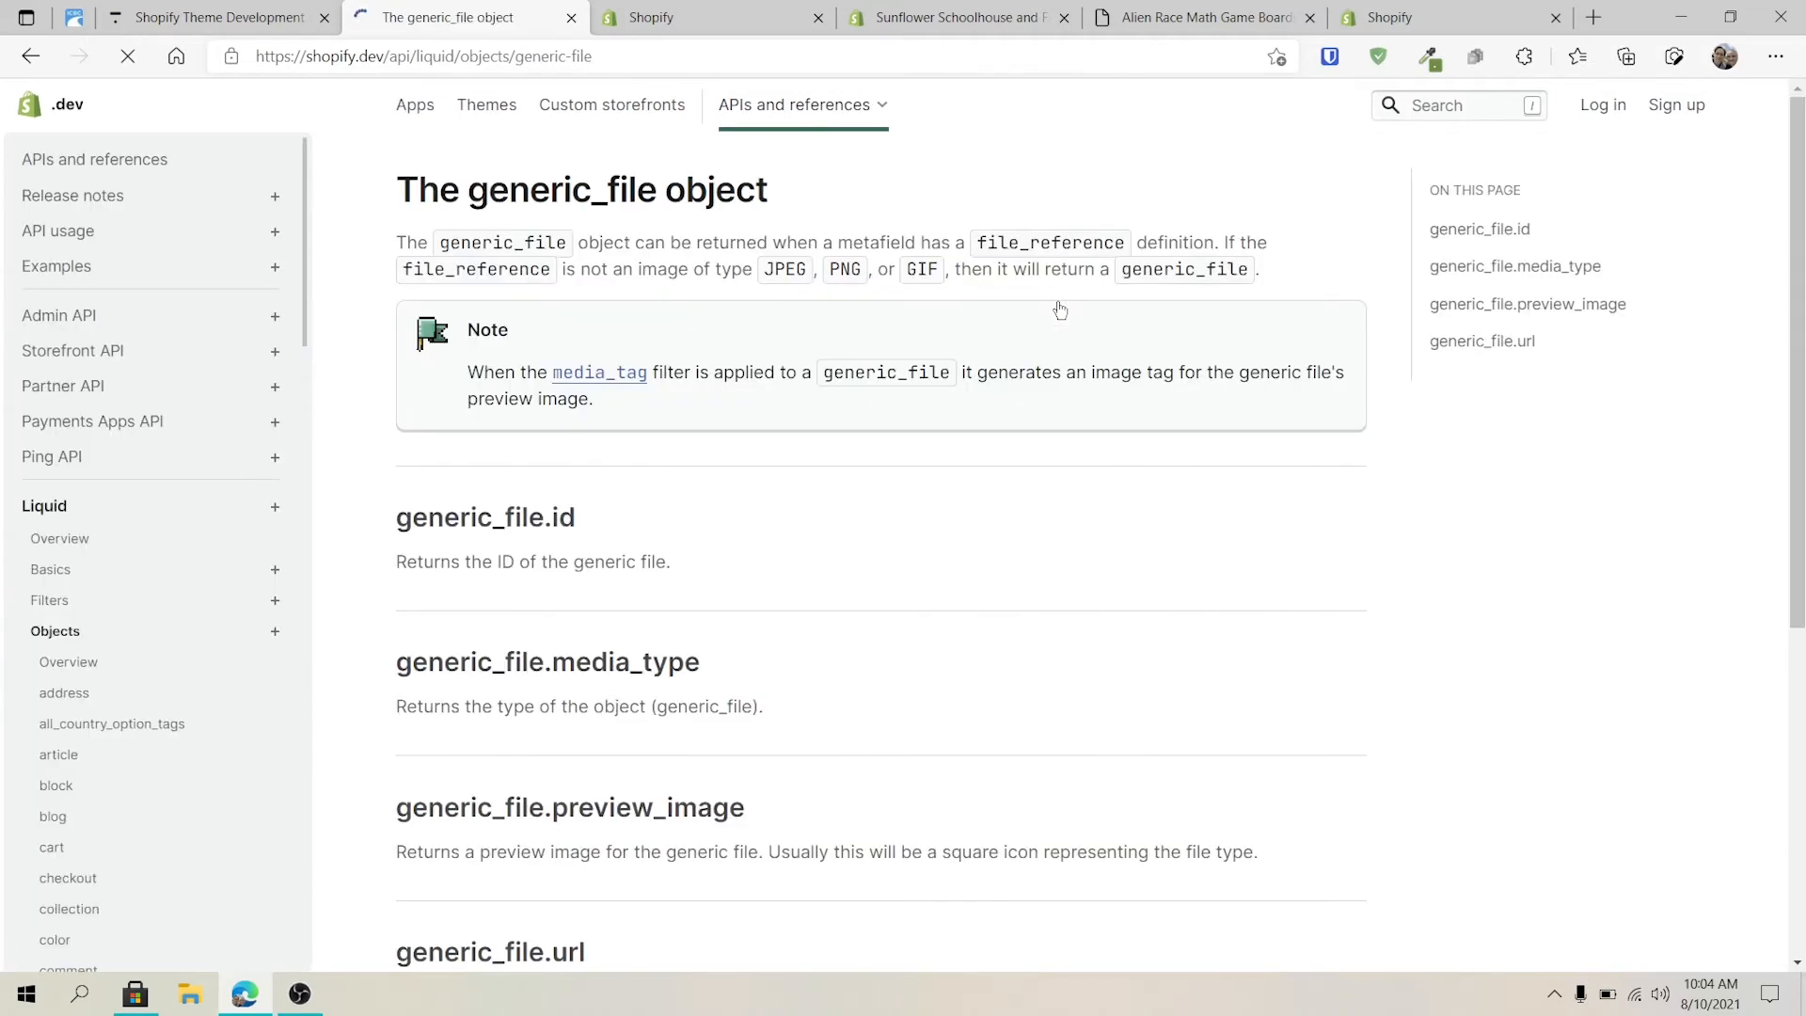
pyautogui.scroll(-3)
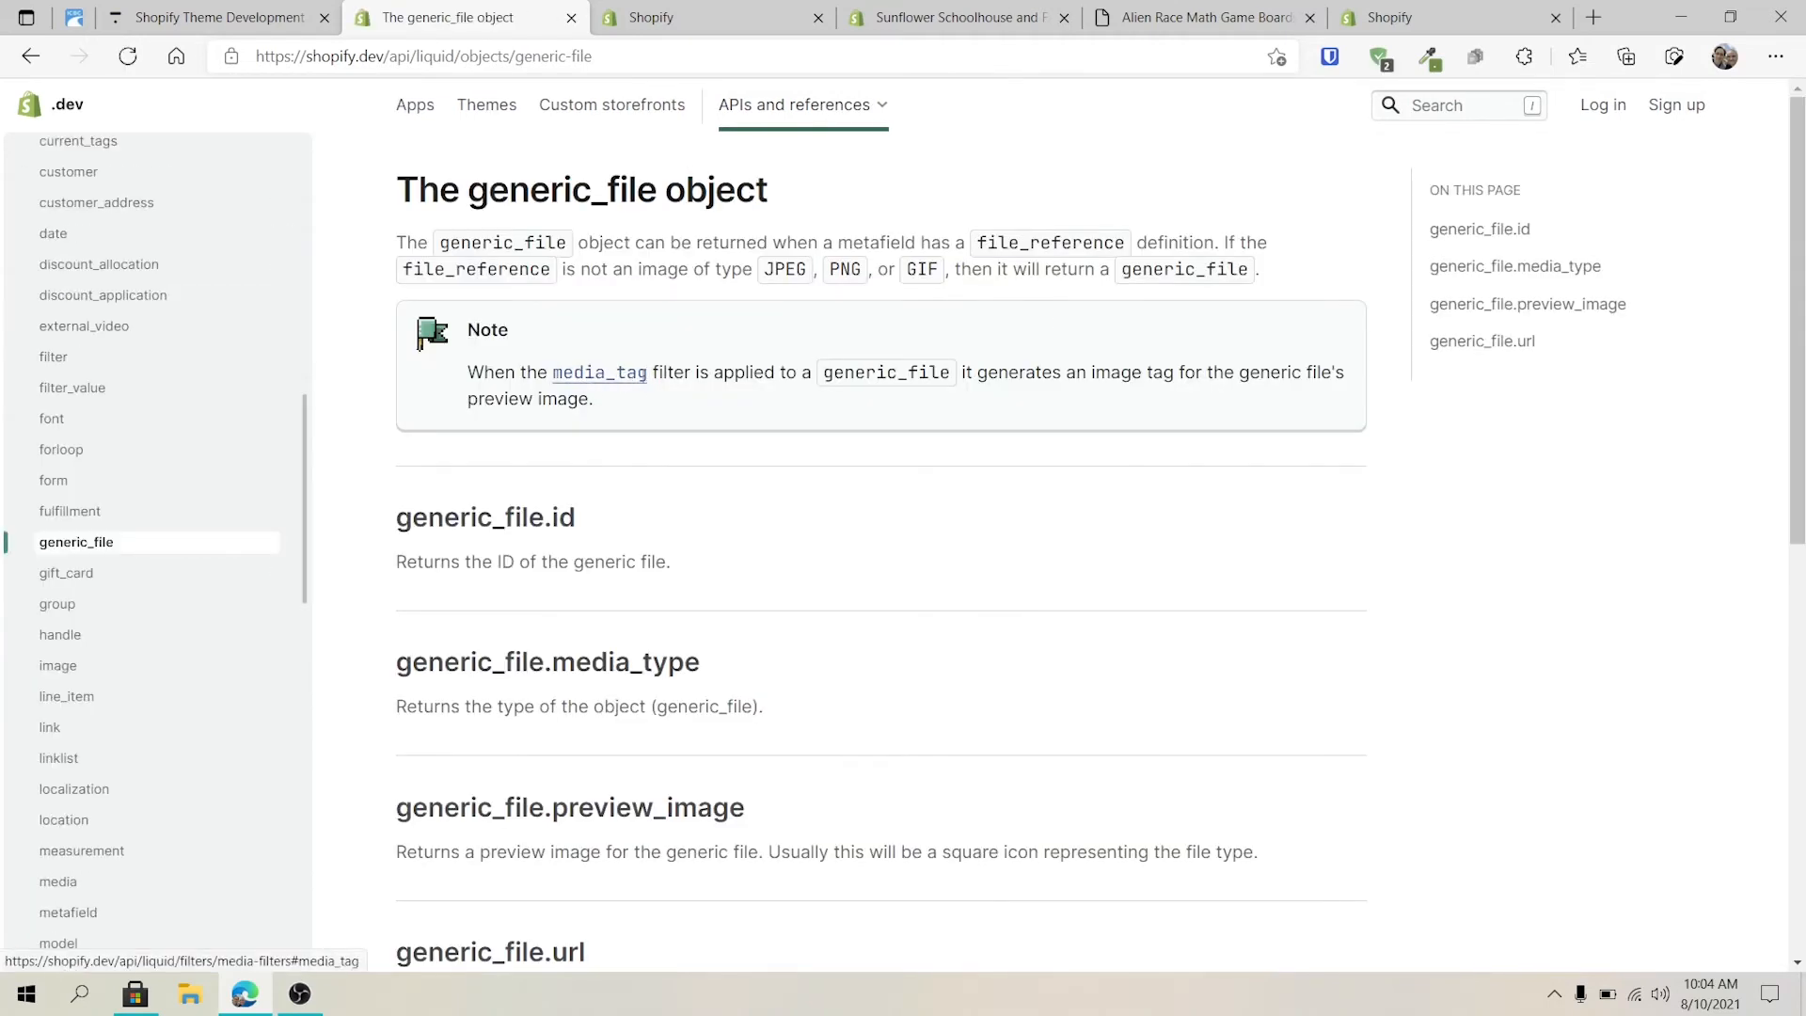
pyautogui.click(598, 373)
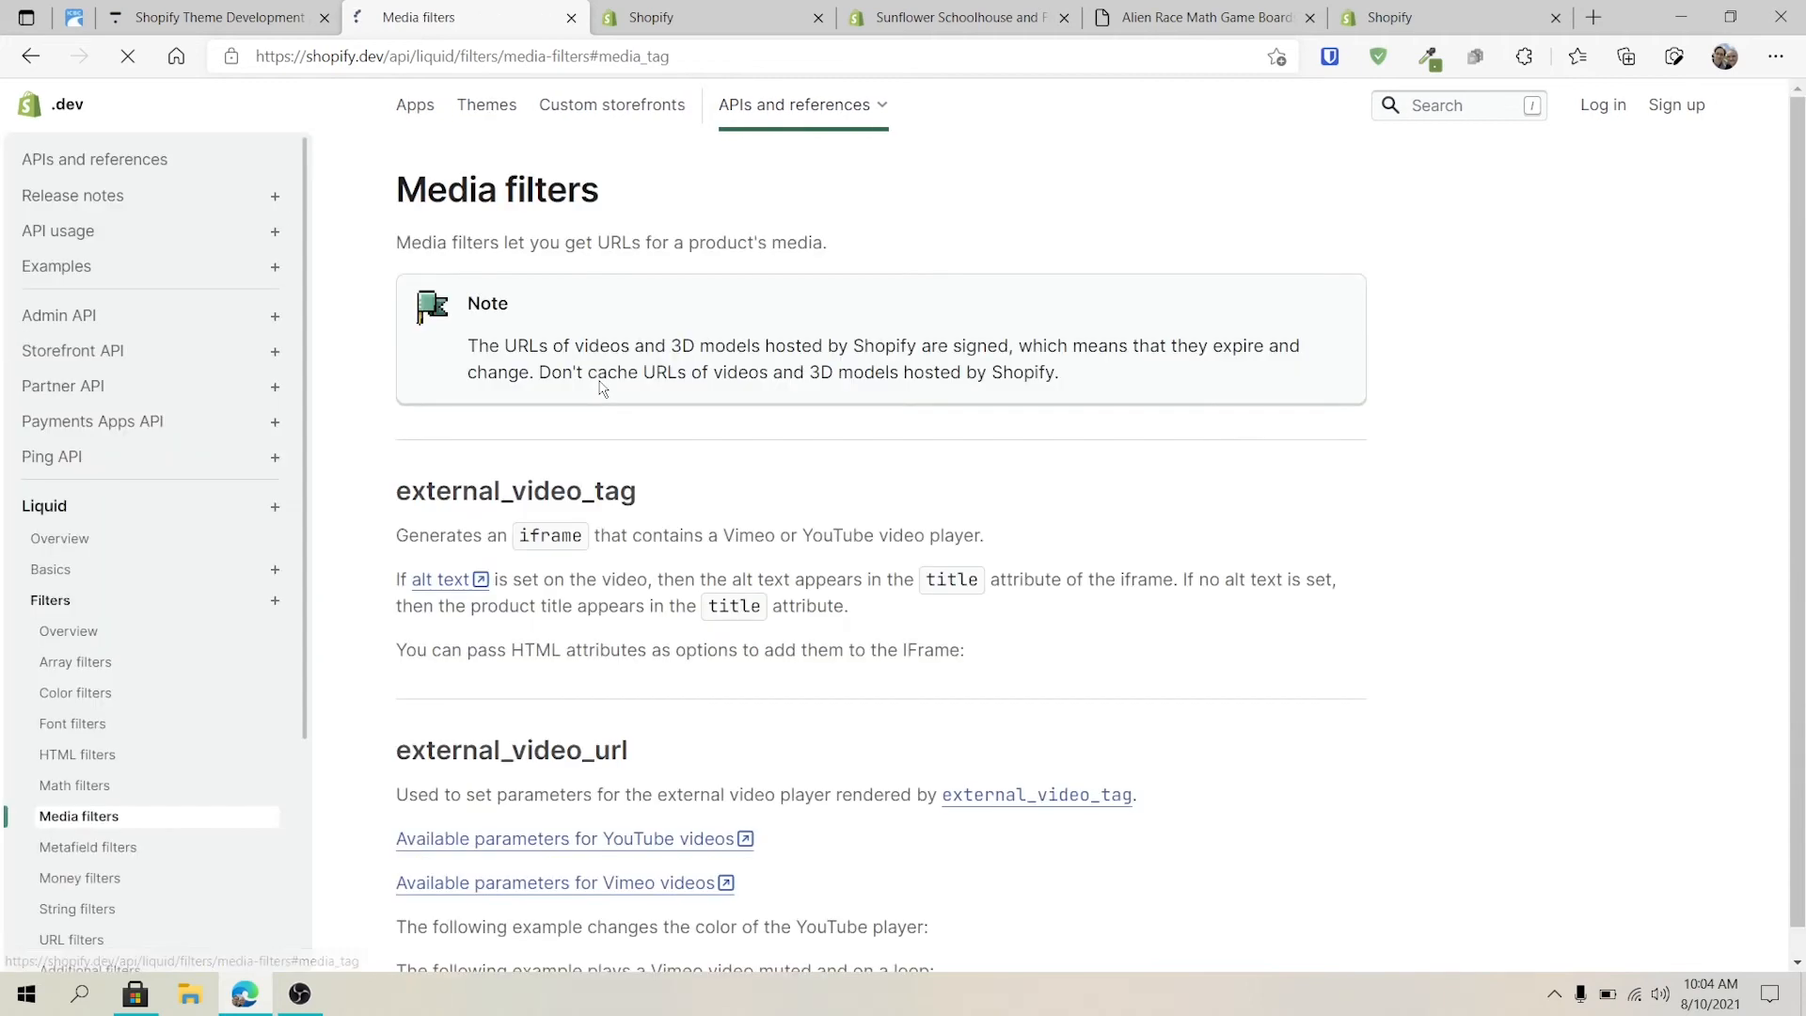
pyautogui.scroll(-3)
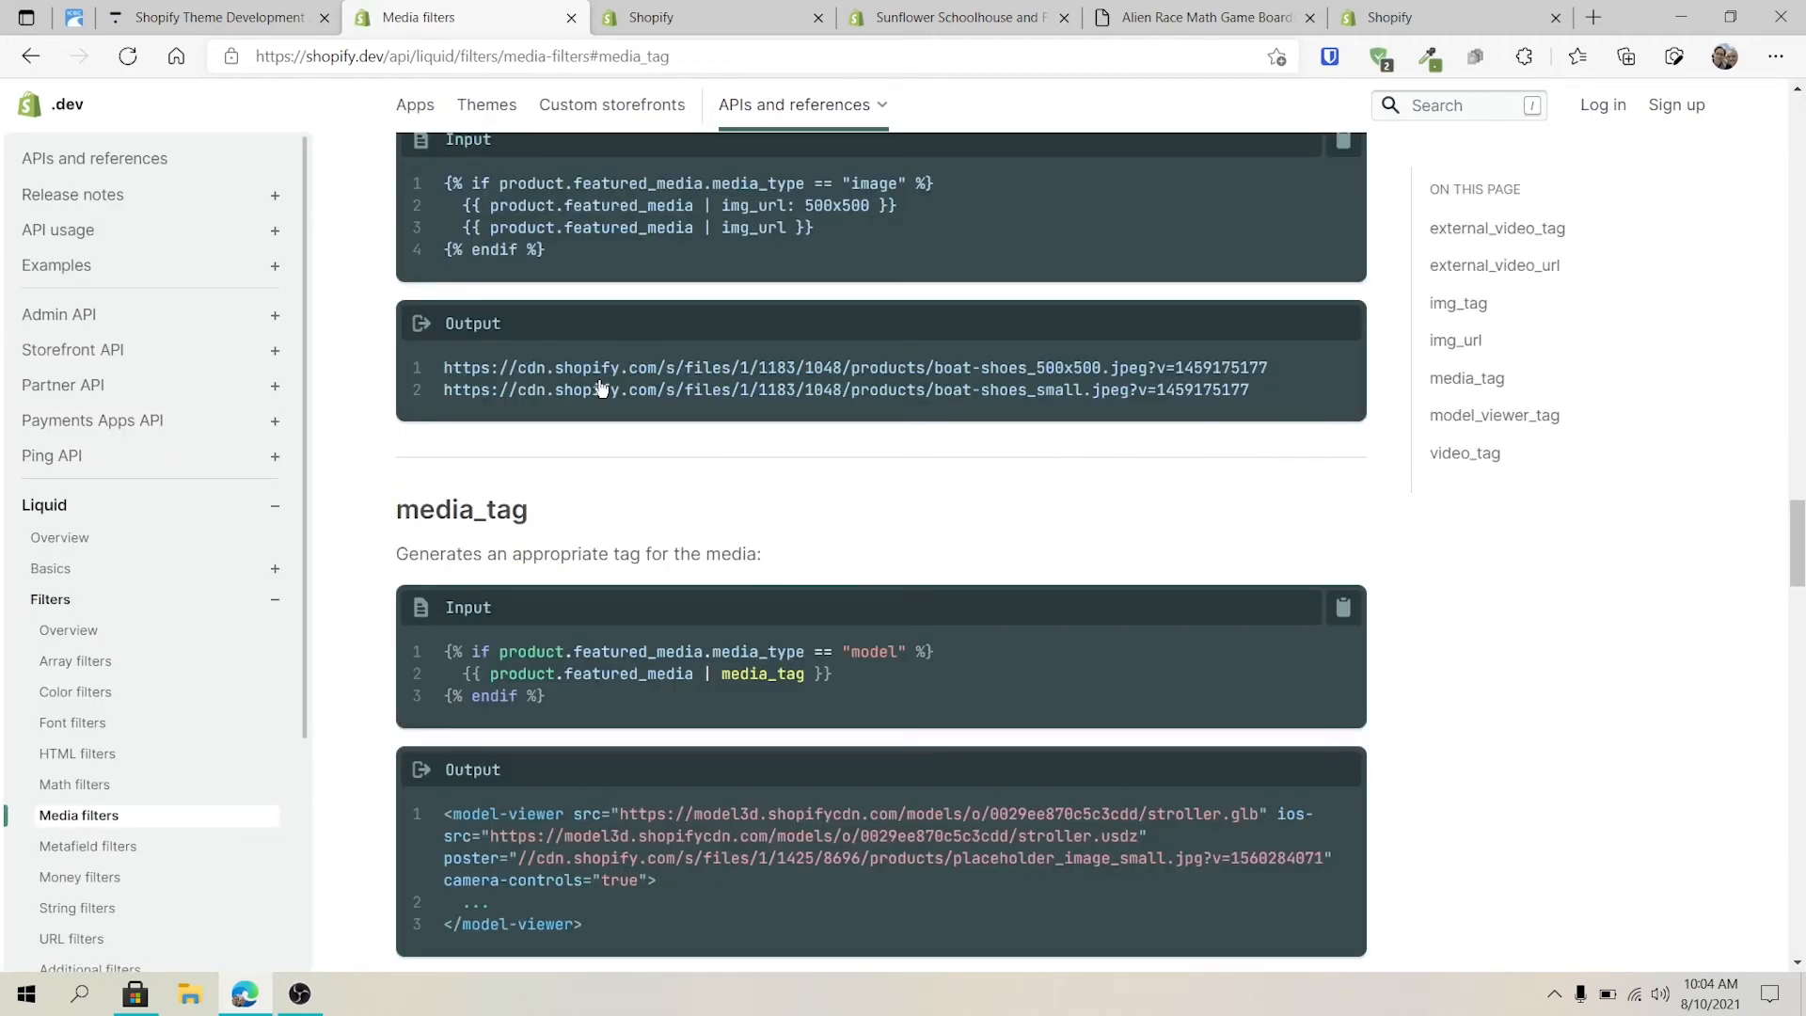
pyautogui.moveTo(776, 269)
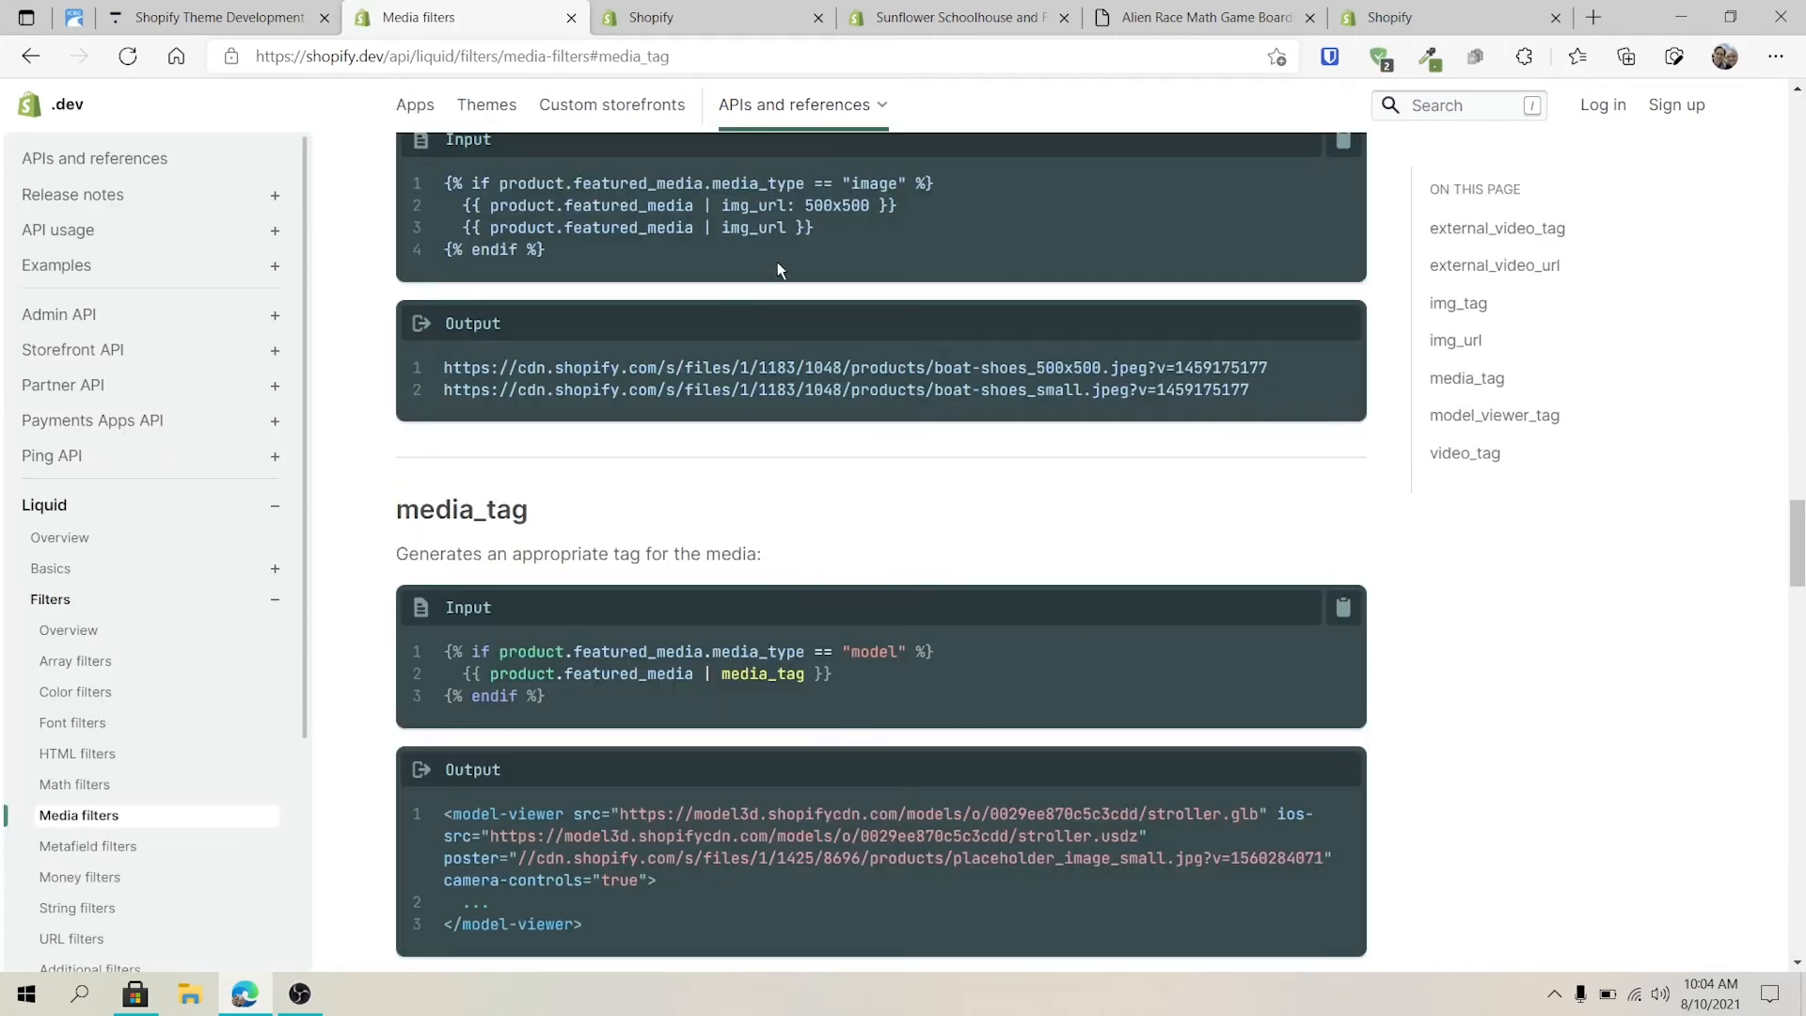
pyautogui.scroll(3)
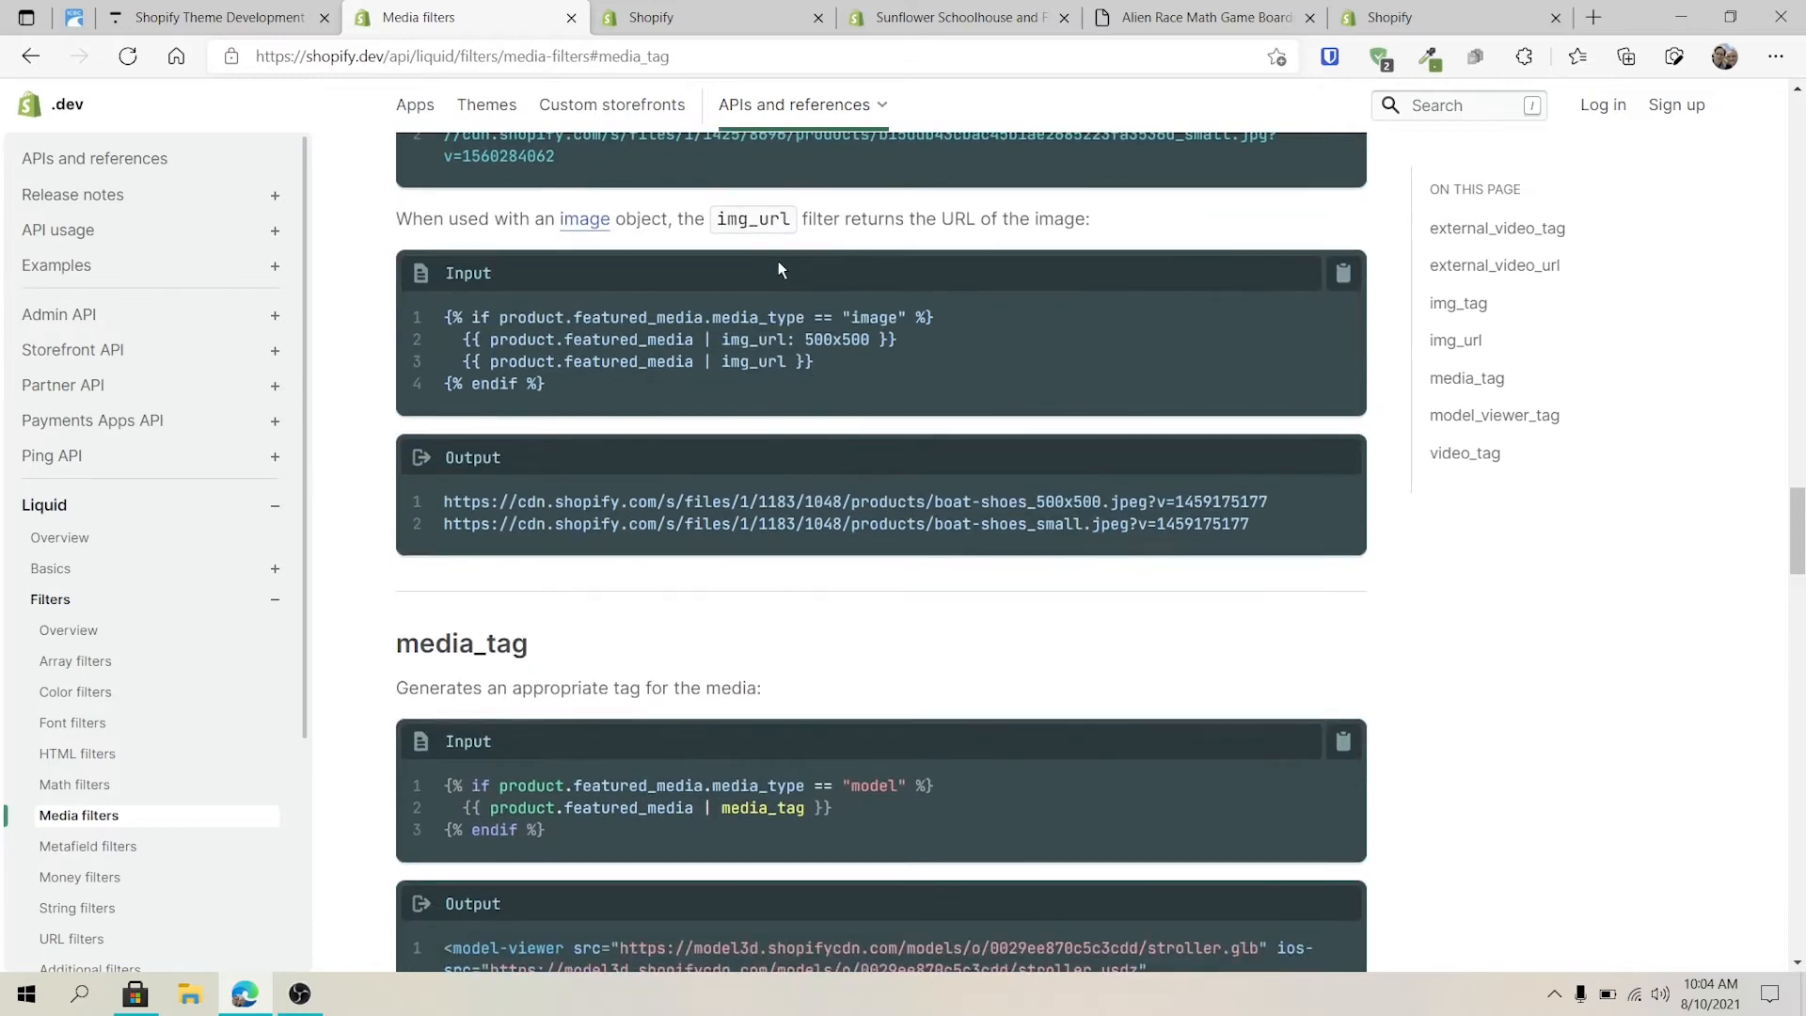
pyautogui.moveTo(709, 824)
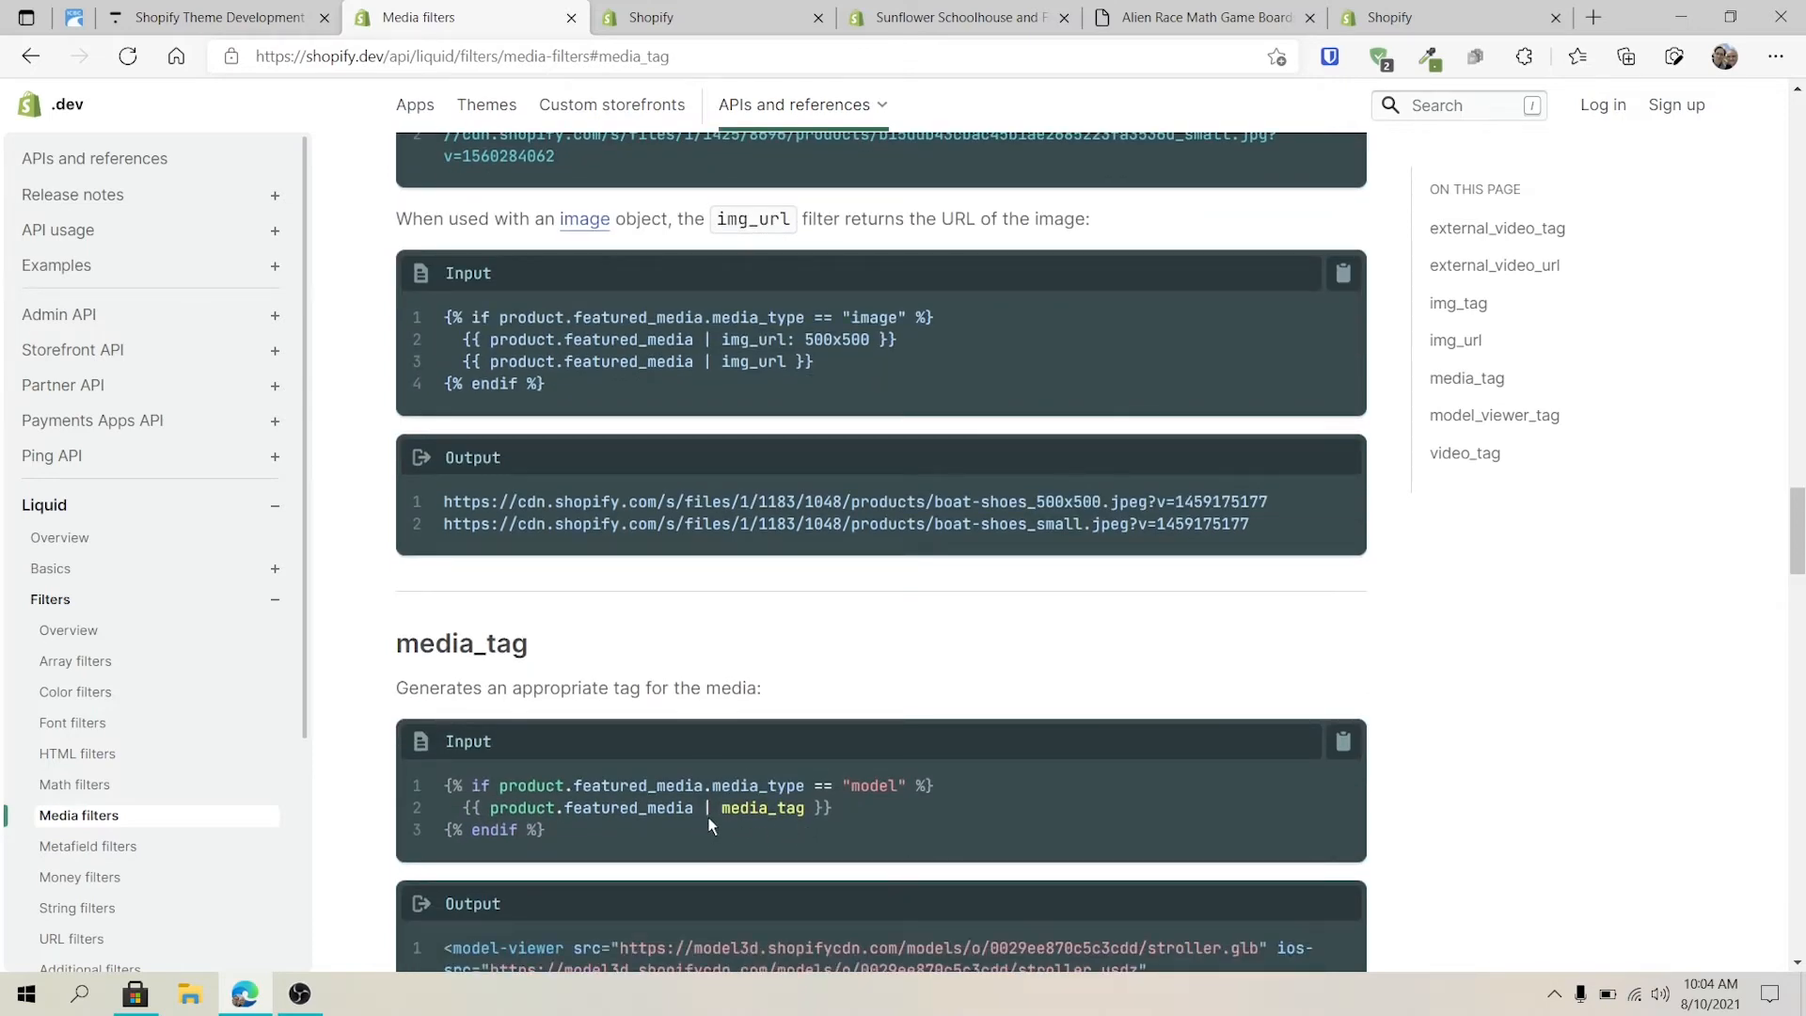
pyautogui.scroll(-3)
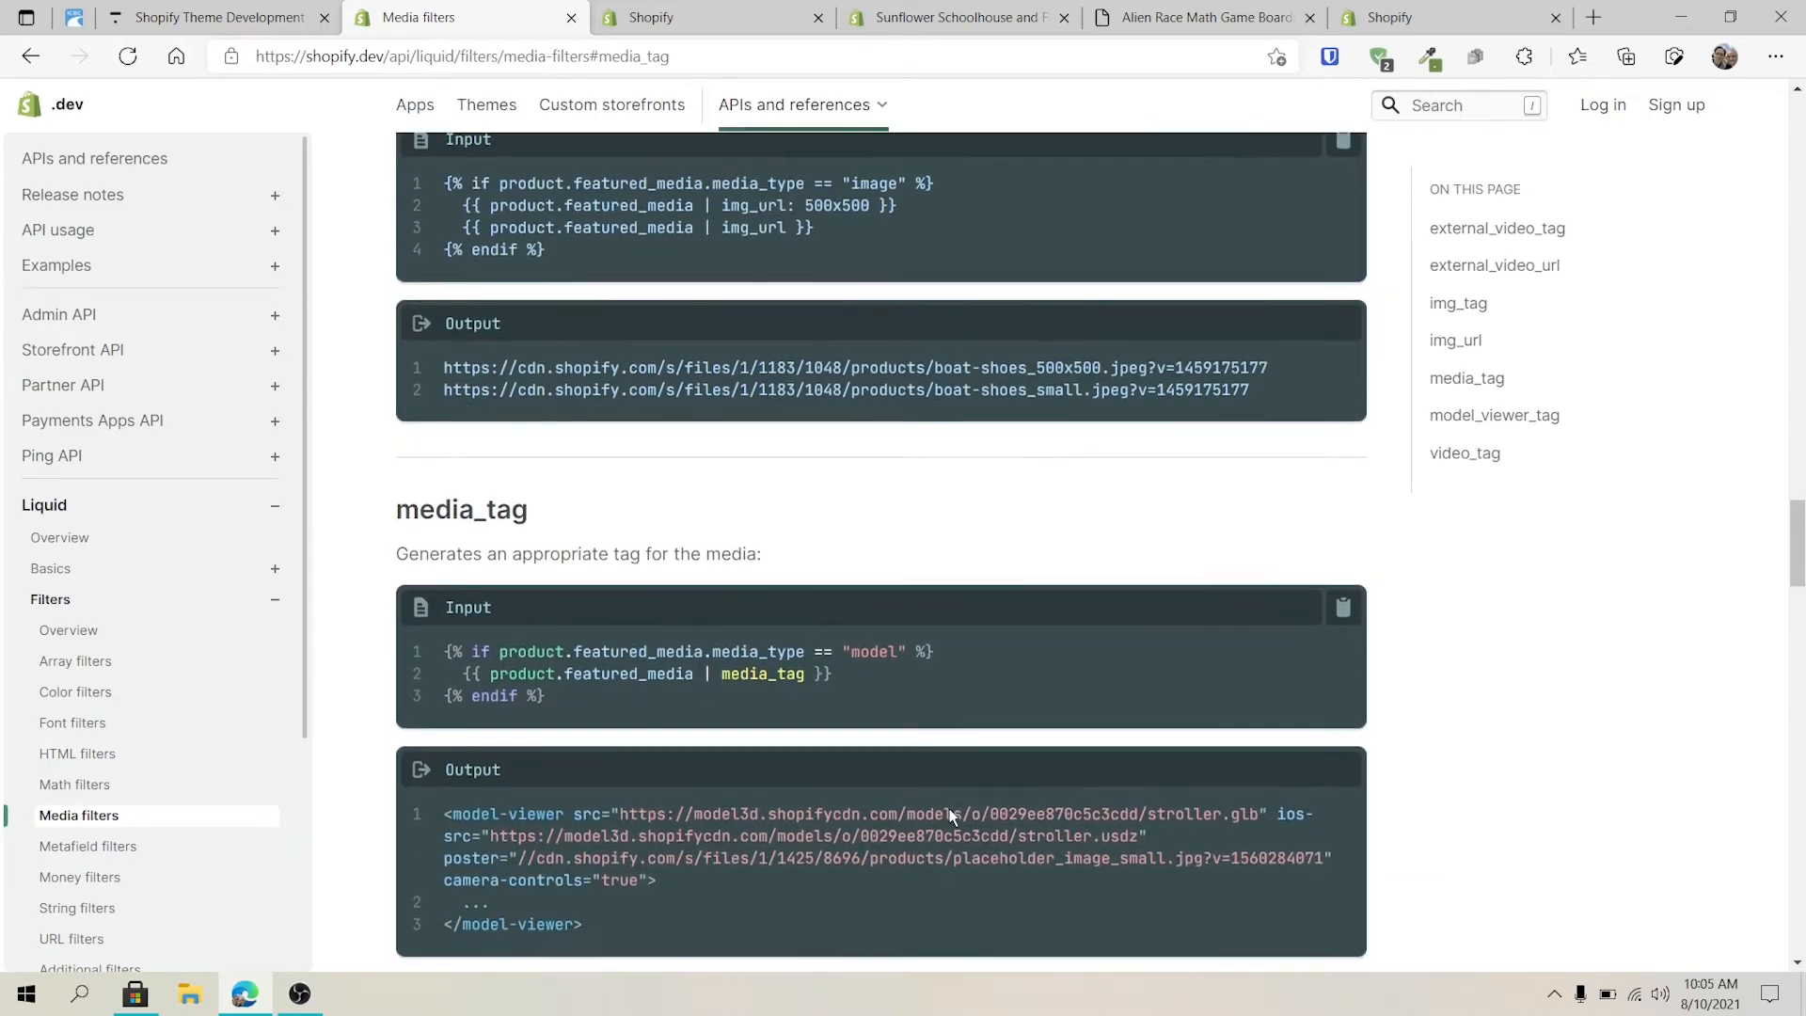
pyautogui.scroll(-3)
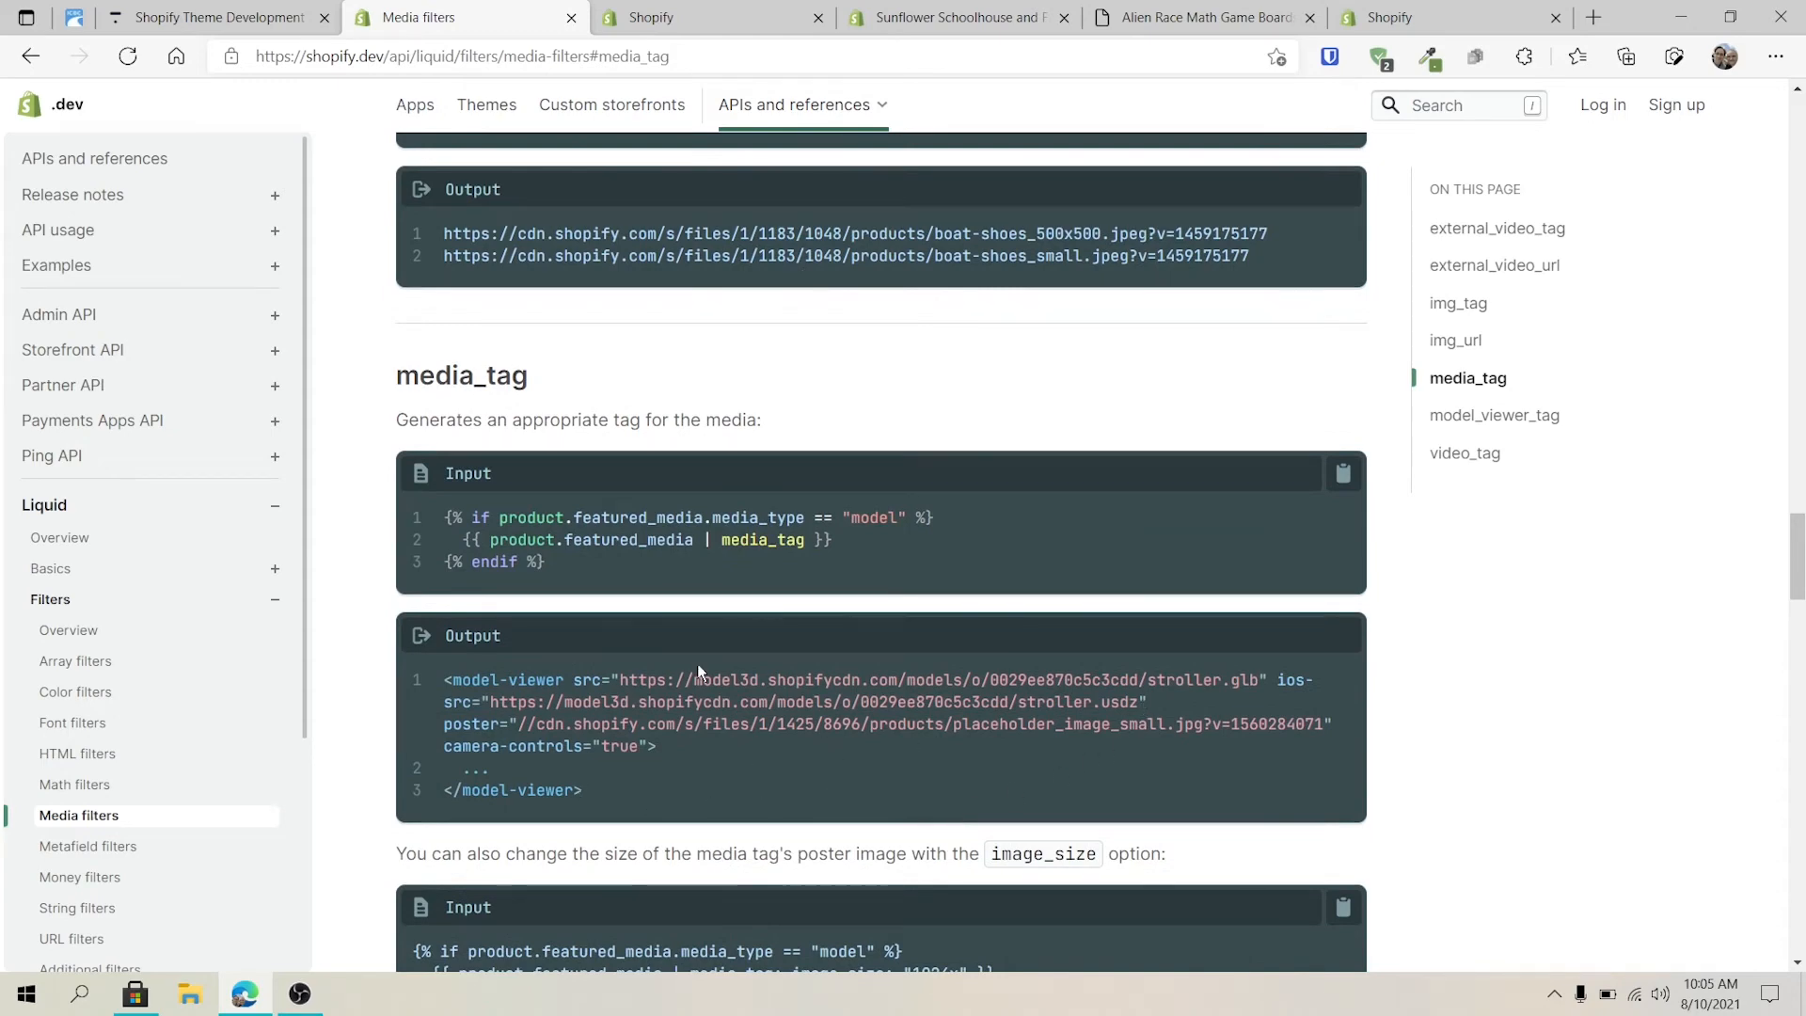
pyautogui.scroll(-3)
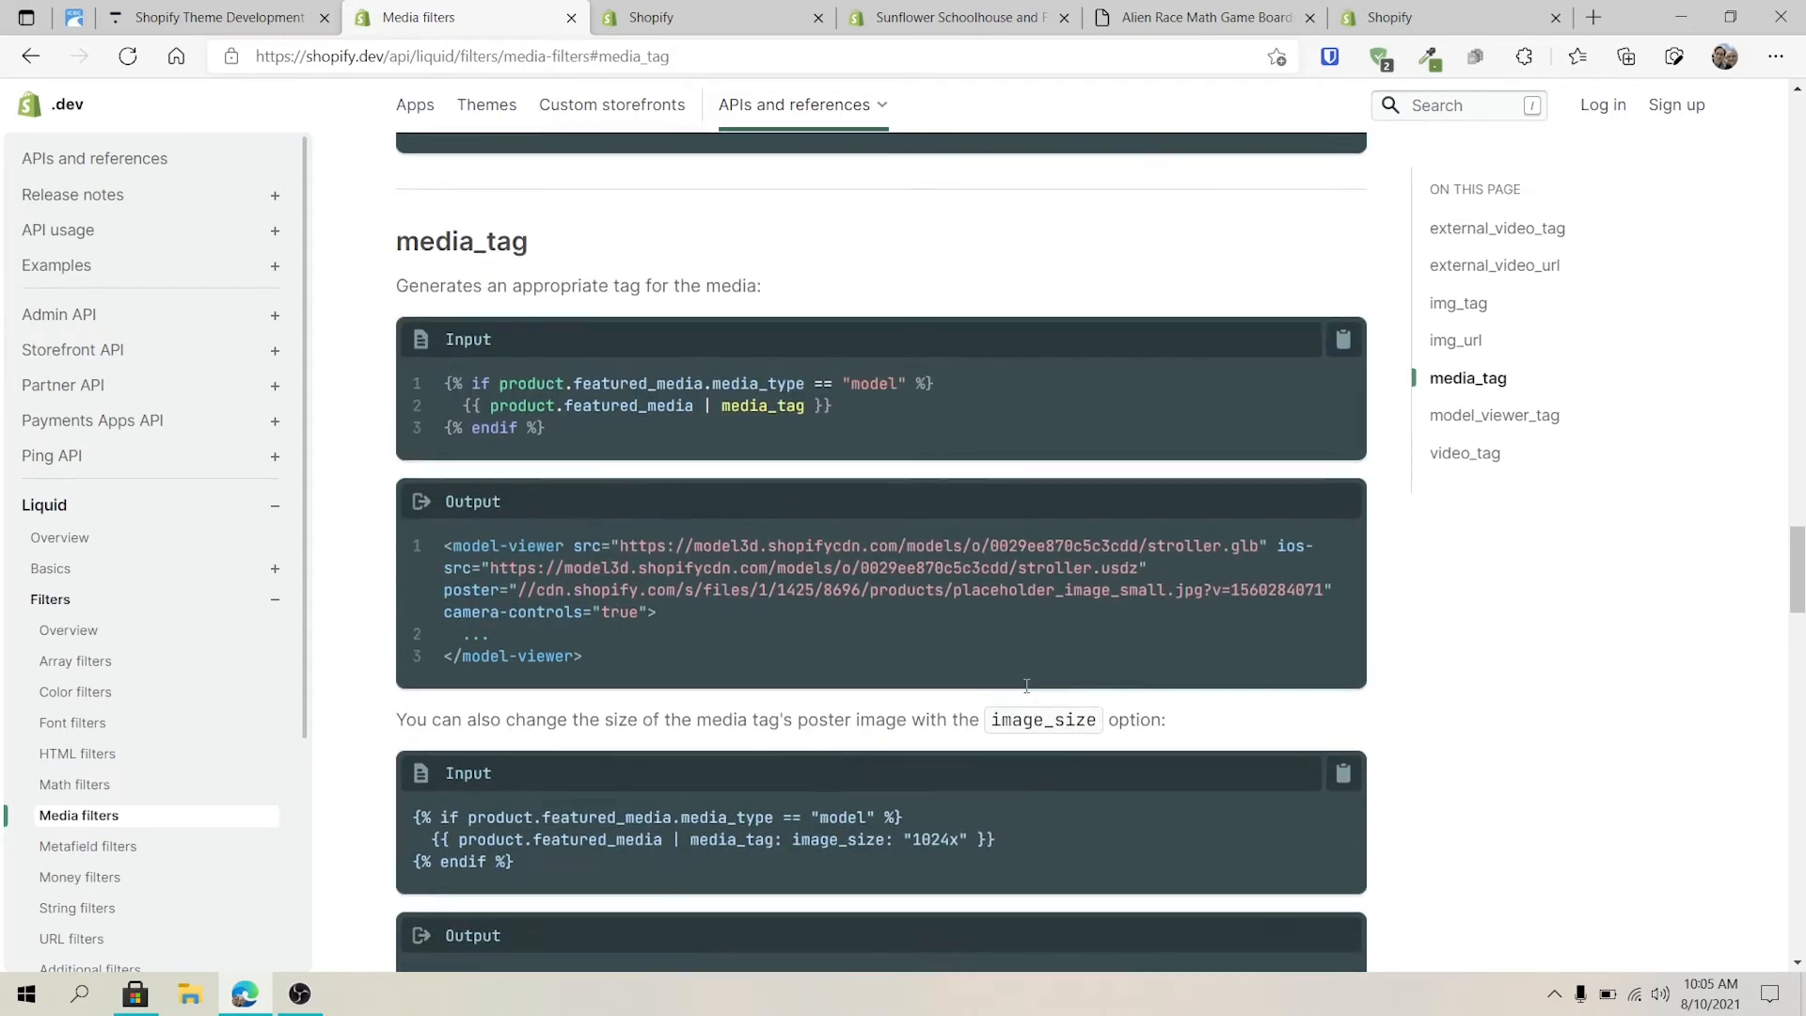
pyautogui.scroll(3)
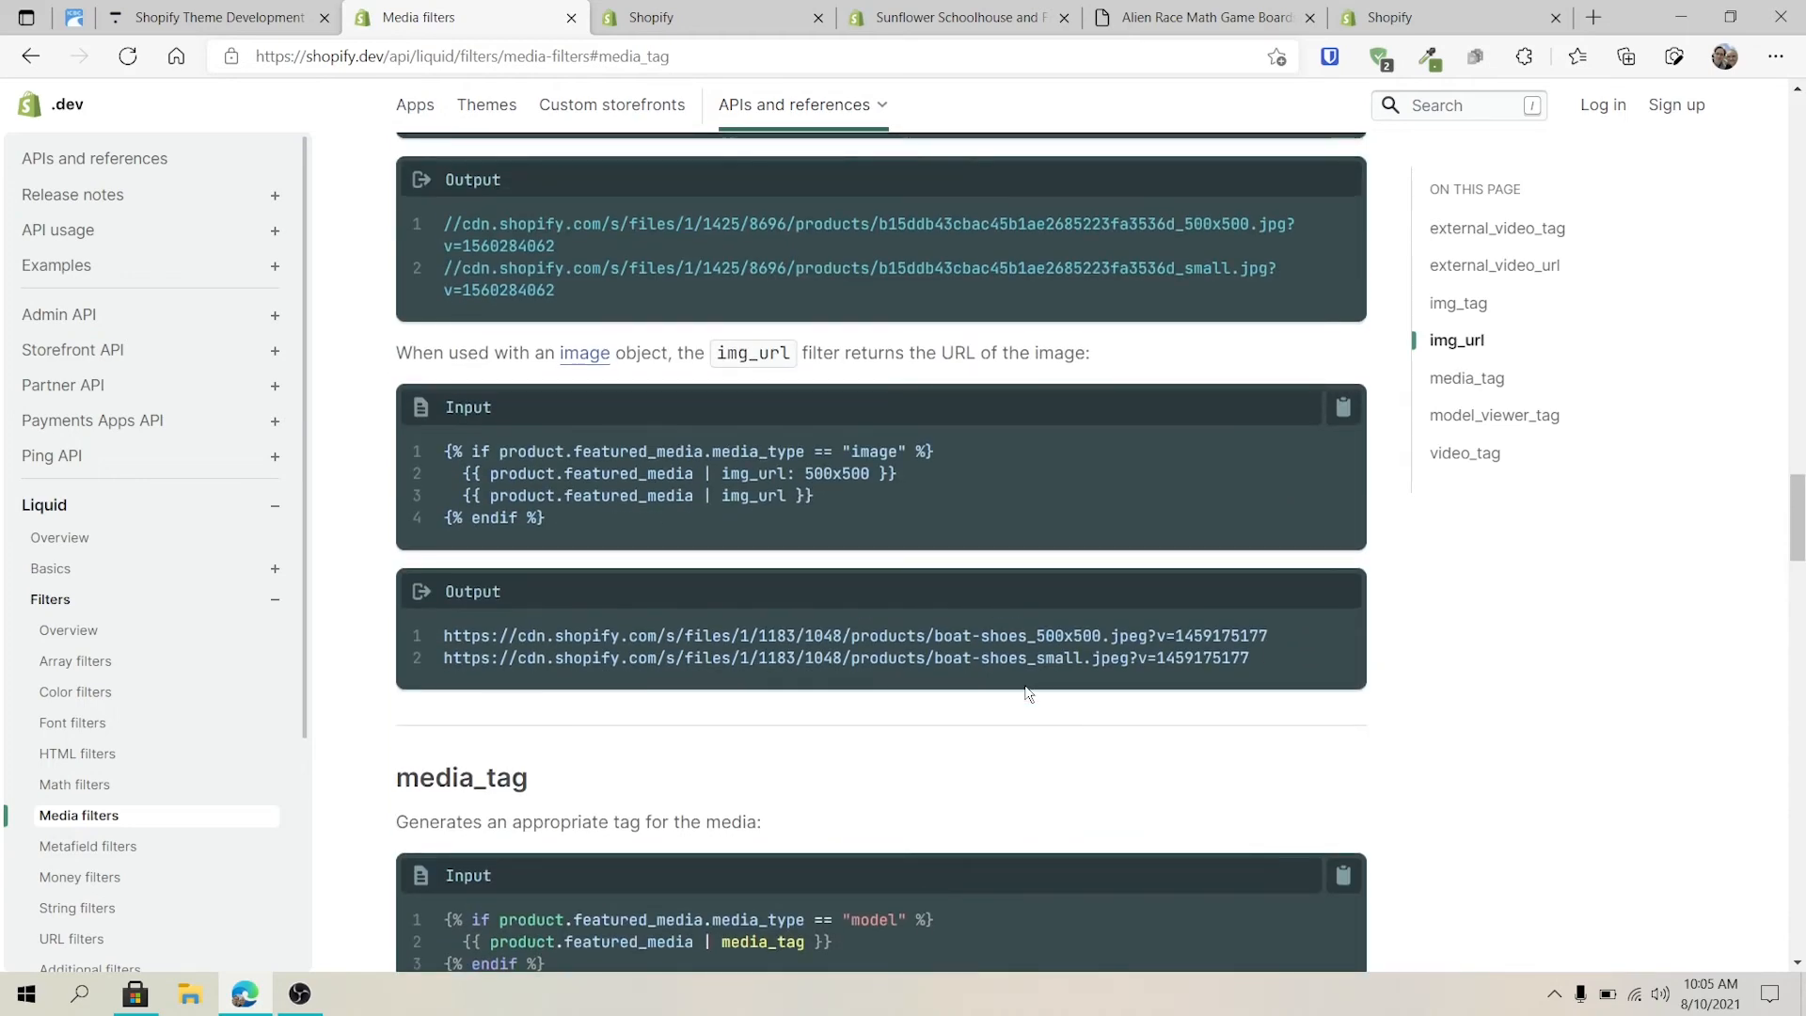
pyautogui.moveTo(783, 495)
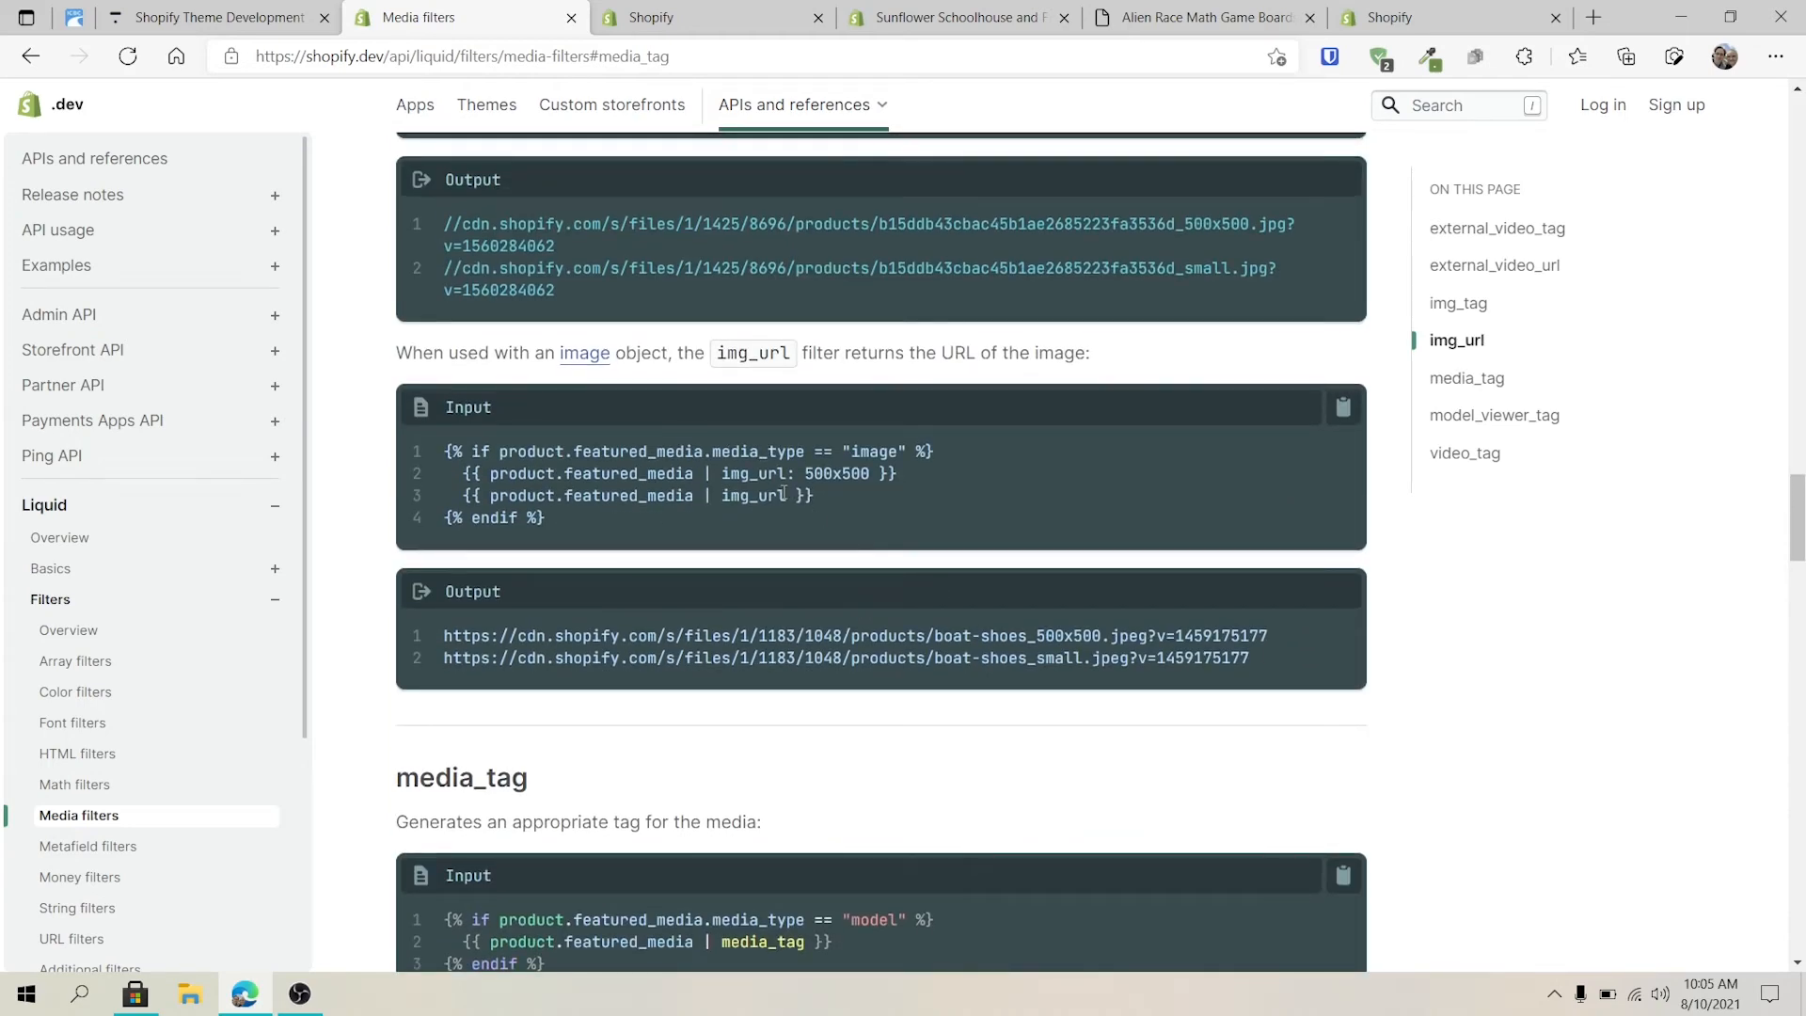
pyautogui.doubleClick(749, 494)
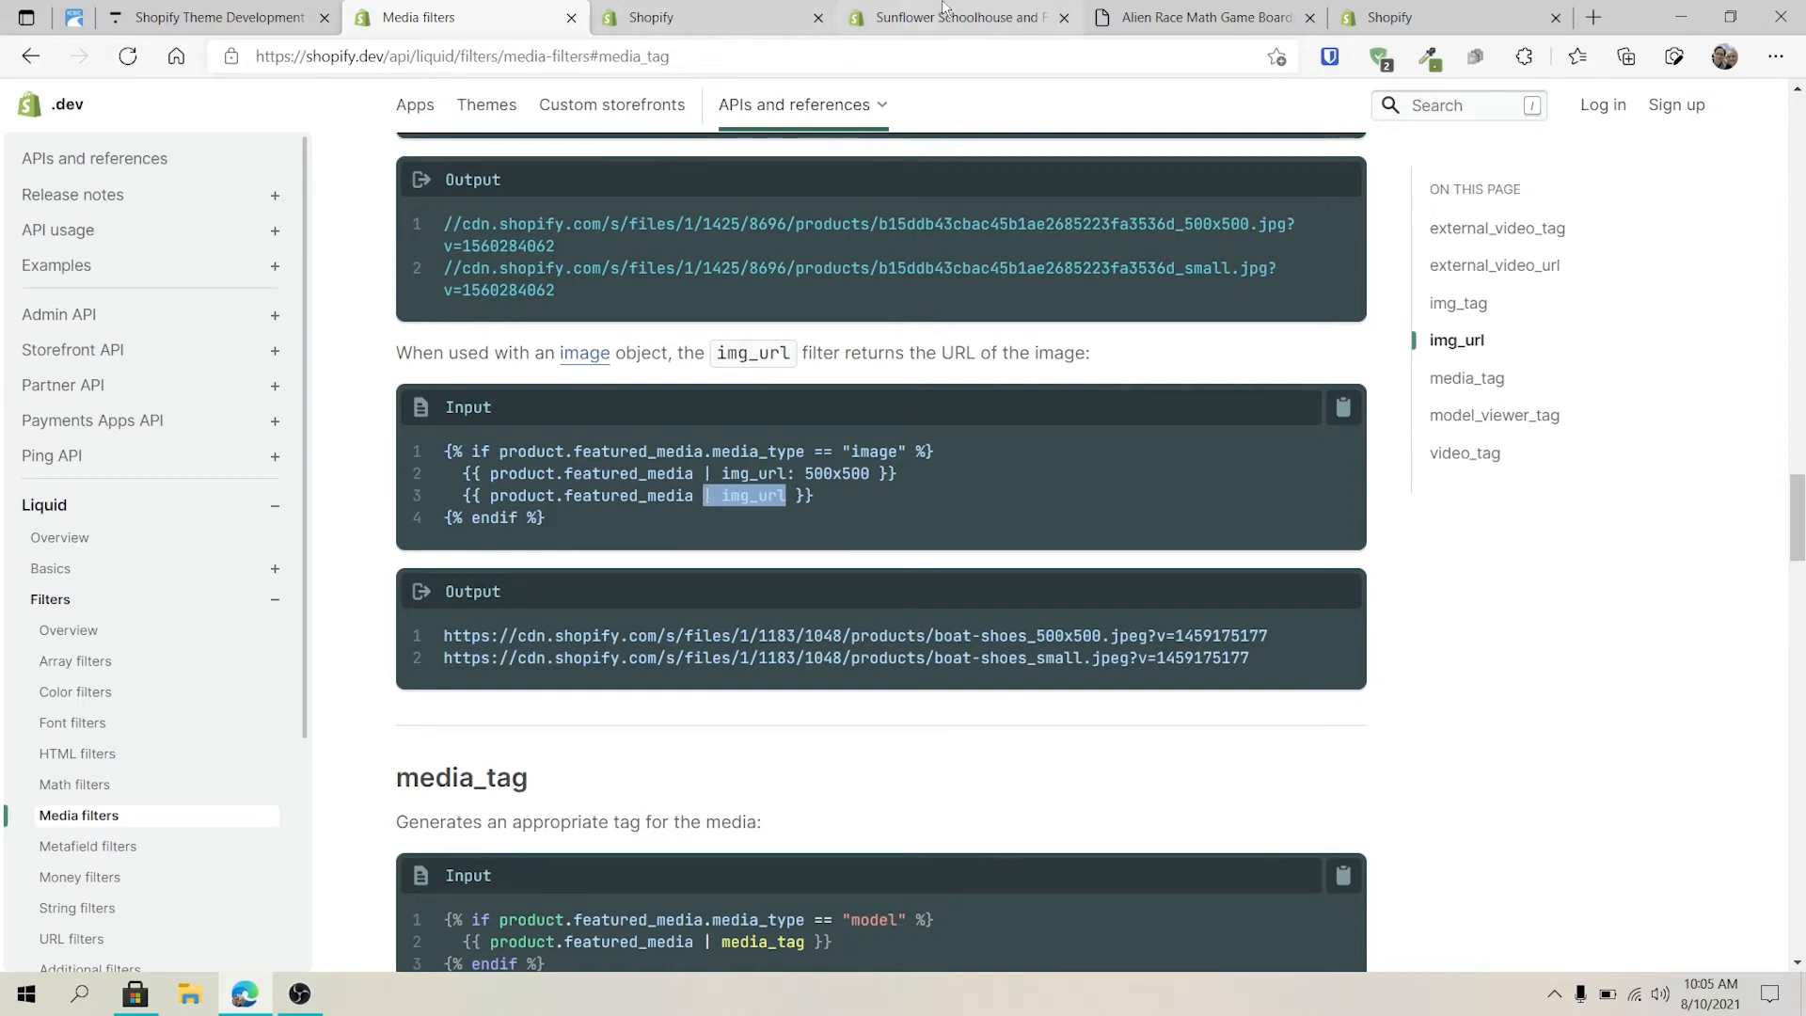
# Save the img_url change, check the Alien Race page prints the CDN URL, and return to Media filters docs
pyautogui.click(956, 17)
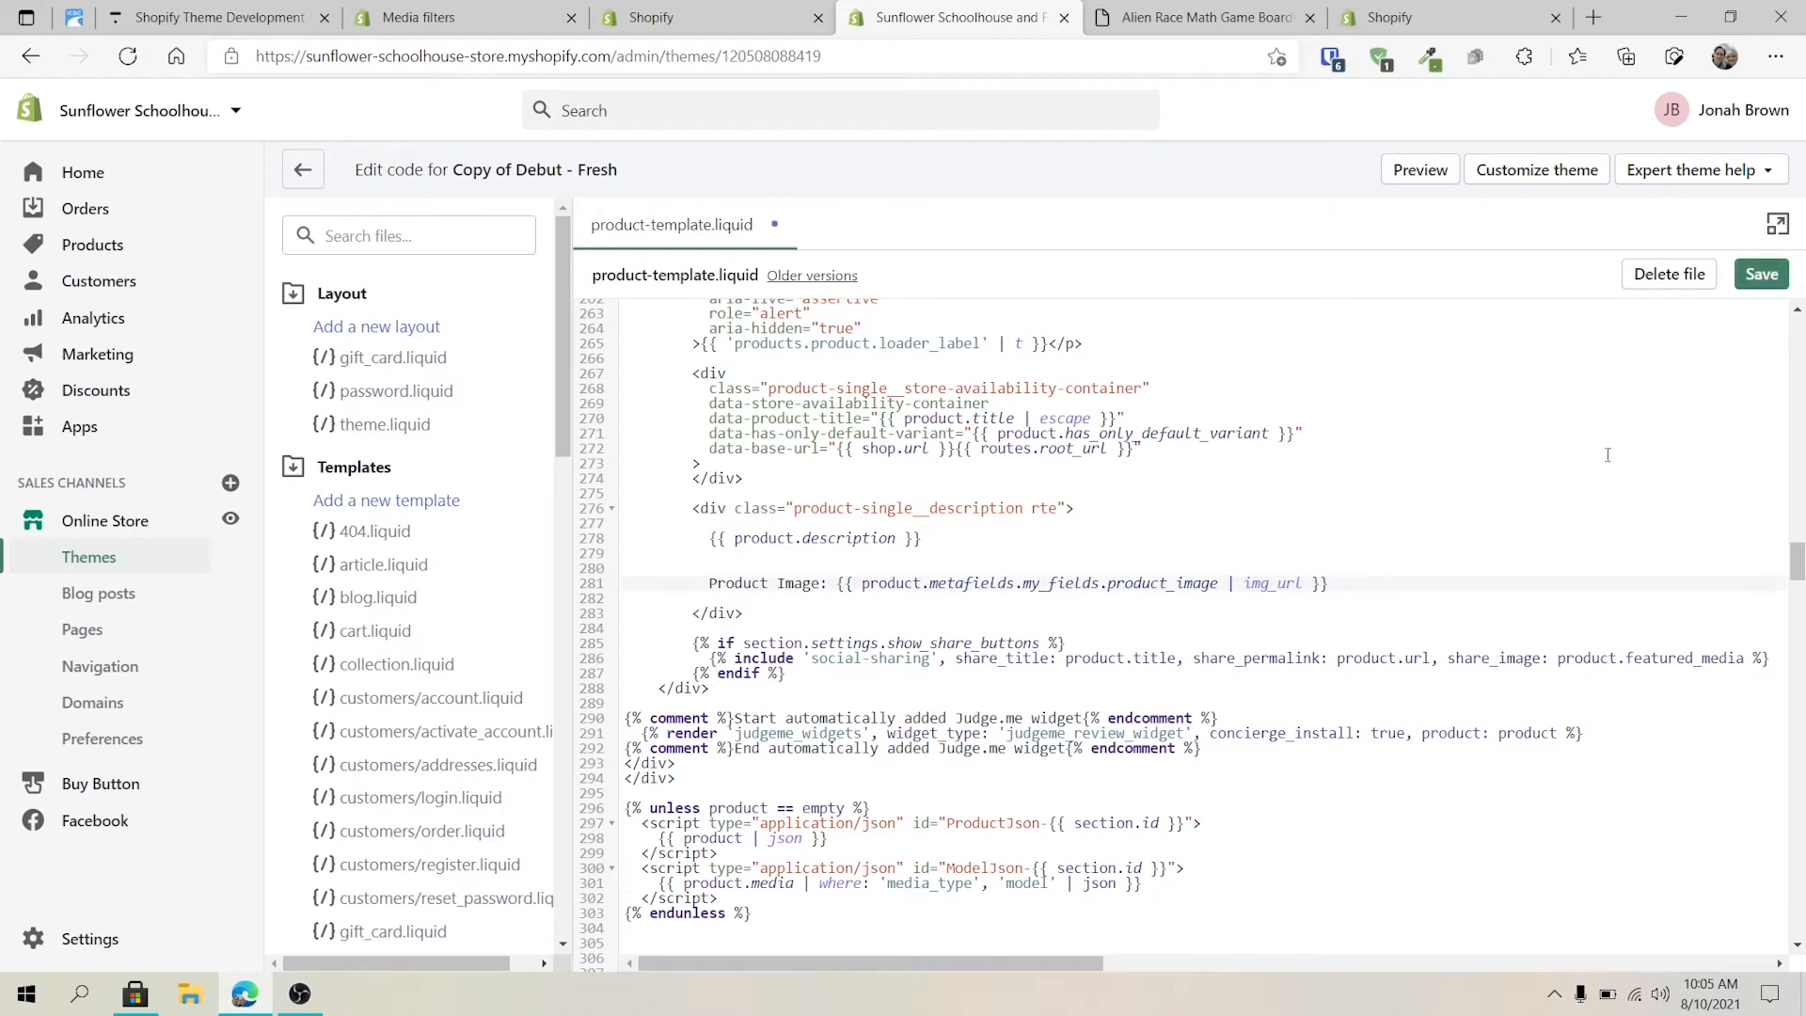
pyautogui.click(1760, 275)
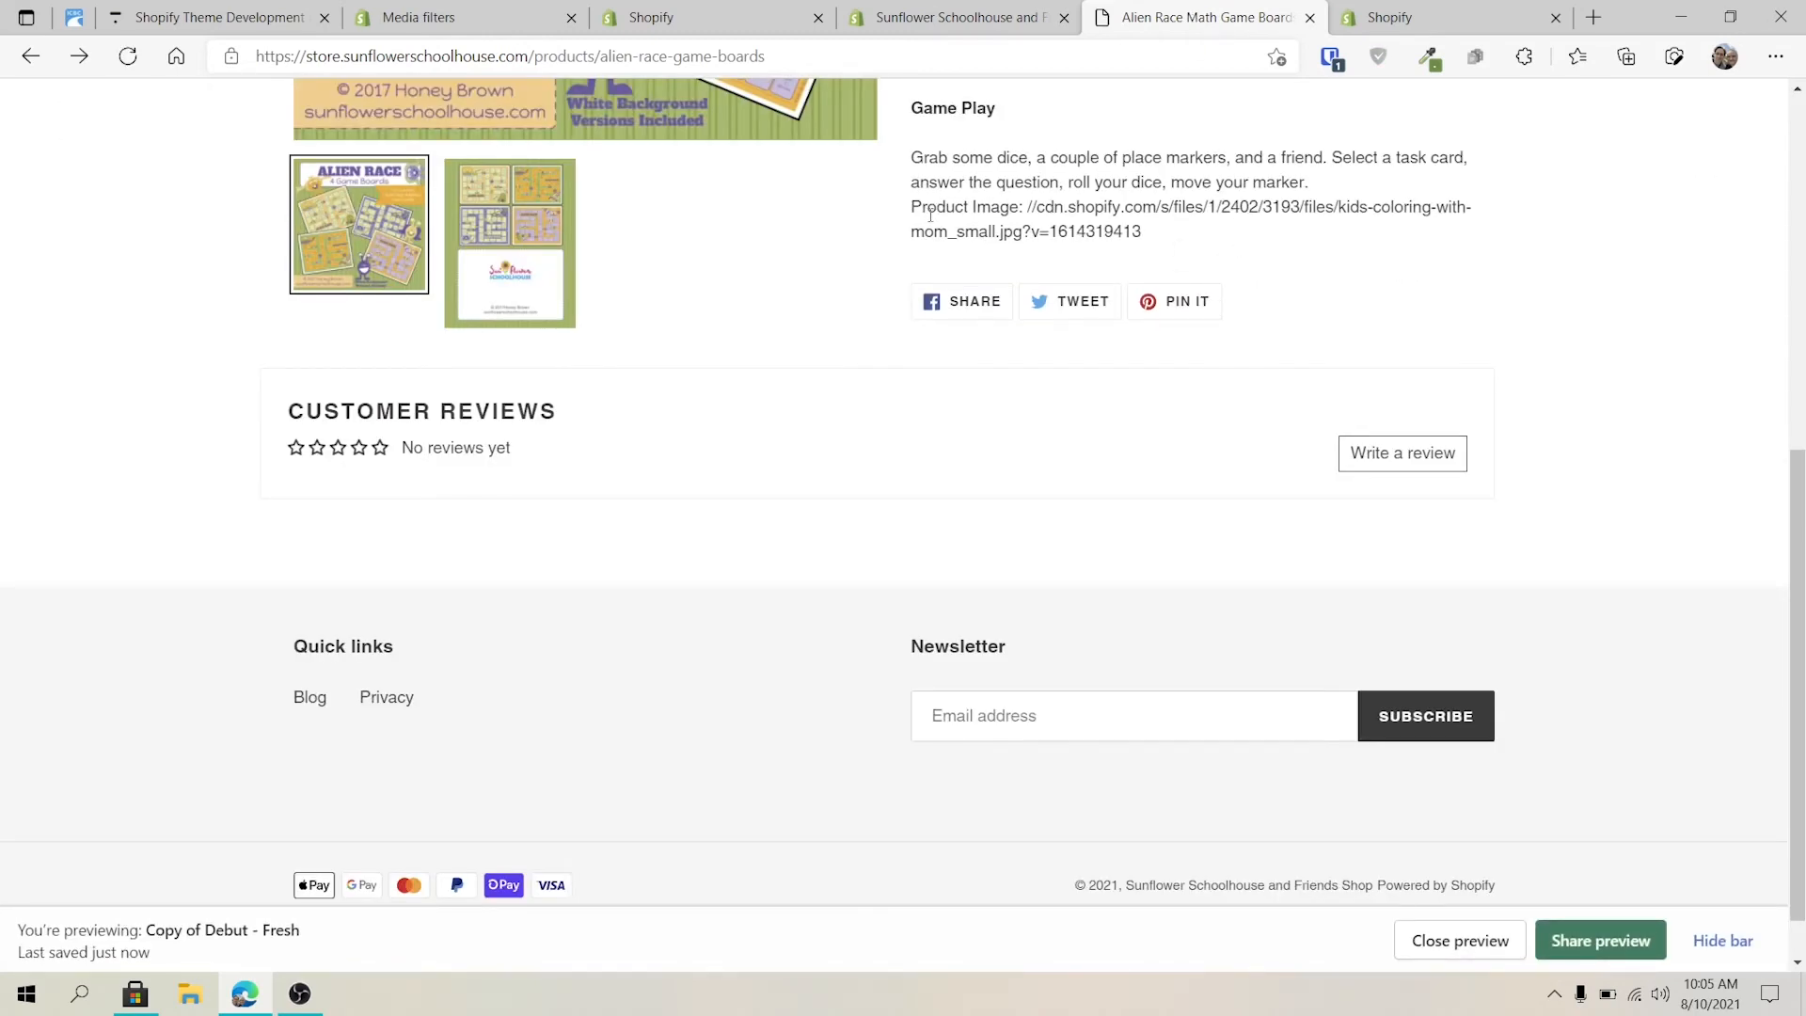
pyautogui.click(413, 17)
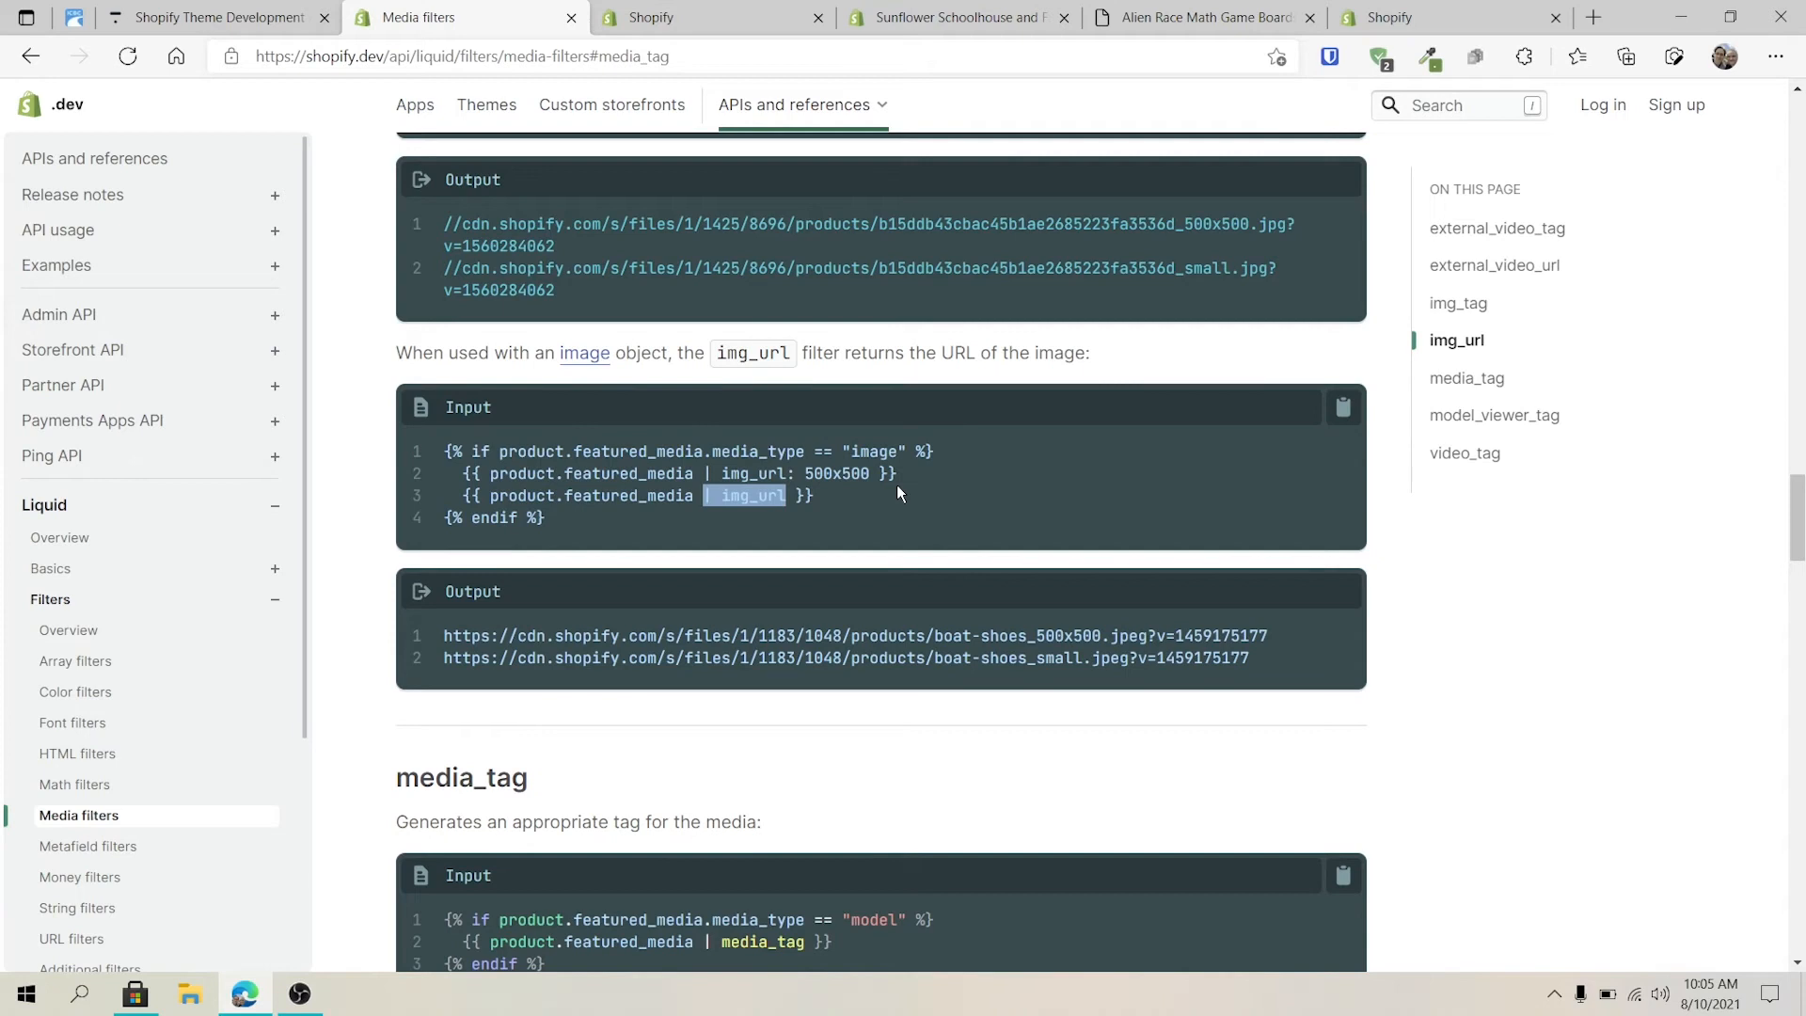
pyautogui.moveTo(707, 470)
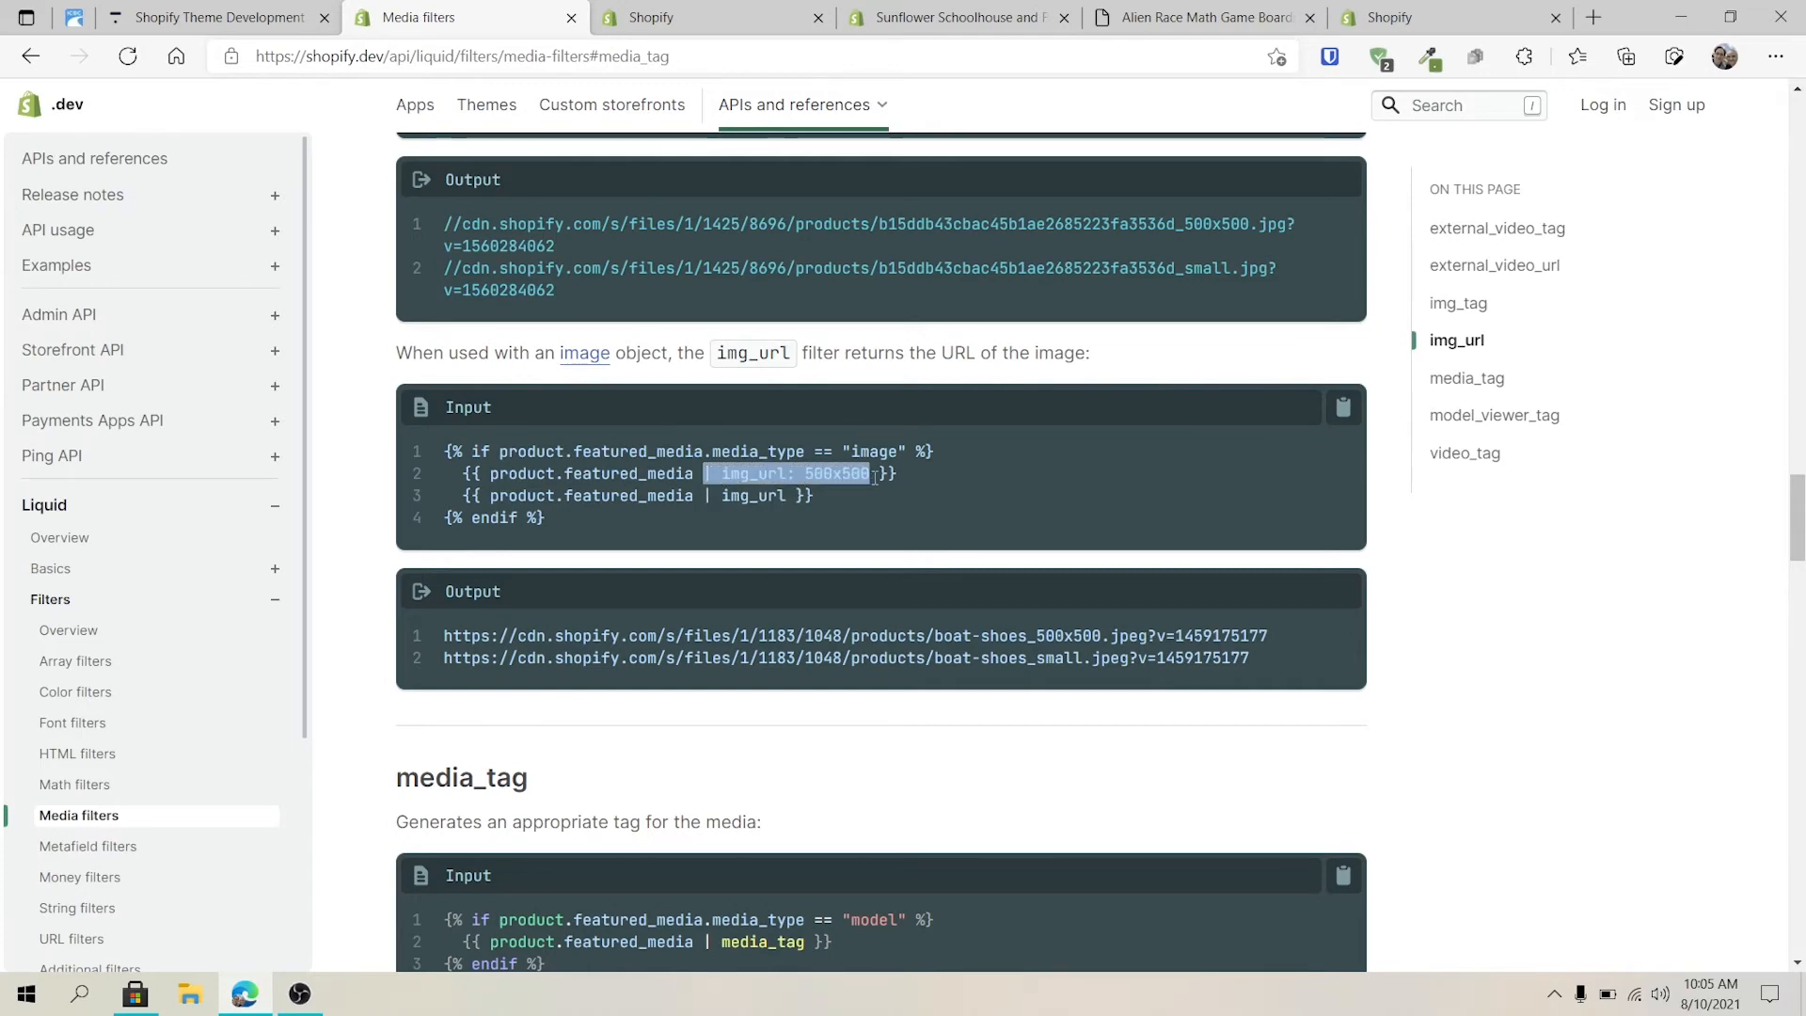
# Append ': 500x500' to the img_url filter on line 281 and save, hitting a Liquid syntax error
pyautogui.click(955, 17)
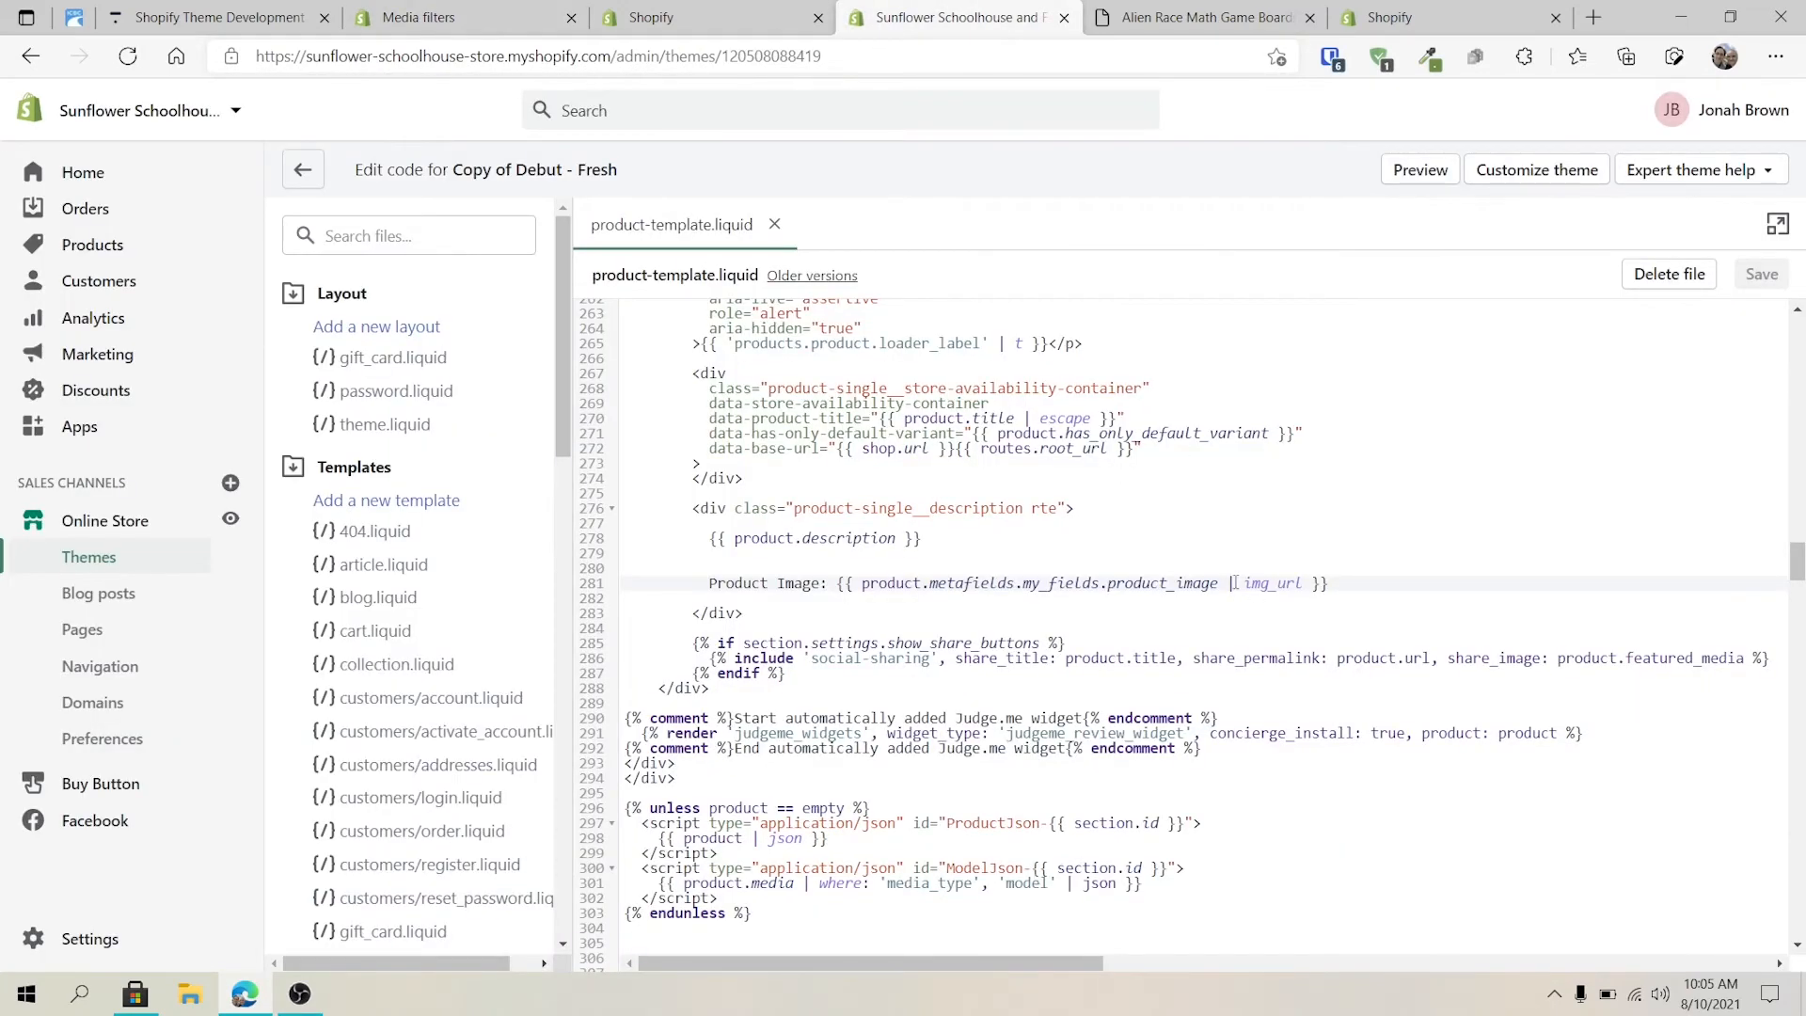
pyautogui.doubleClick(1270, 583)
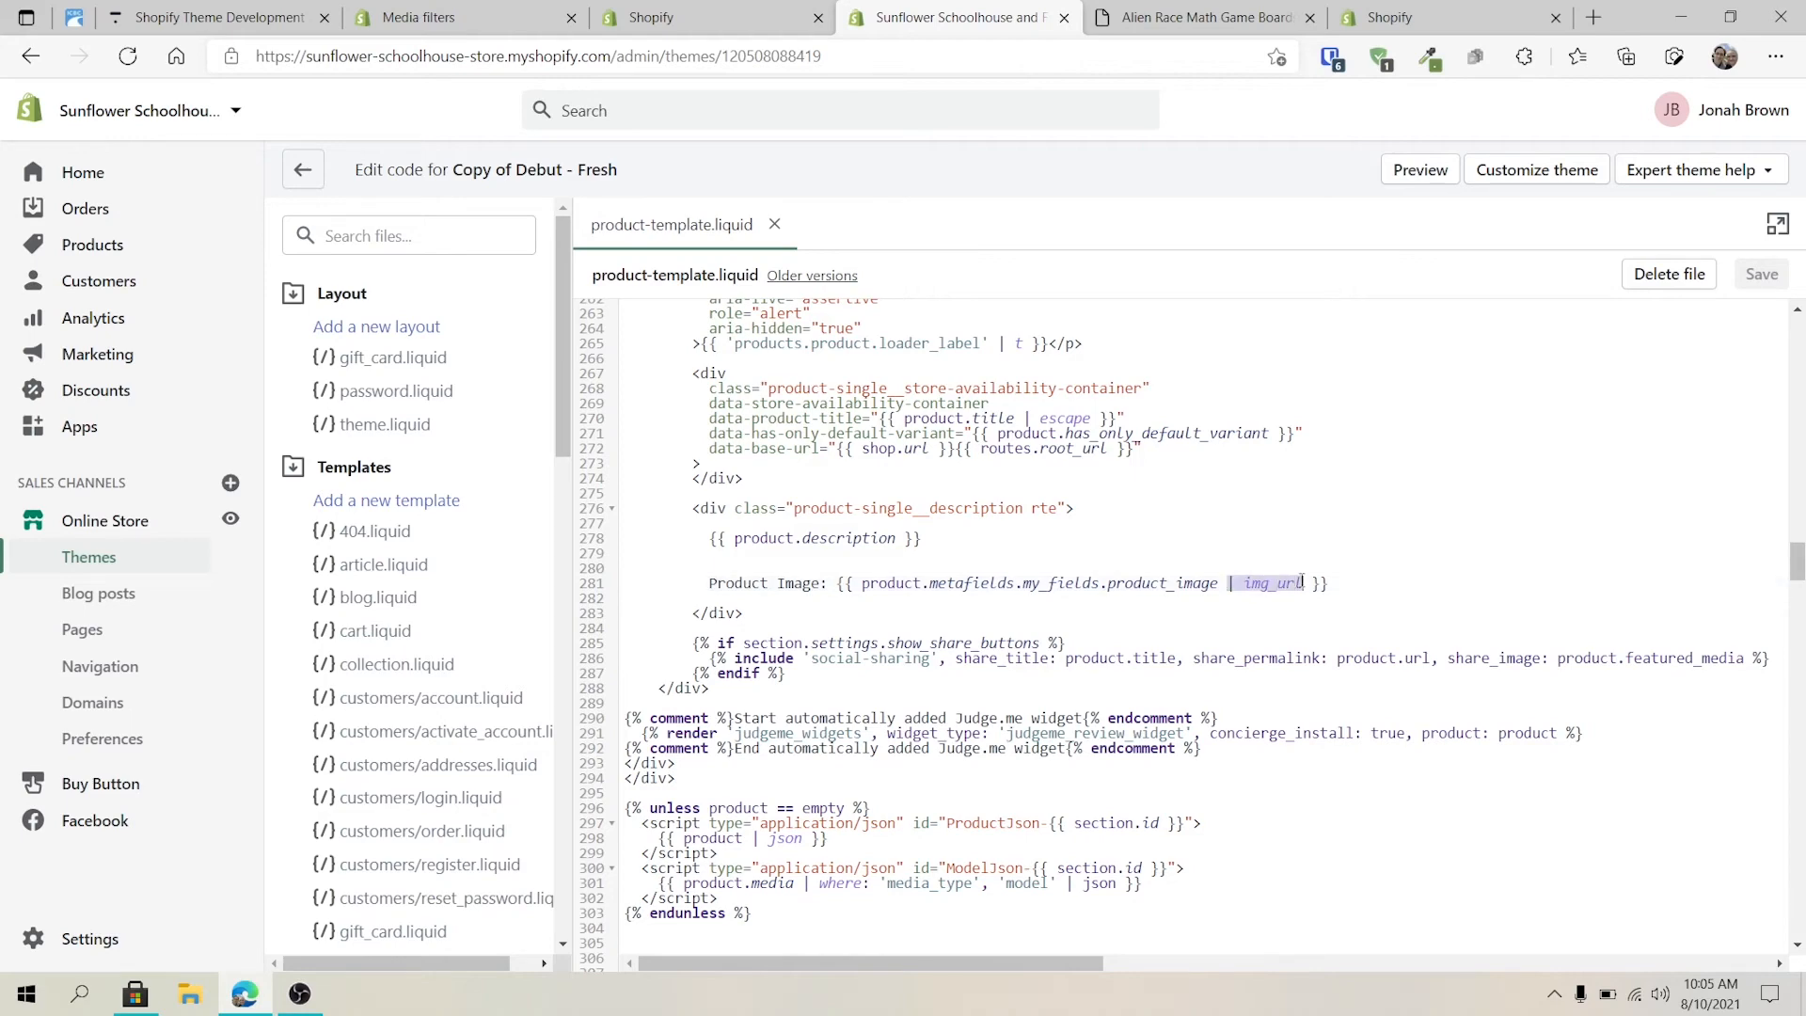
pyautogui.write(': 500x500')
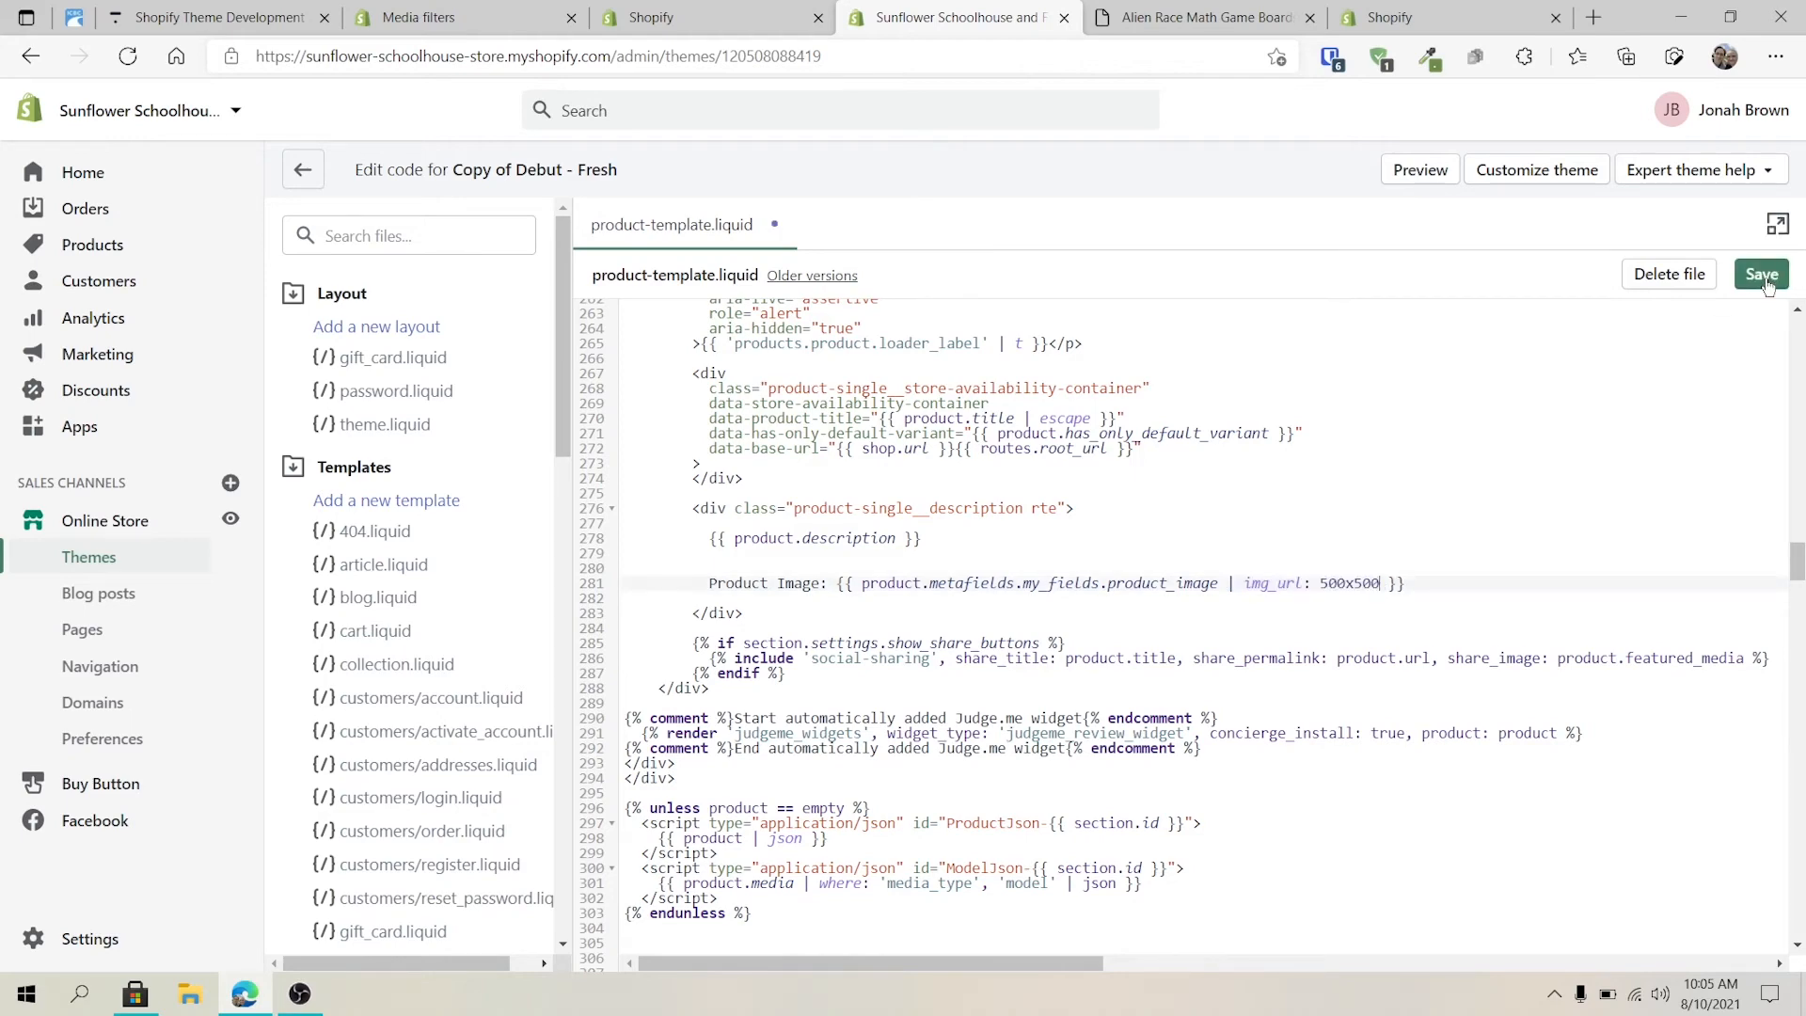
pyautogui.click(1198, 17)
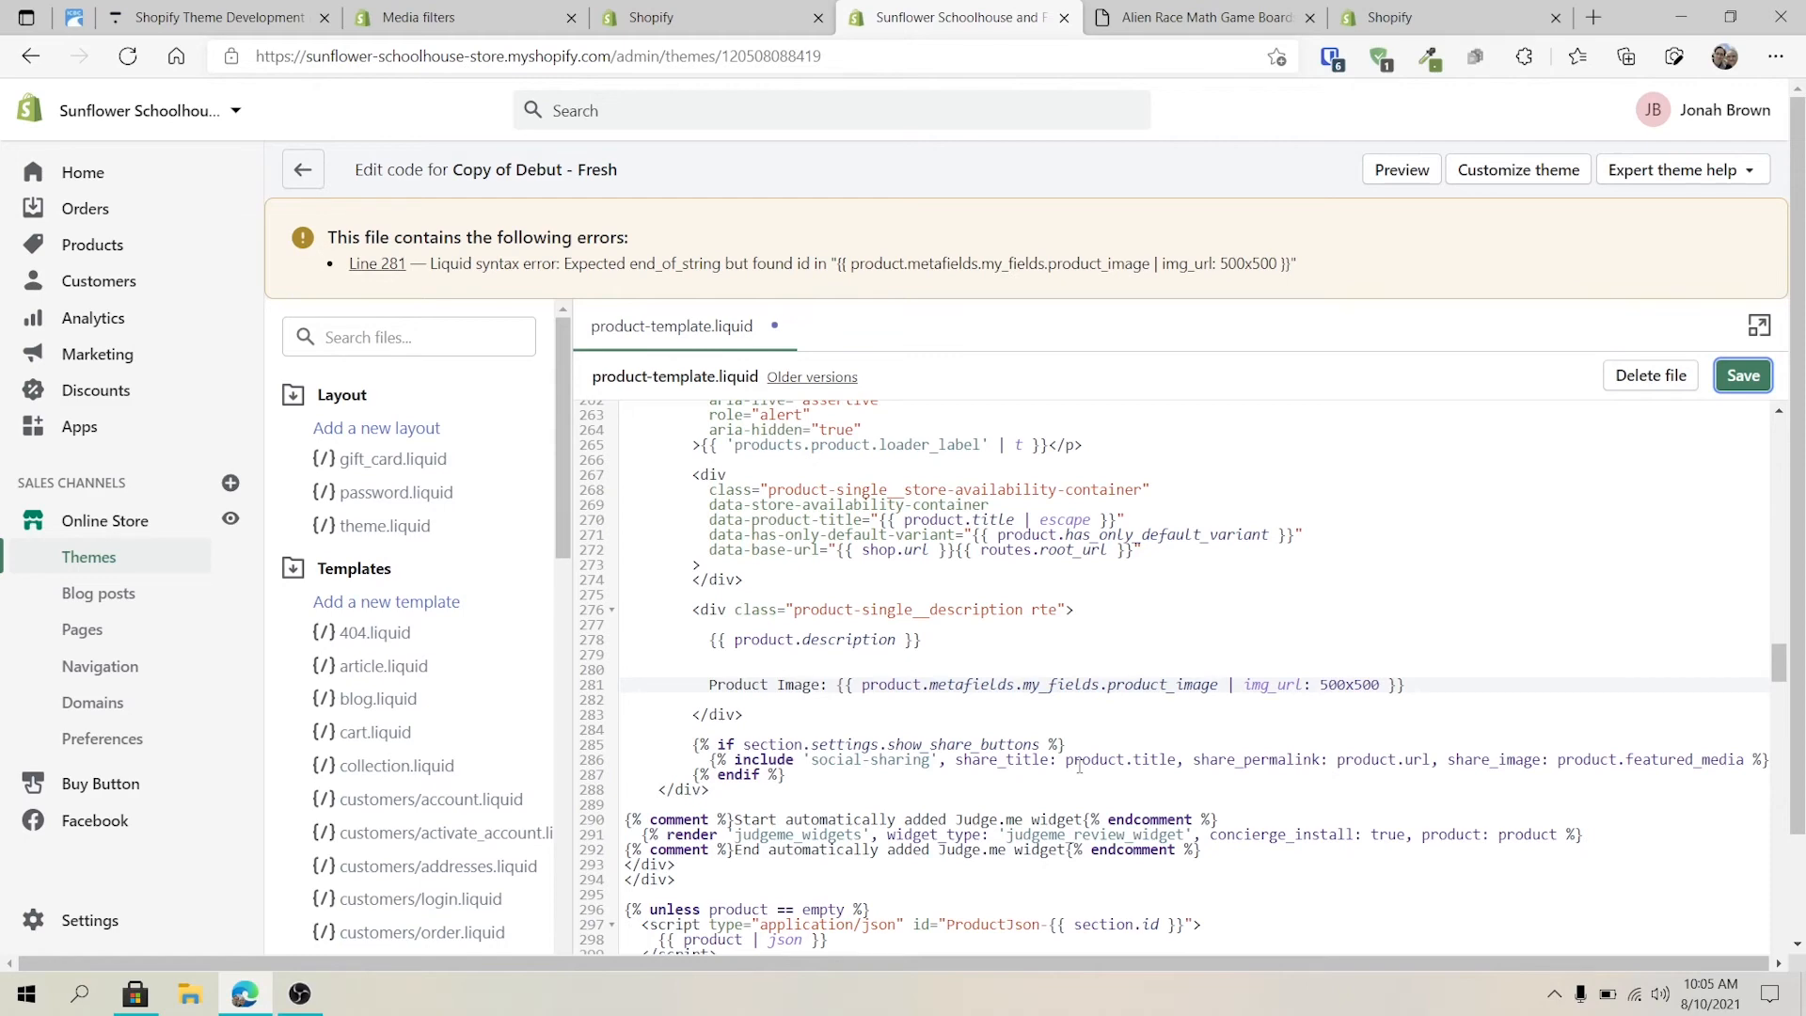
pyautogui.click(414, 17)
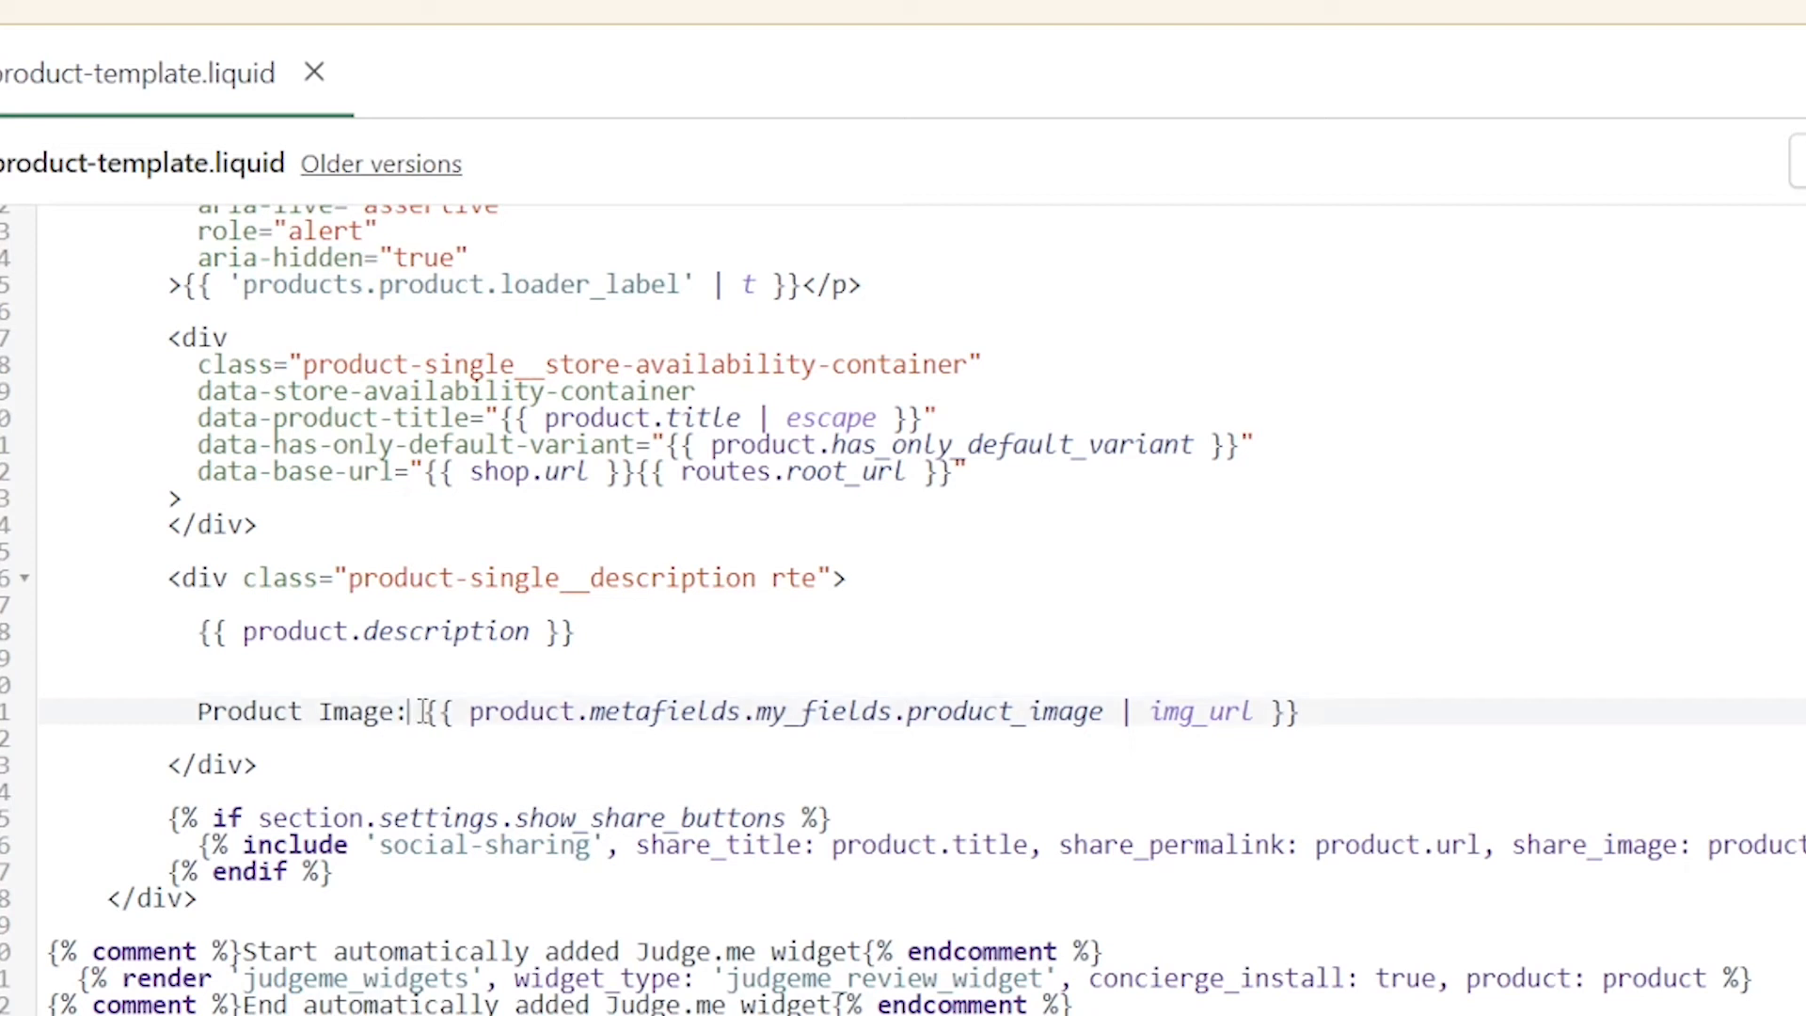
# Wrap the Product Image metafield output in an <img src="..." /> tag and reload the Alien Race preview
pyautogui.write('<')
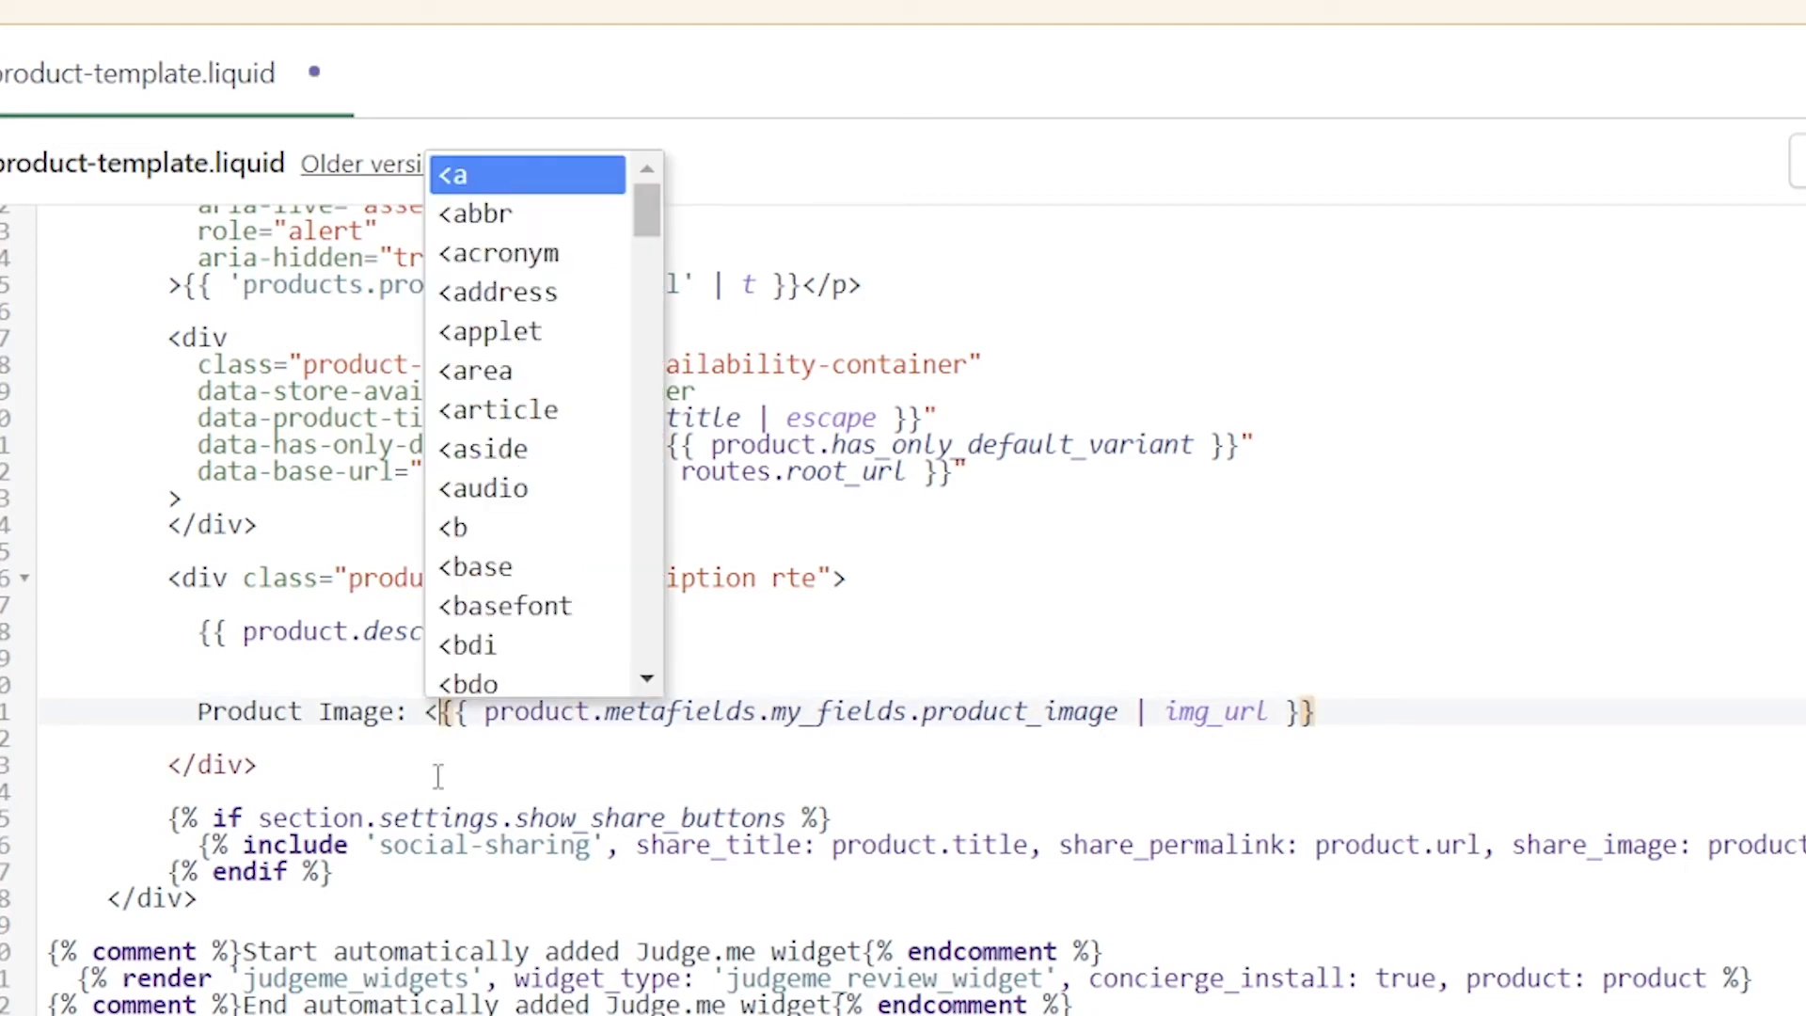
pyautogui.write('img src=')
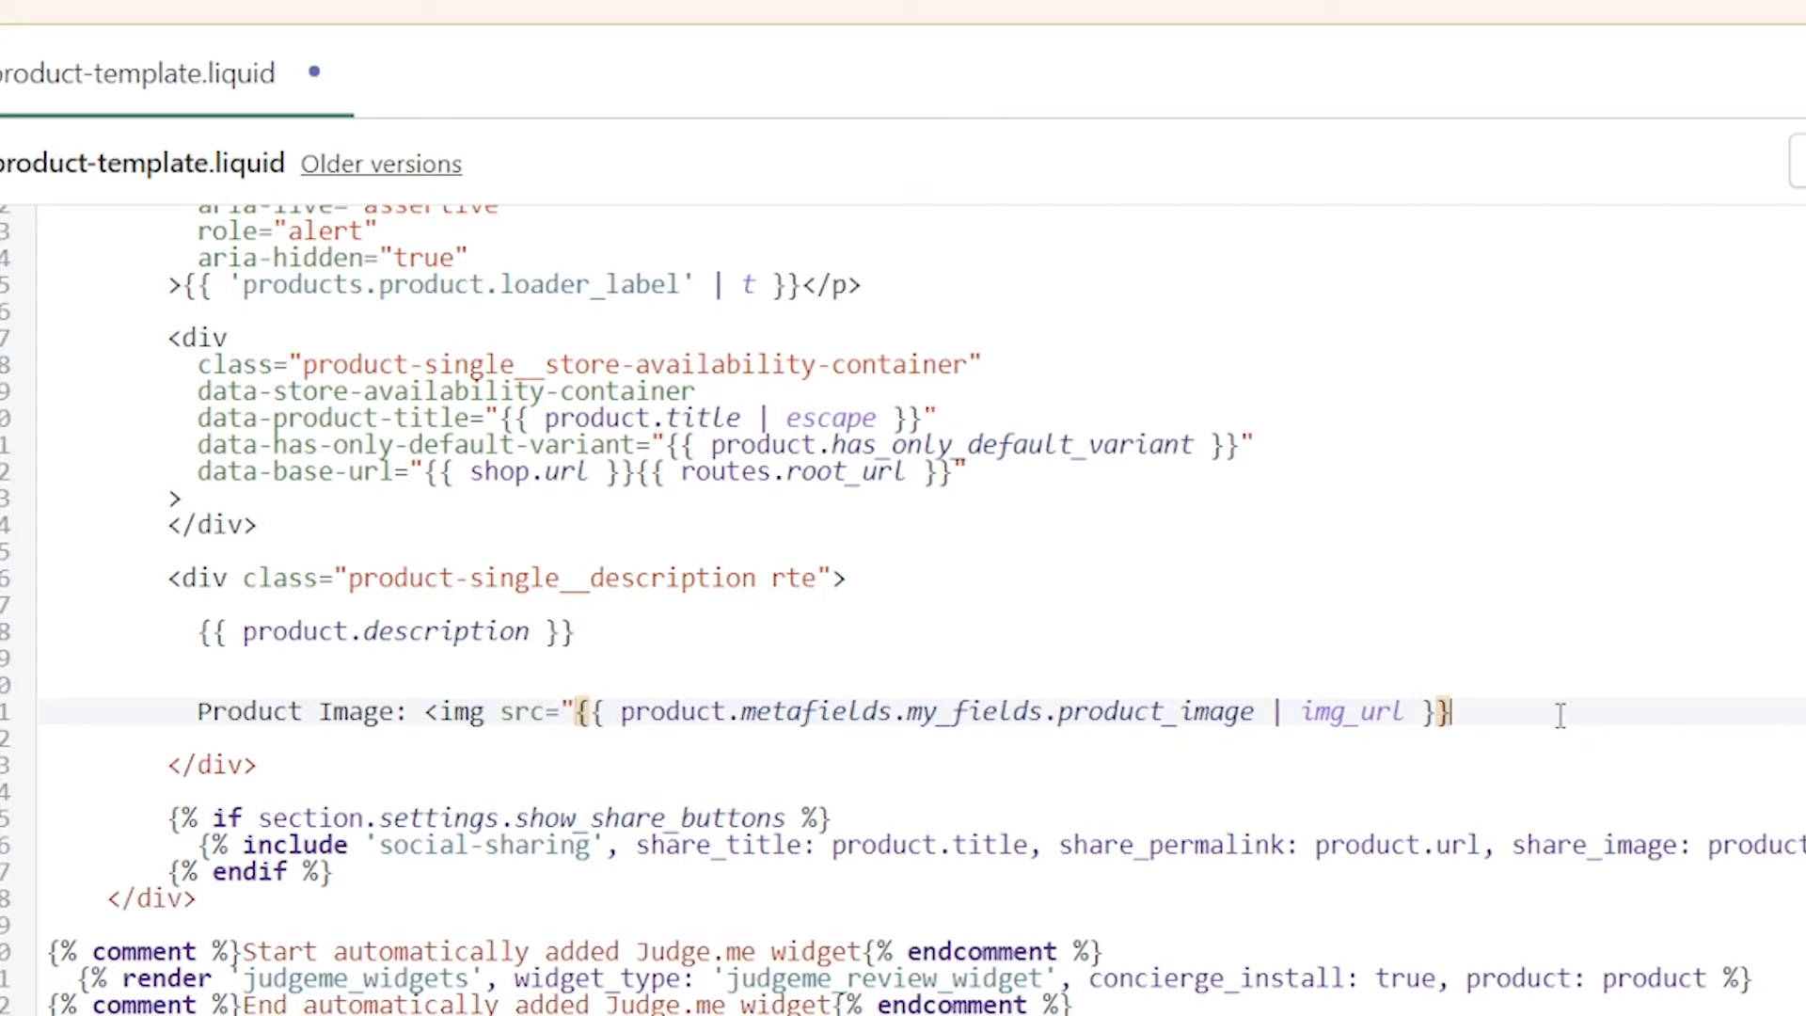
pyautogui.write('"')
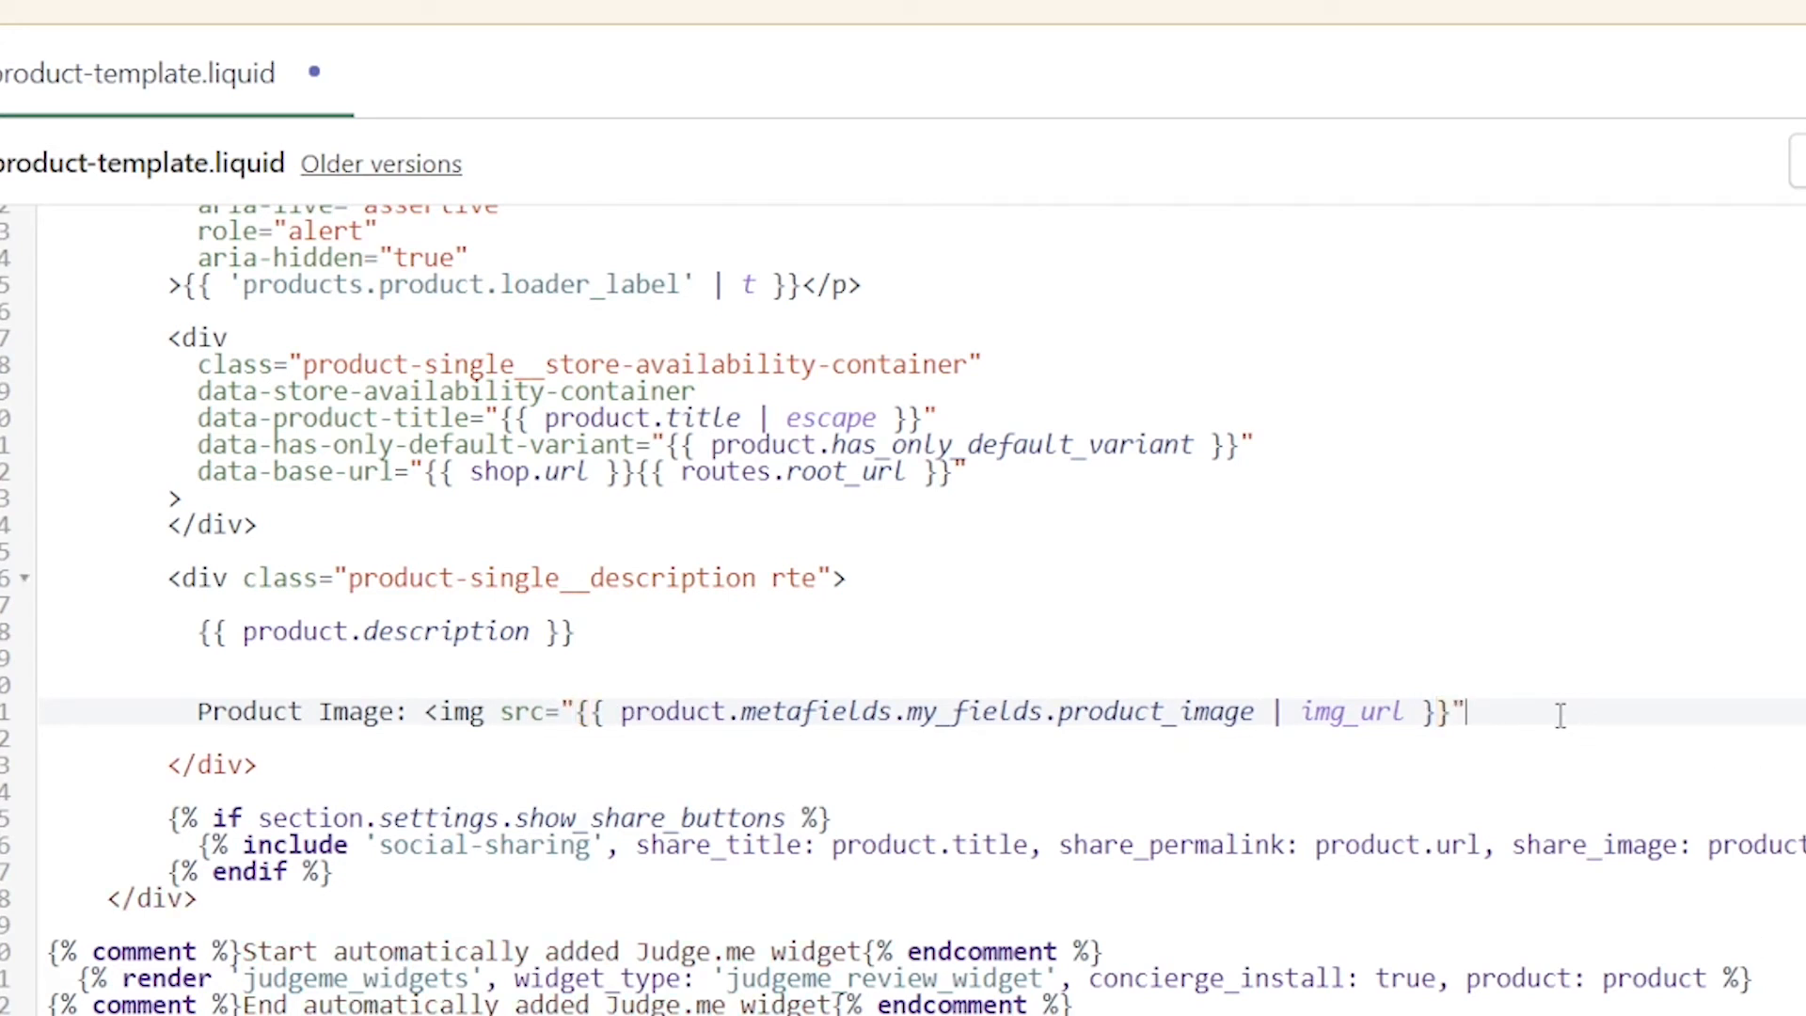
pyautogui.write('/>')
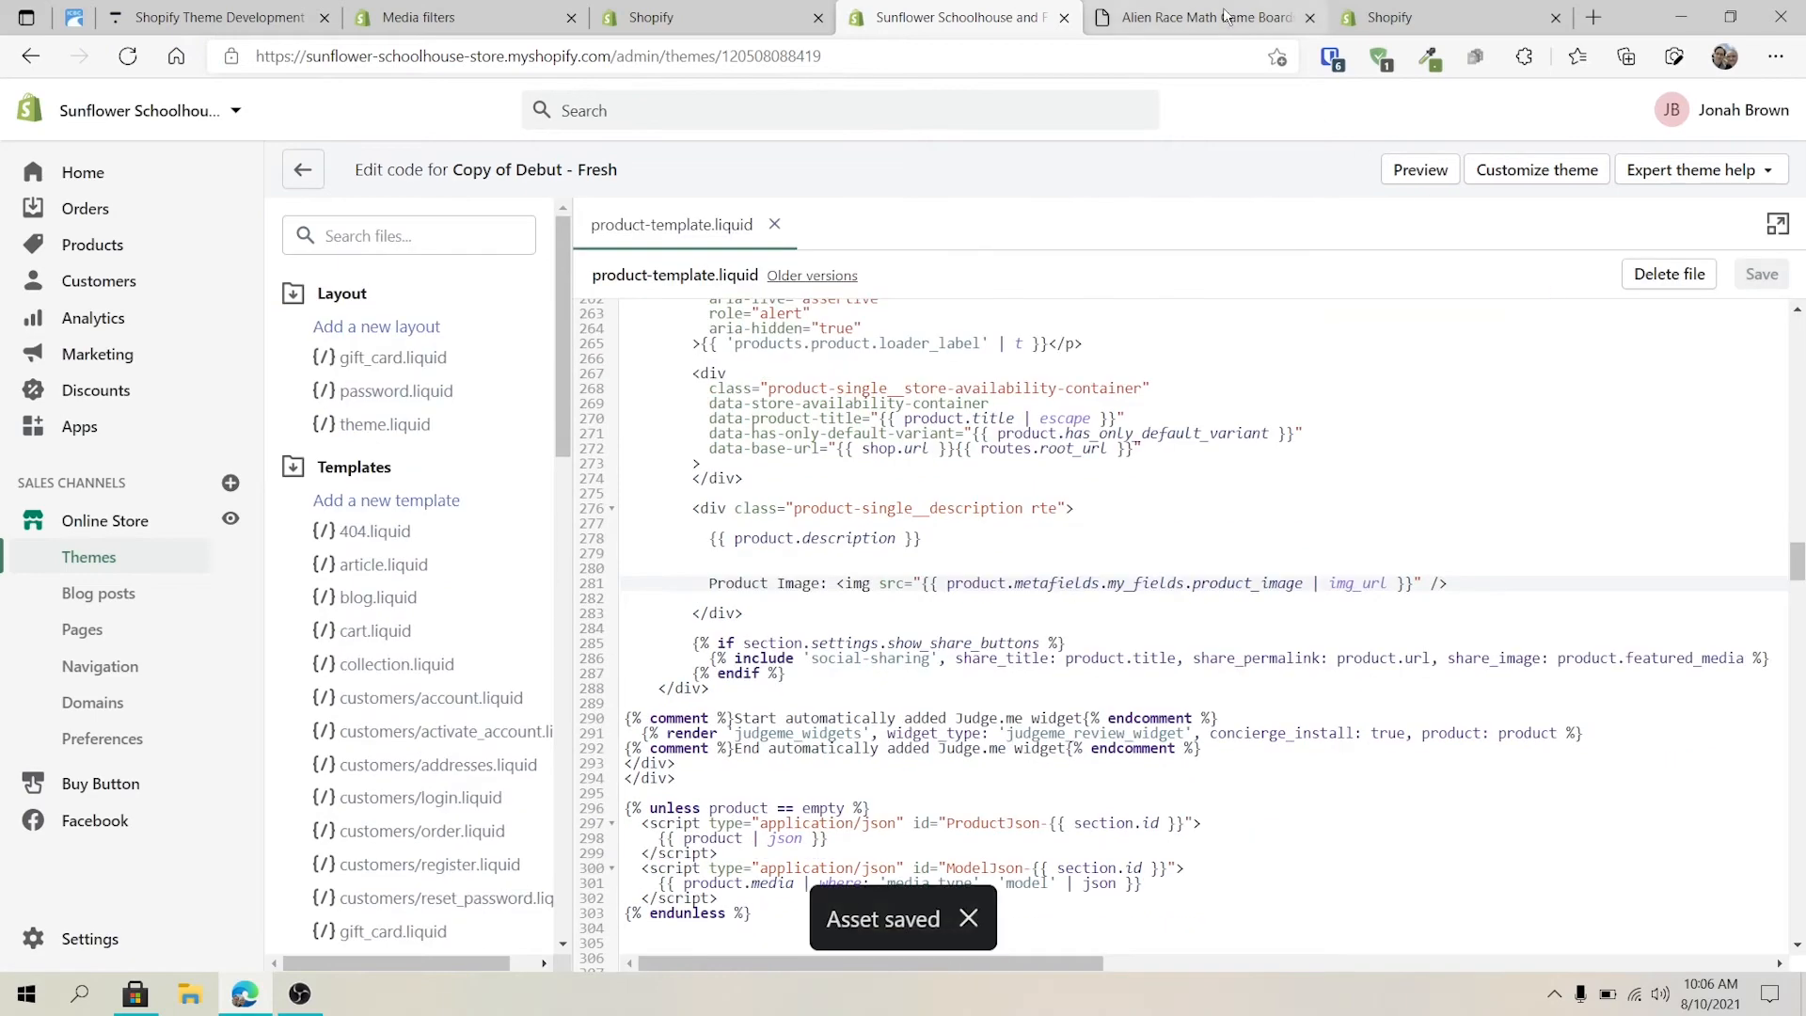
pyautogui.click(1198, 16)
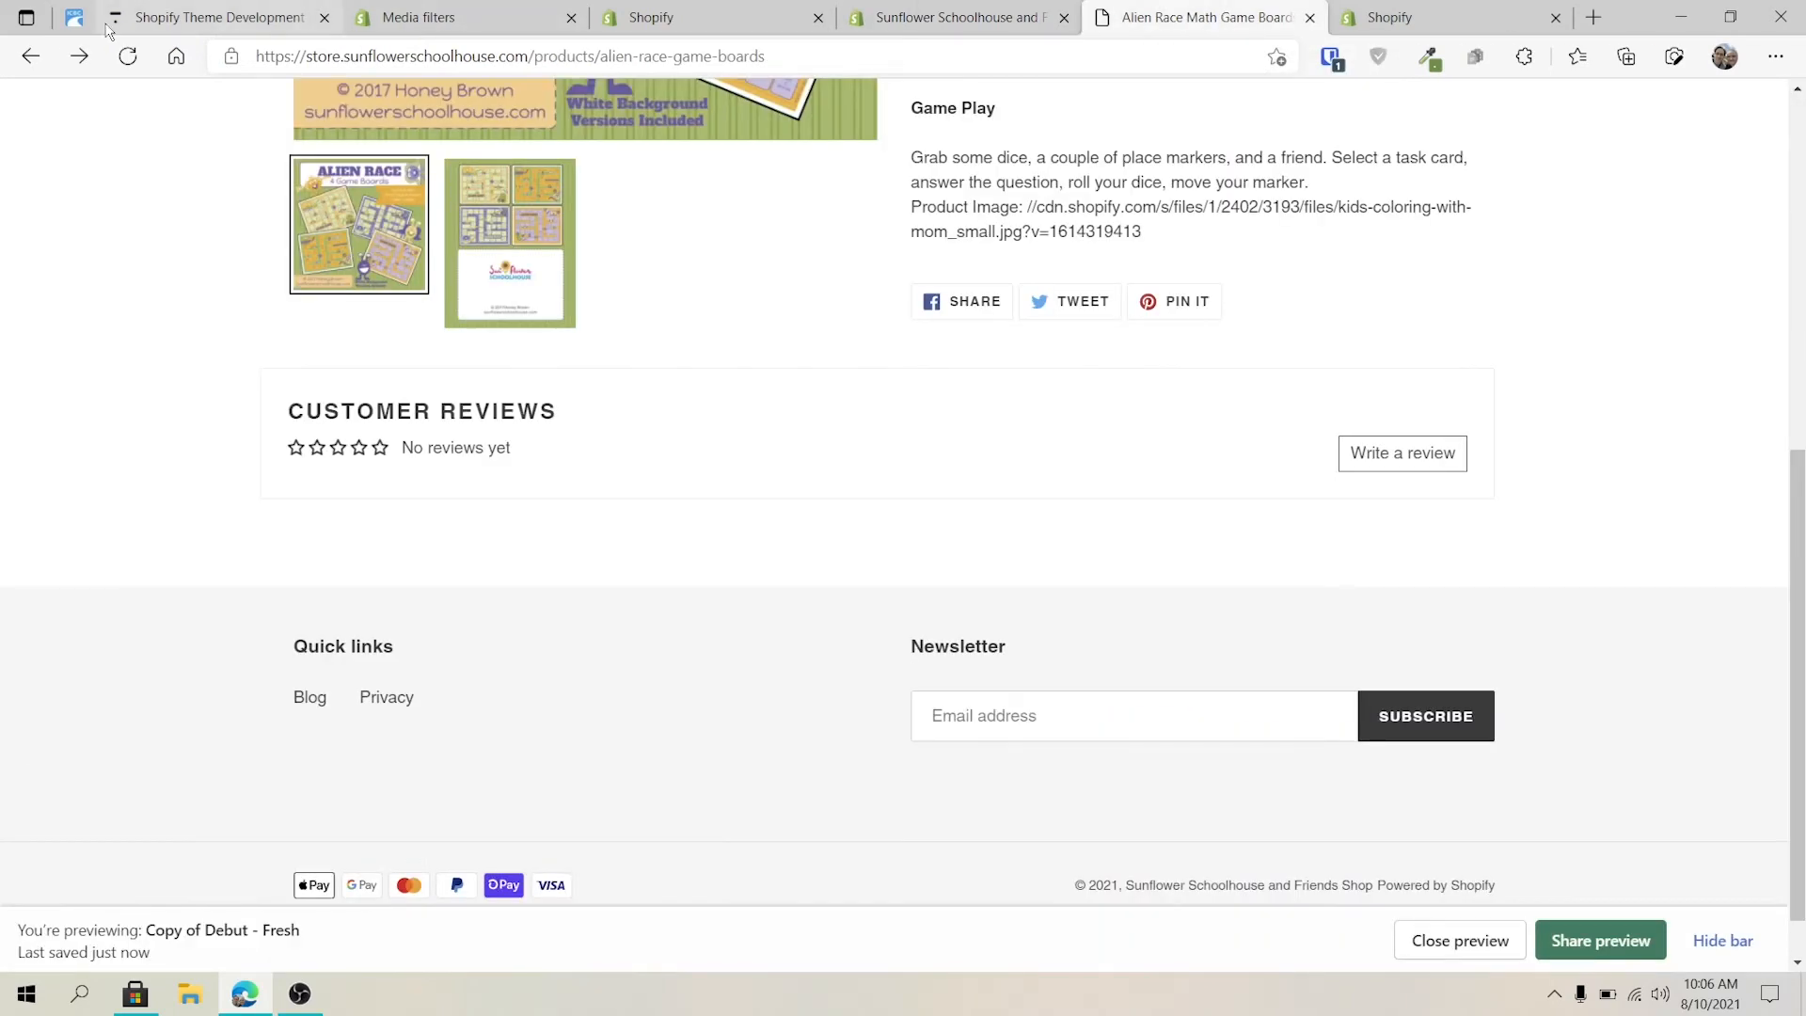
pyautogui.click(126, 55)
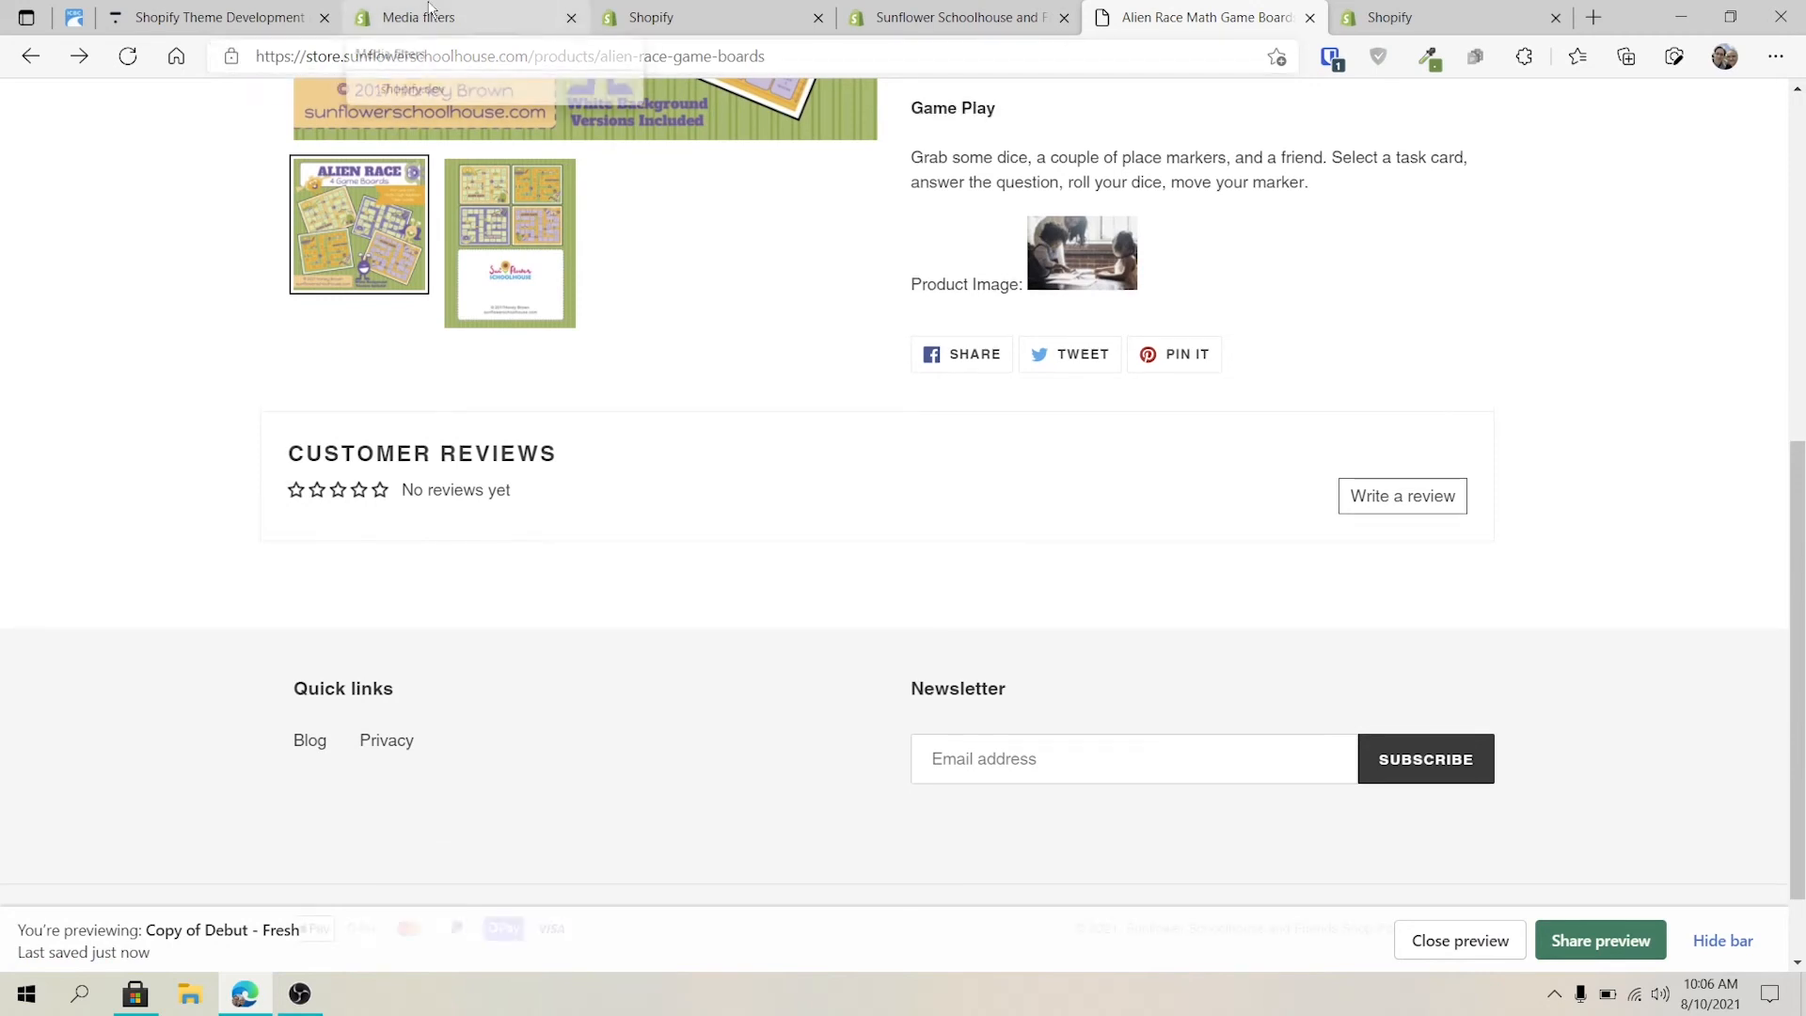
# Scroll the Media filters docs to the media_tag section with the image_size example
pyautogui.click(414, 17)
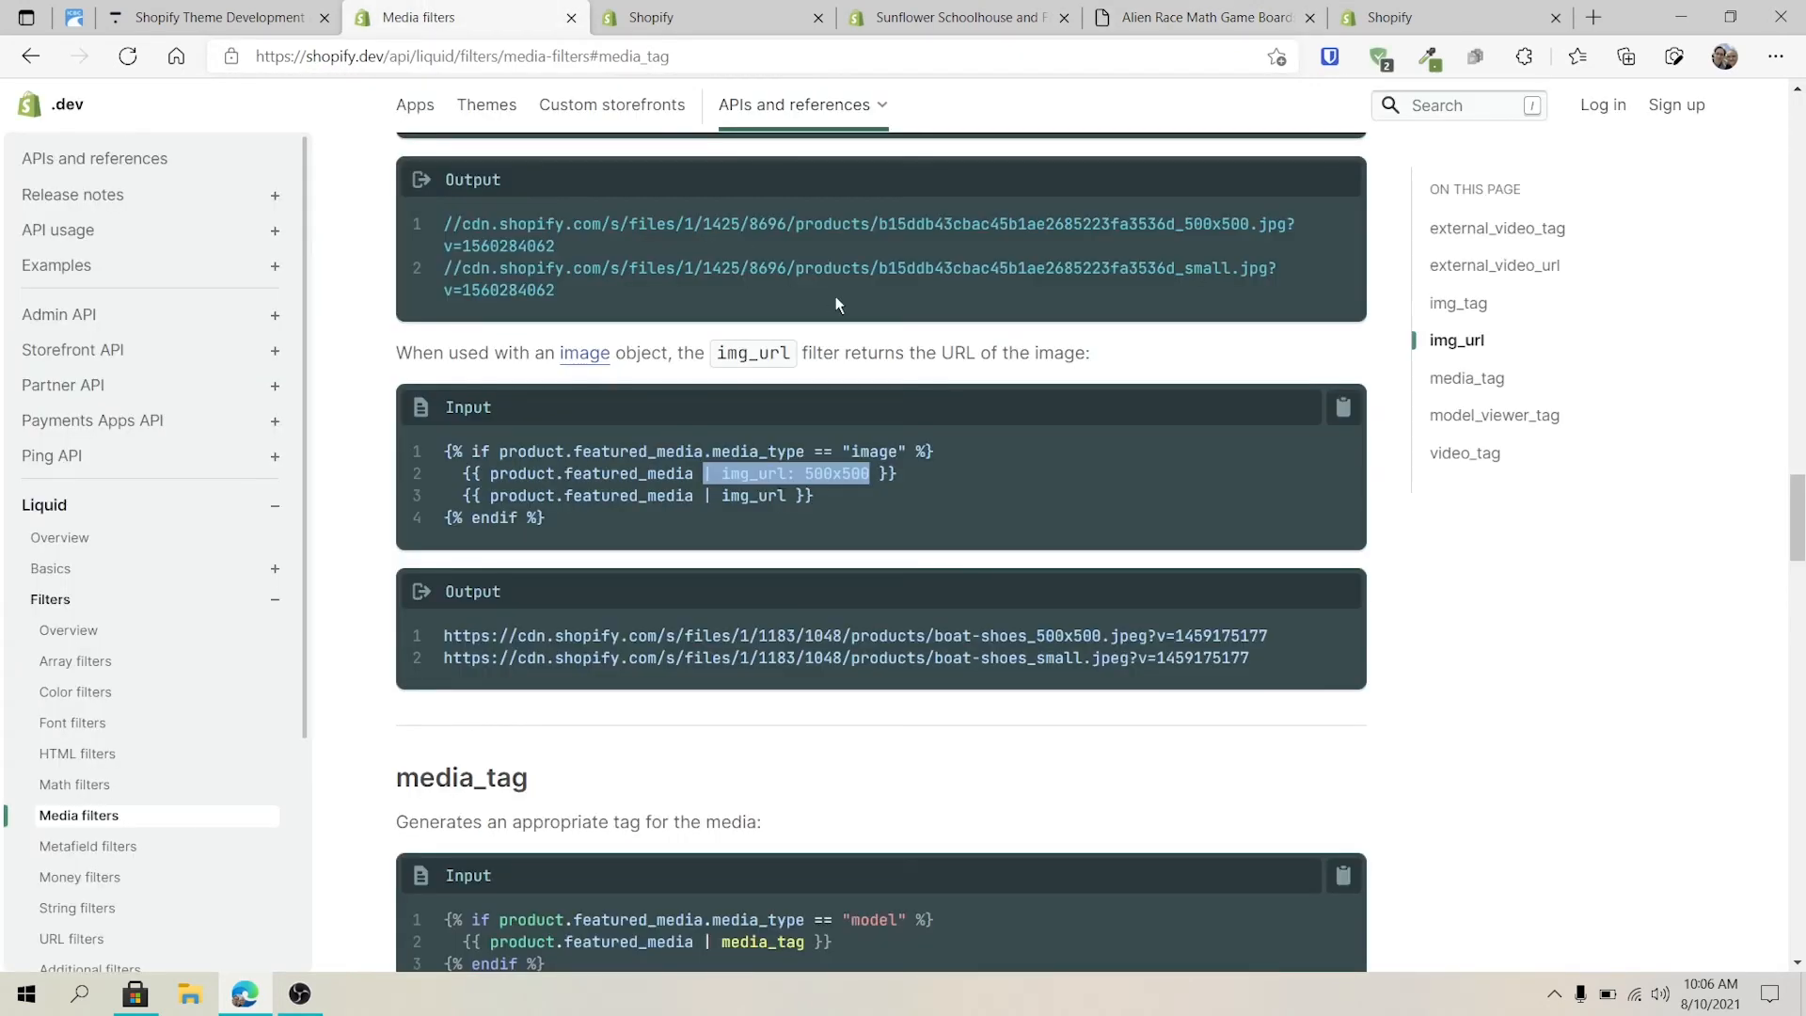
pyautogui.moveTo(864, 391)
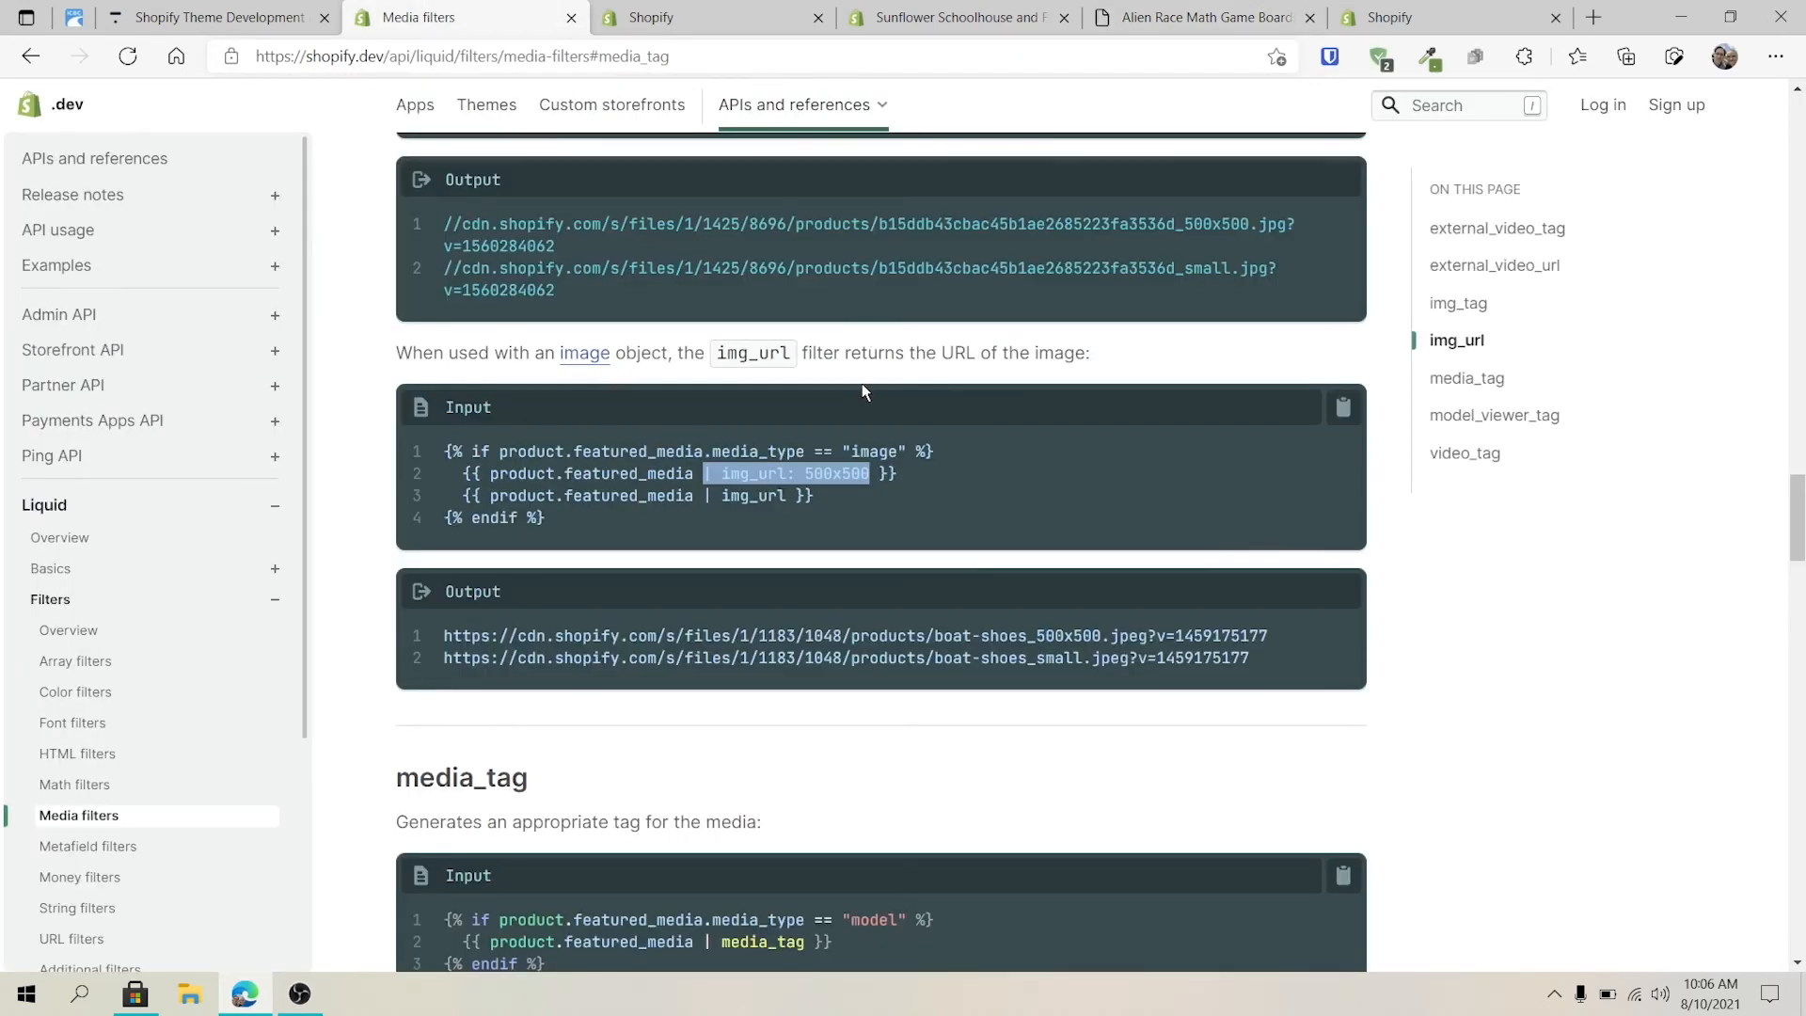
pyautogui.scroll(3)
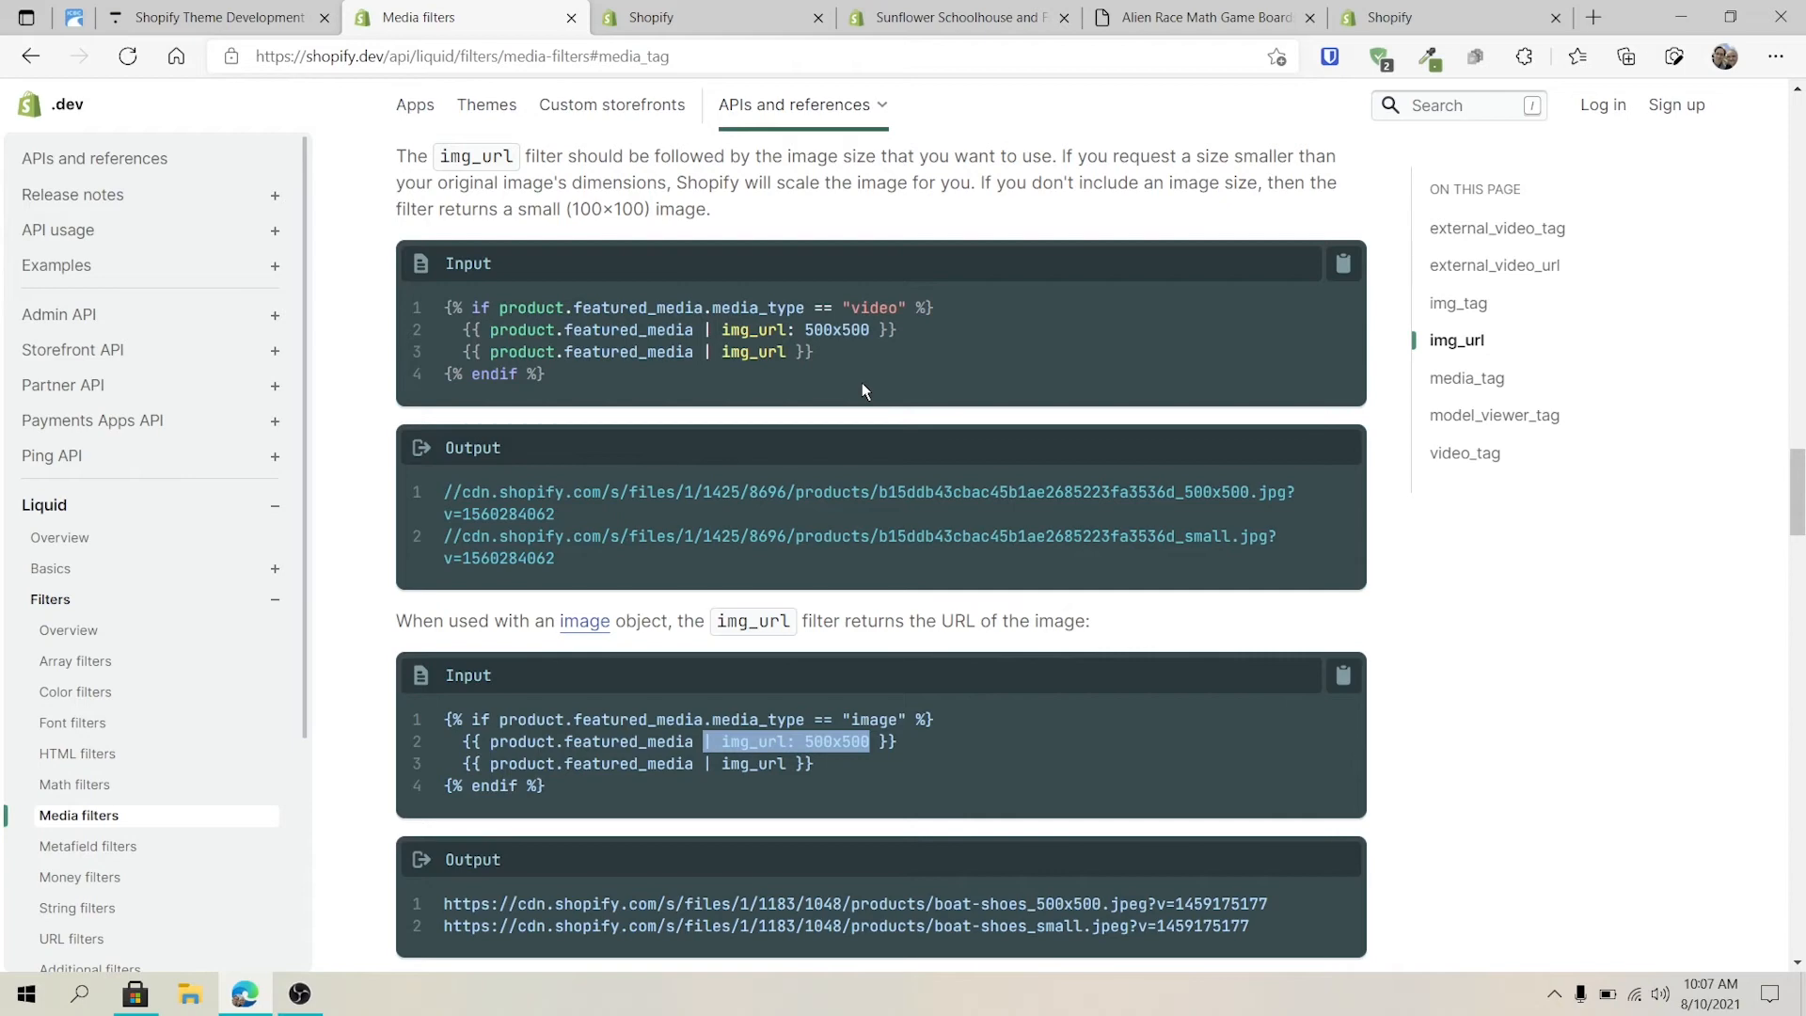
pyautogui.scroll(-3)
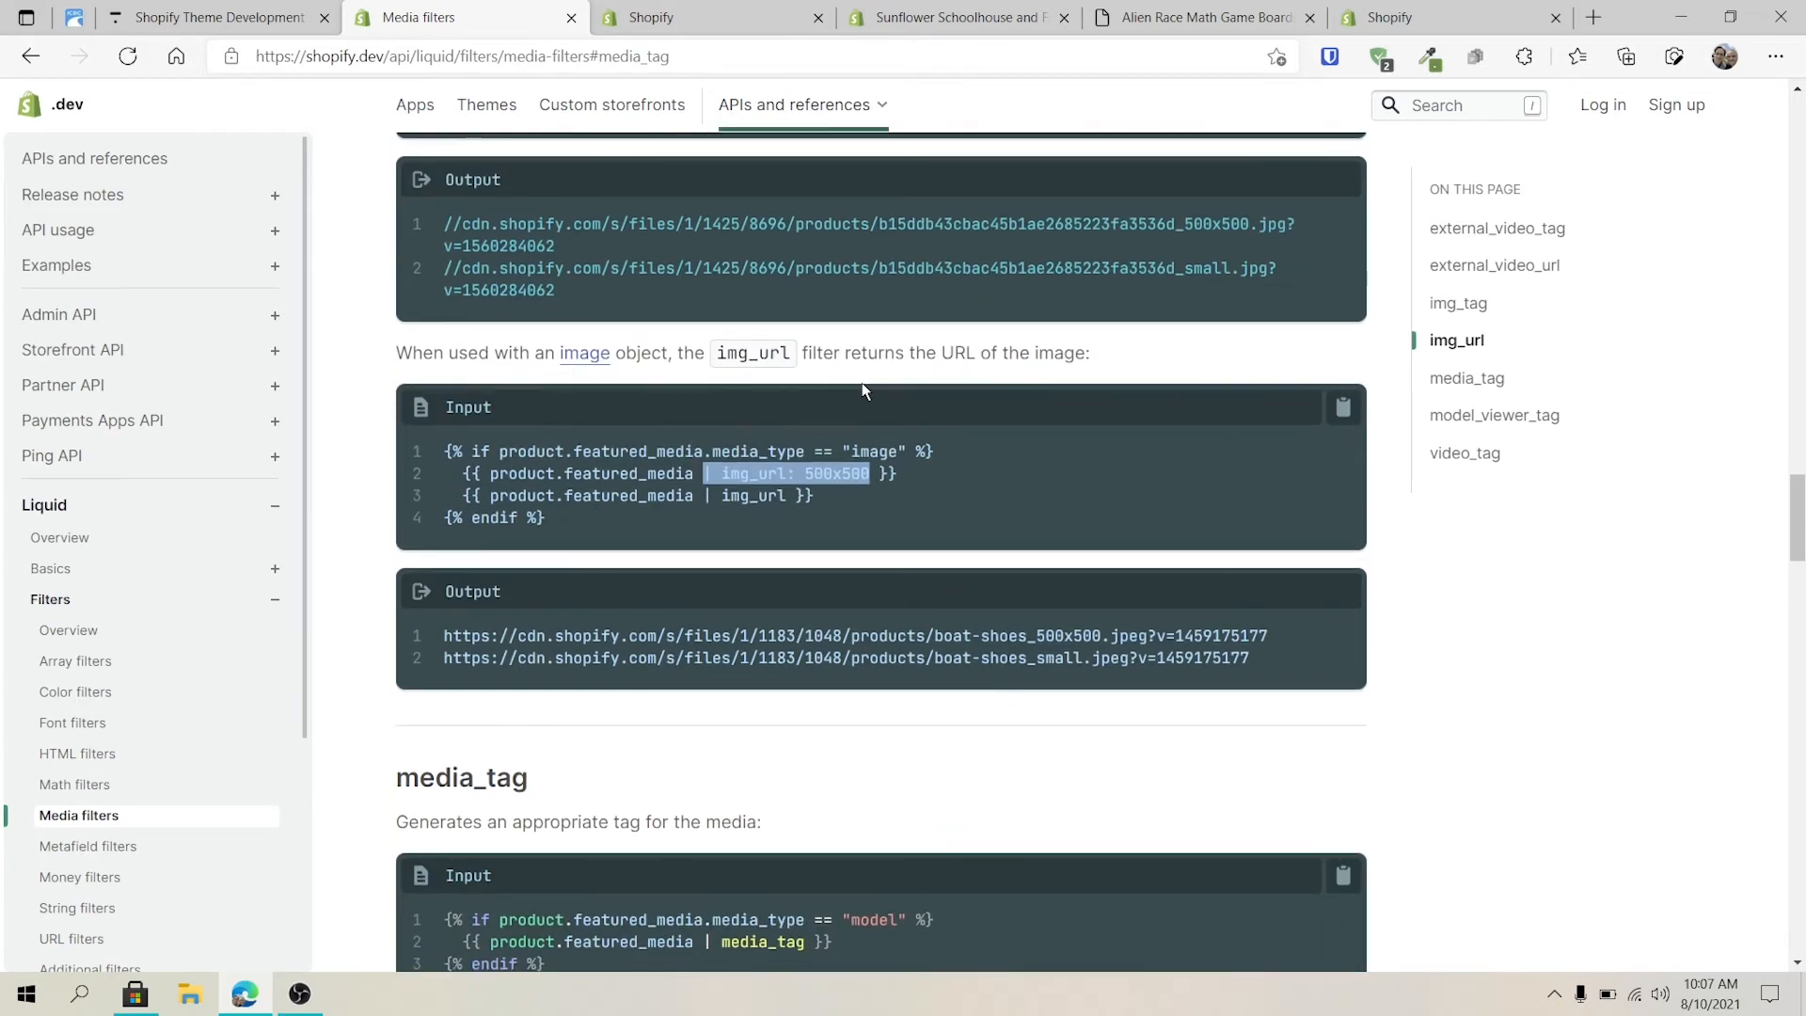
pyautogui.scroll(-3)
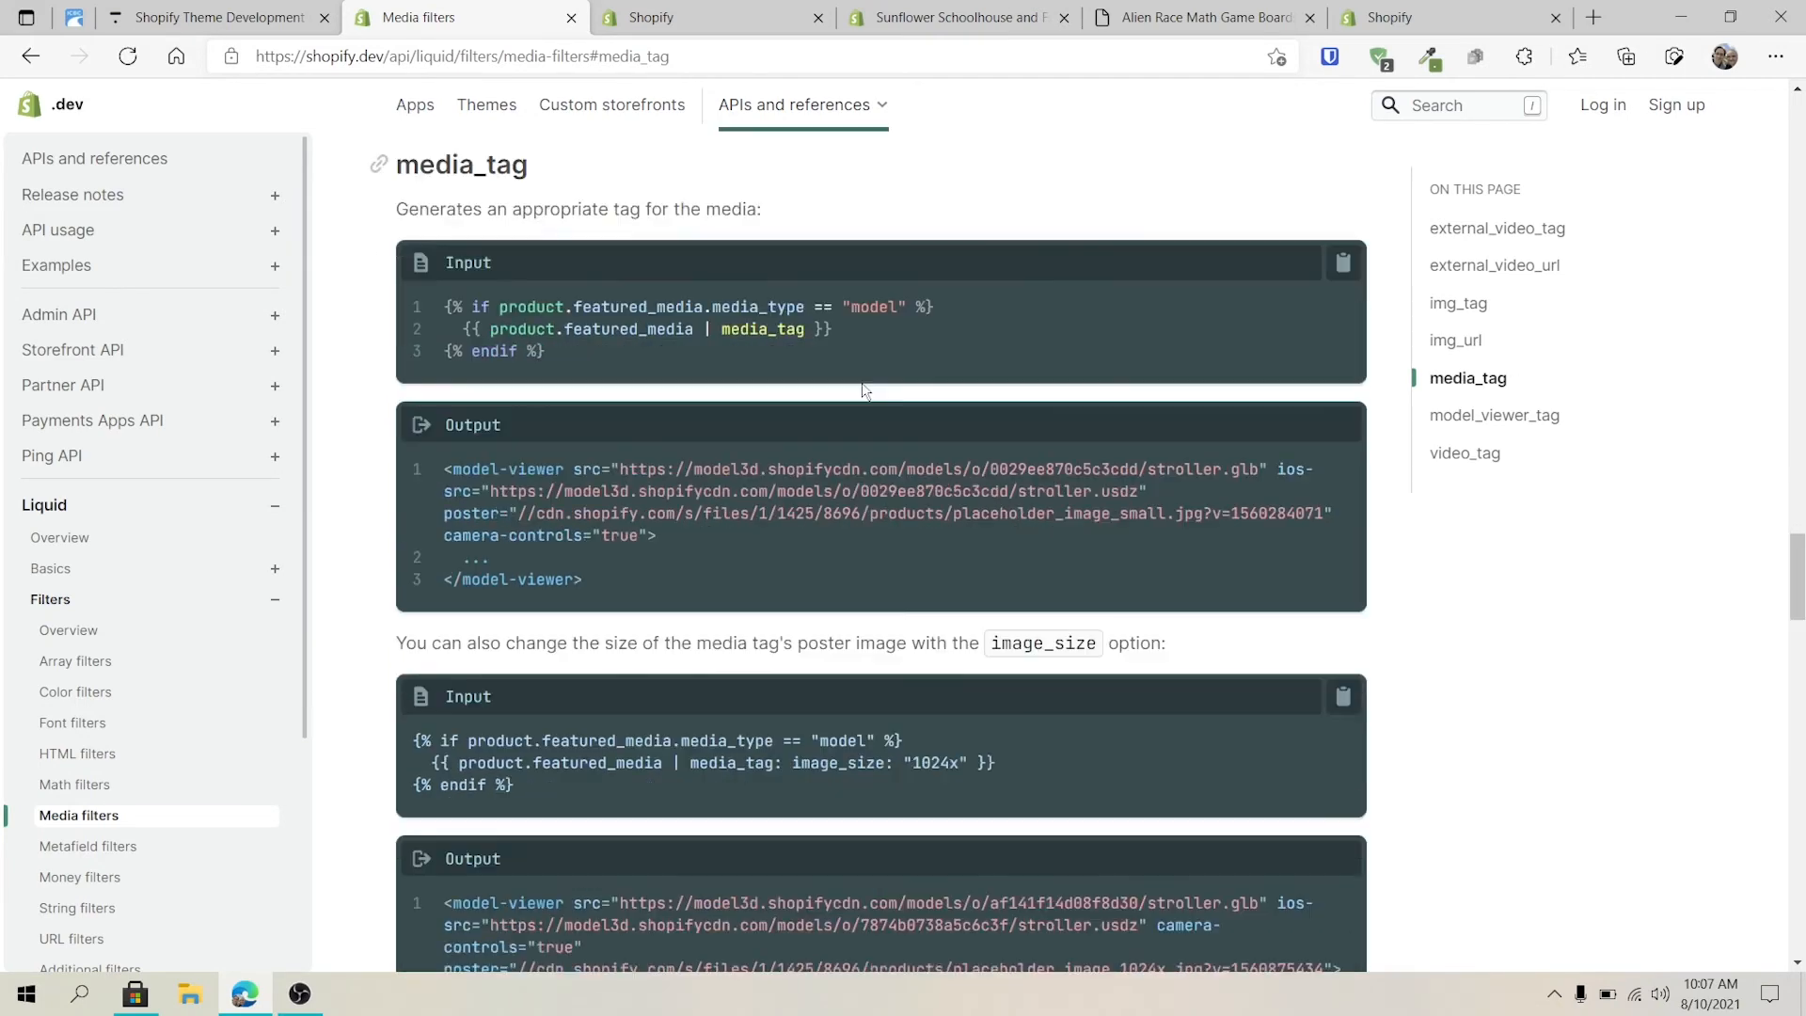
pyautogui.scroll(-3)
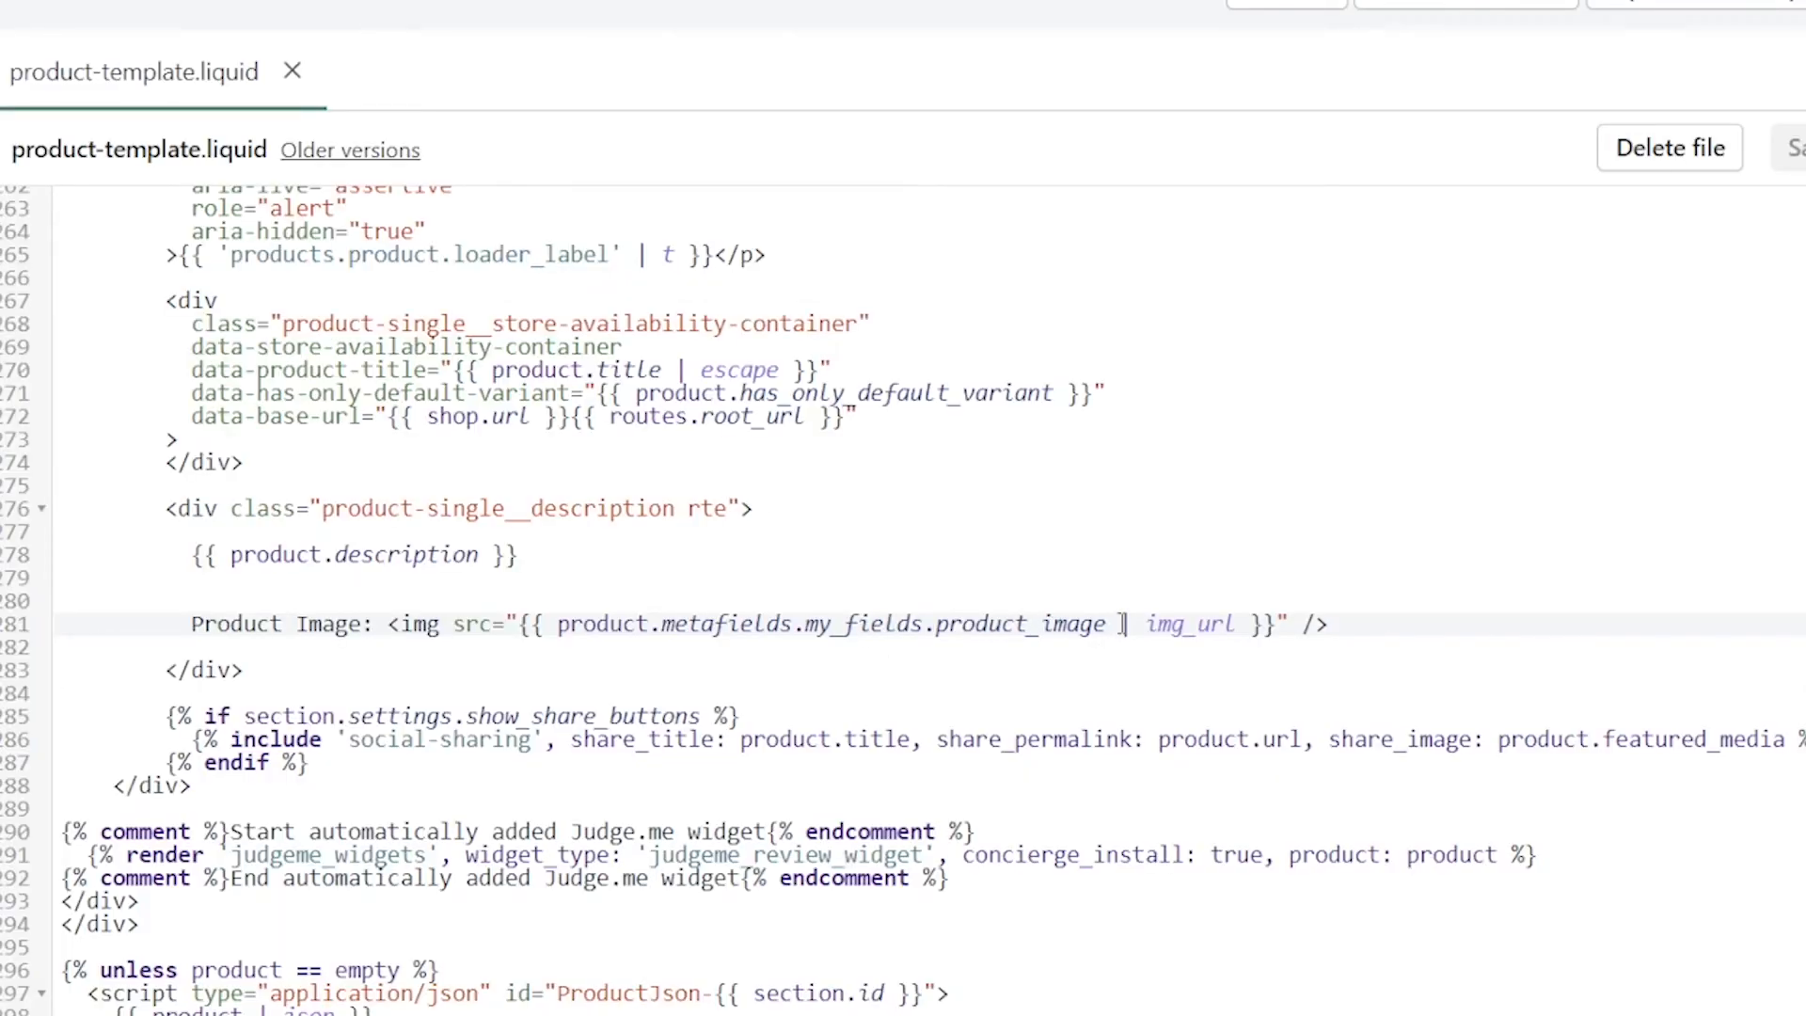
# Replace img_url with media_tag: image_size: "1024x" on line 281, save, and return to the preview
pyautogui.doubleClick(1189, 623)
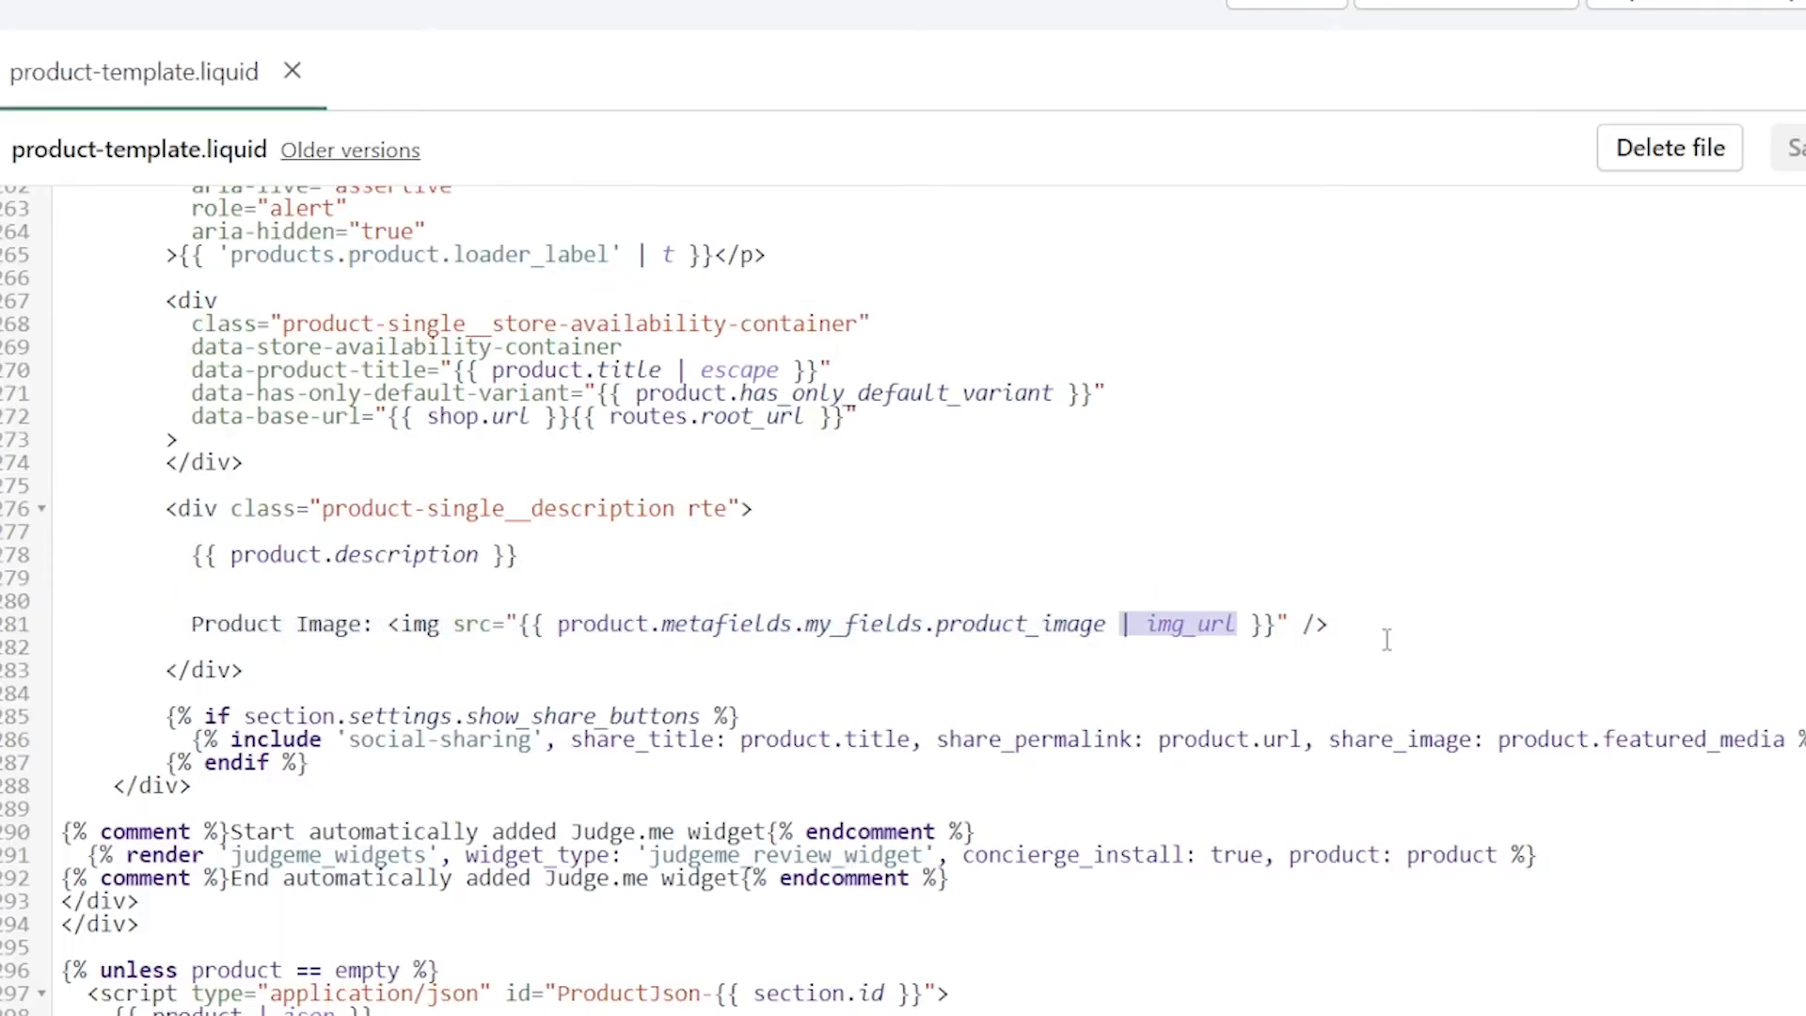
pyautogui.write('media_tag: image_size: "1024x"')
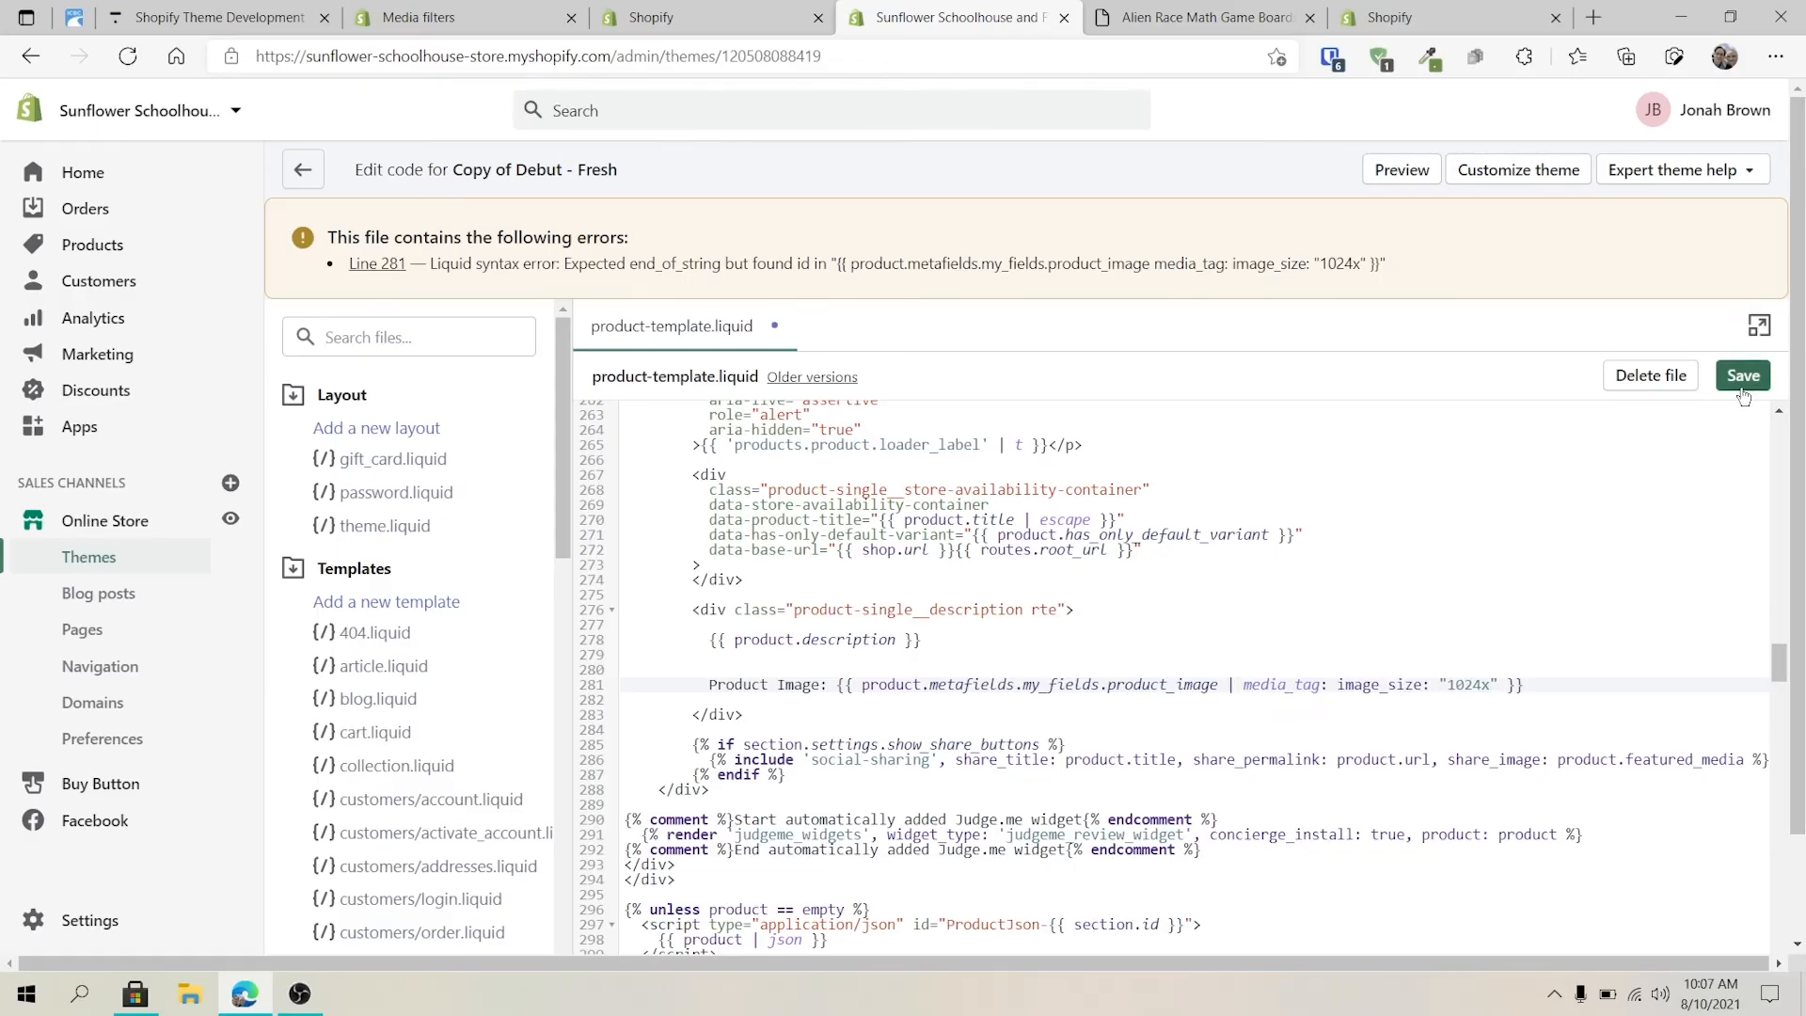
pyautogui.click(1741, 374)
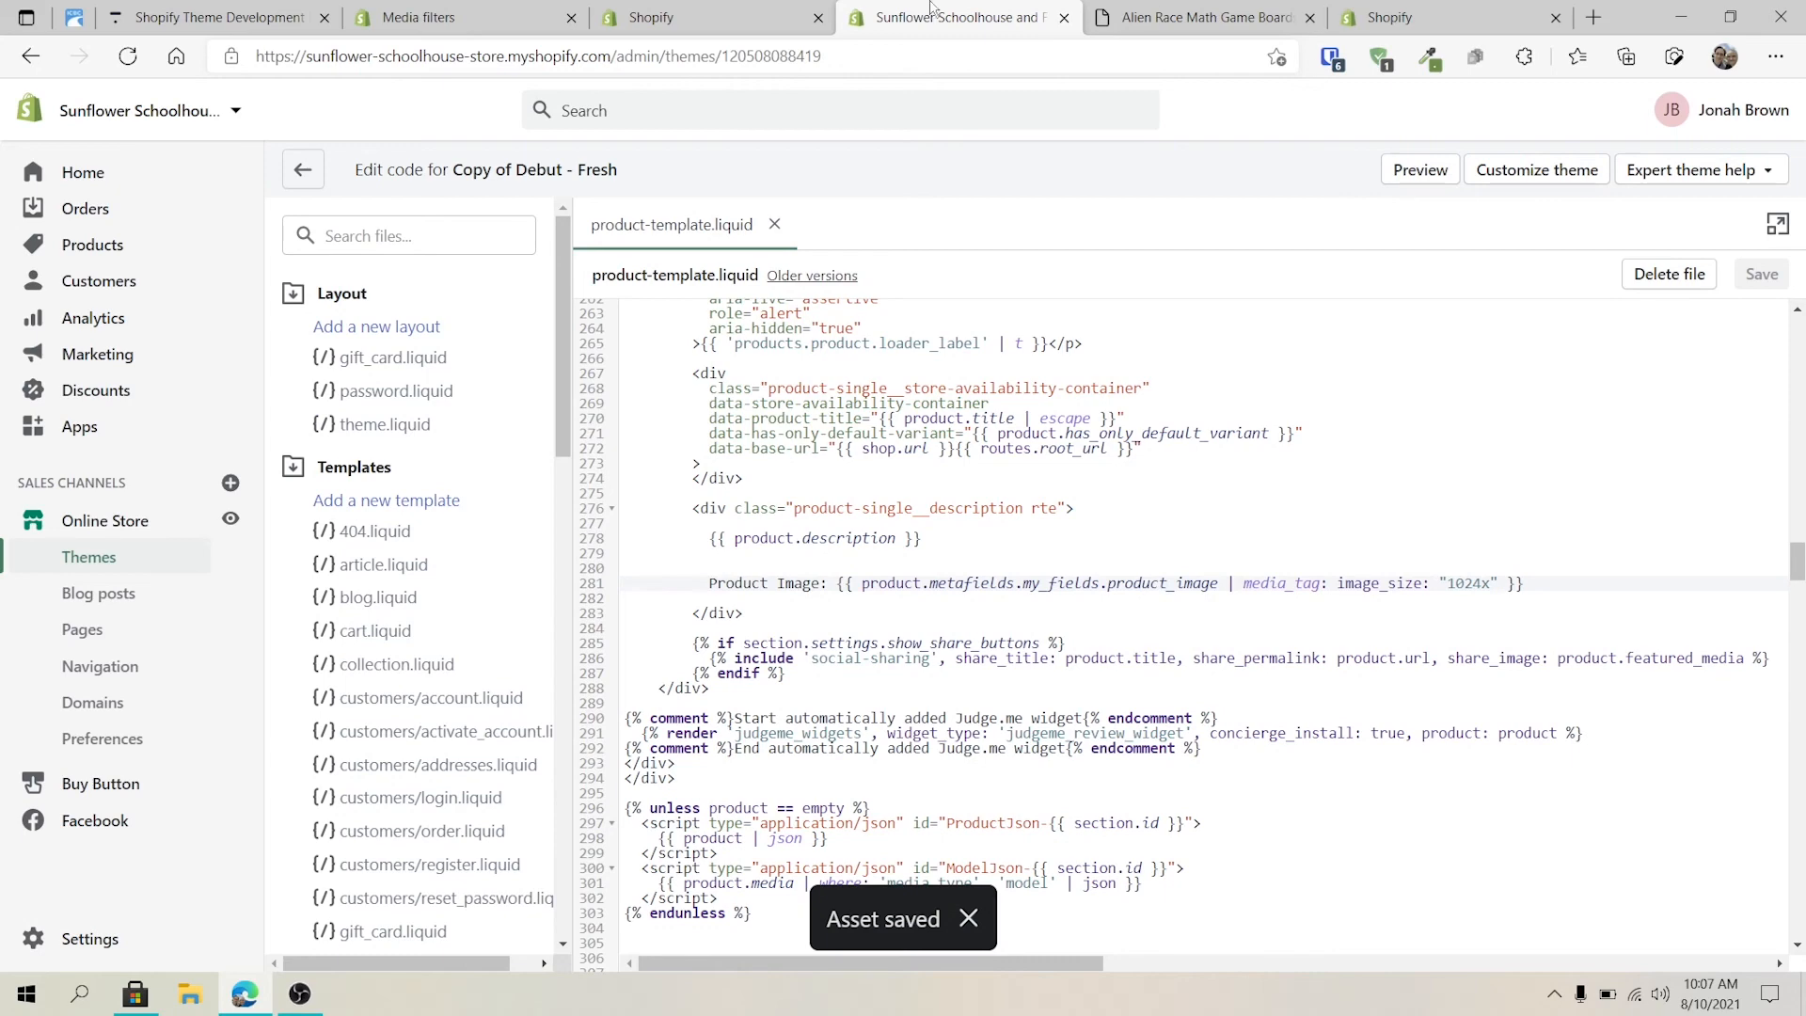
pyautogui.click(1202, 17)
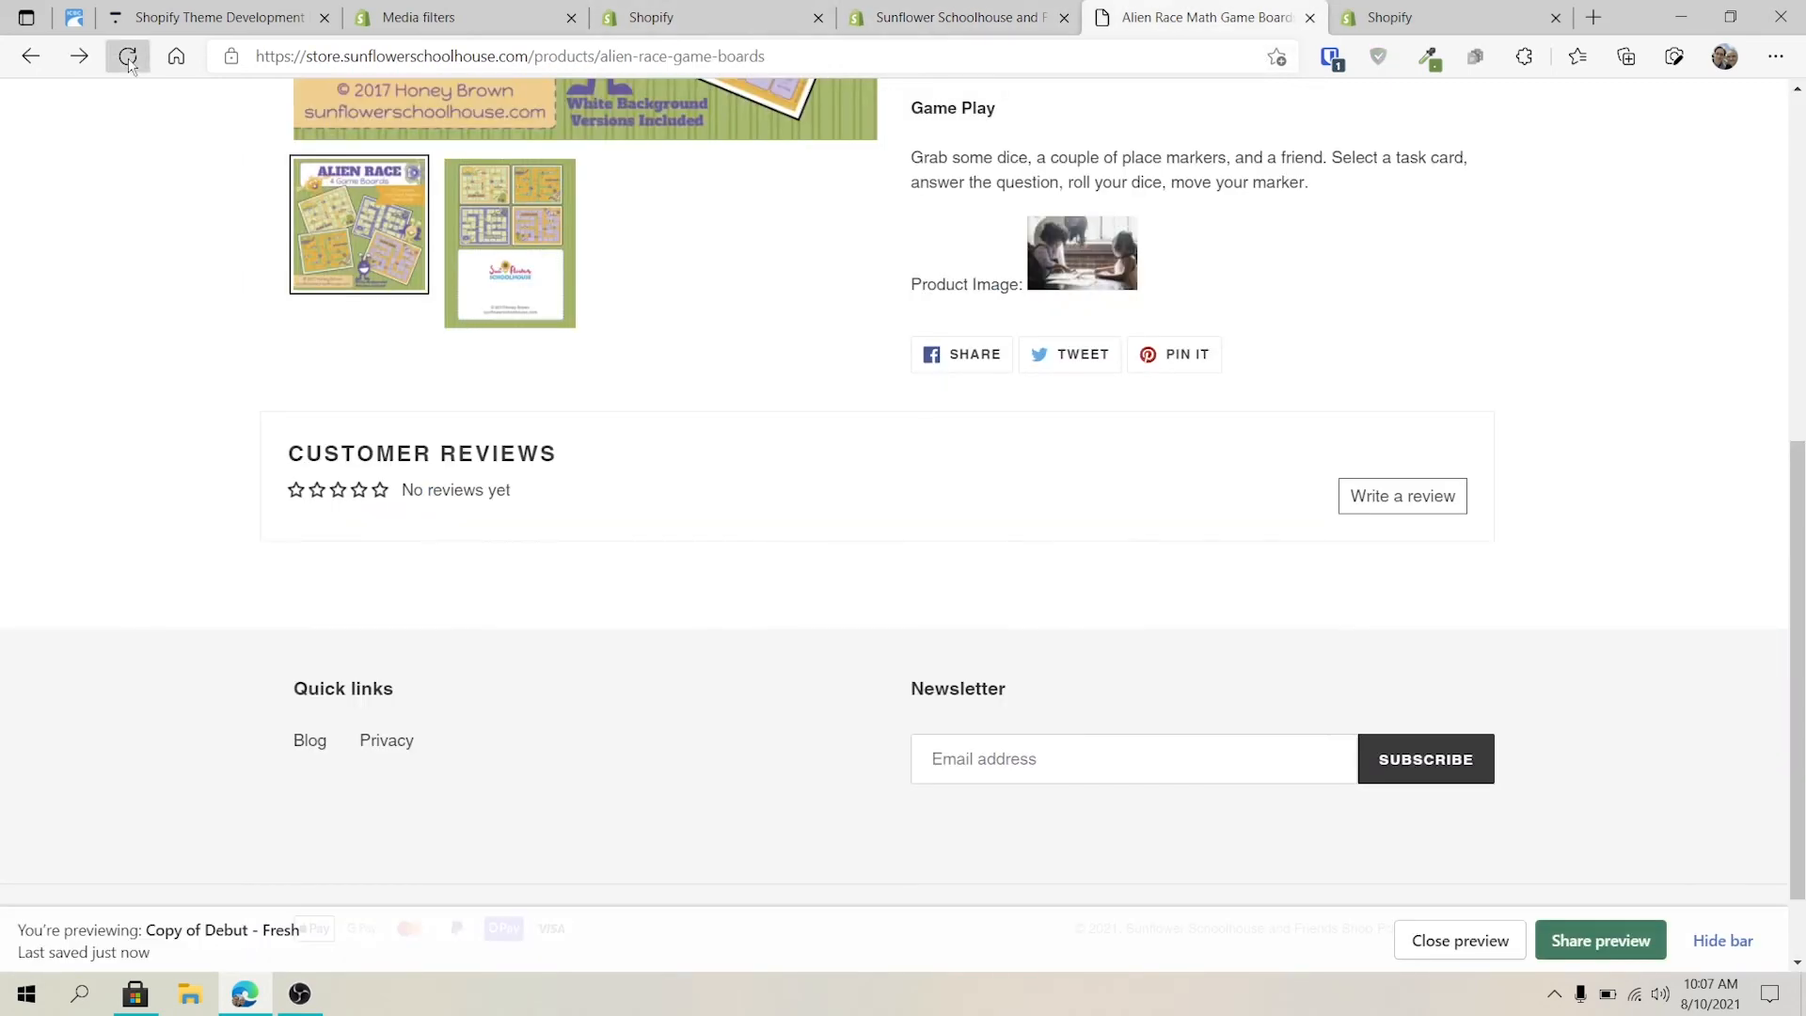
# Reload the Alien Race preview to show the large photo, then return to the Media filters docs
pyautogui.click(126, 56)
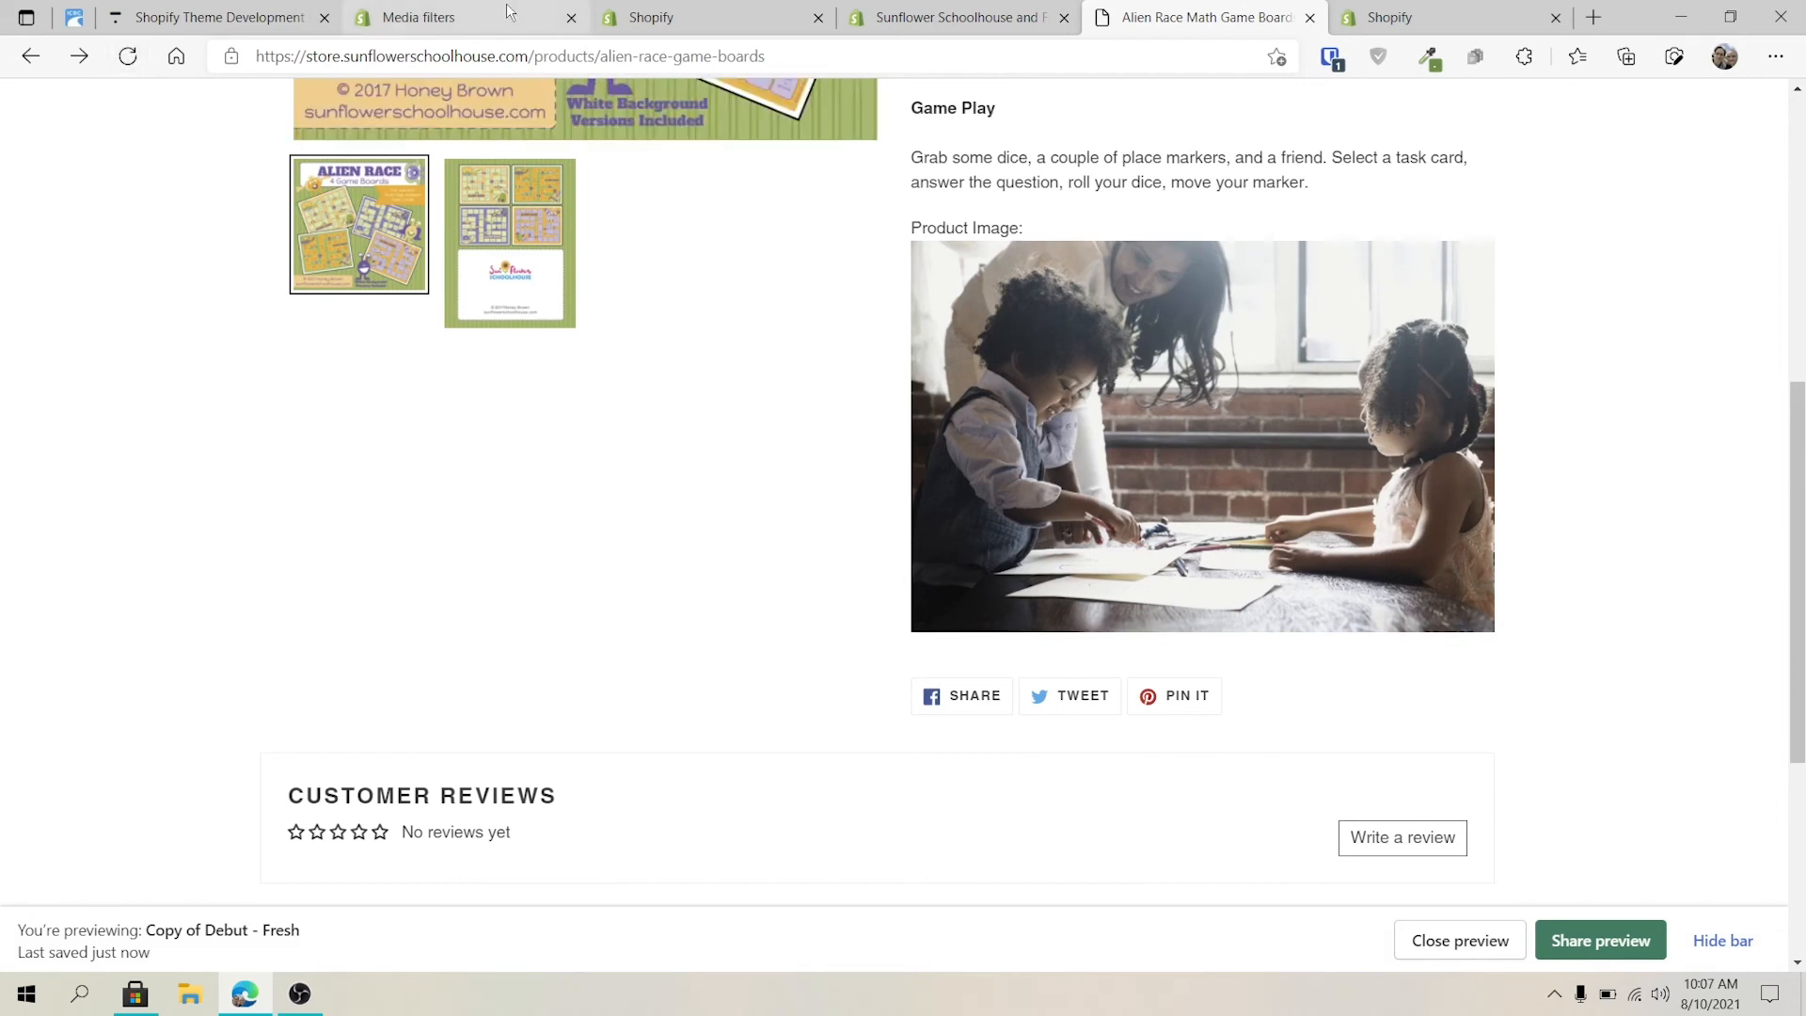
pyautogui.click(414, 17)
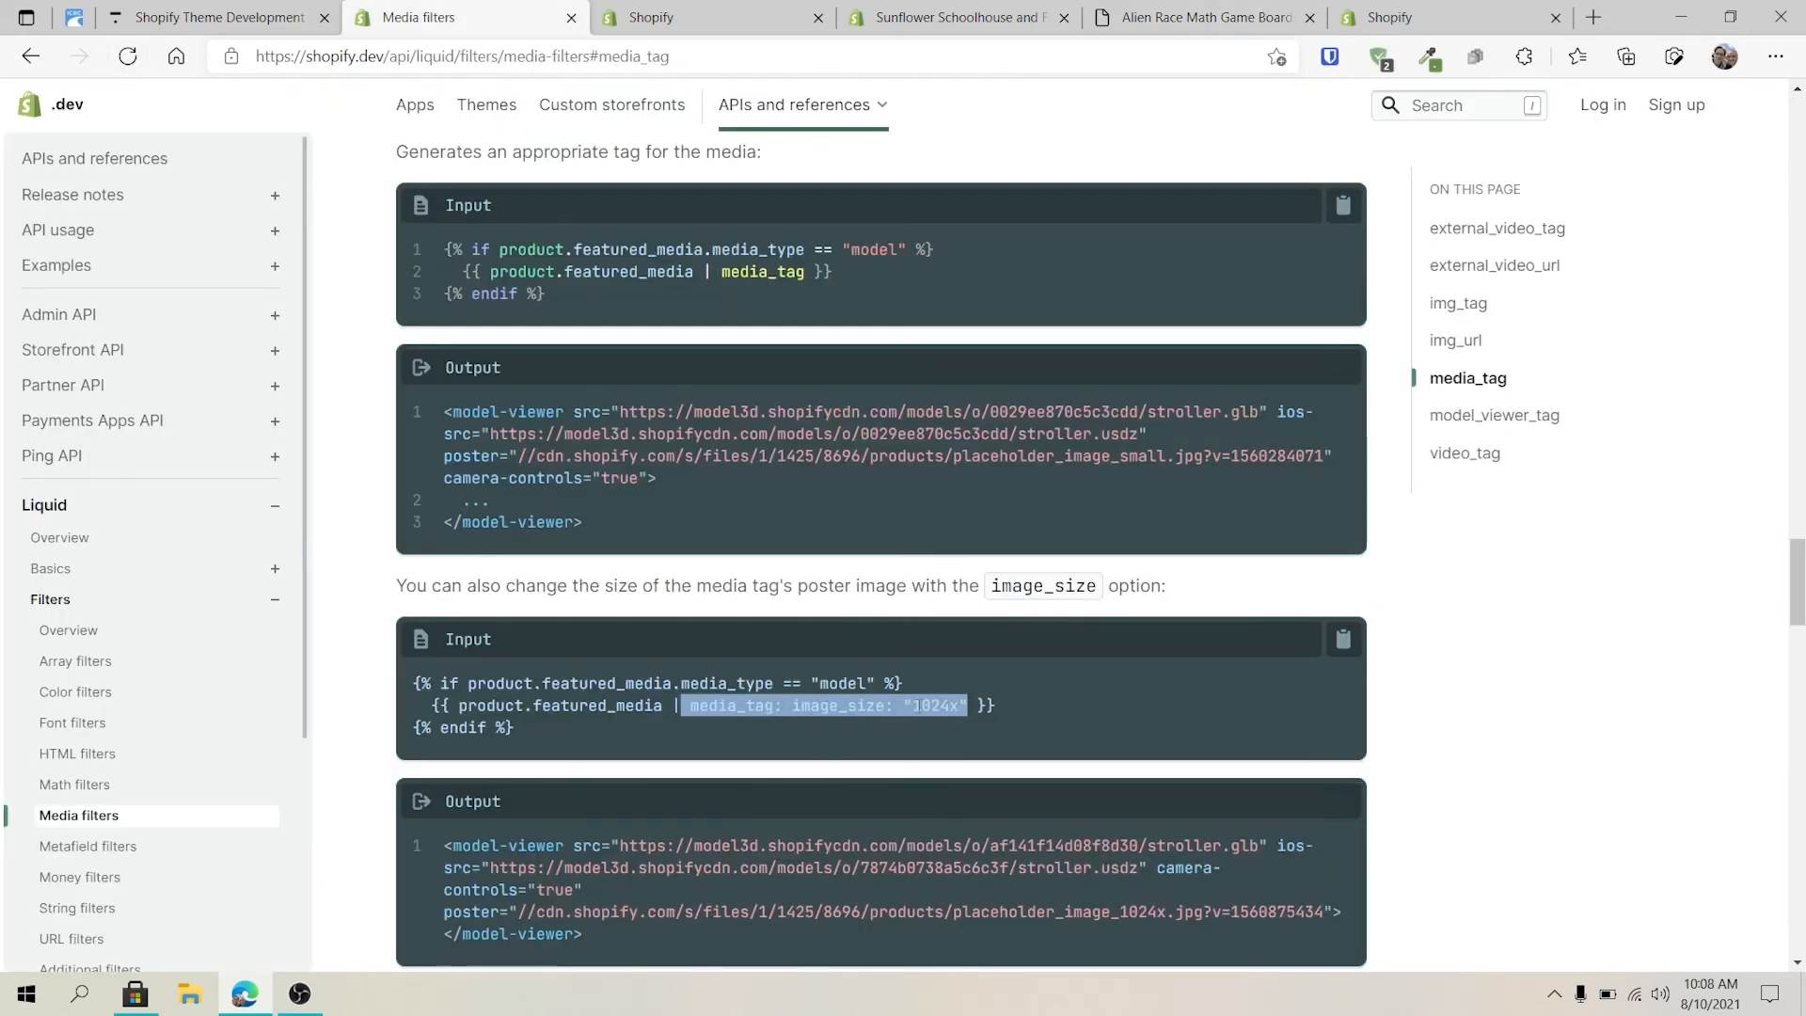
# Scroll through the media_tag and model_viewer_tag examples, then return to the Alien Race preview
pyautogui.scroll(-3)
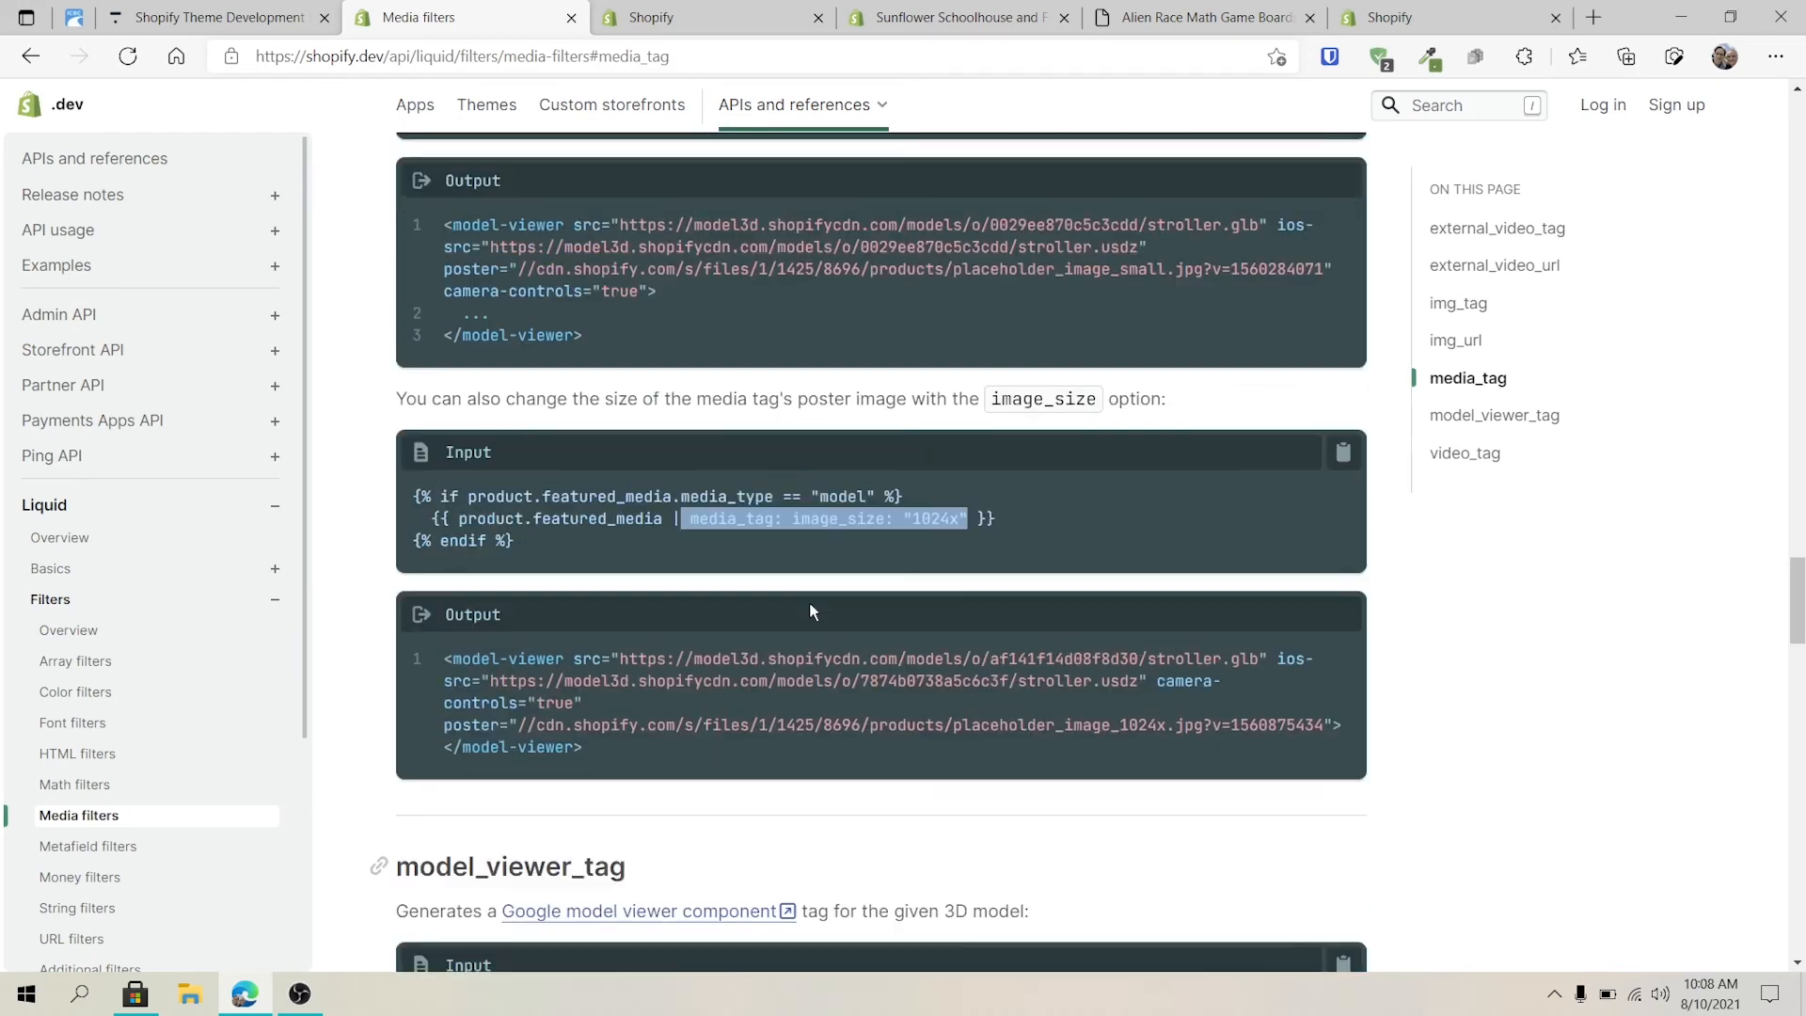
pyautogui.scroll(-3)
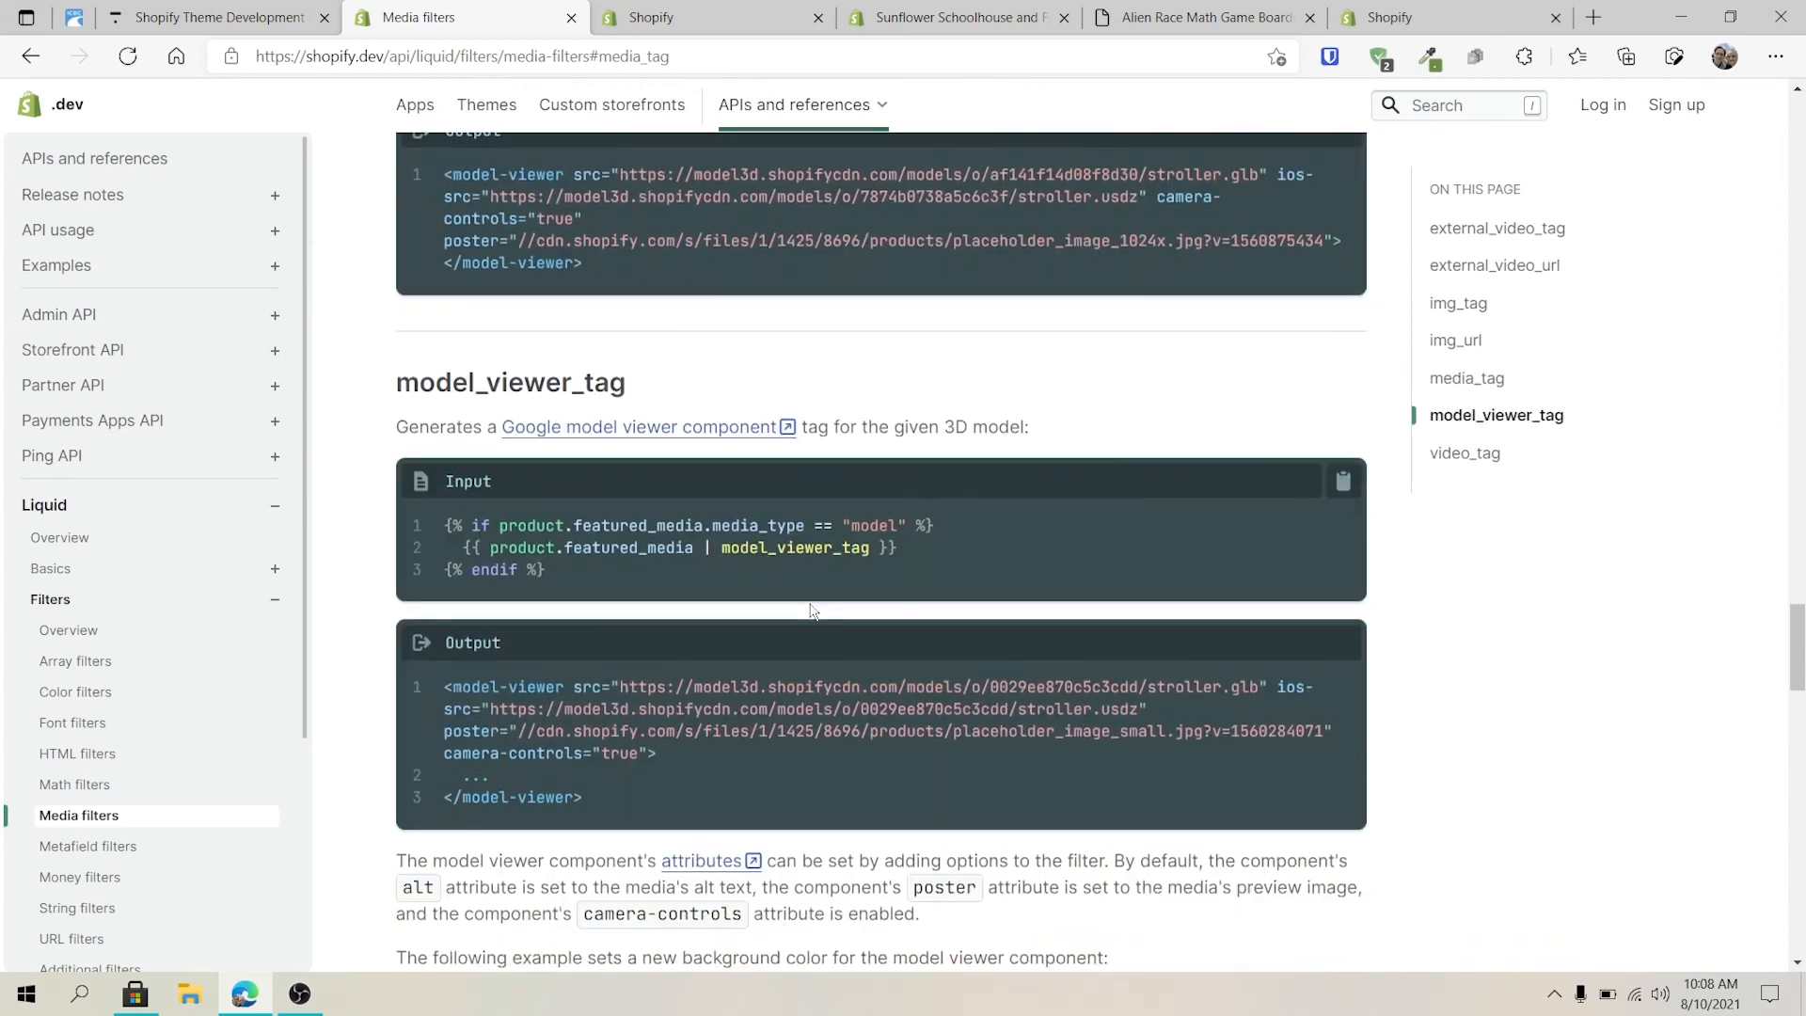
pyautogui.scroll(-3)
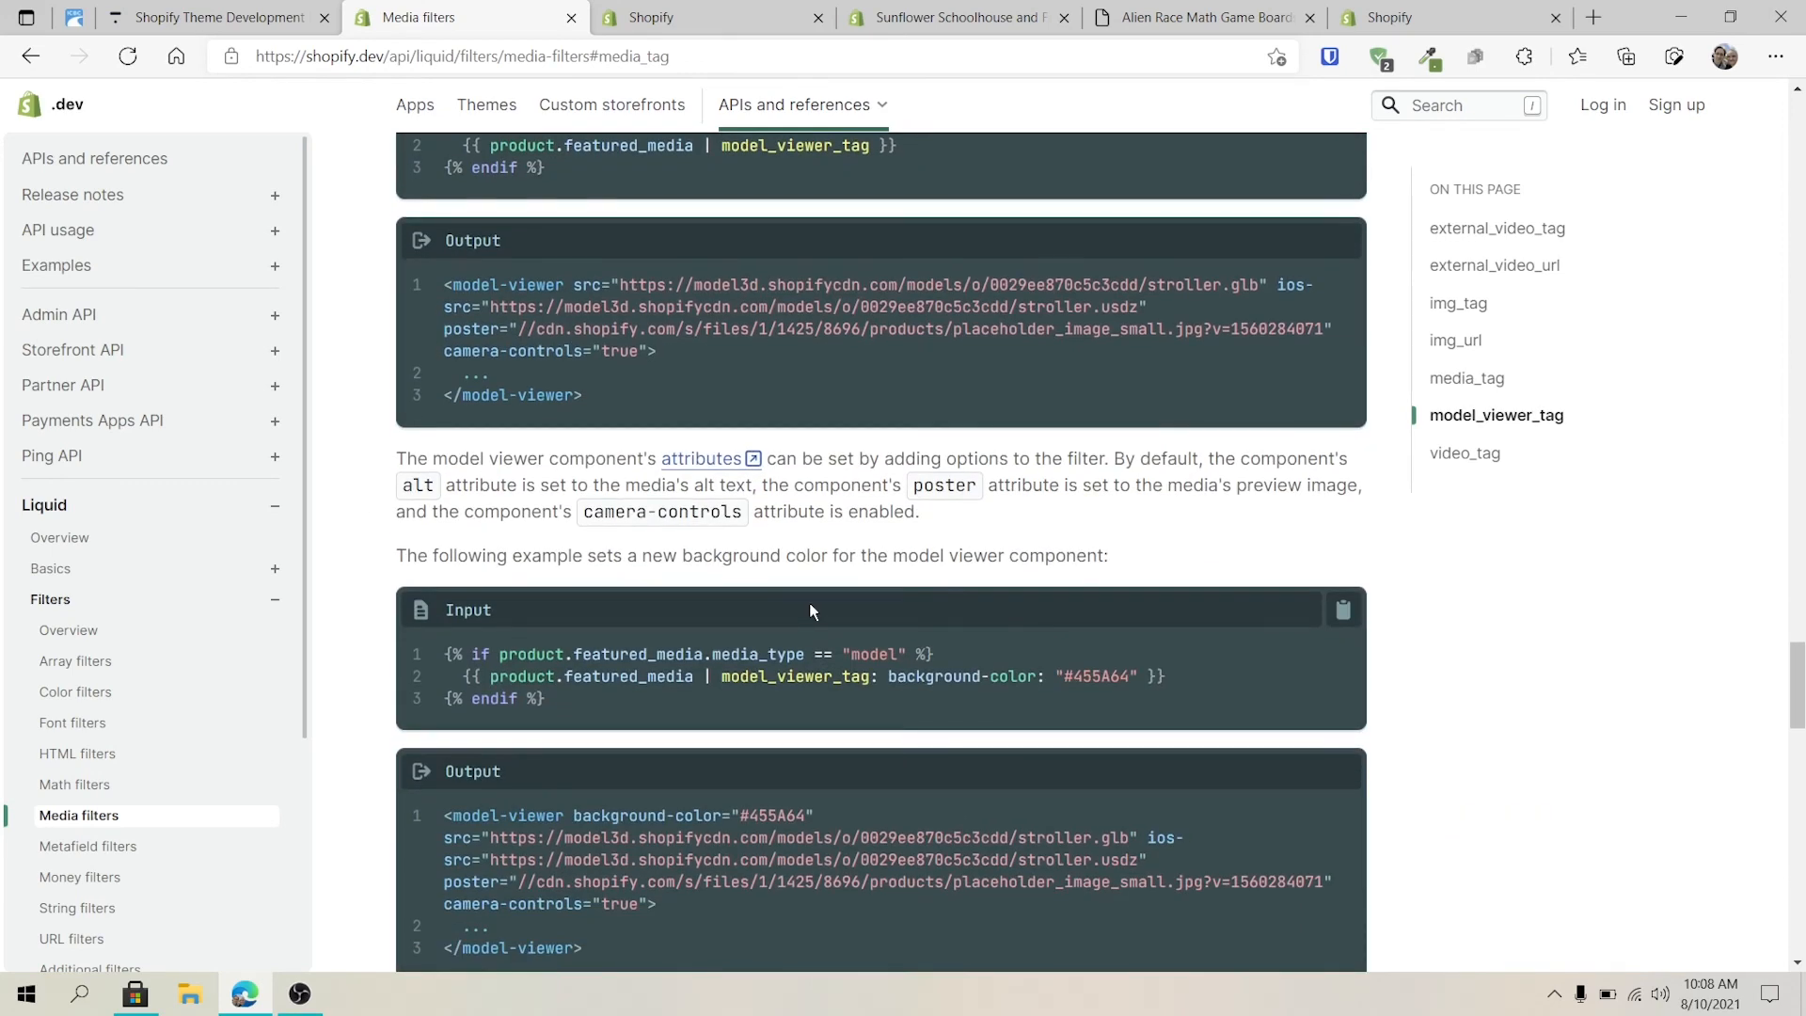
pyautogui.scroll(3)
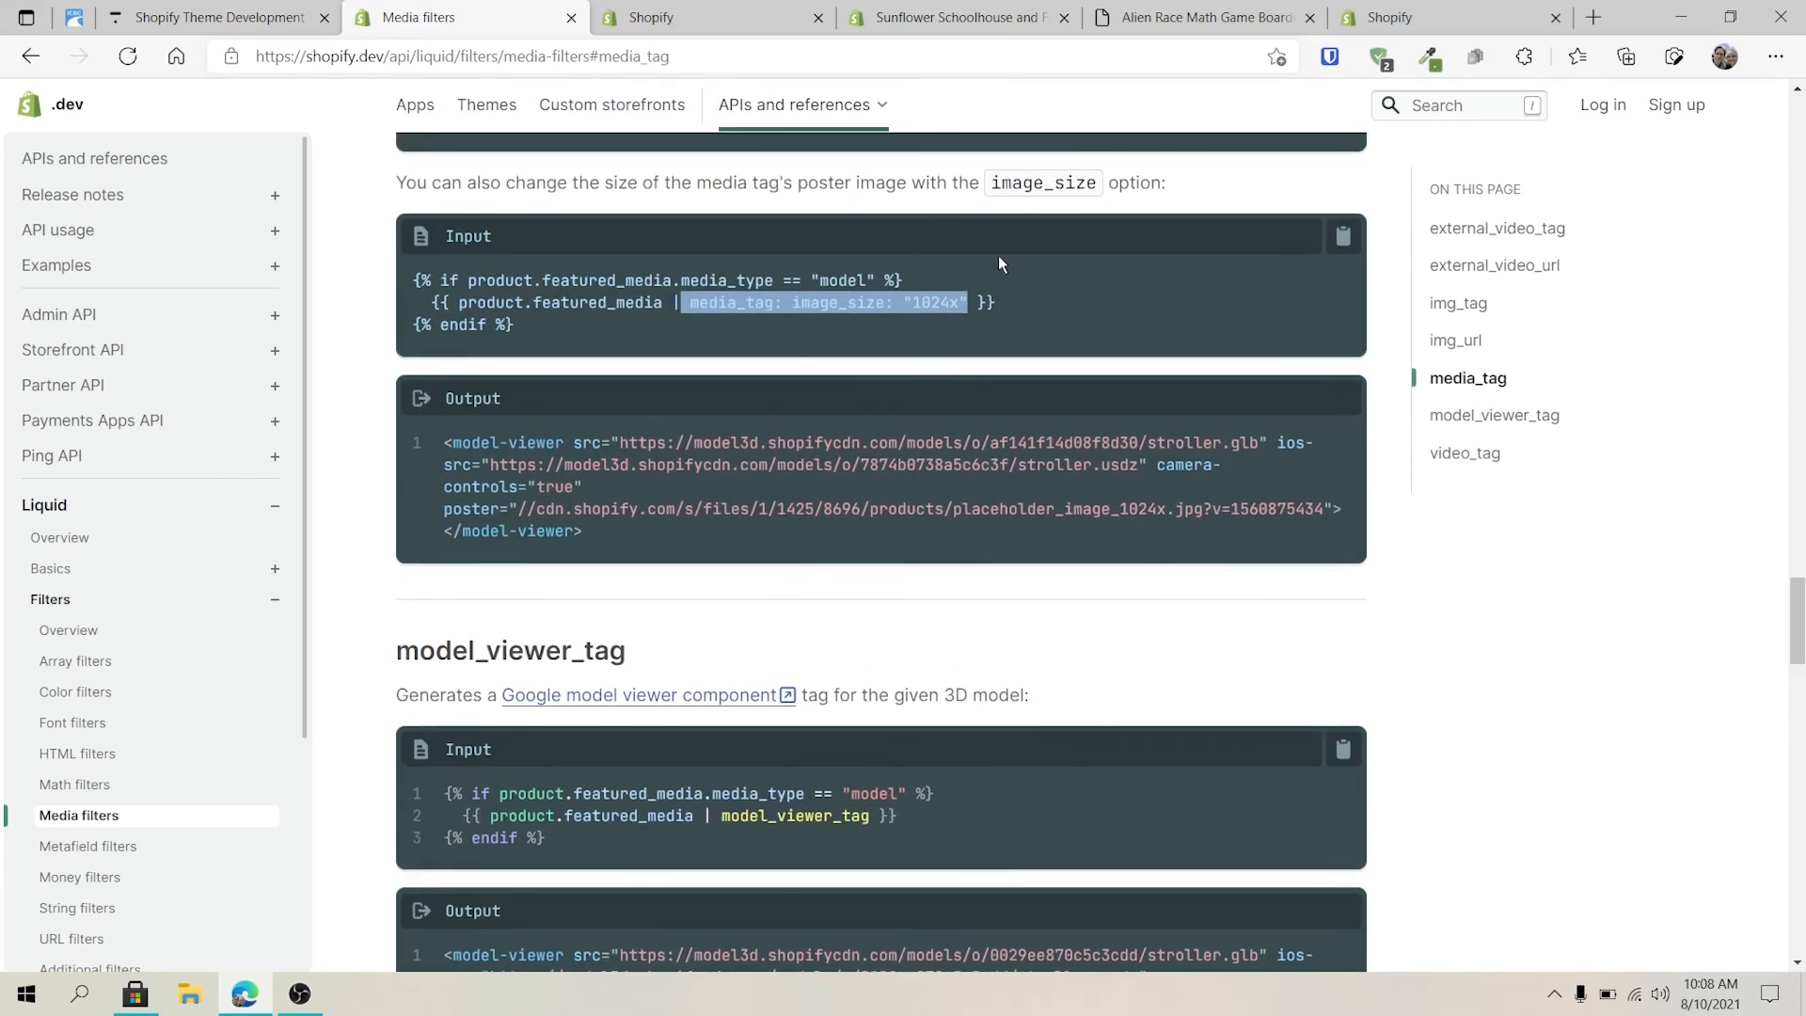
pyautogui.click(1198, 17)
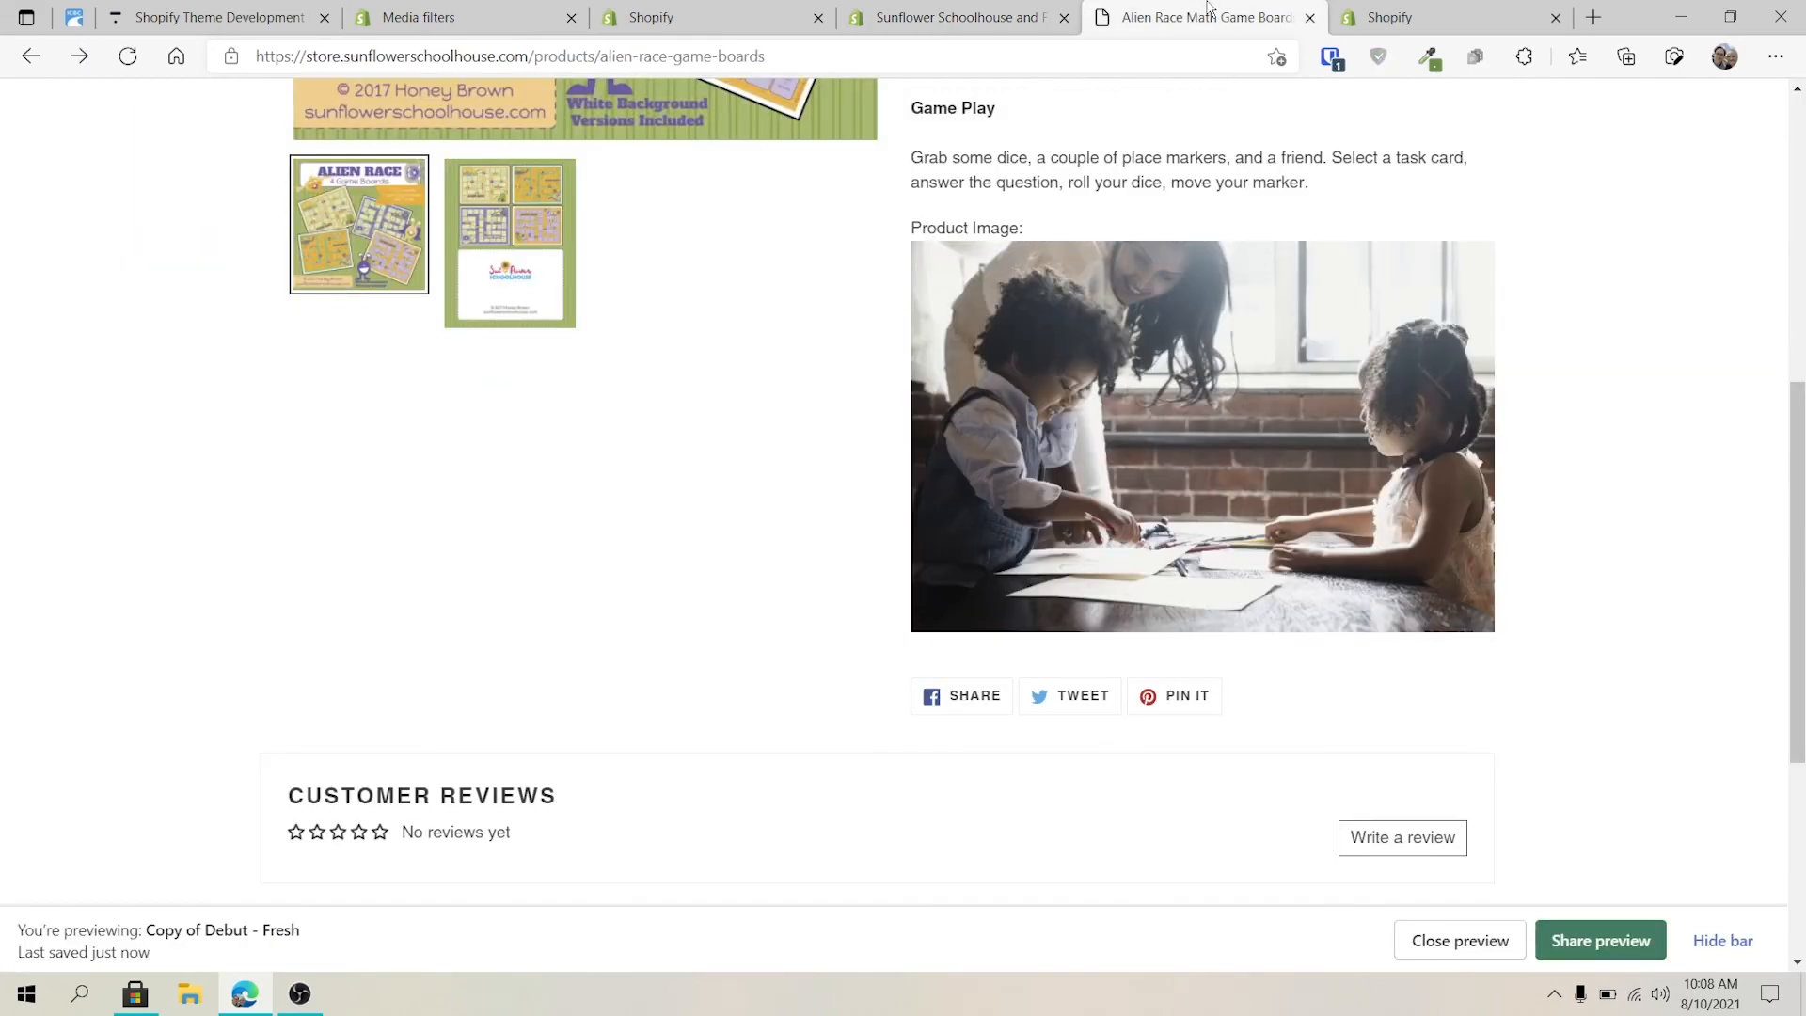
pyautogui.moveTo(1262, 242)
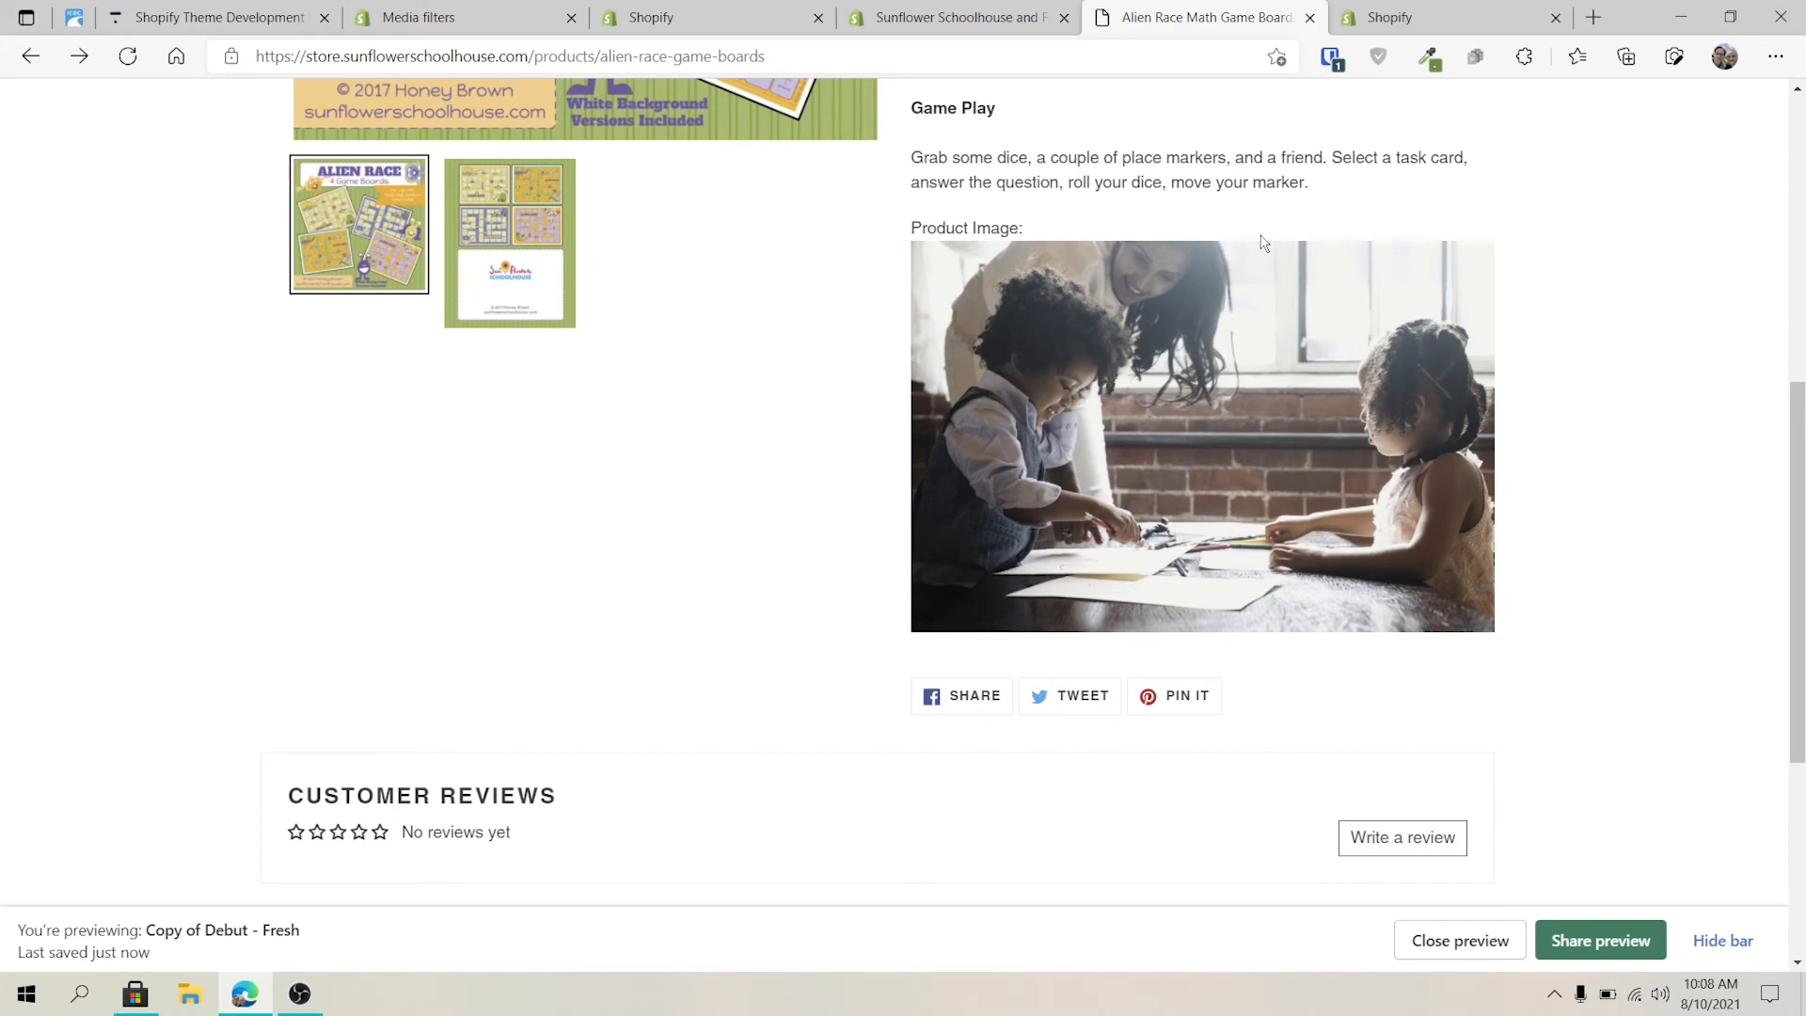
# Scroll the preview, then switch to Shopify admin's product metafield definitions list
pyautogui.scroll(3)
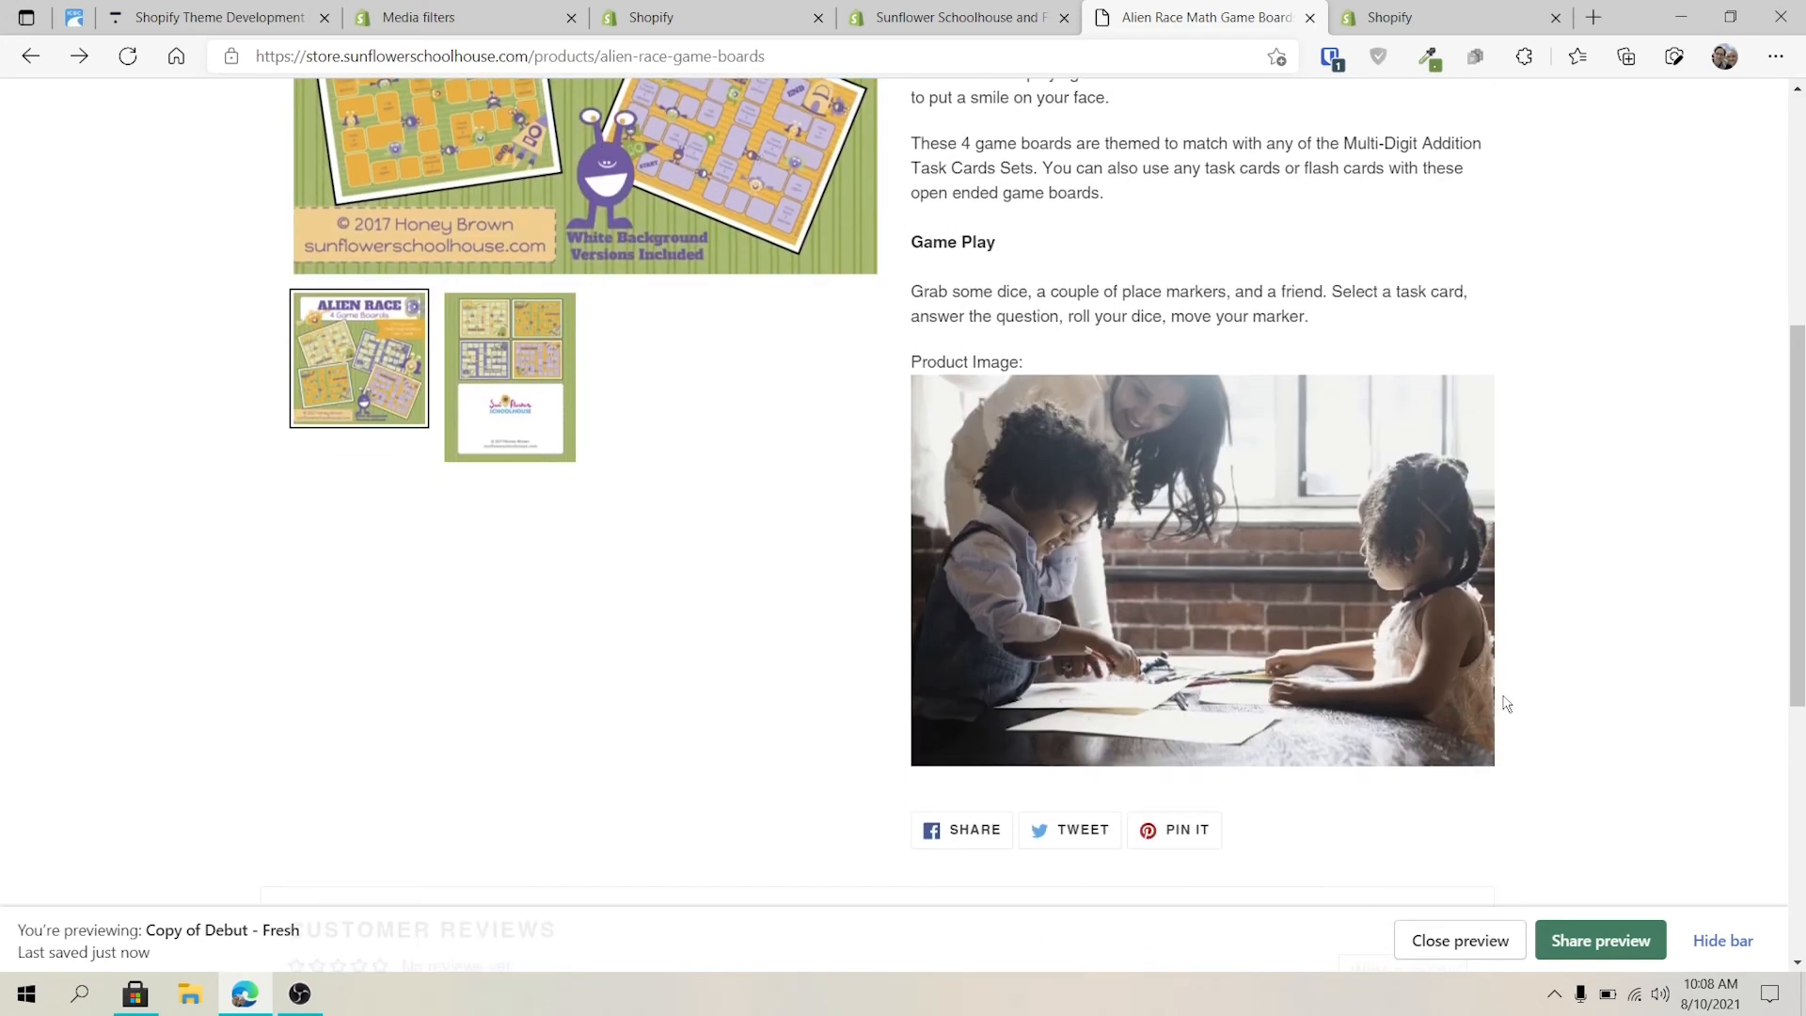
pyautogui.scroll(3)
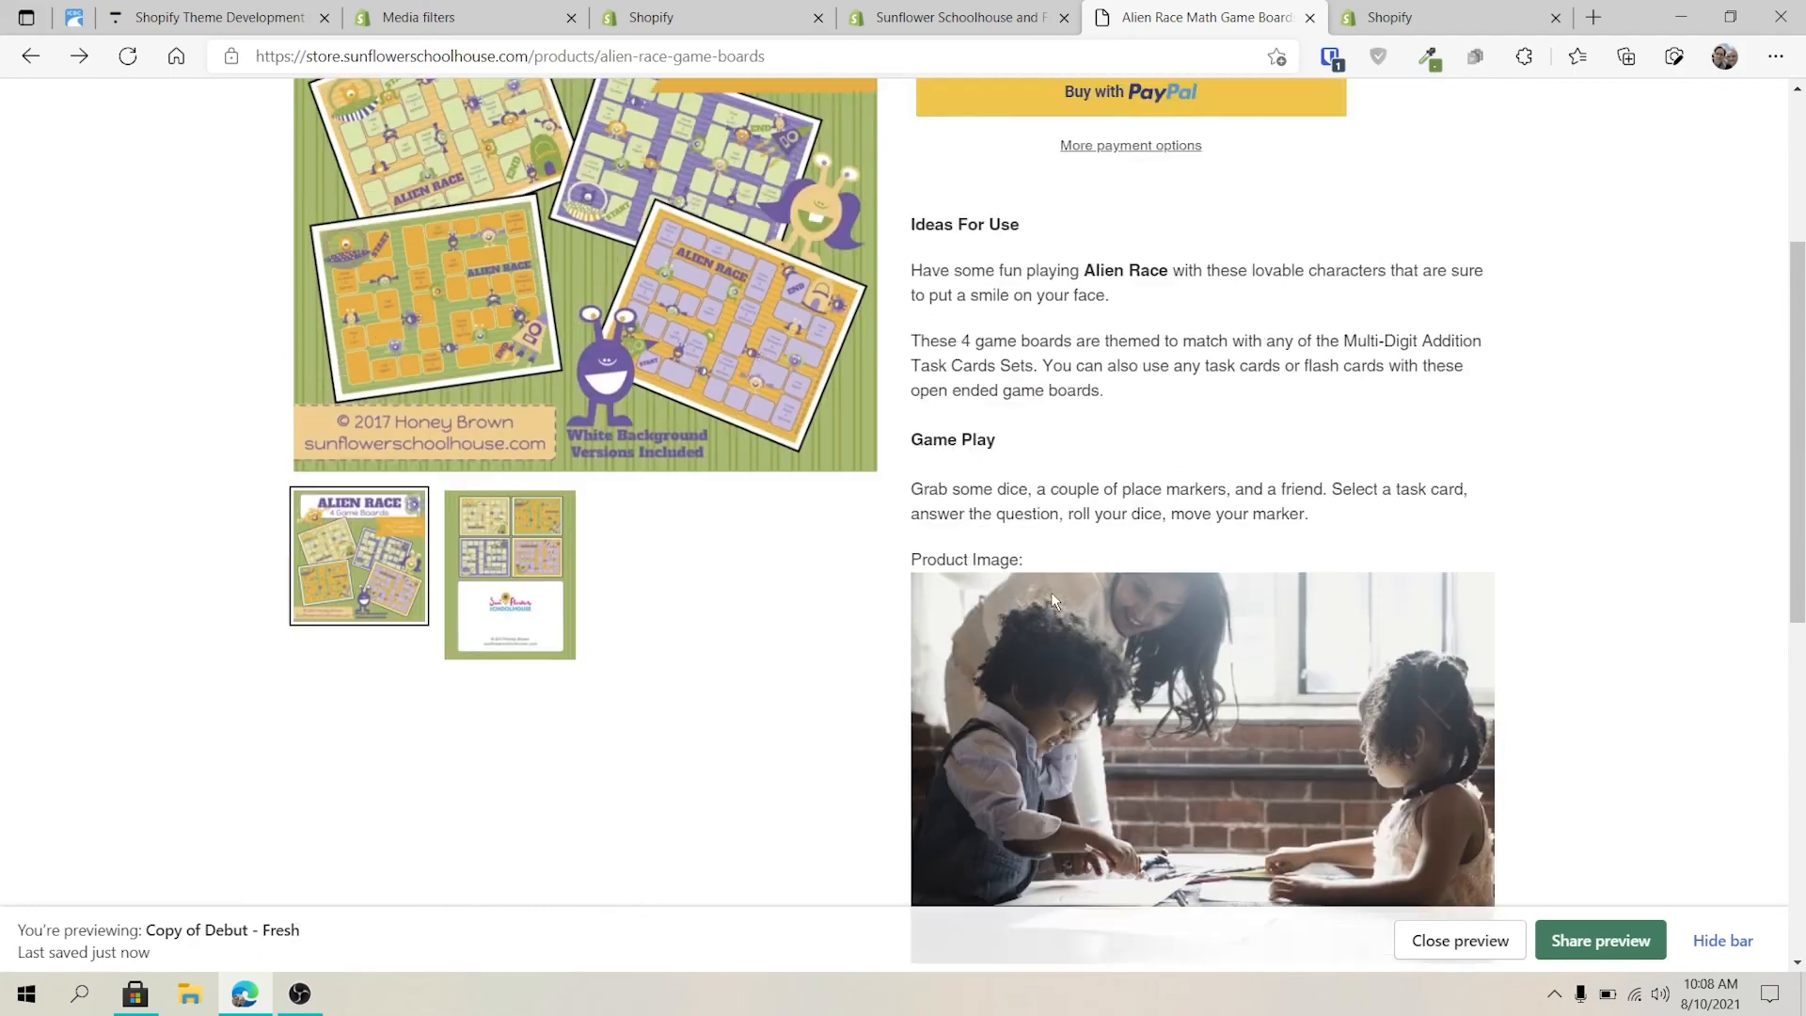
pyautogui.scroll(-3)
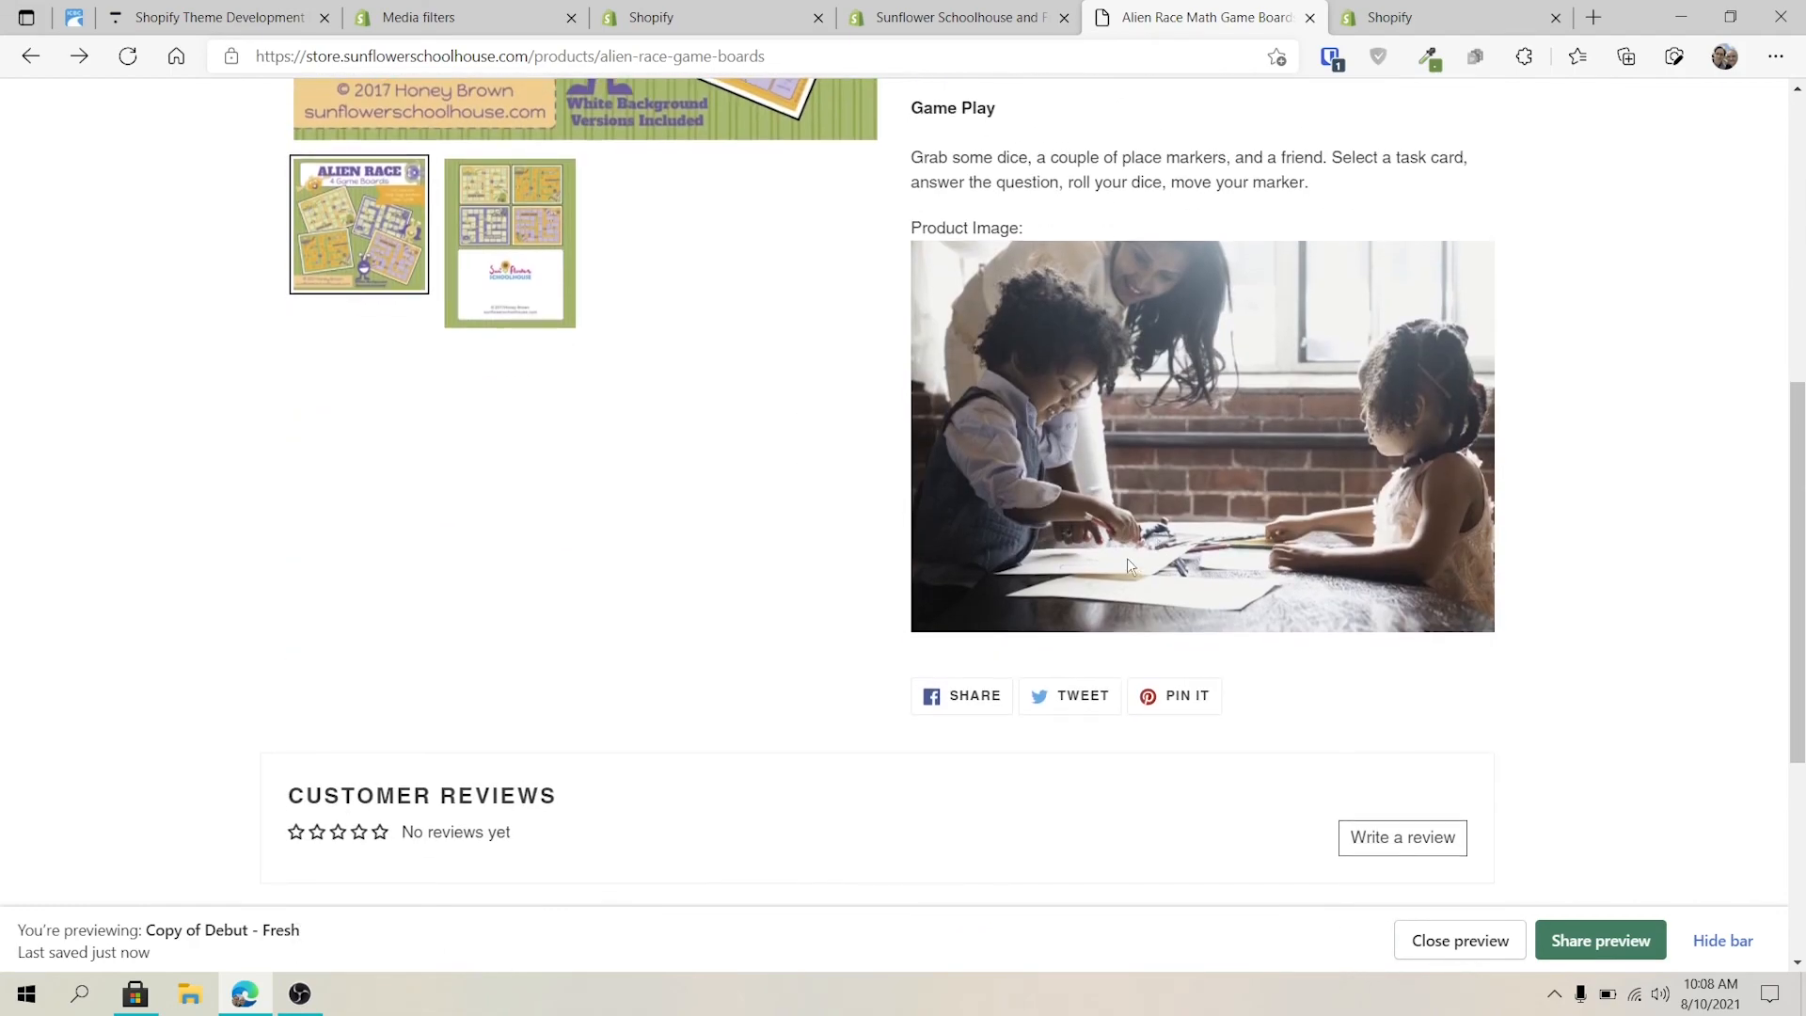
pyautogui.scroll(3)
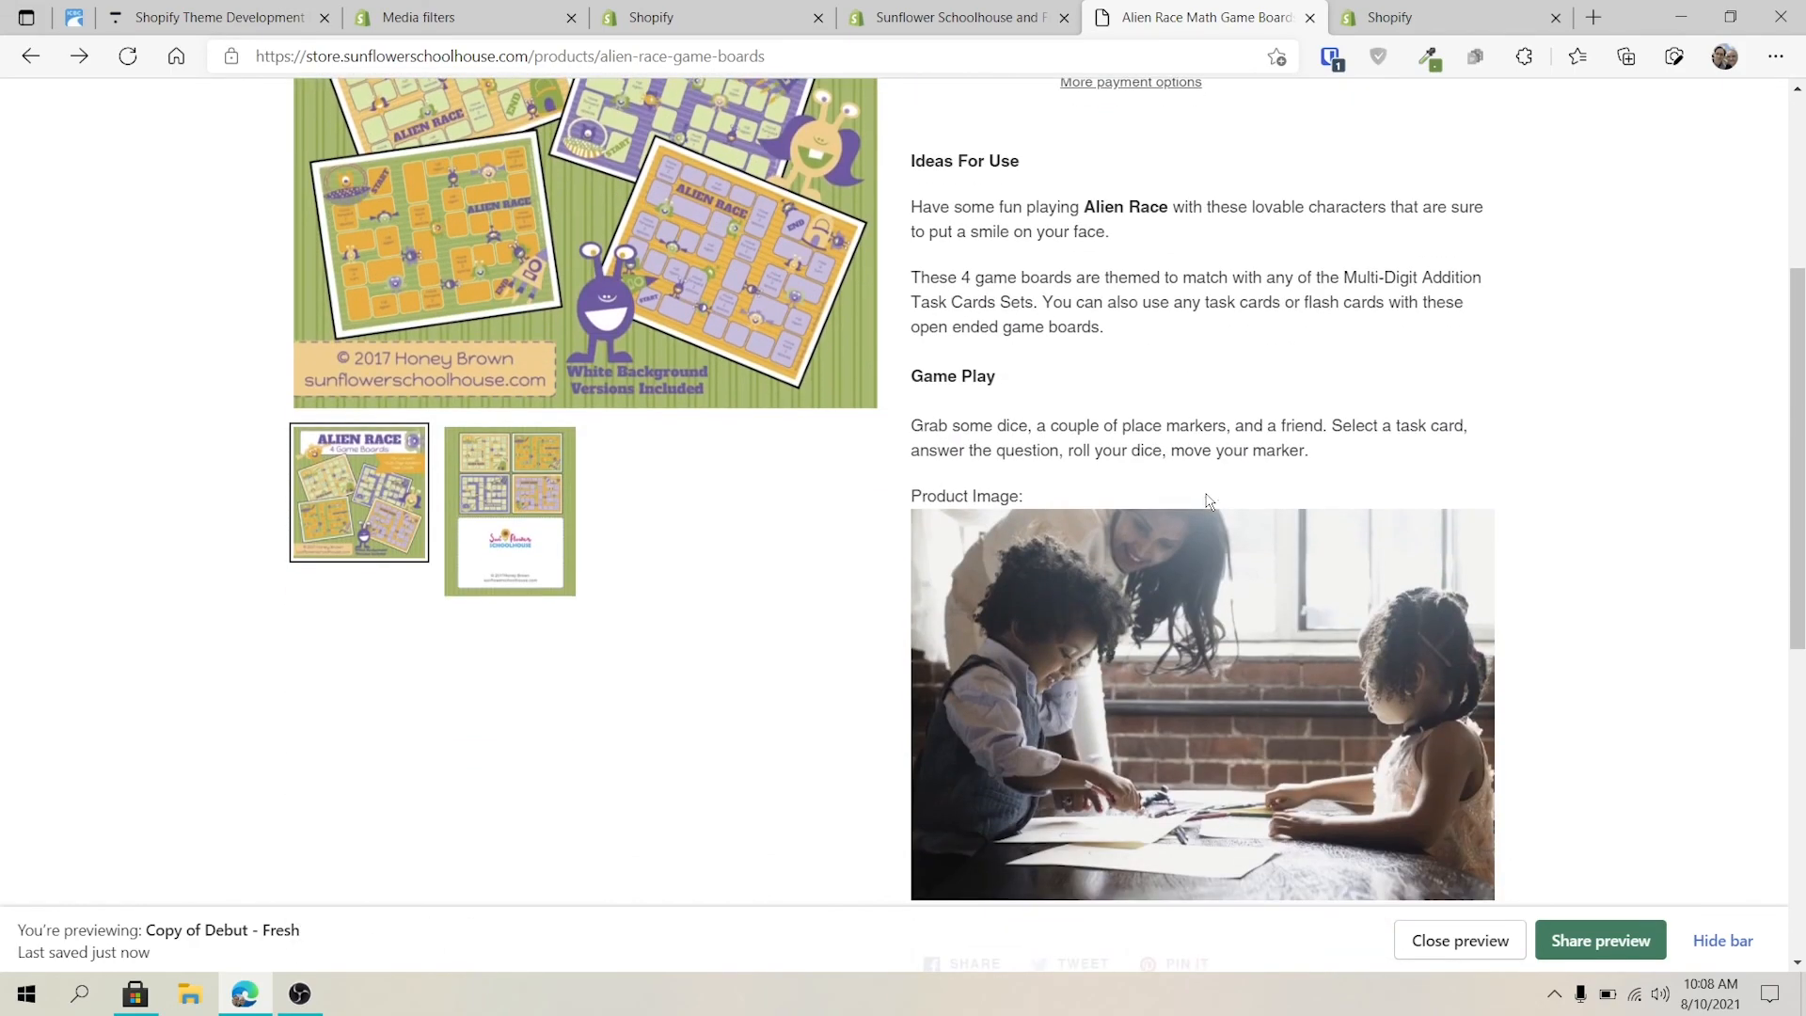
pyautogui.moveTo(953, 17)
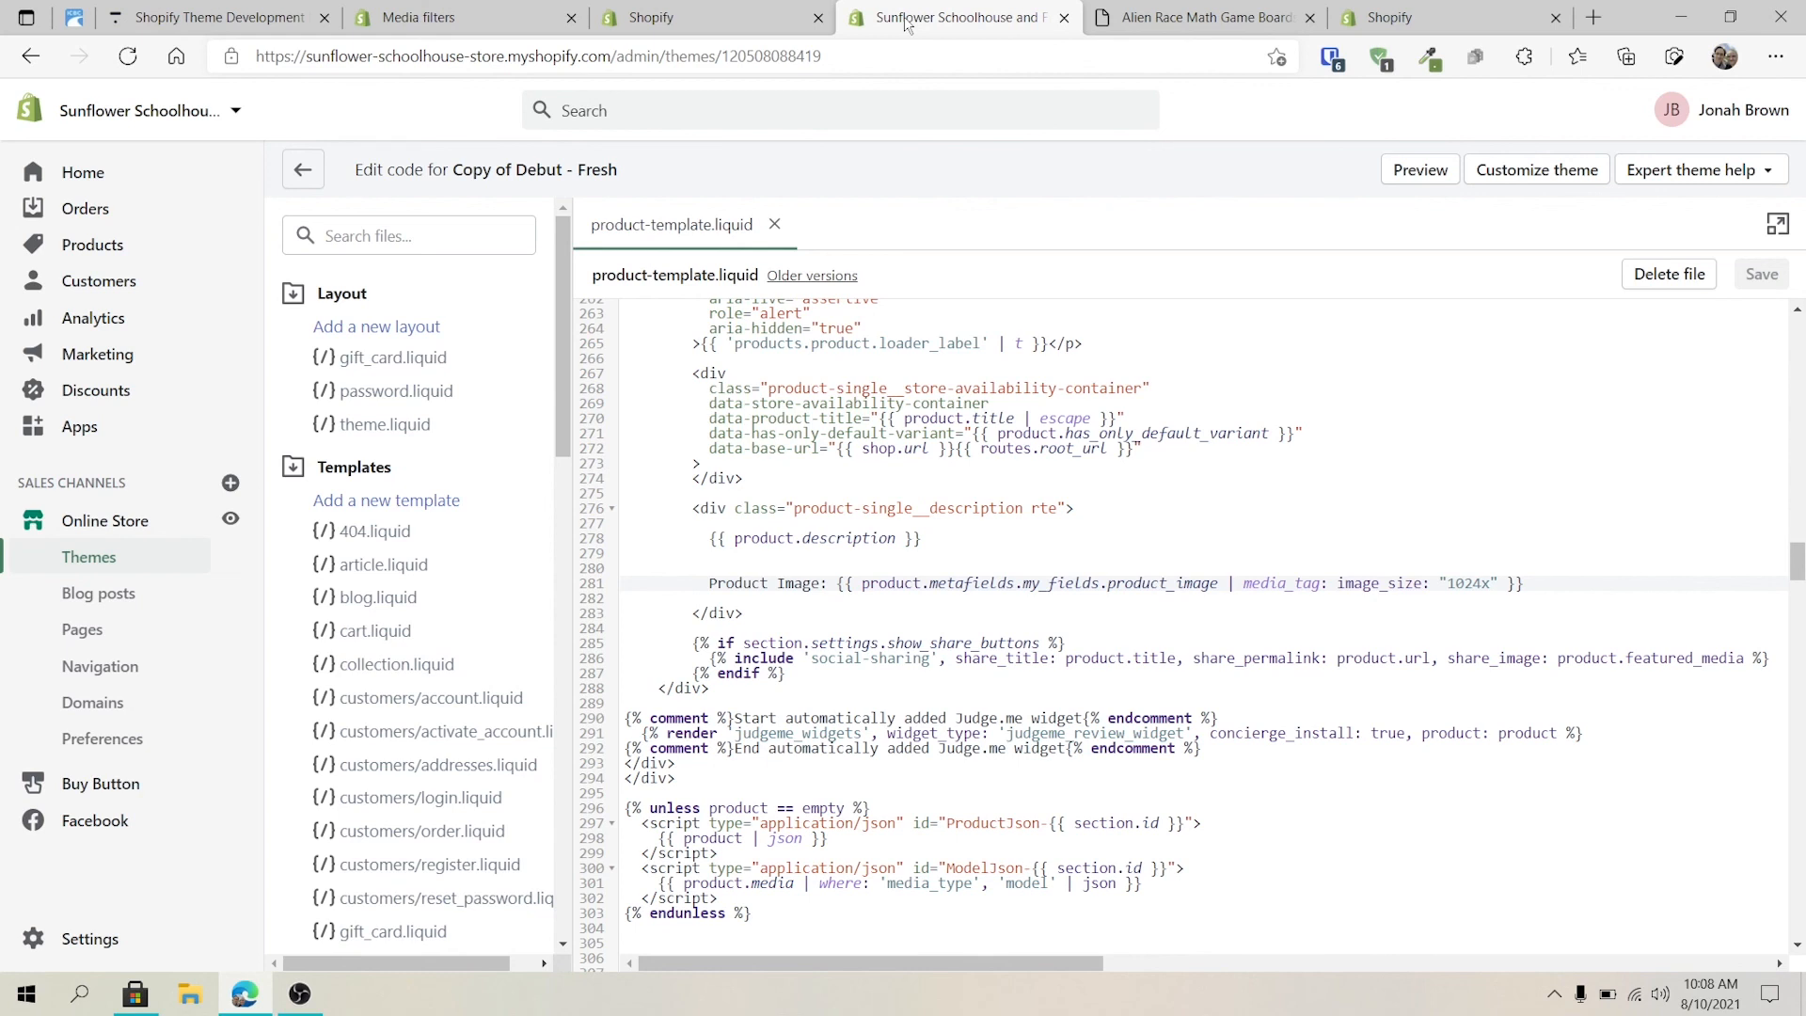
pyautogui.click(651, 17)
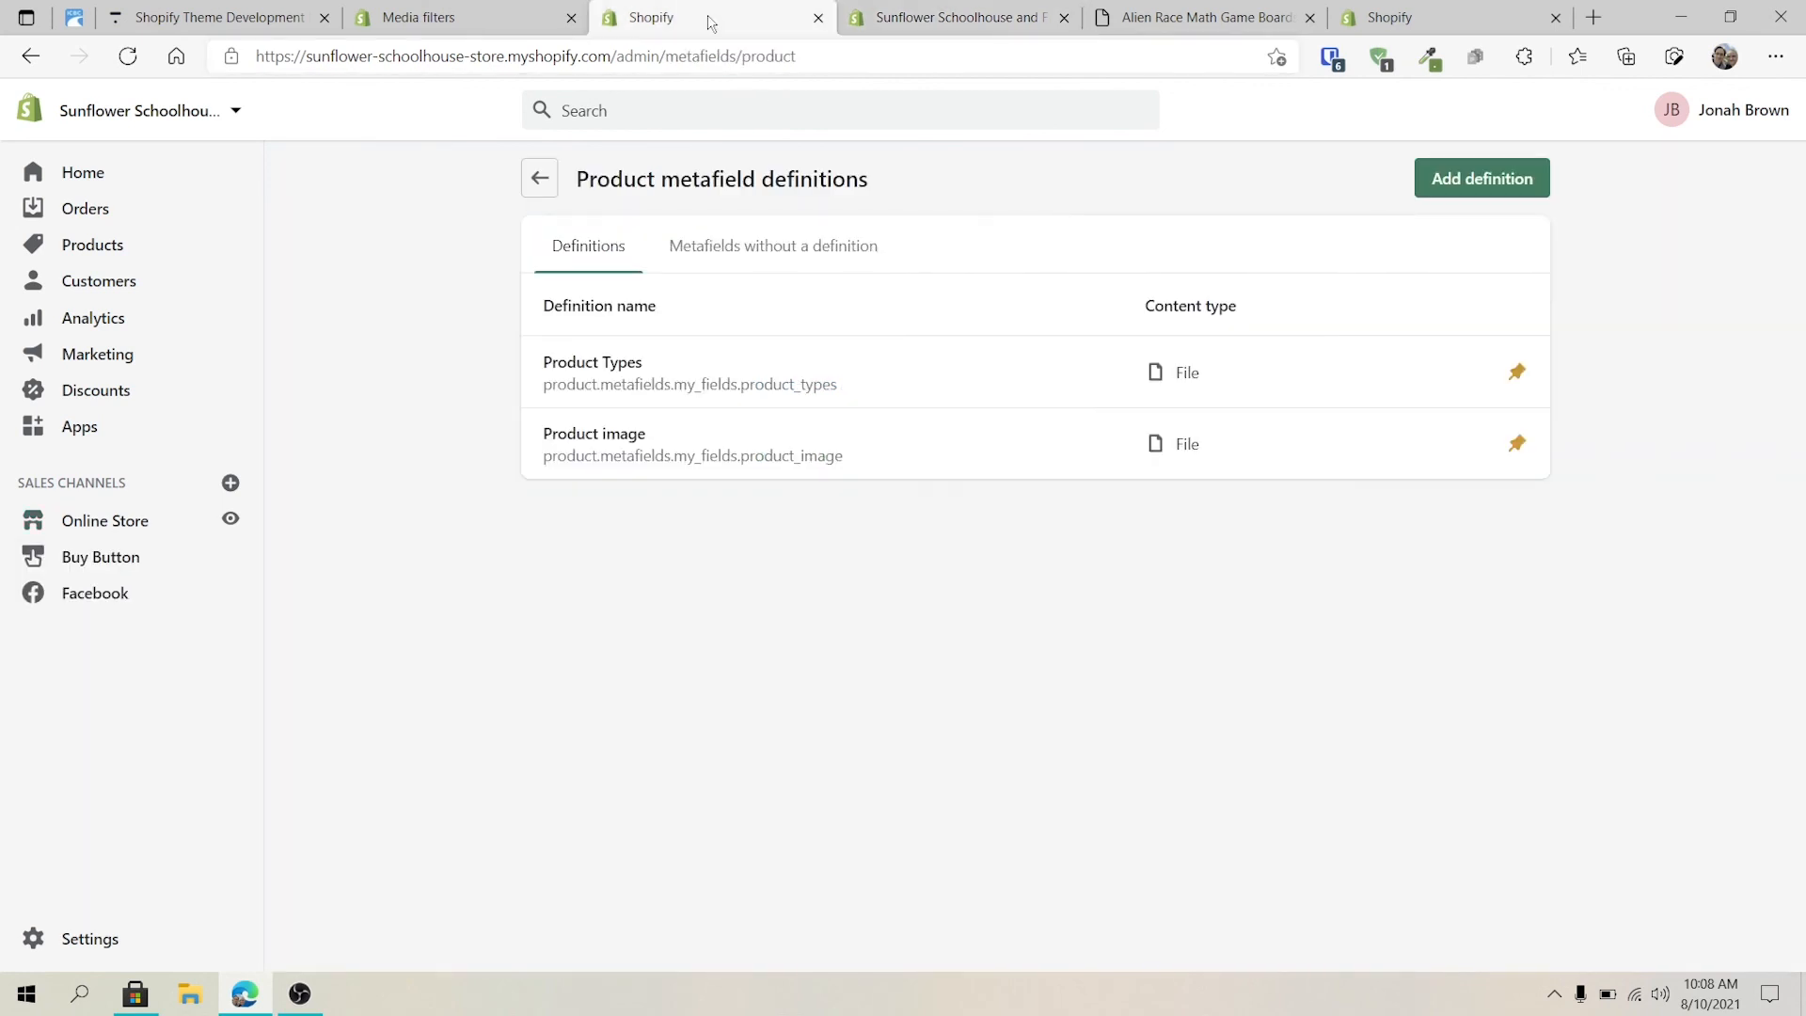